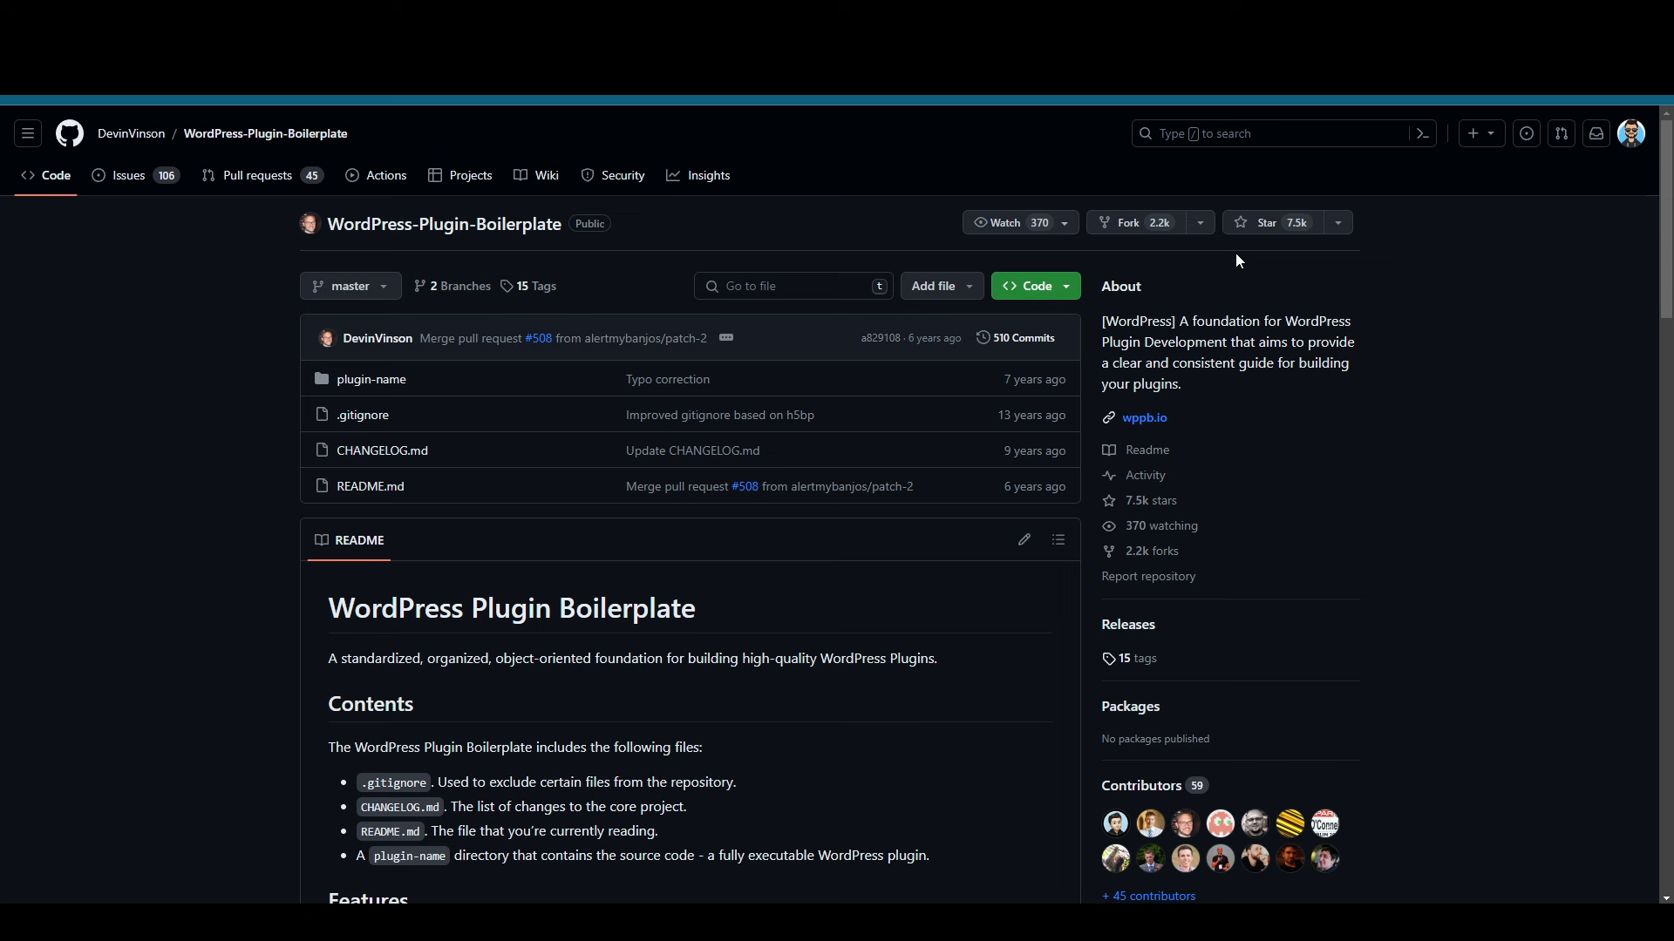
mouse_move(1234, 268)
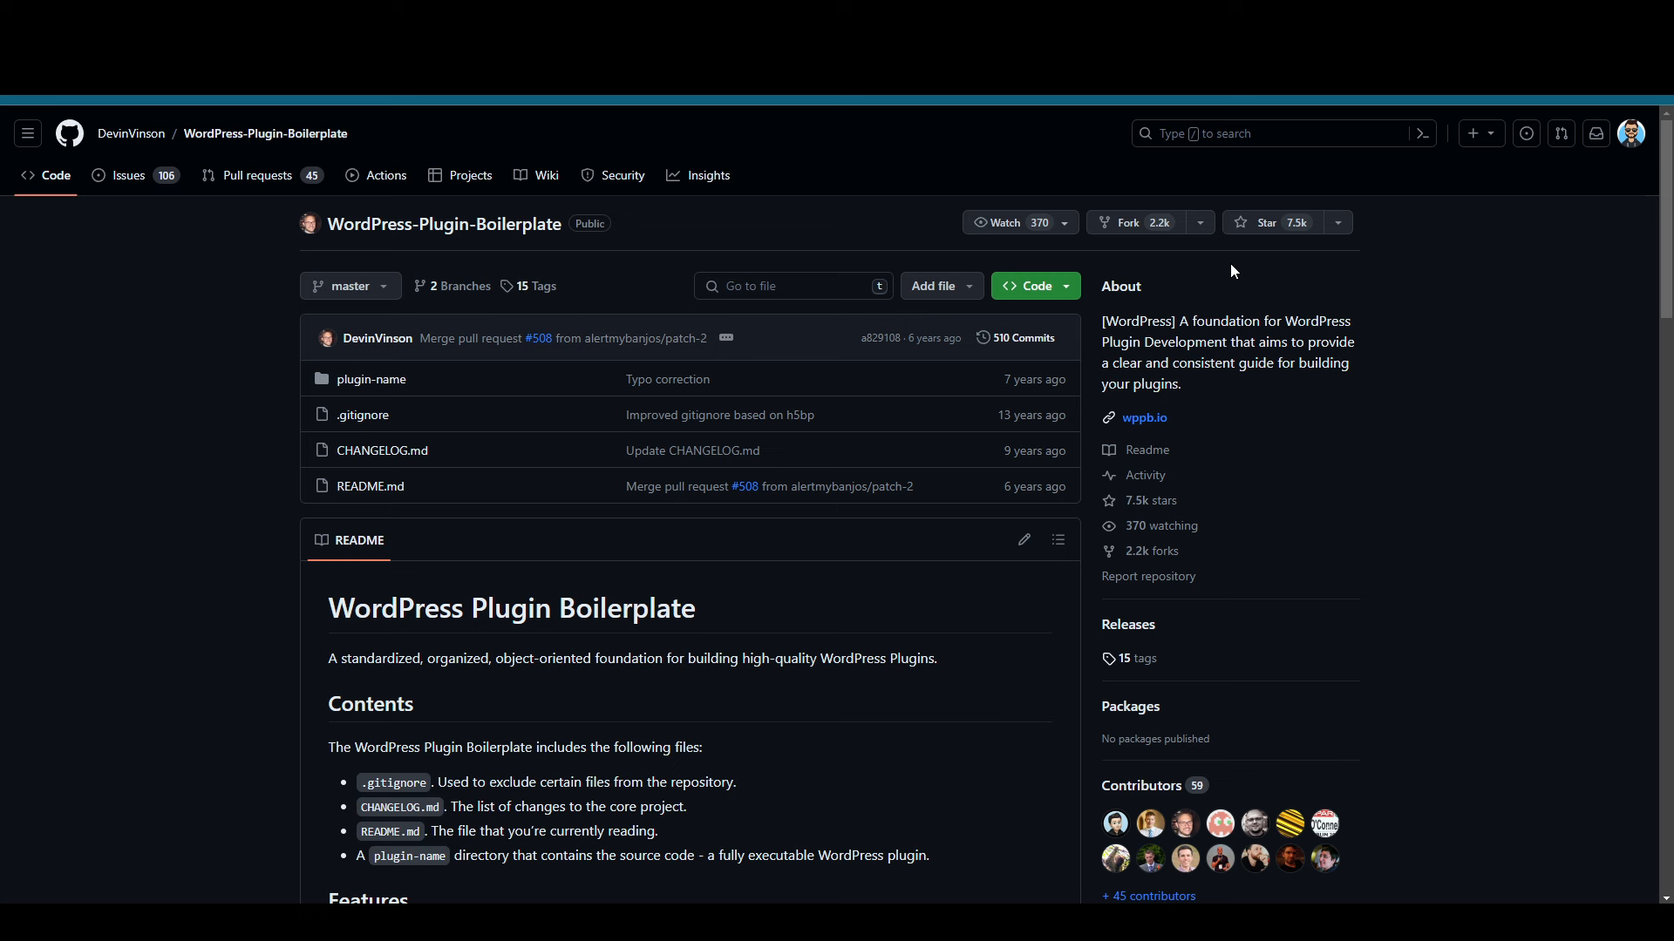
mouse_move(1234, 272)
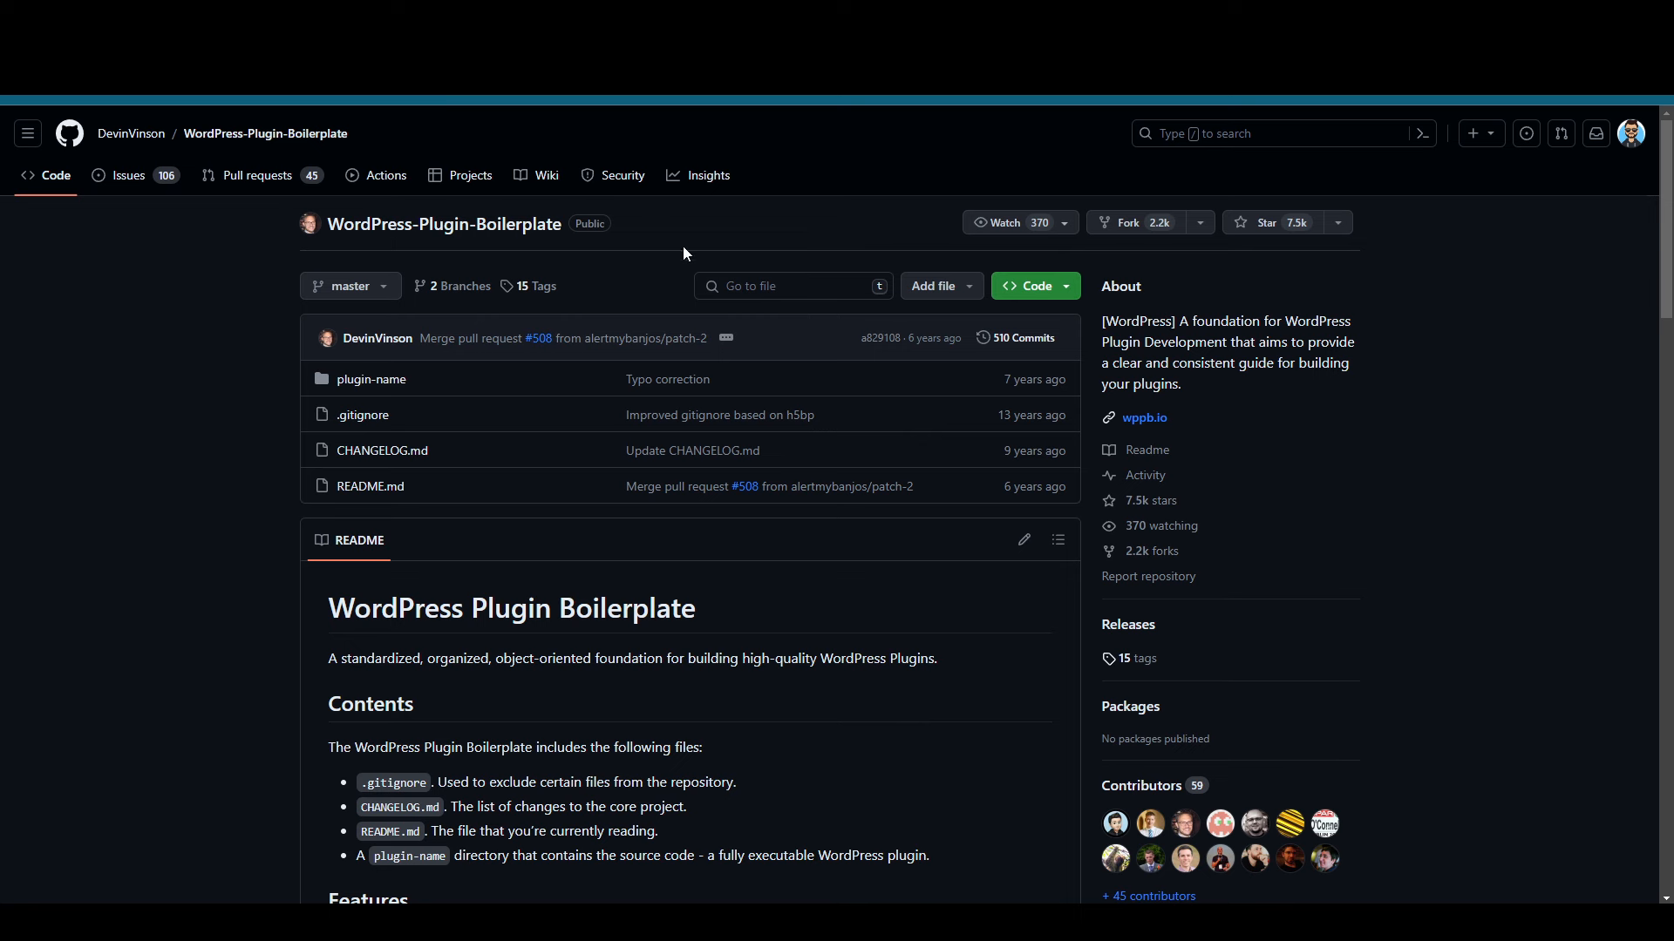
mouse_move(441, 225)
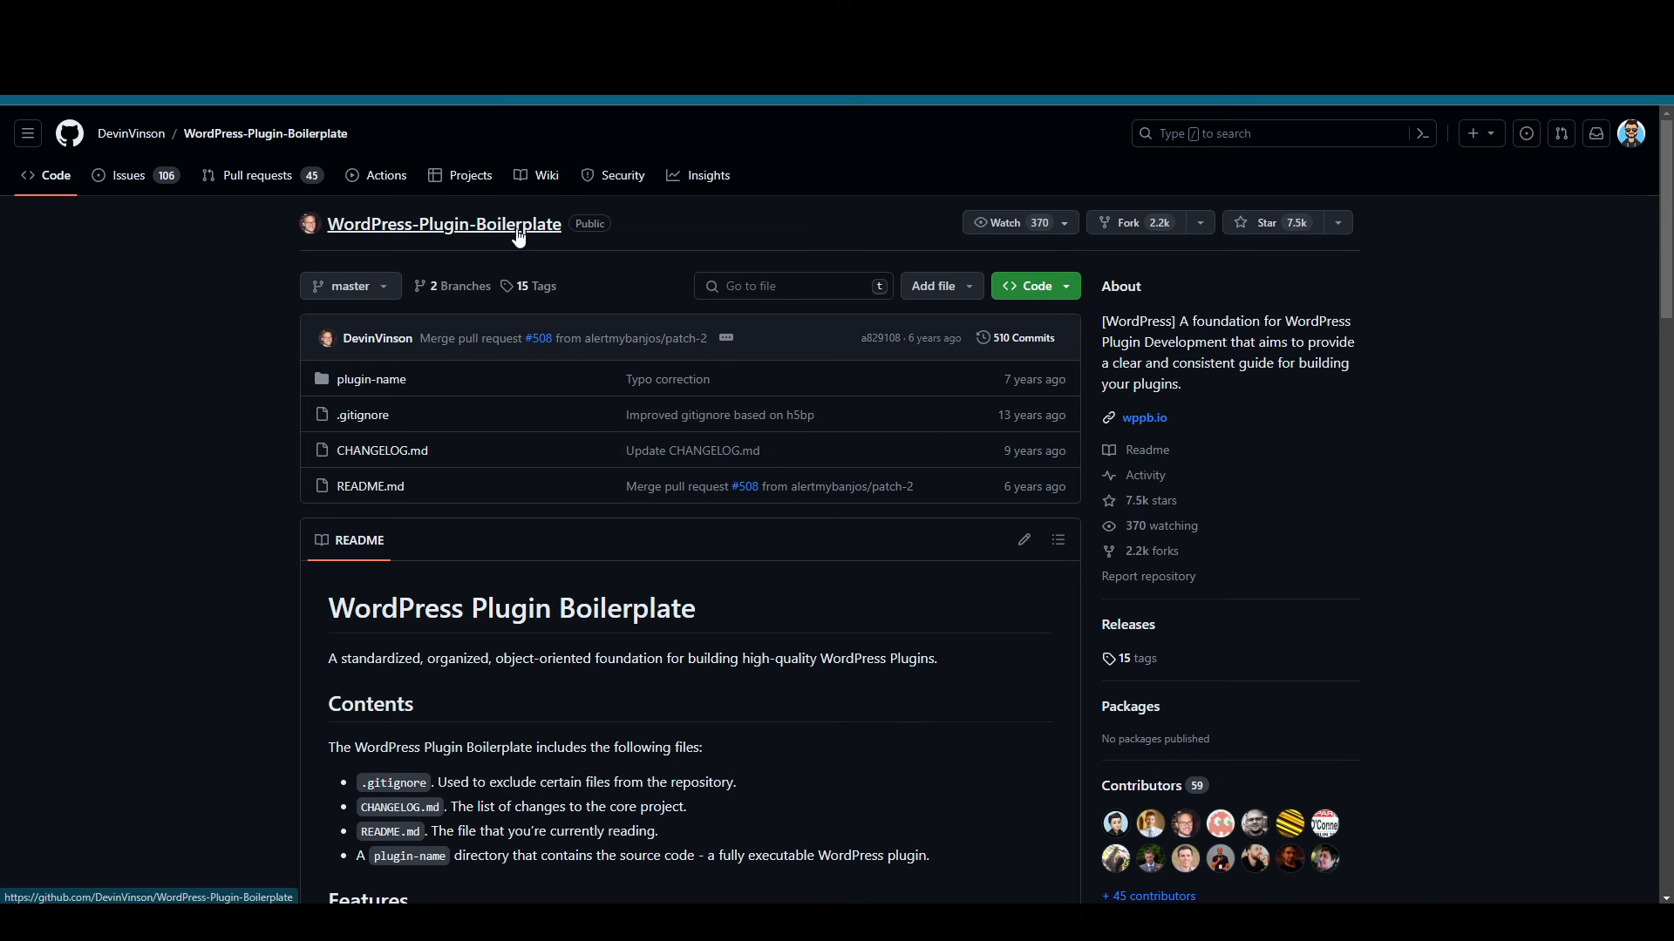
mouse_move(710, 234)
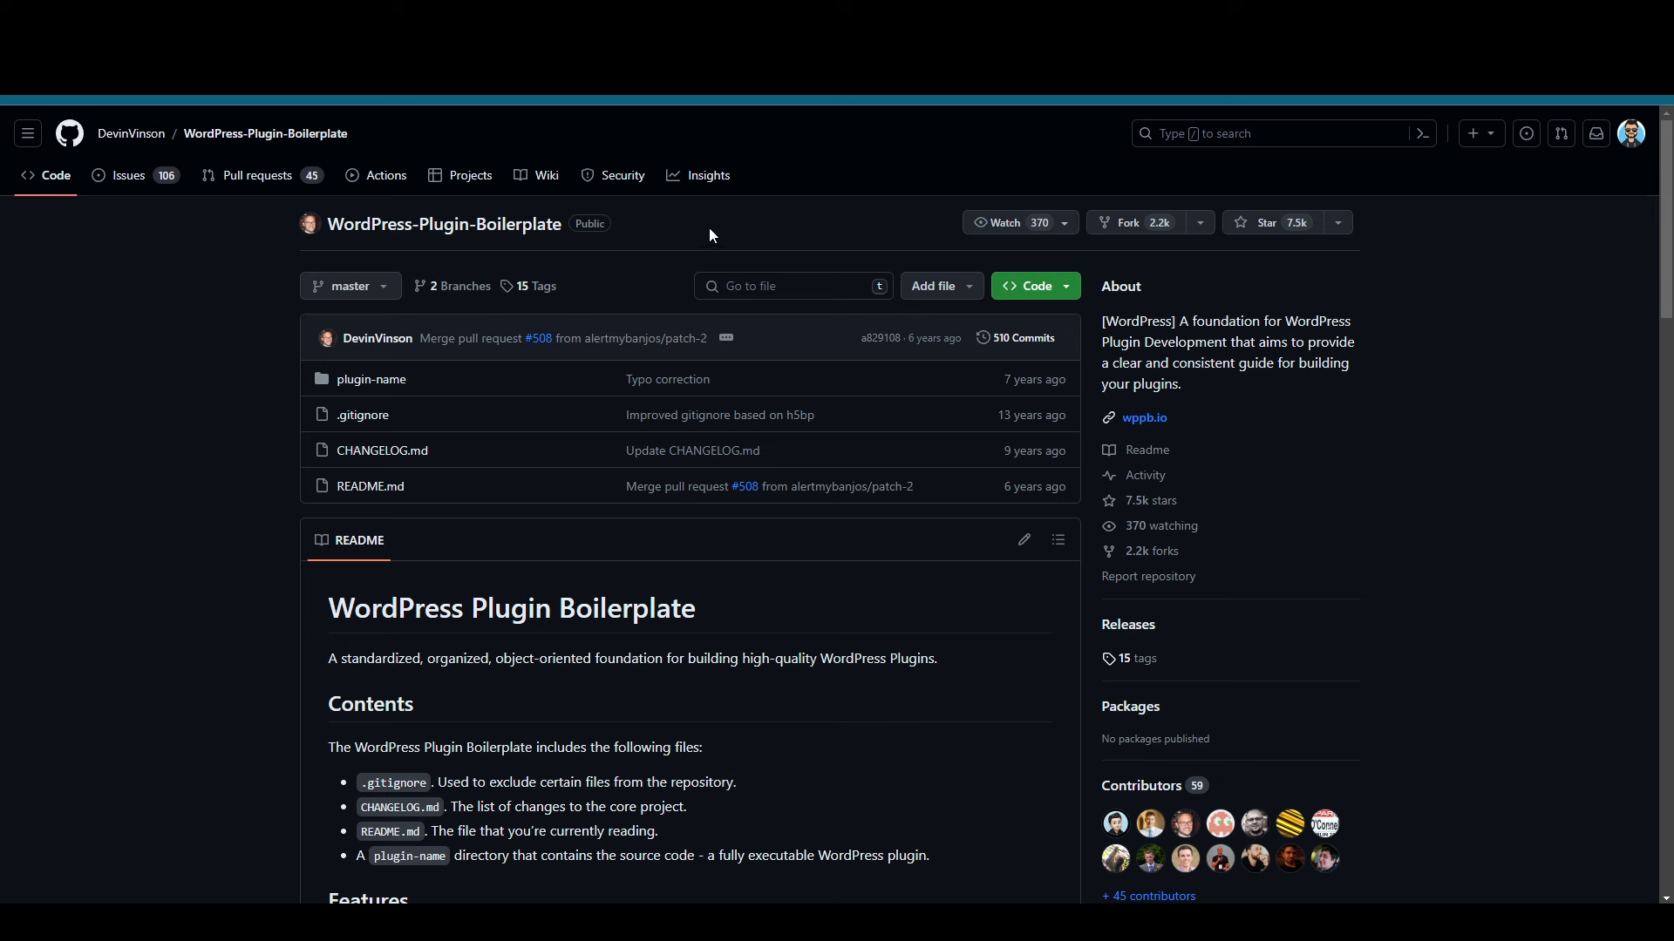
mouse_move(743, 225)
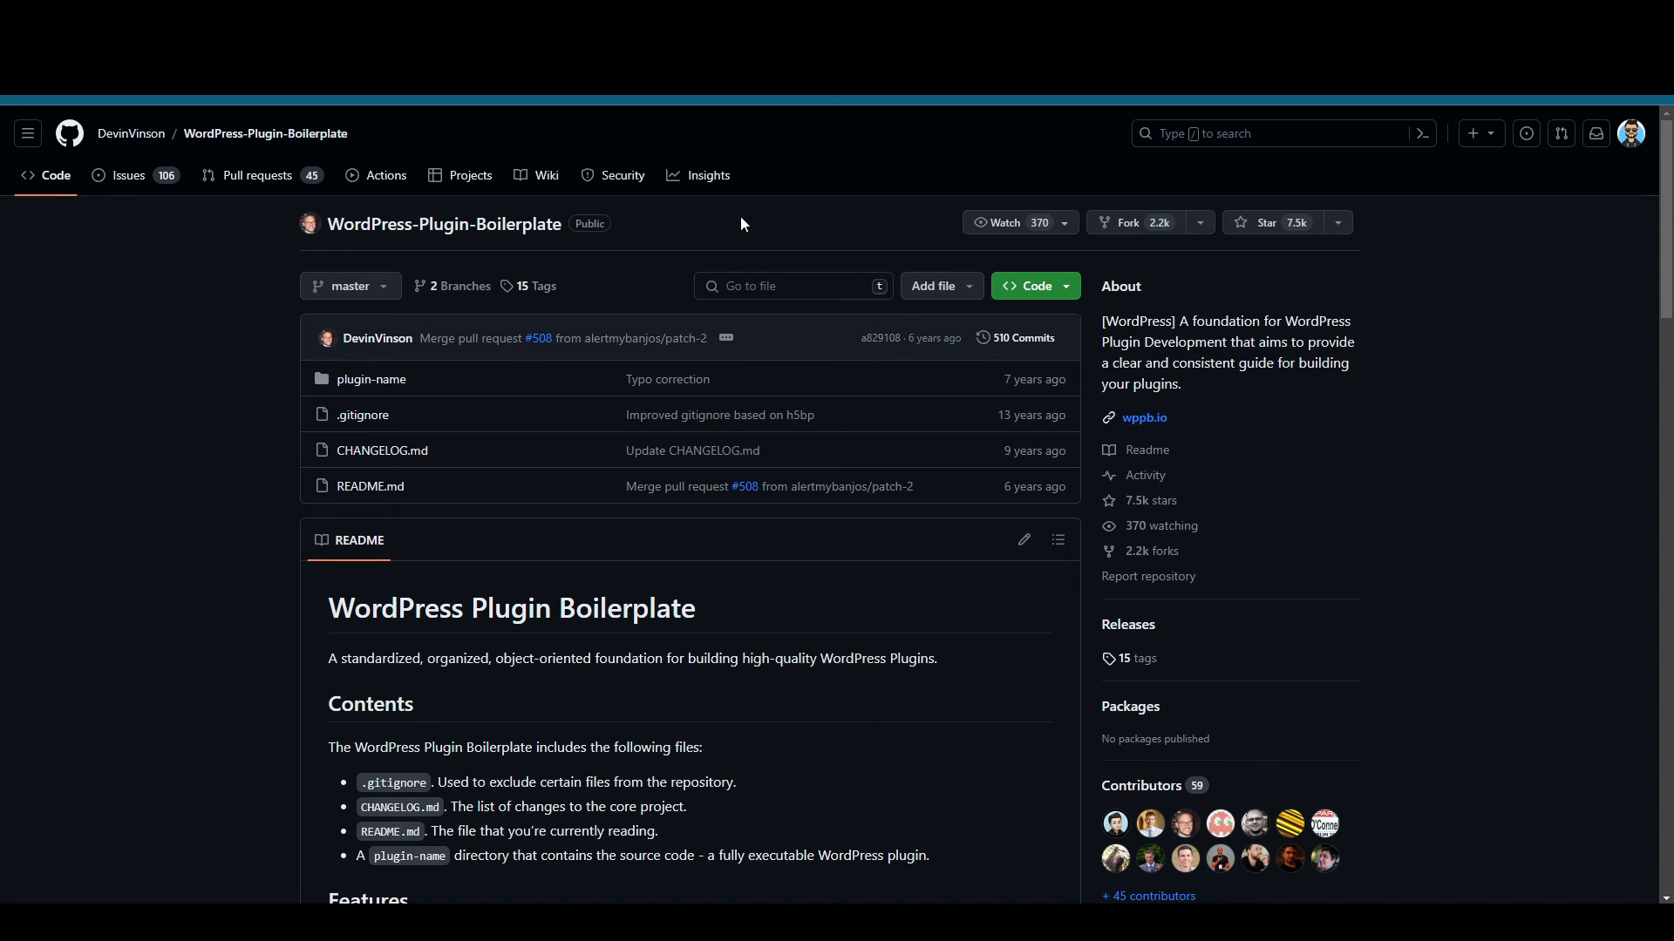
mouse_move(885, 206)
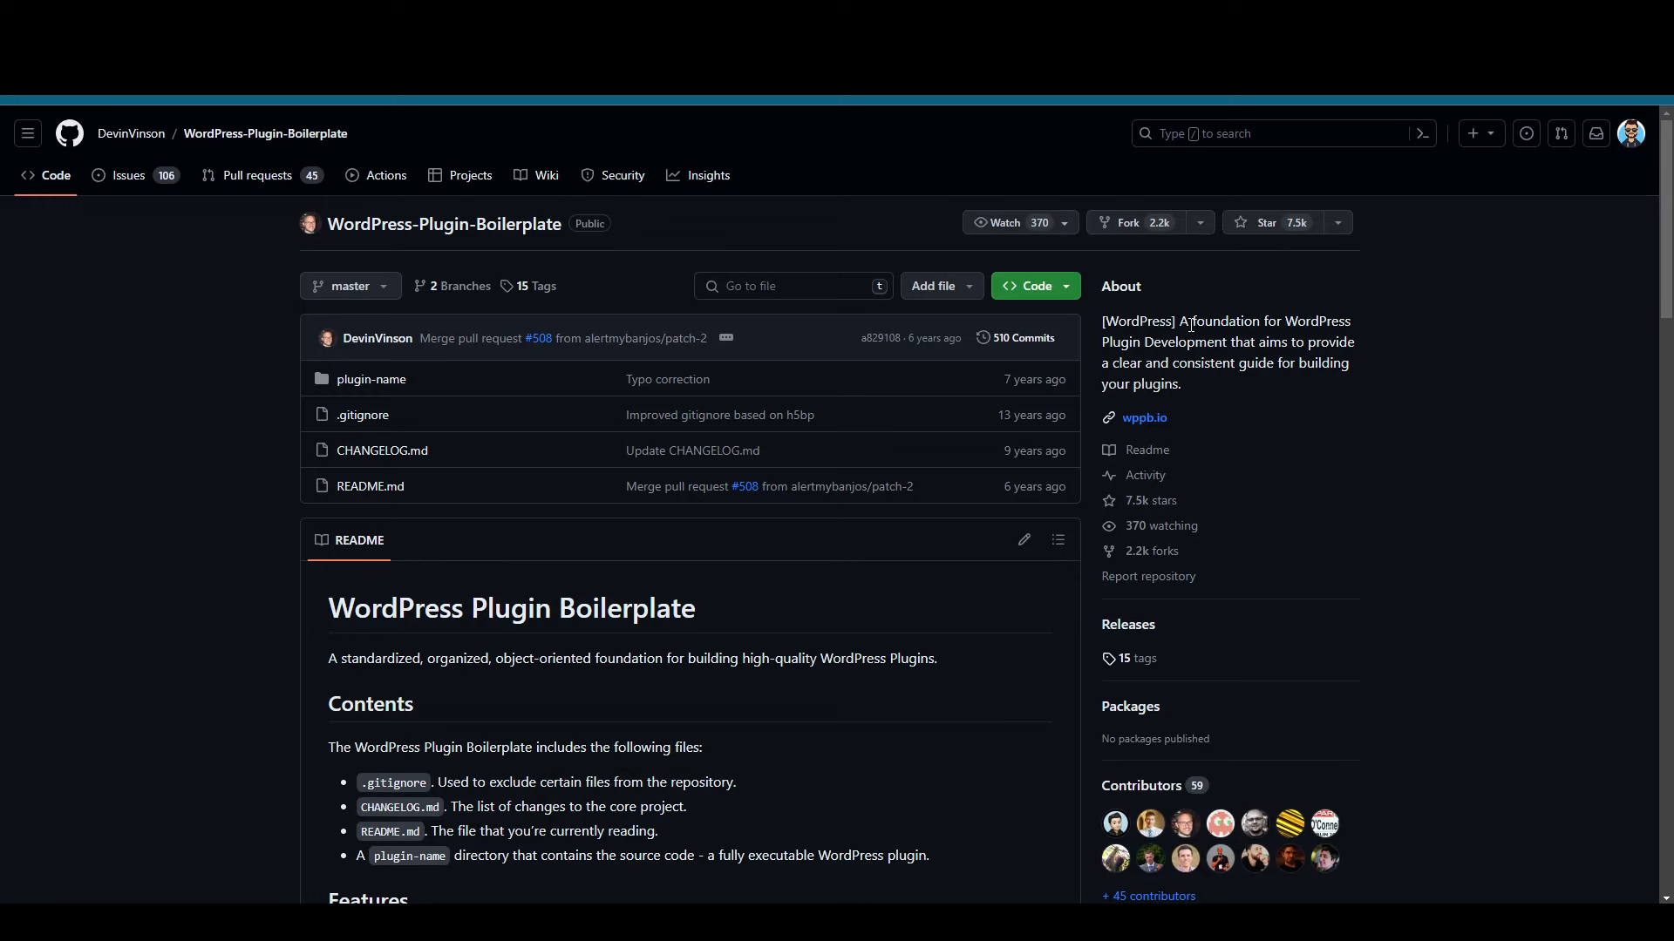
Step: Activate the Mangwp Bricks plugin from the Installed Plugins list
left_click(1143, 416)
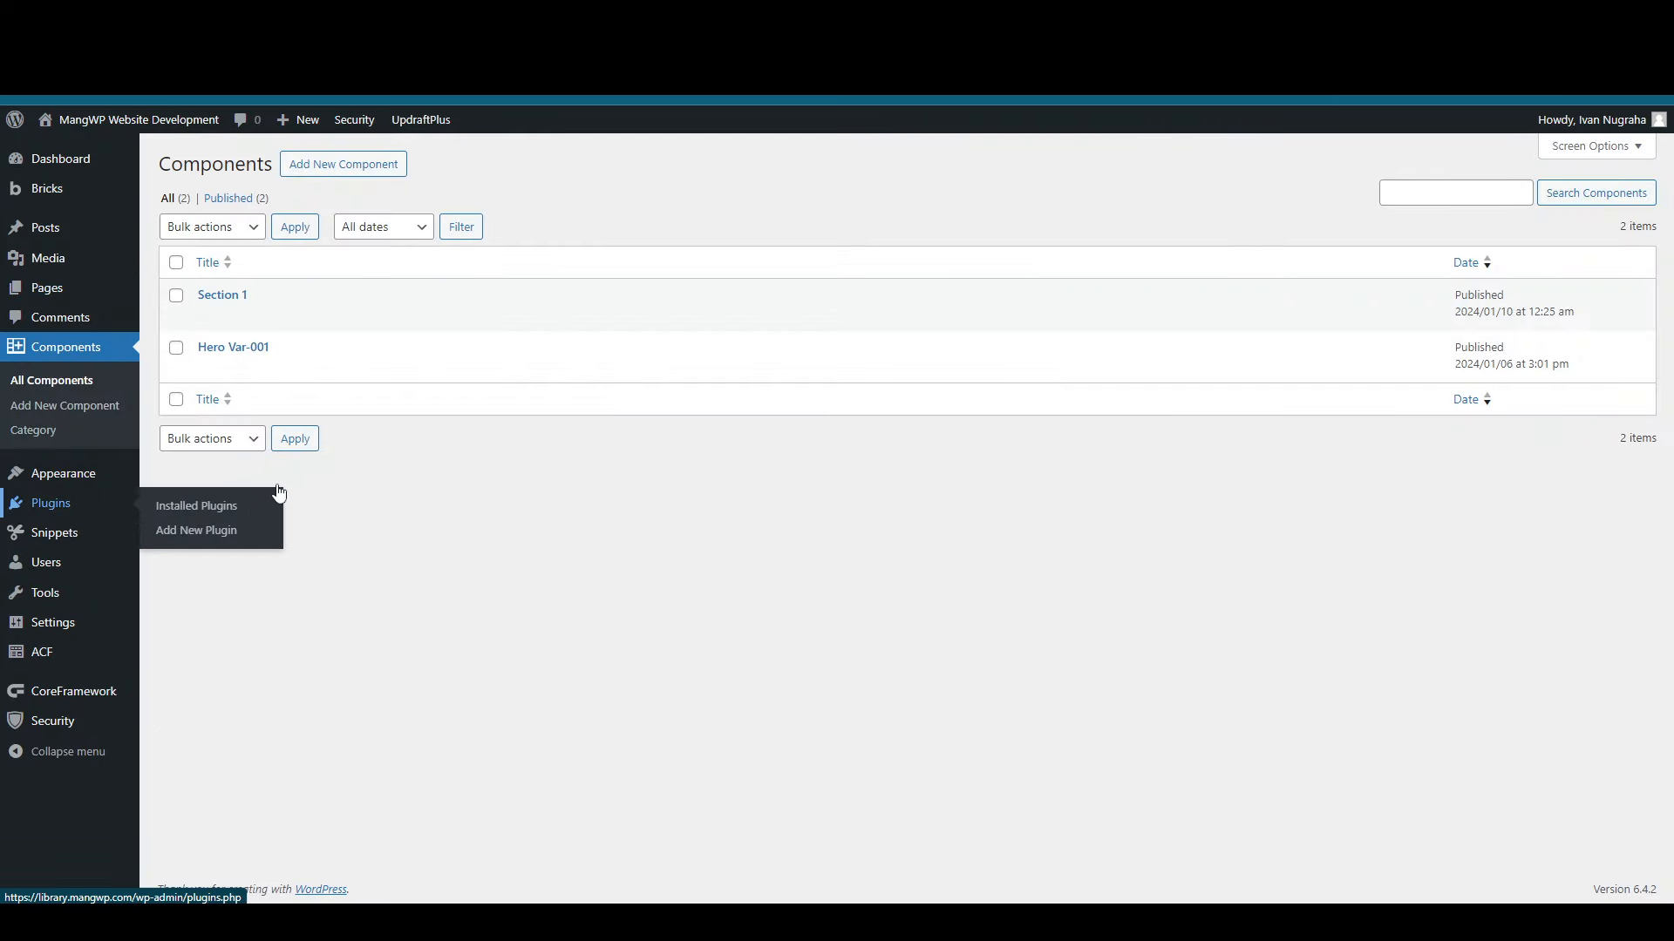
left_click(195, 506)
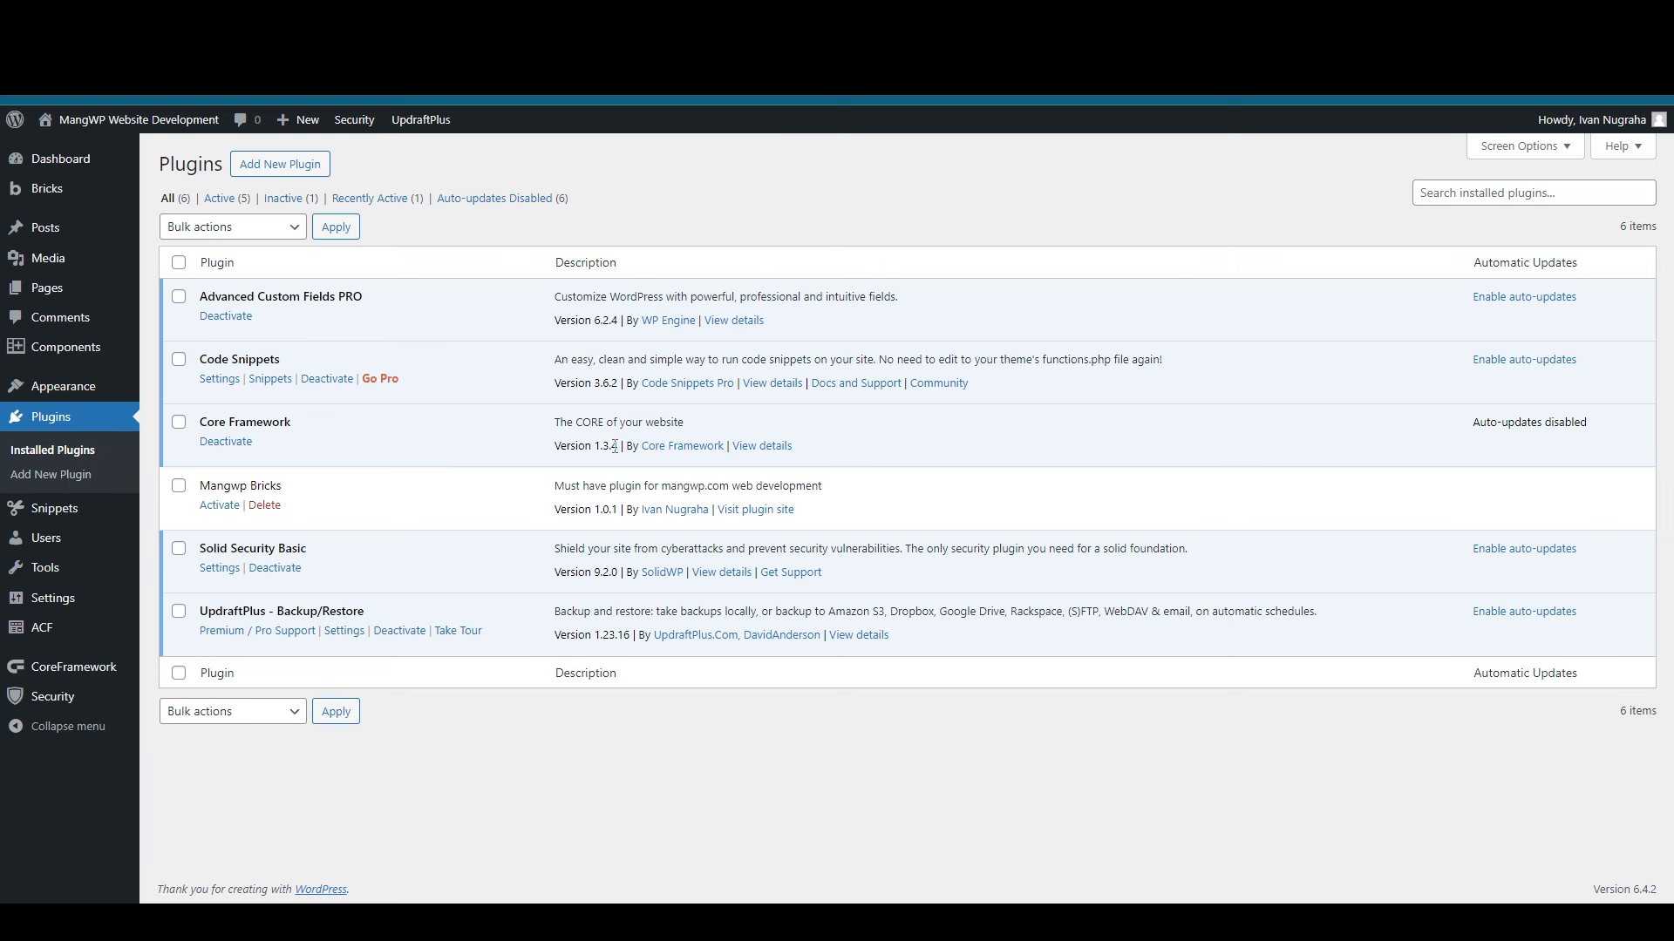
mouse_move(218, 505)
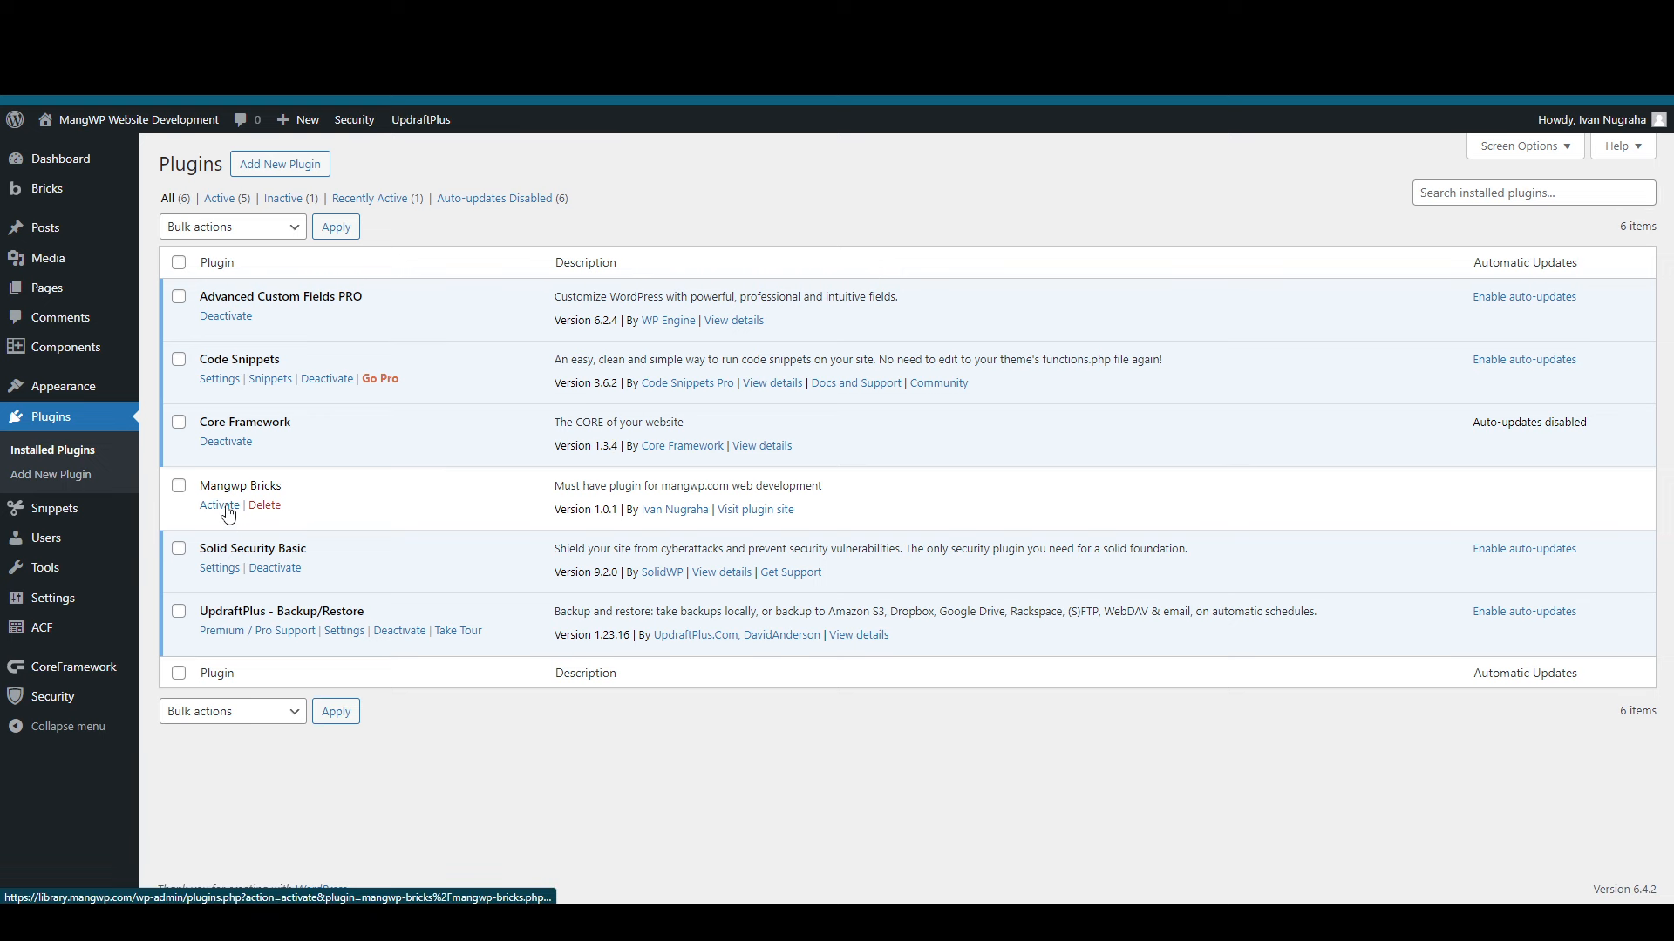
left_click(220, 506)
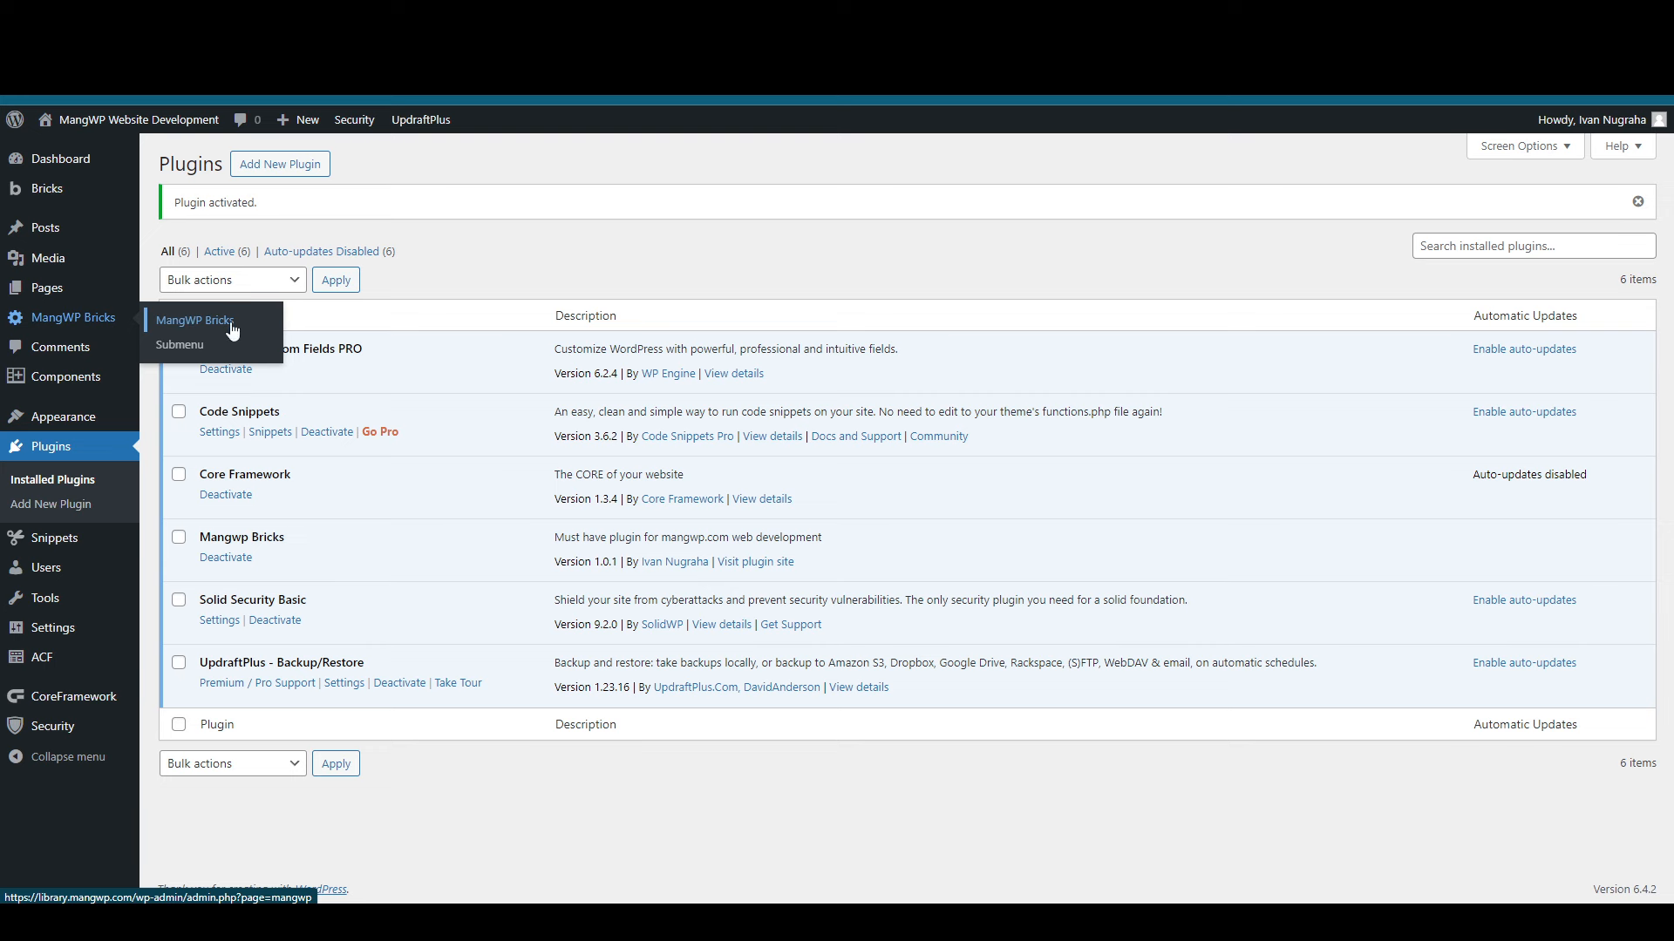
Step: Adjust the Screenshot feature in MangWP Bricks settings and go to Bricks Templates
left_click(194, 321)
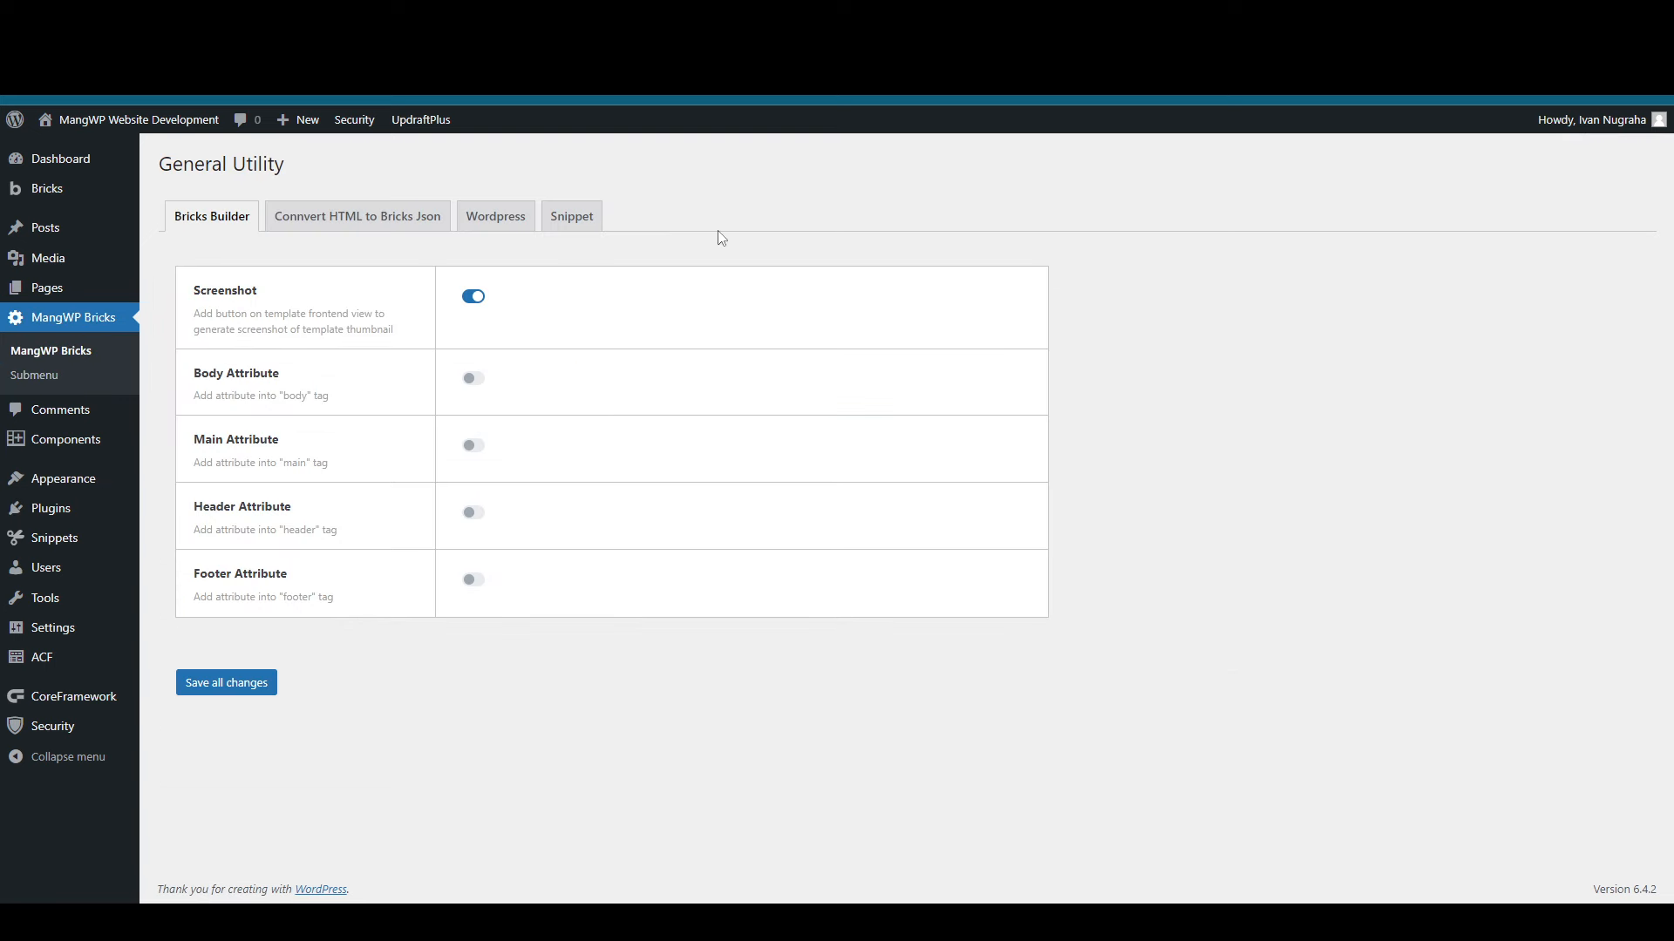
mouse_move(624, 207)
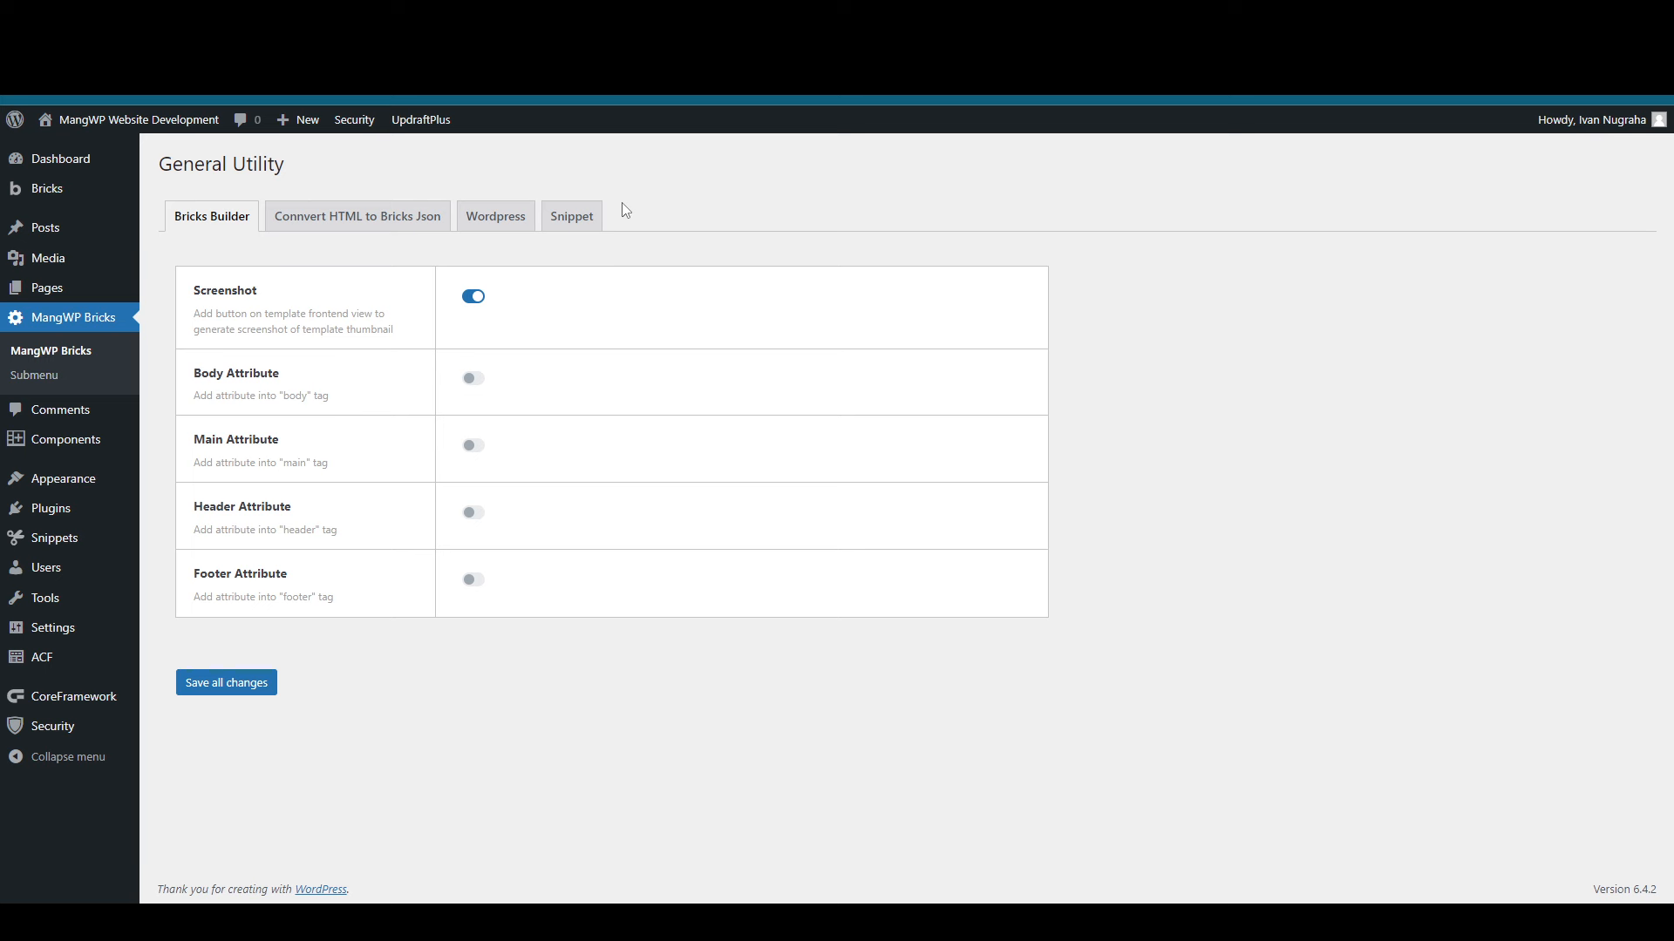
left_click(472, 296)
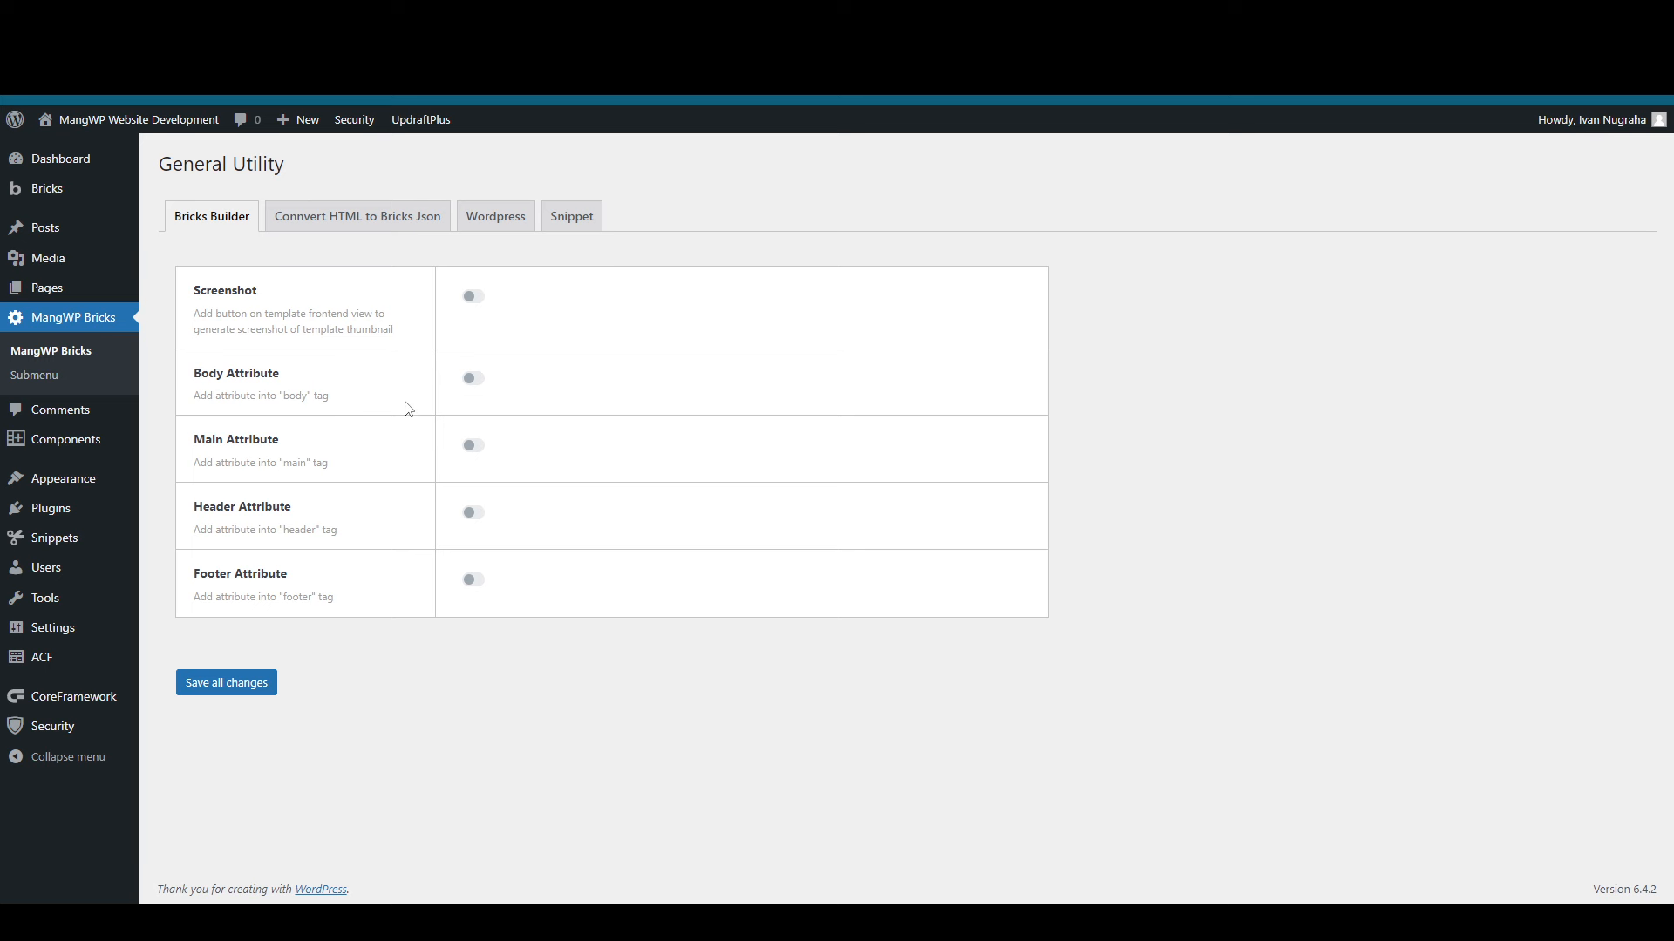
mouse_move(420, 301)
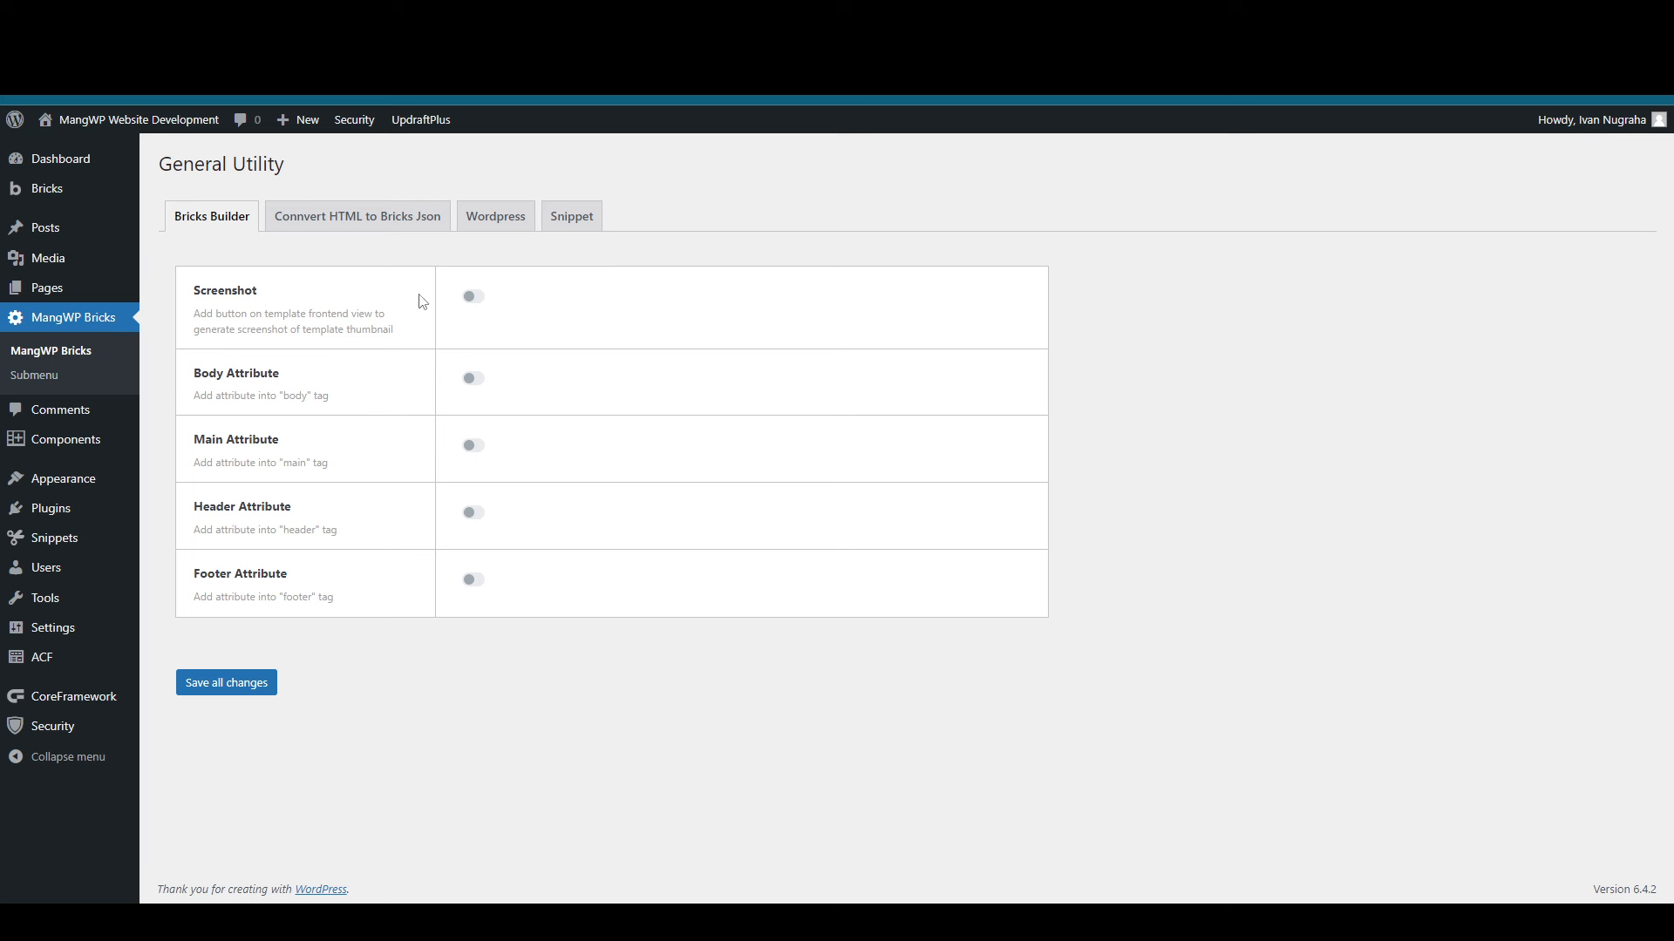
mouse_move(472, 301)
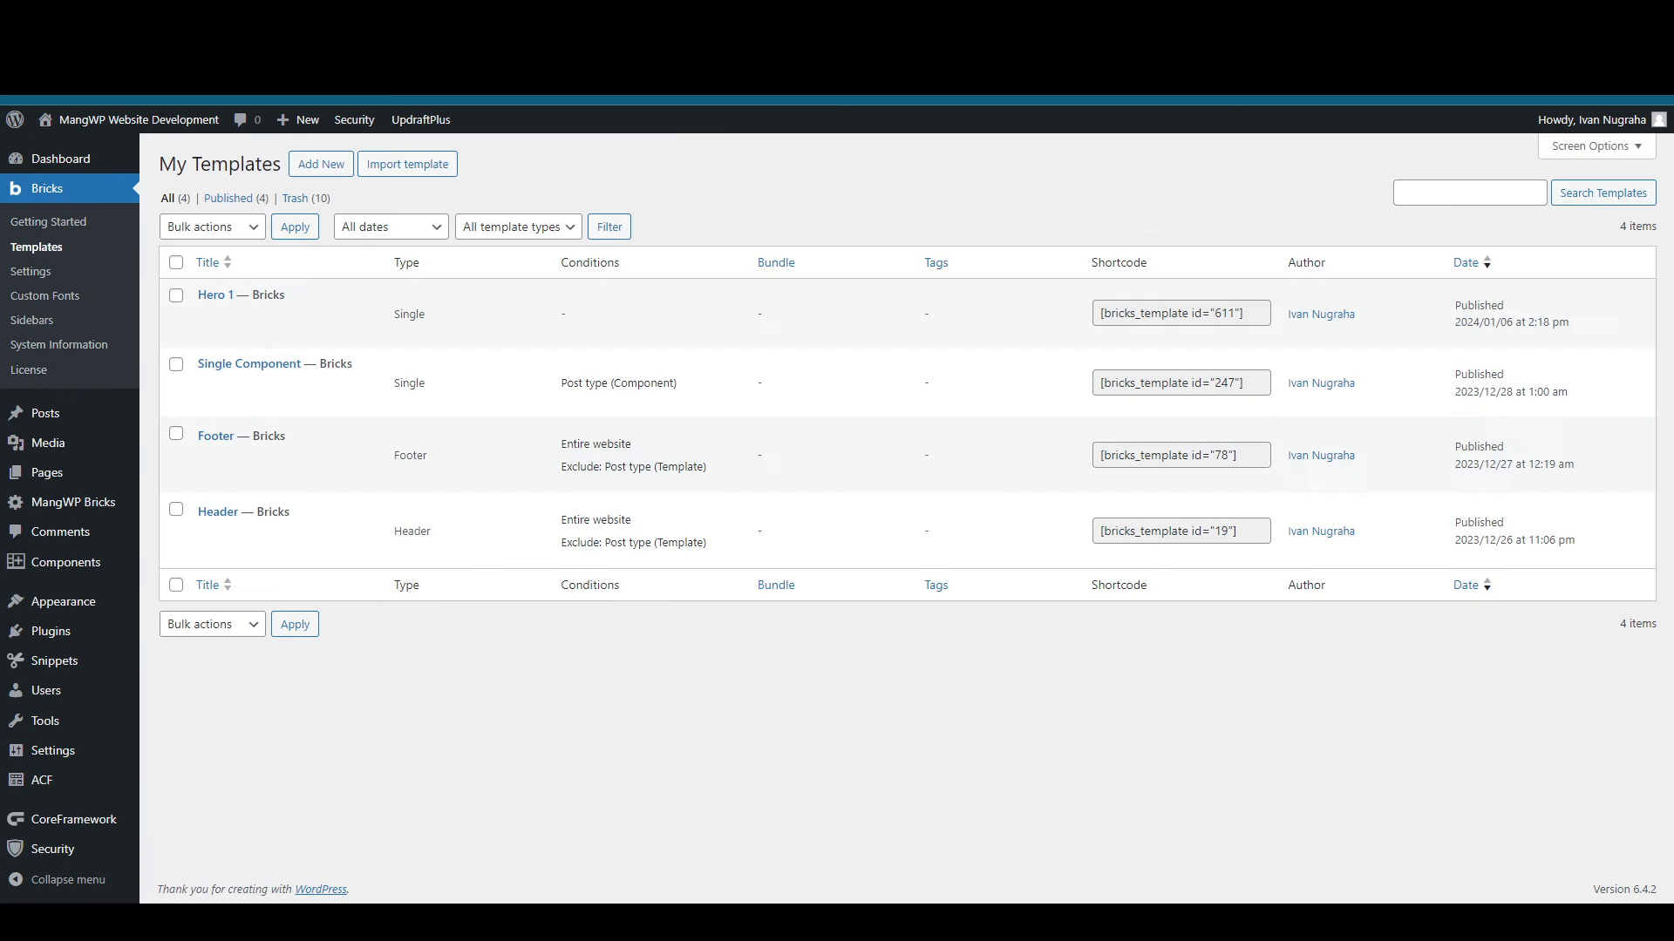
mouse_move(42, 413)
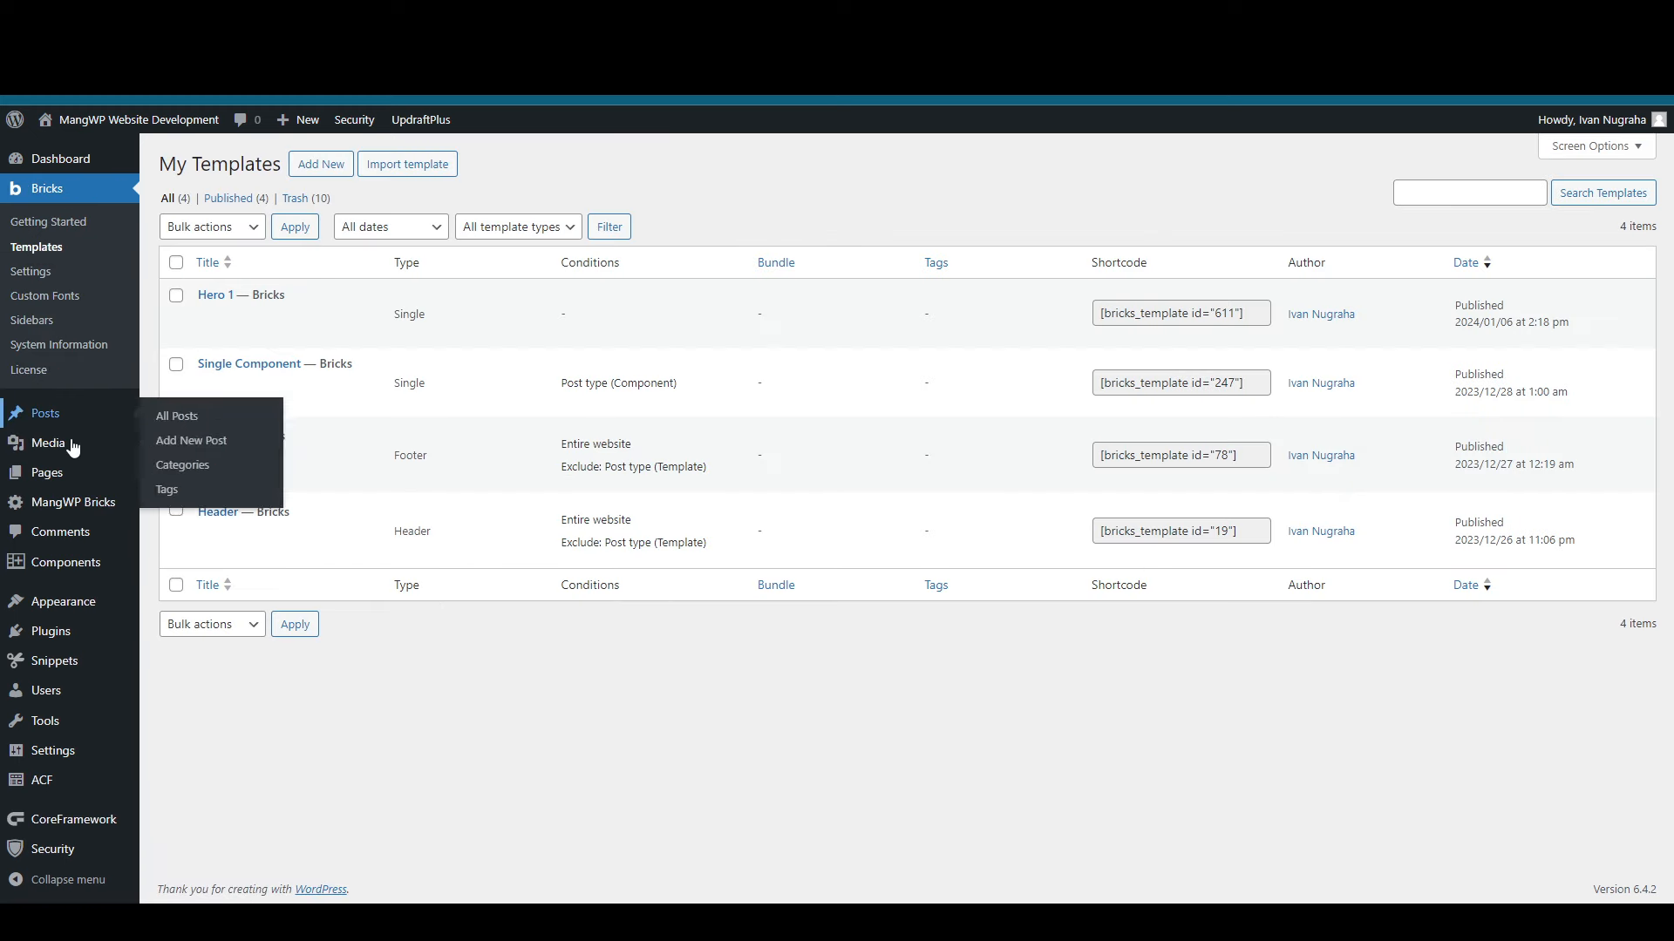
left_click(69, 502)
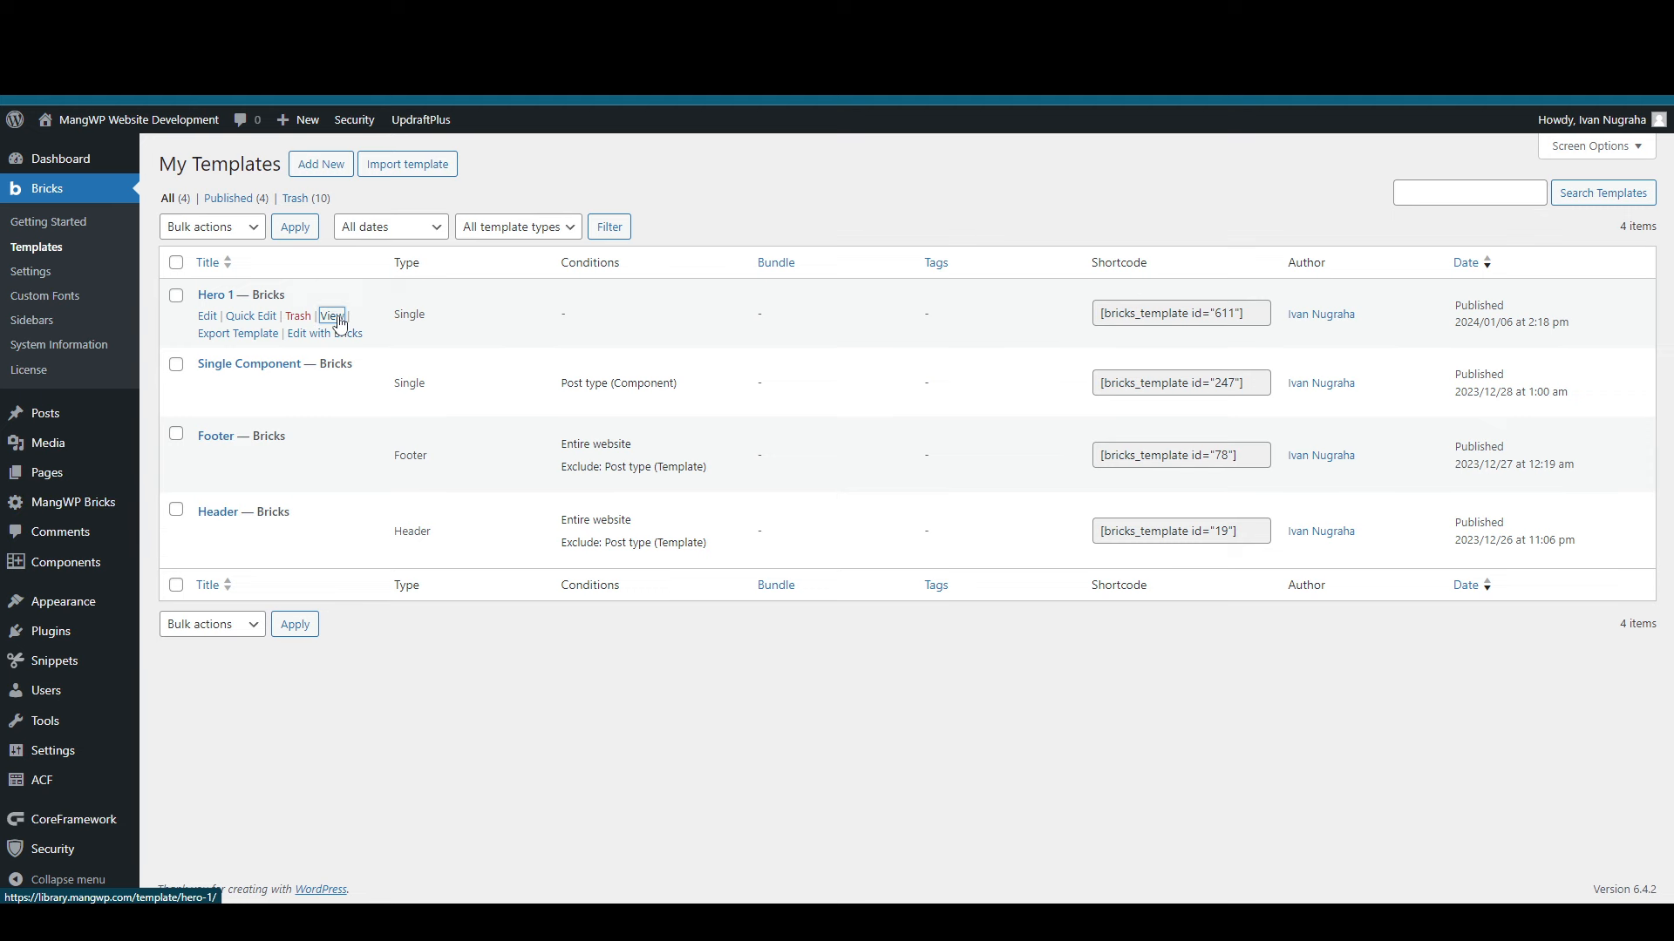
Step: View Hero 1 on the front end, save its screenshot thumbnail, and return to Templates
left_click(332, 315)
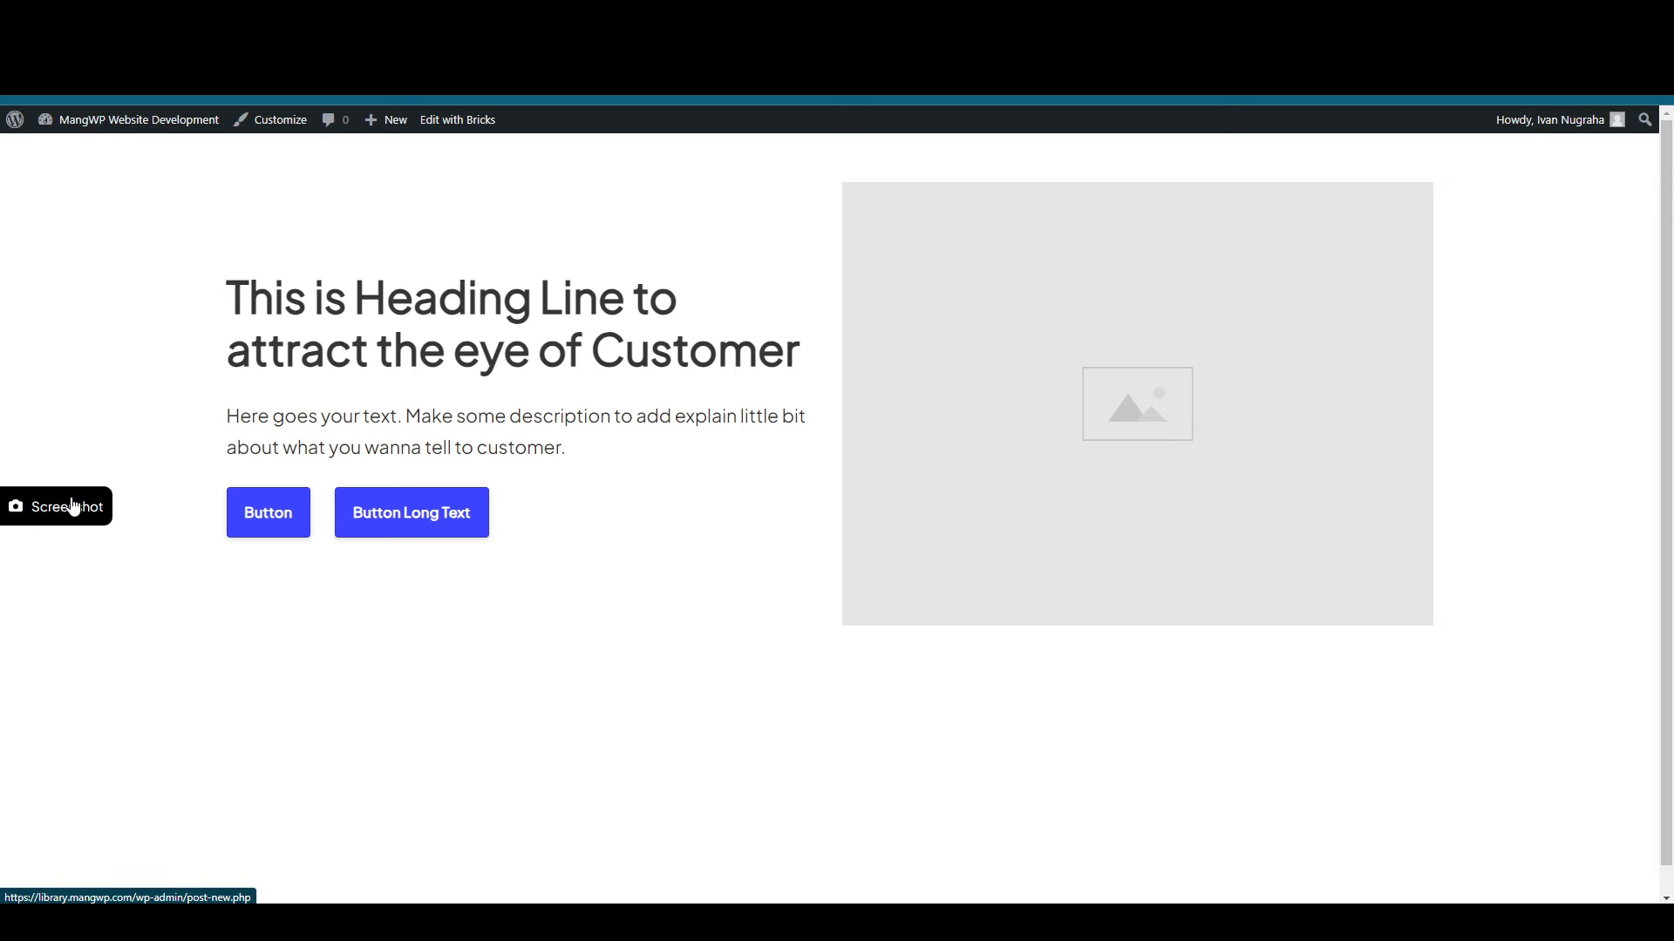
mouse_move(242, 417)
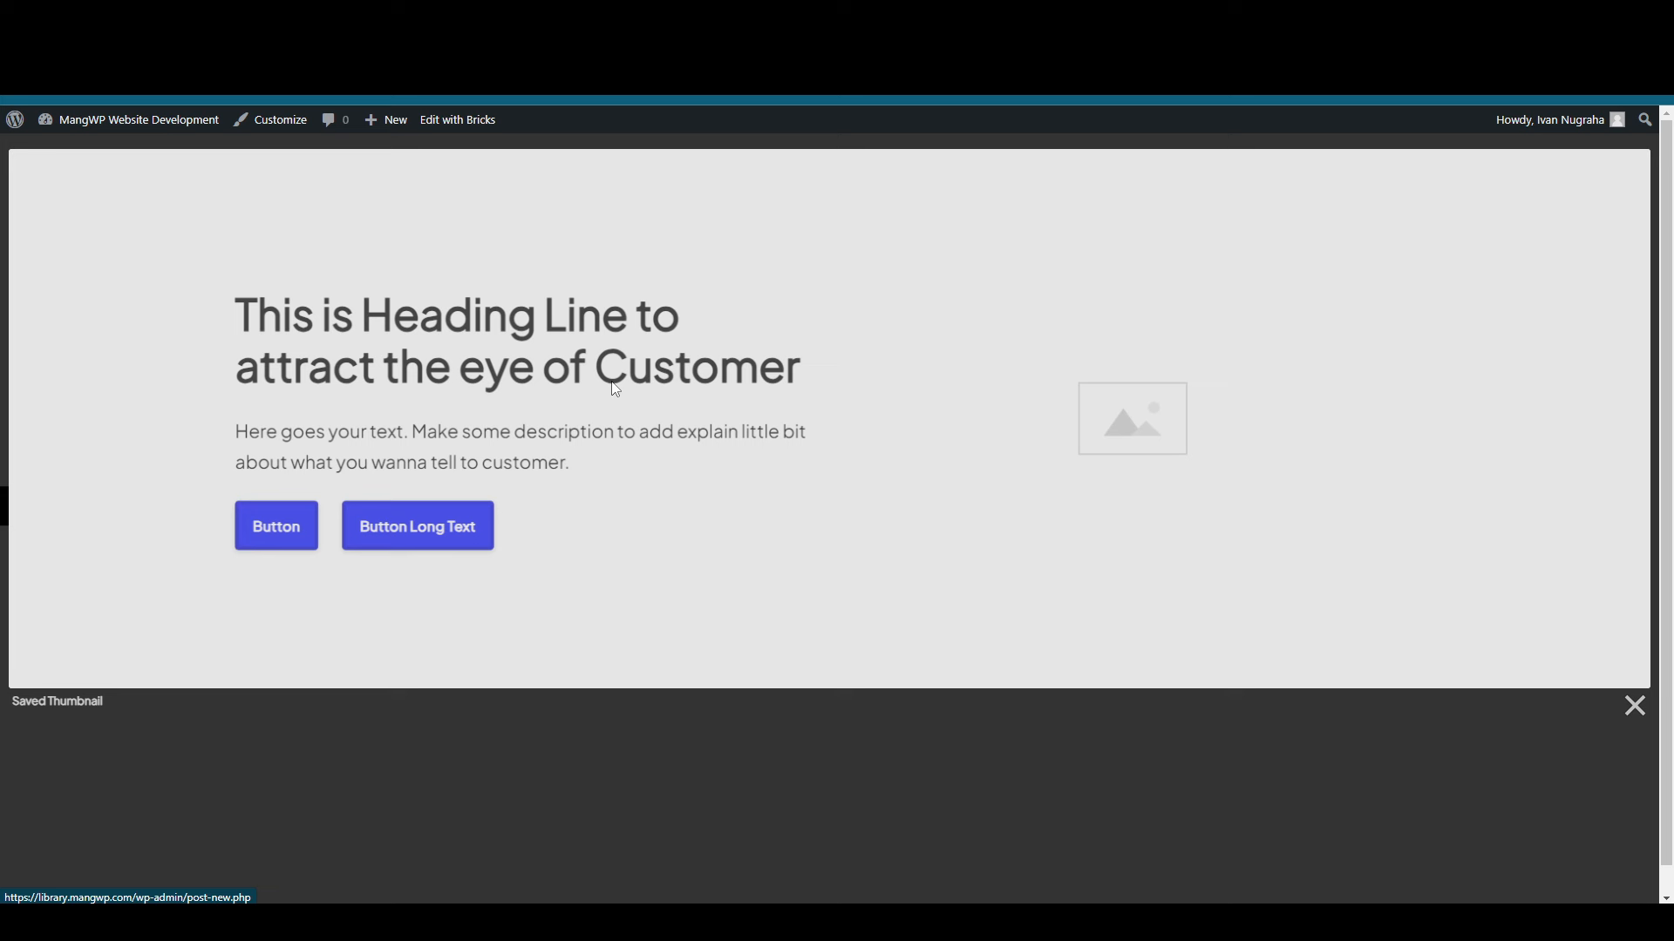
mouse_move(459, 751)
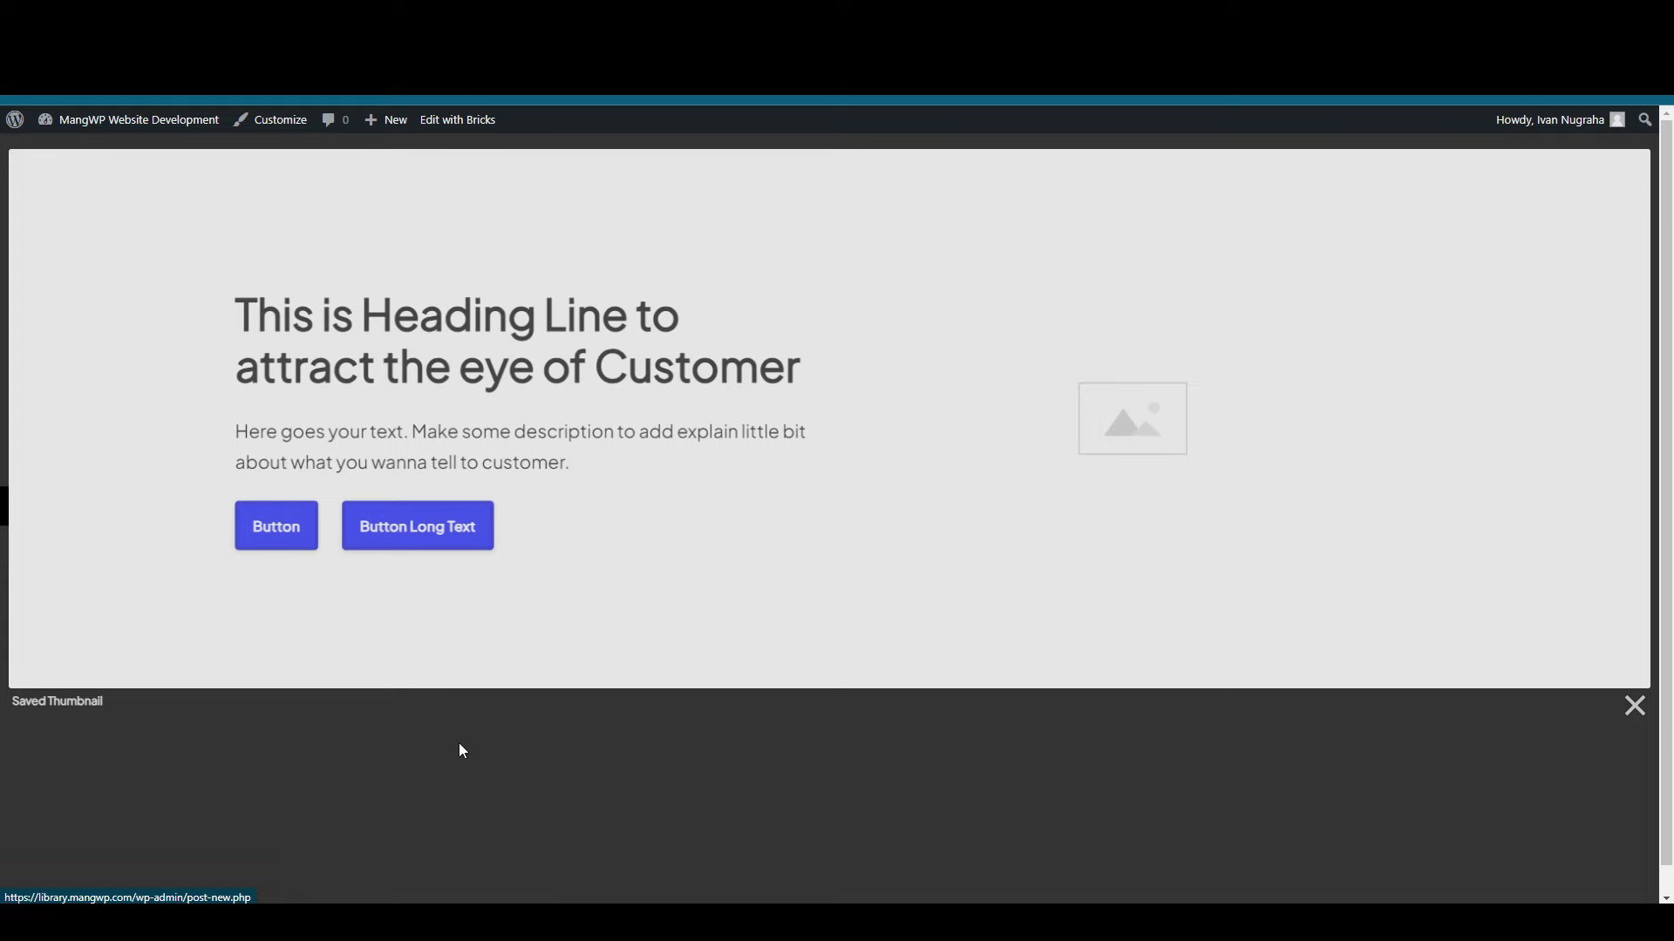
left_click(394, 120)
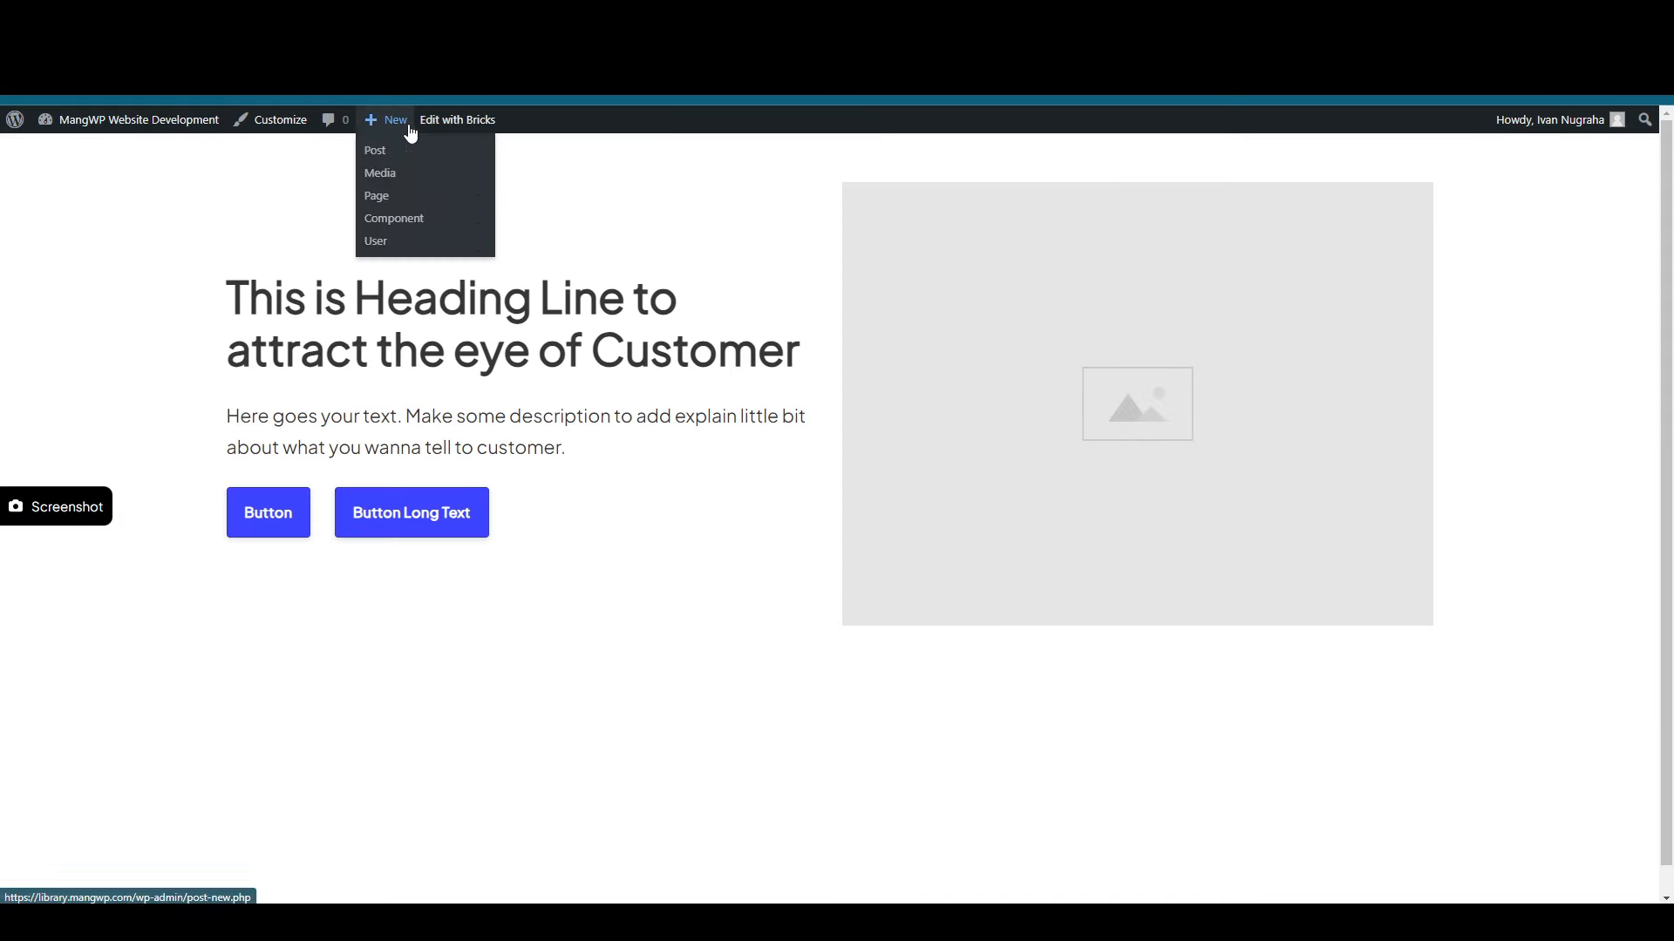
left_click(455, 120)
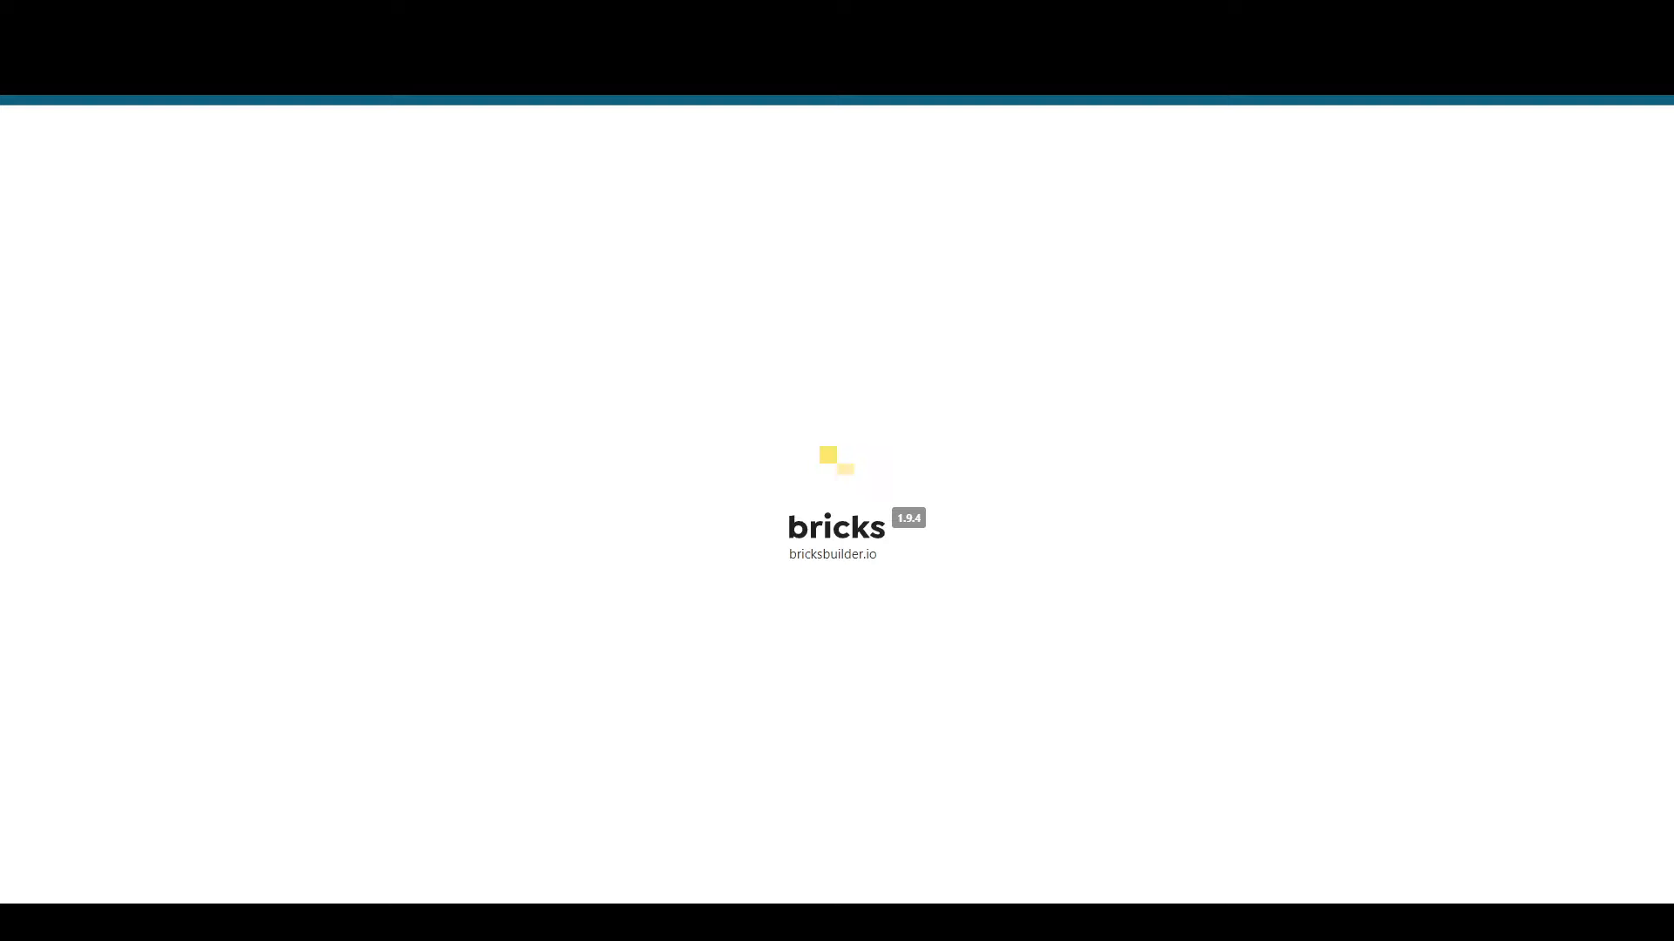
left_click(392, 121)
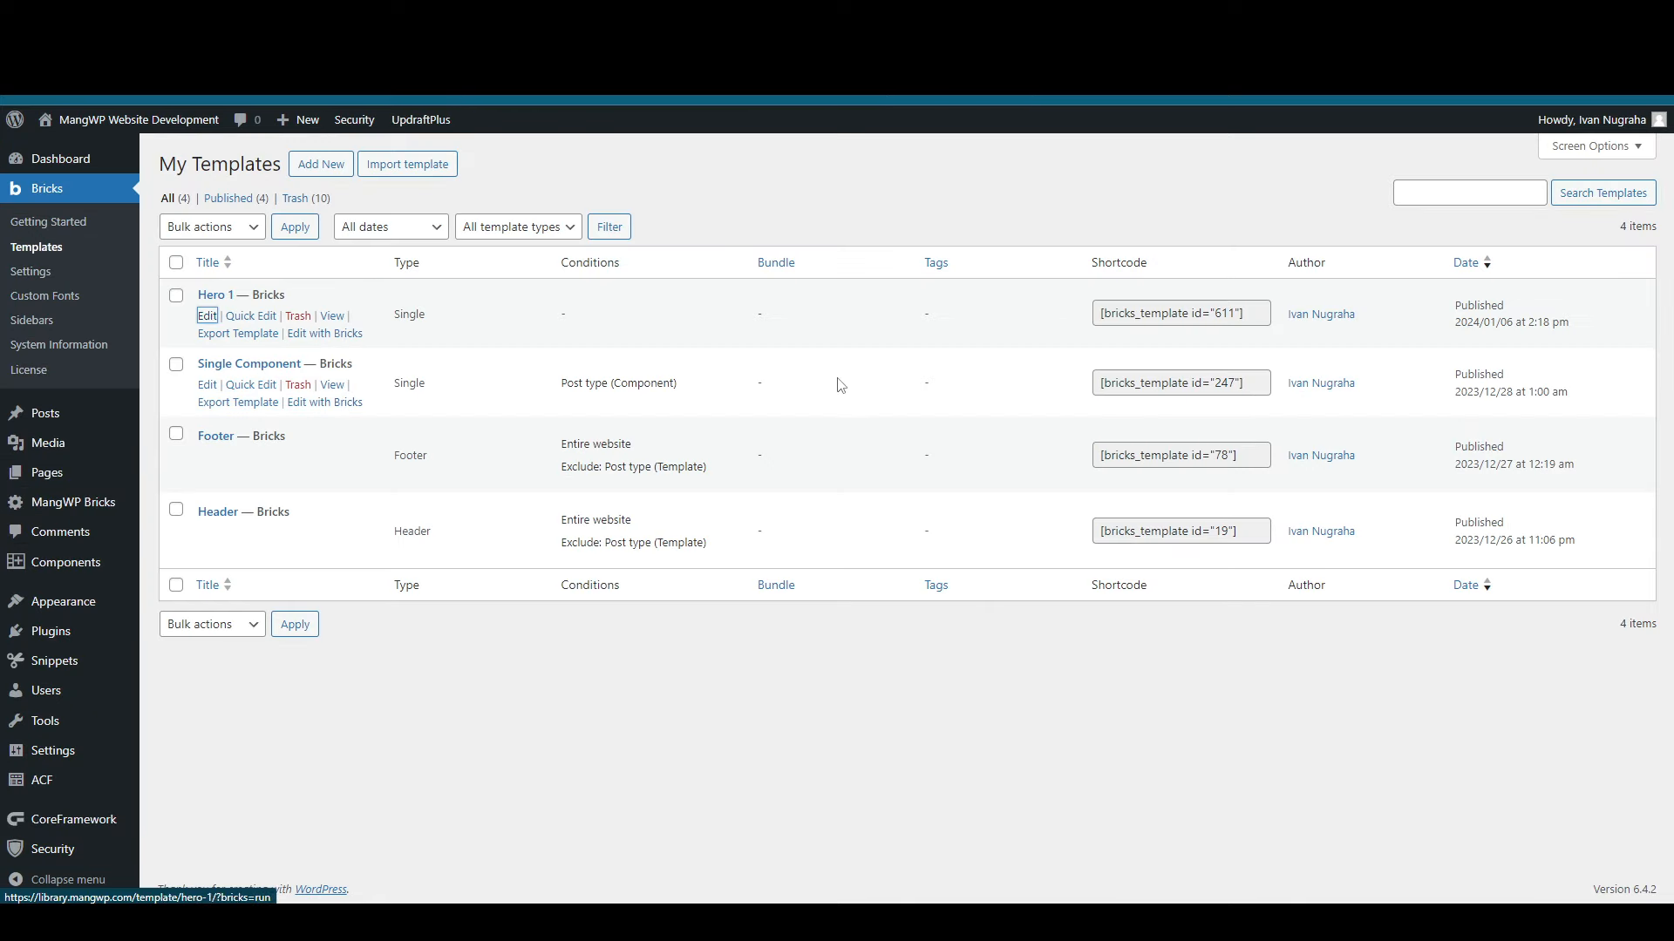
Step: Edit Hero 1 to confirm its featured image, then preview its front end at mobile width
left_click(206, 316)
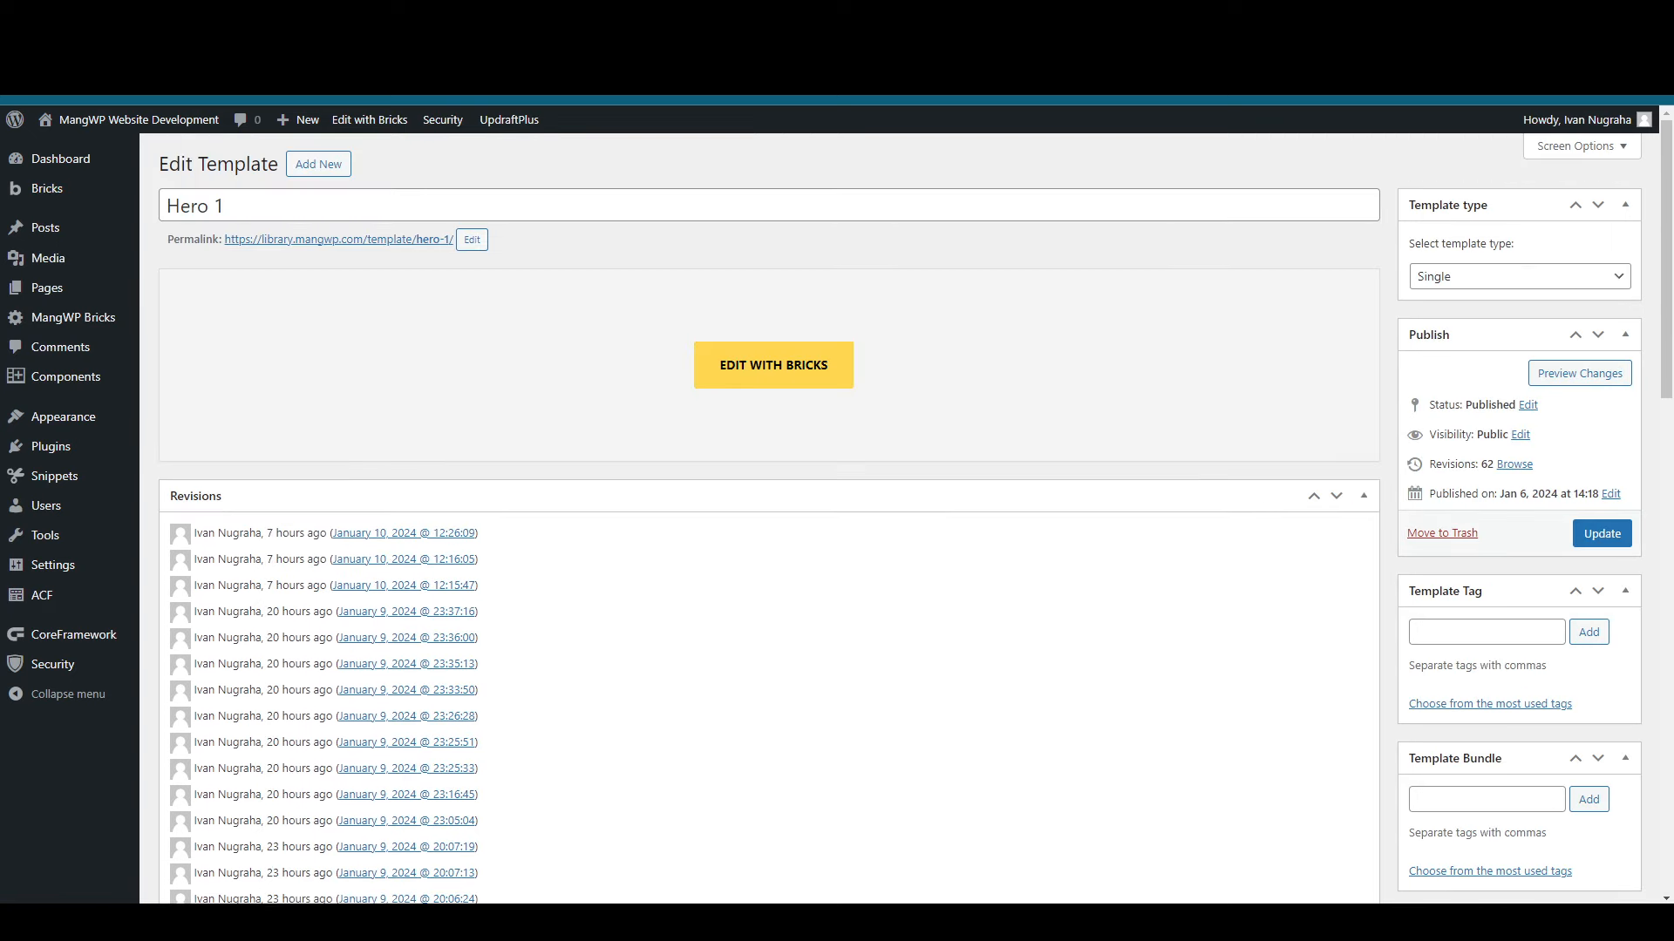
scroll("down", 3)
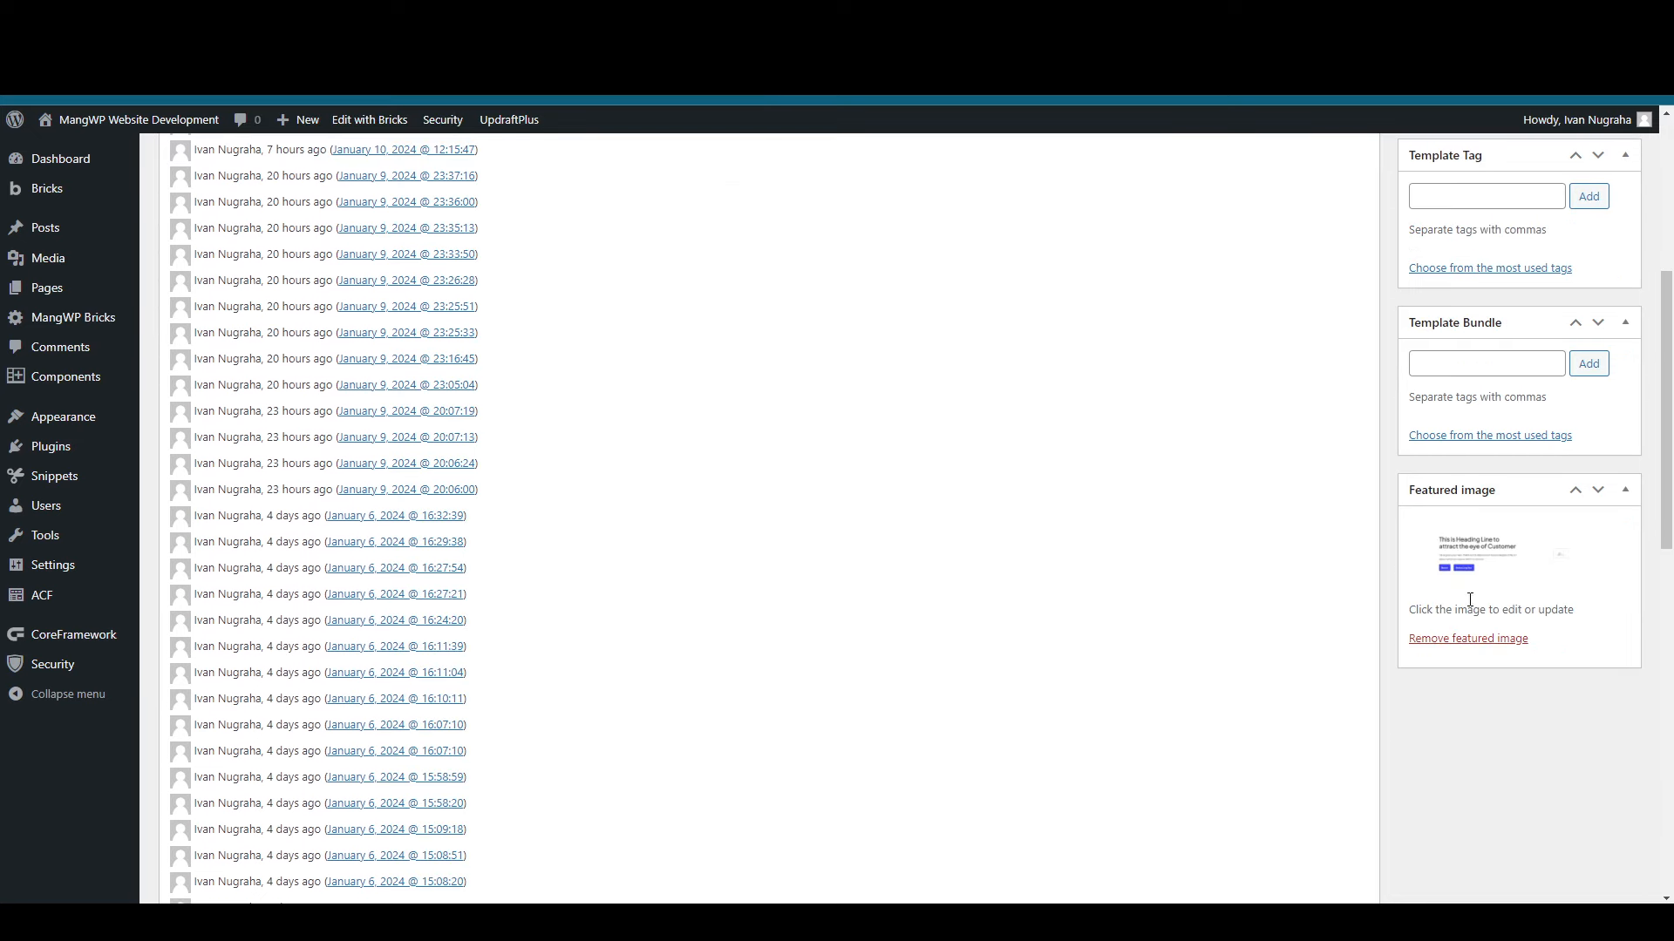
left_click(1475, 549)
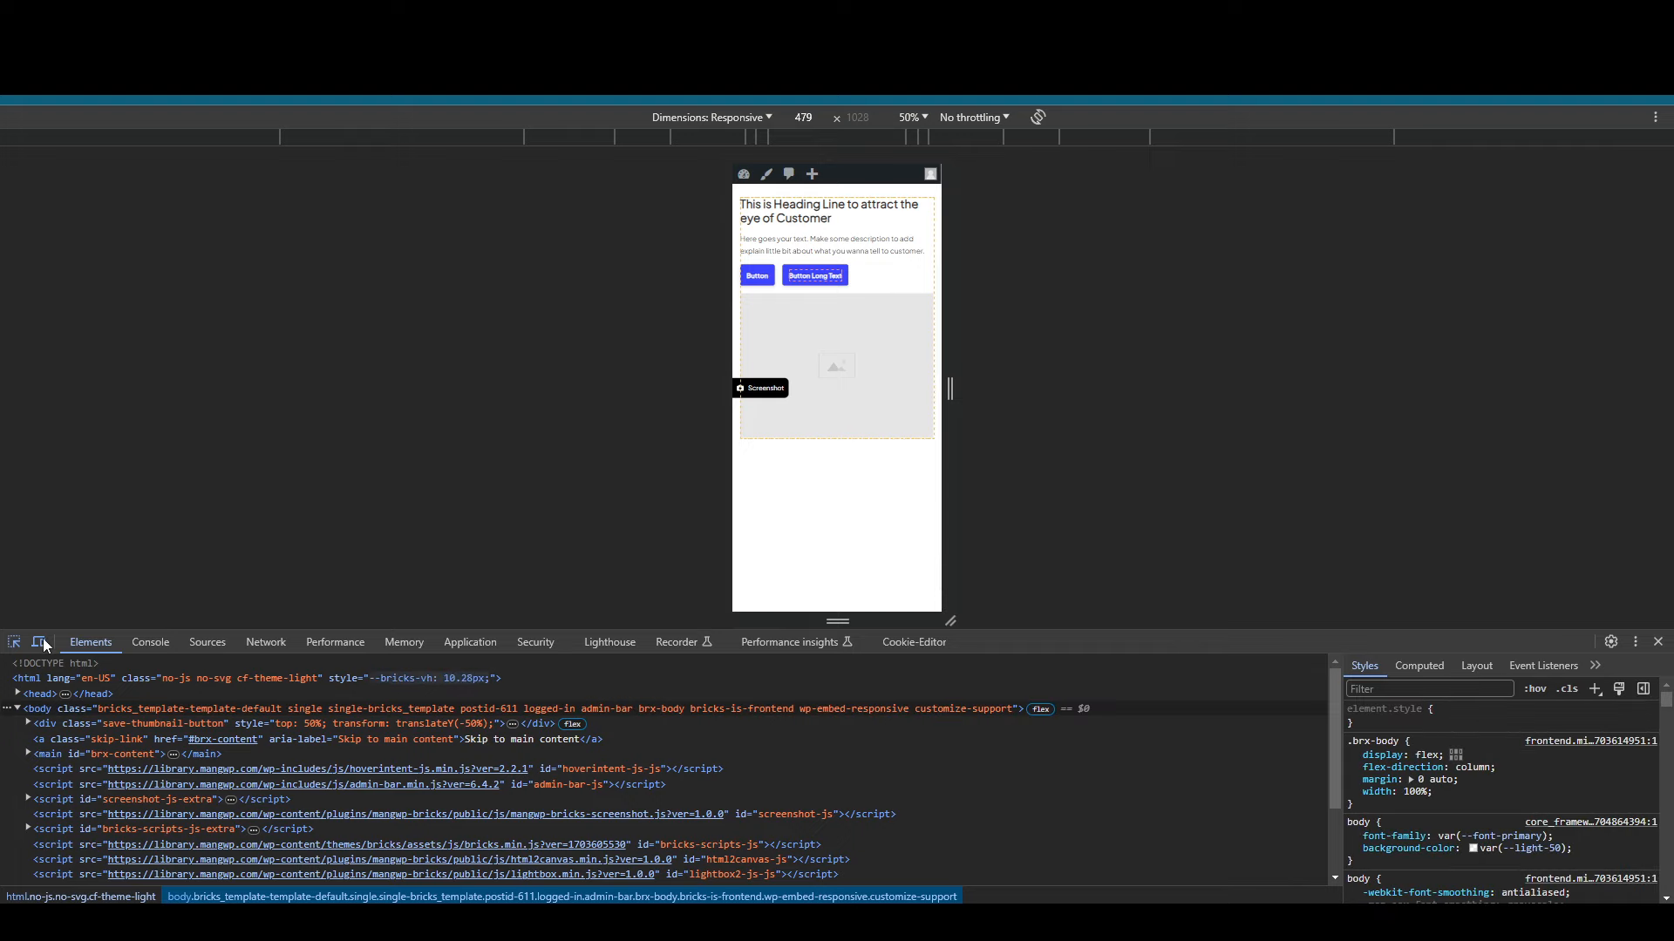
Step: Enable Body Attribute with rows attribute-name/huhuy and a second row huhuiy
left_click(40, 642)
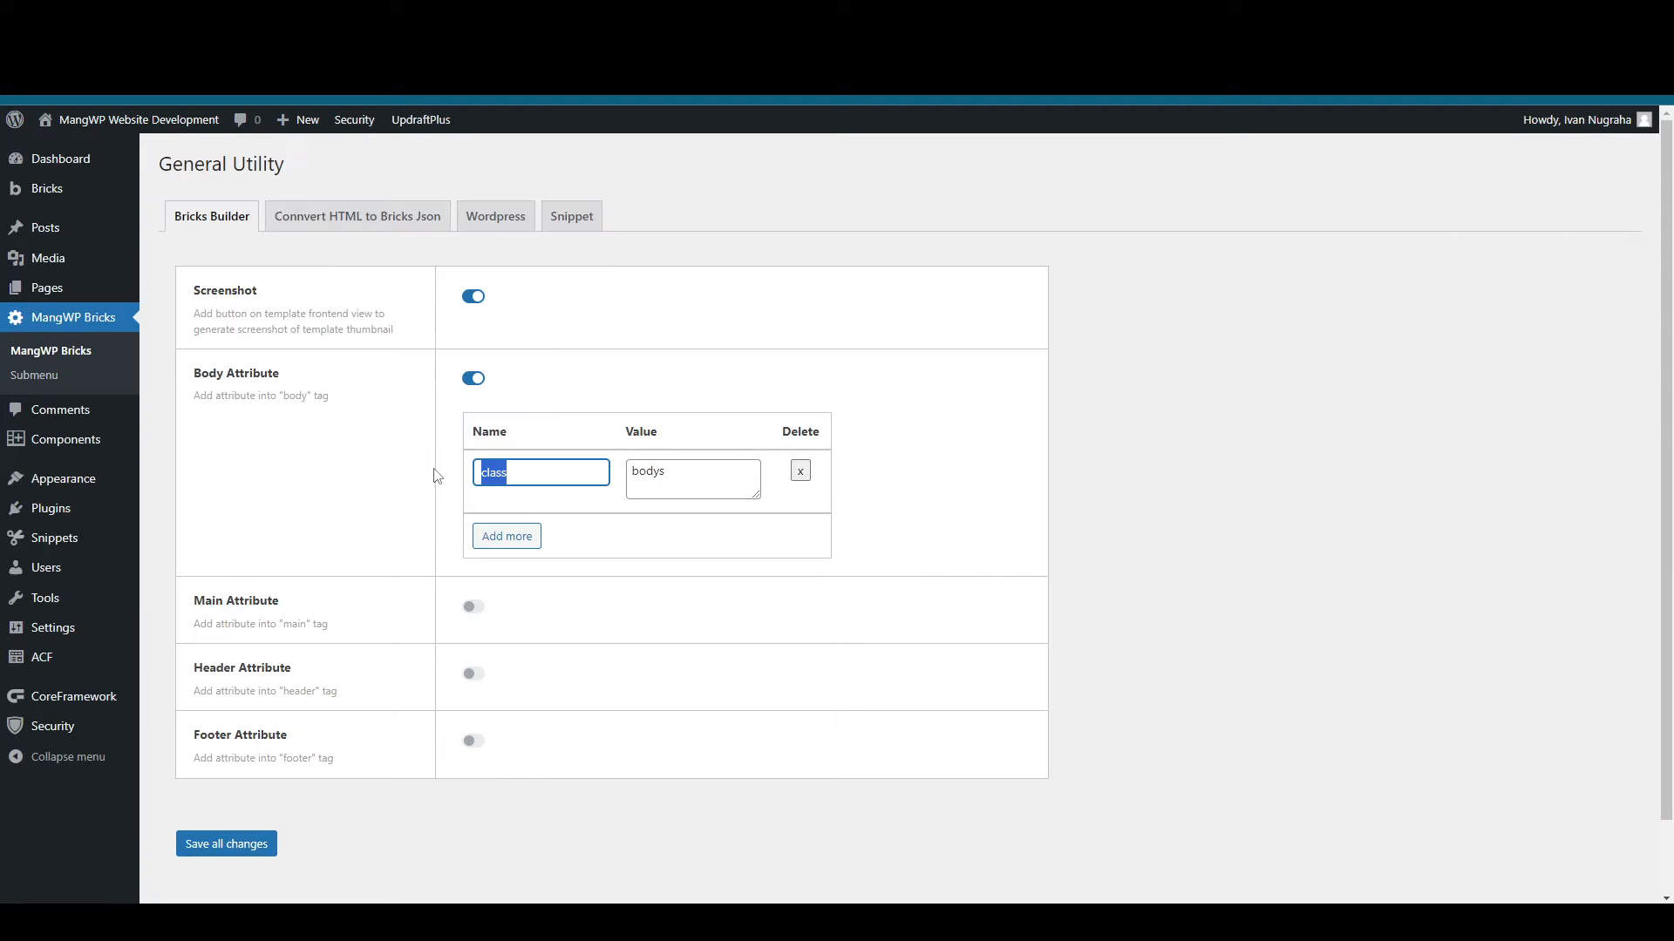
type("attribute-name")
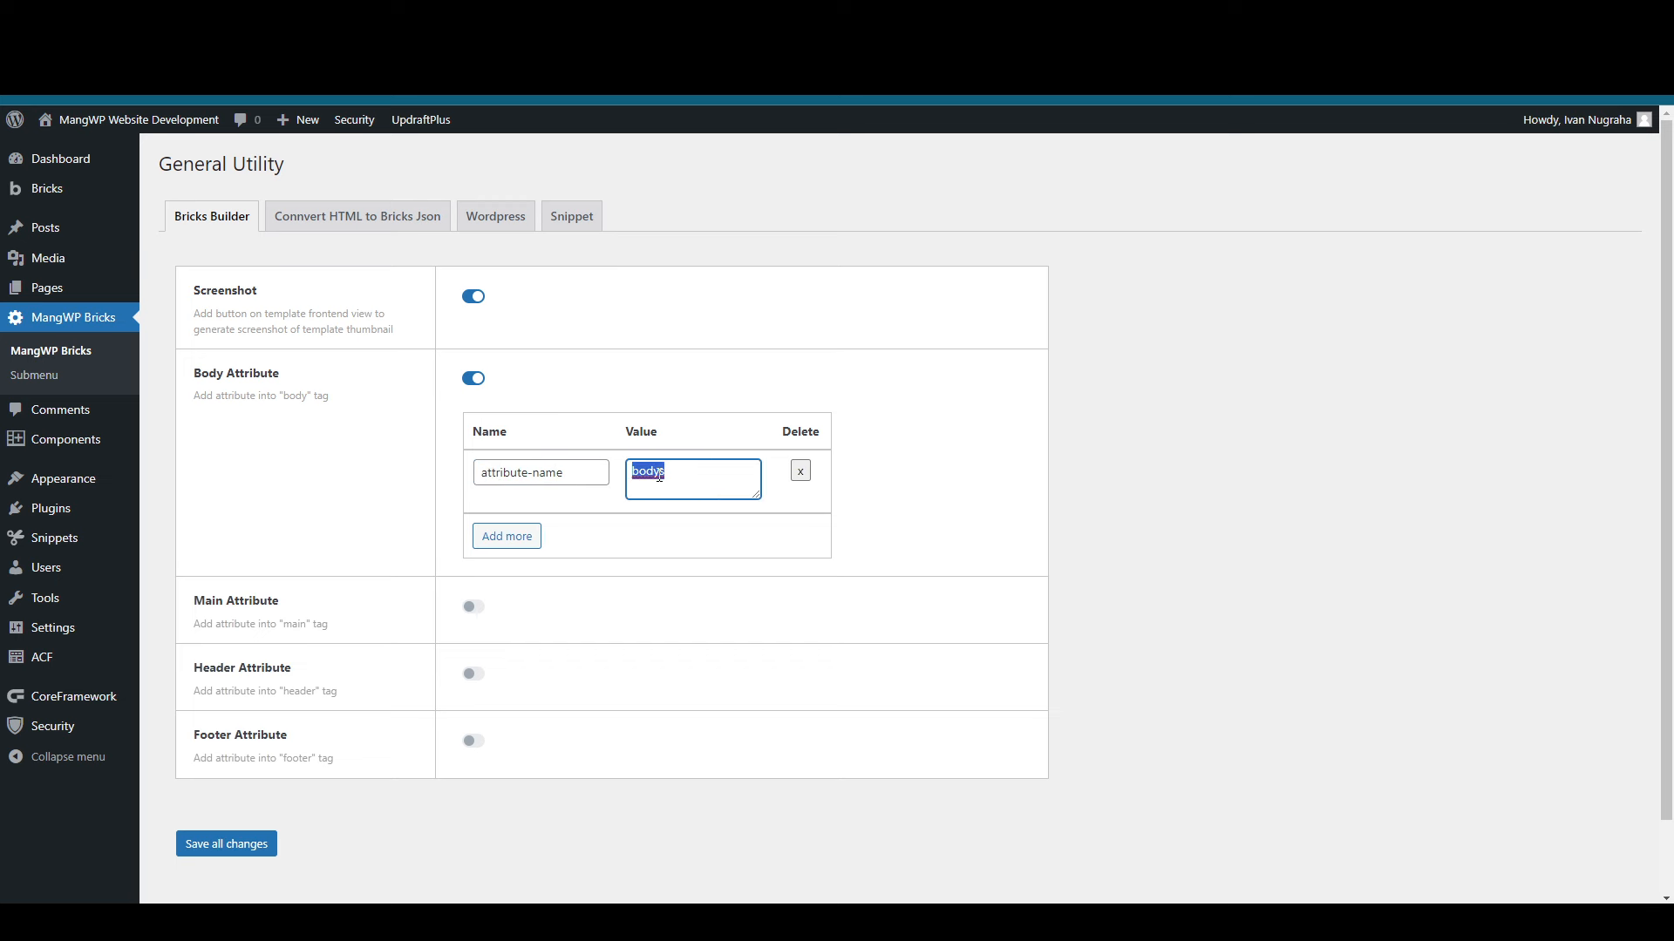
type("huhuy")
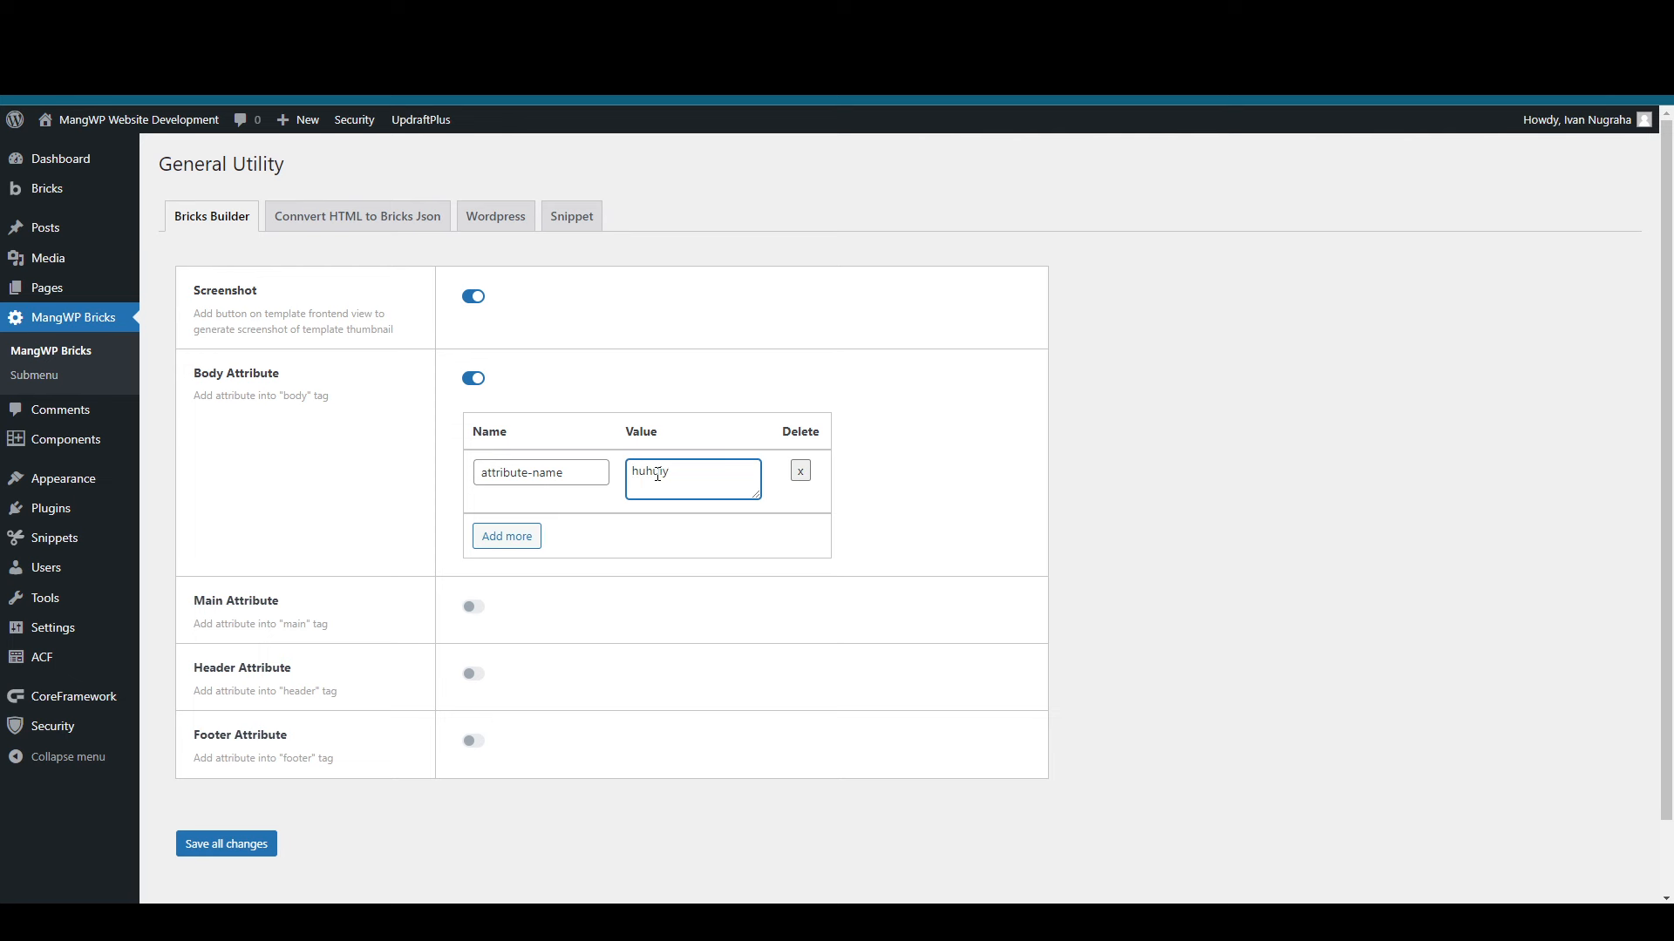
left_click(505, 535)
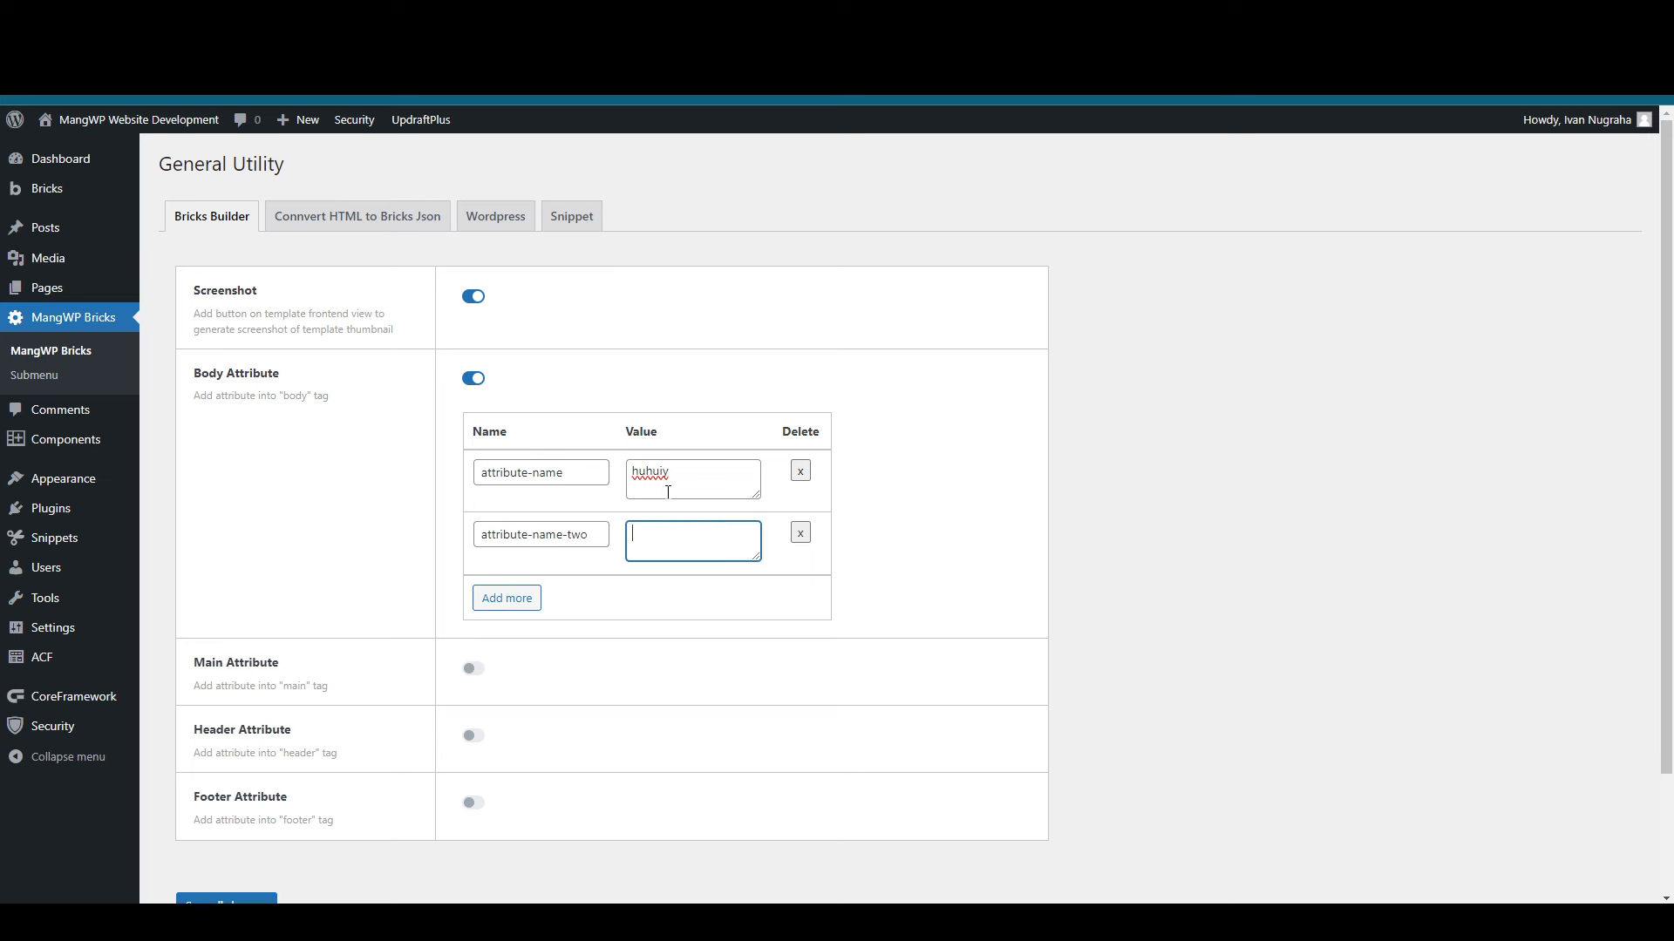
type("huhuiy")
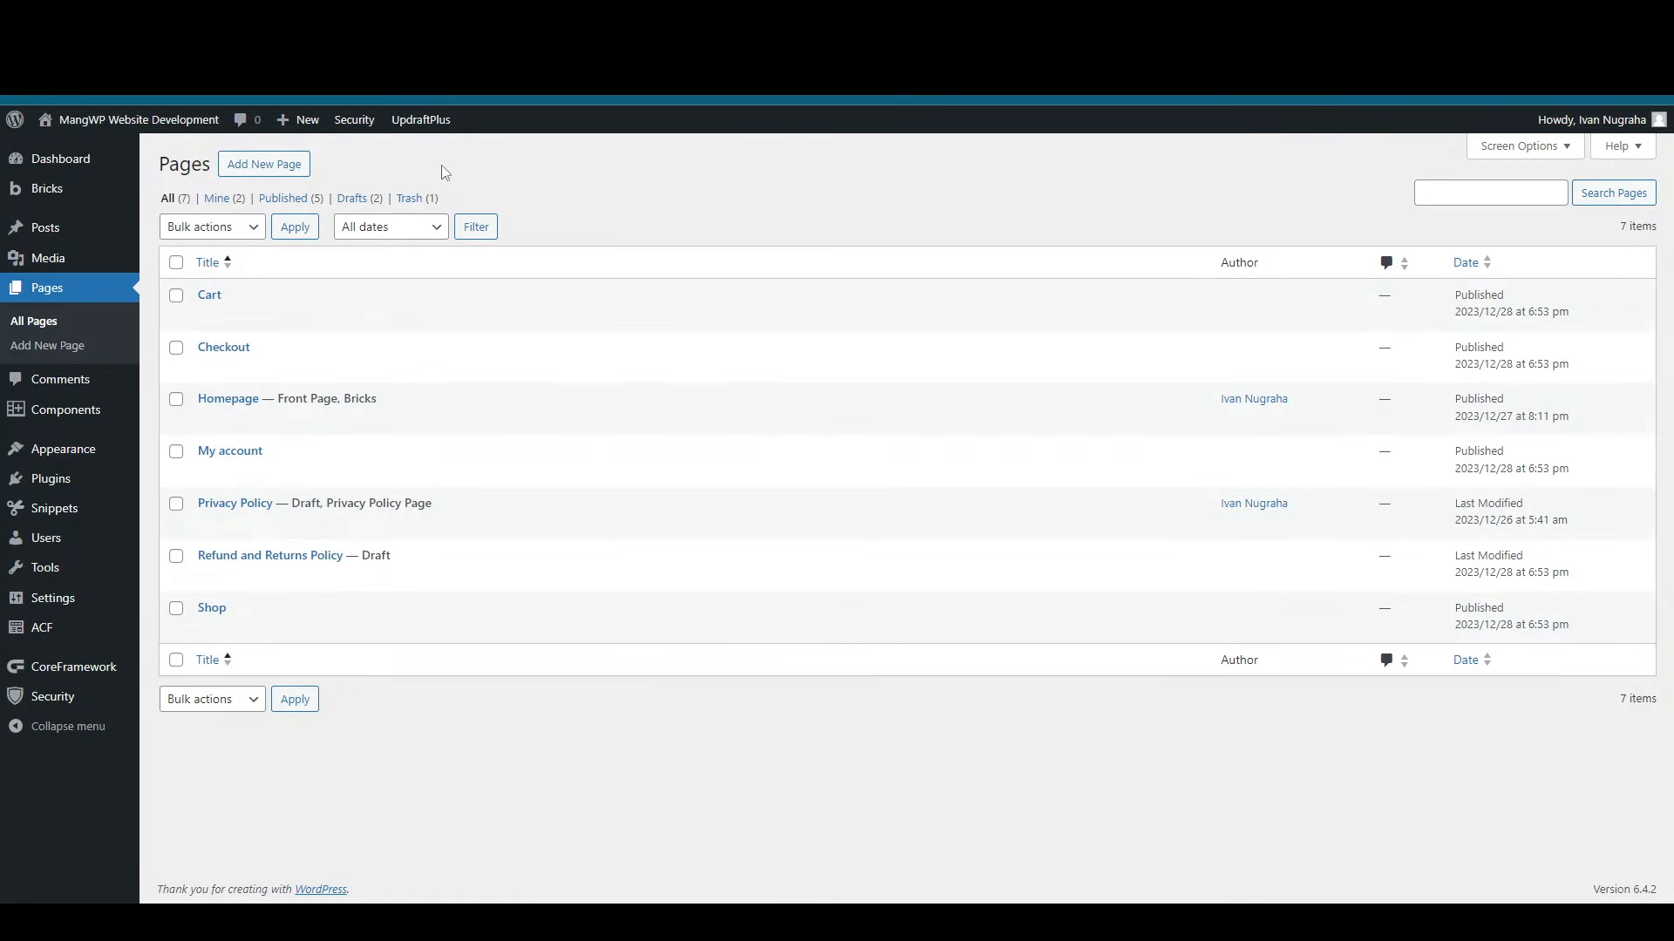
mouse_move(333, 420)
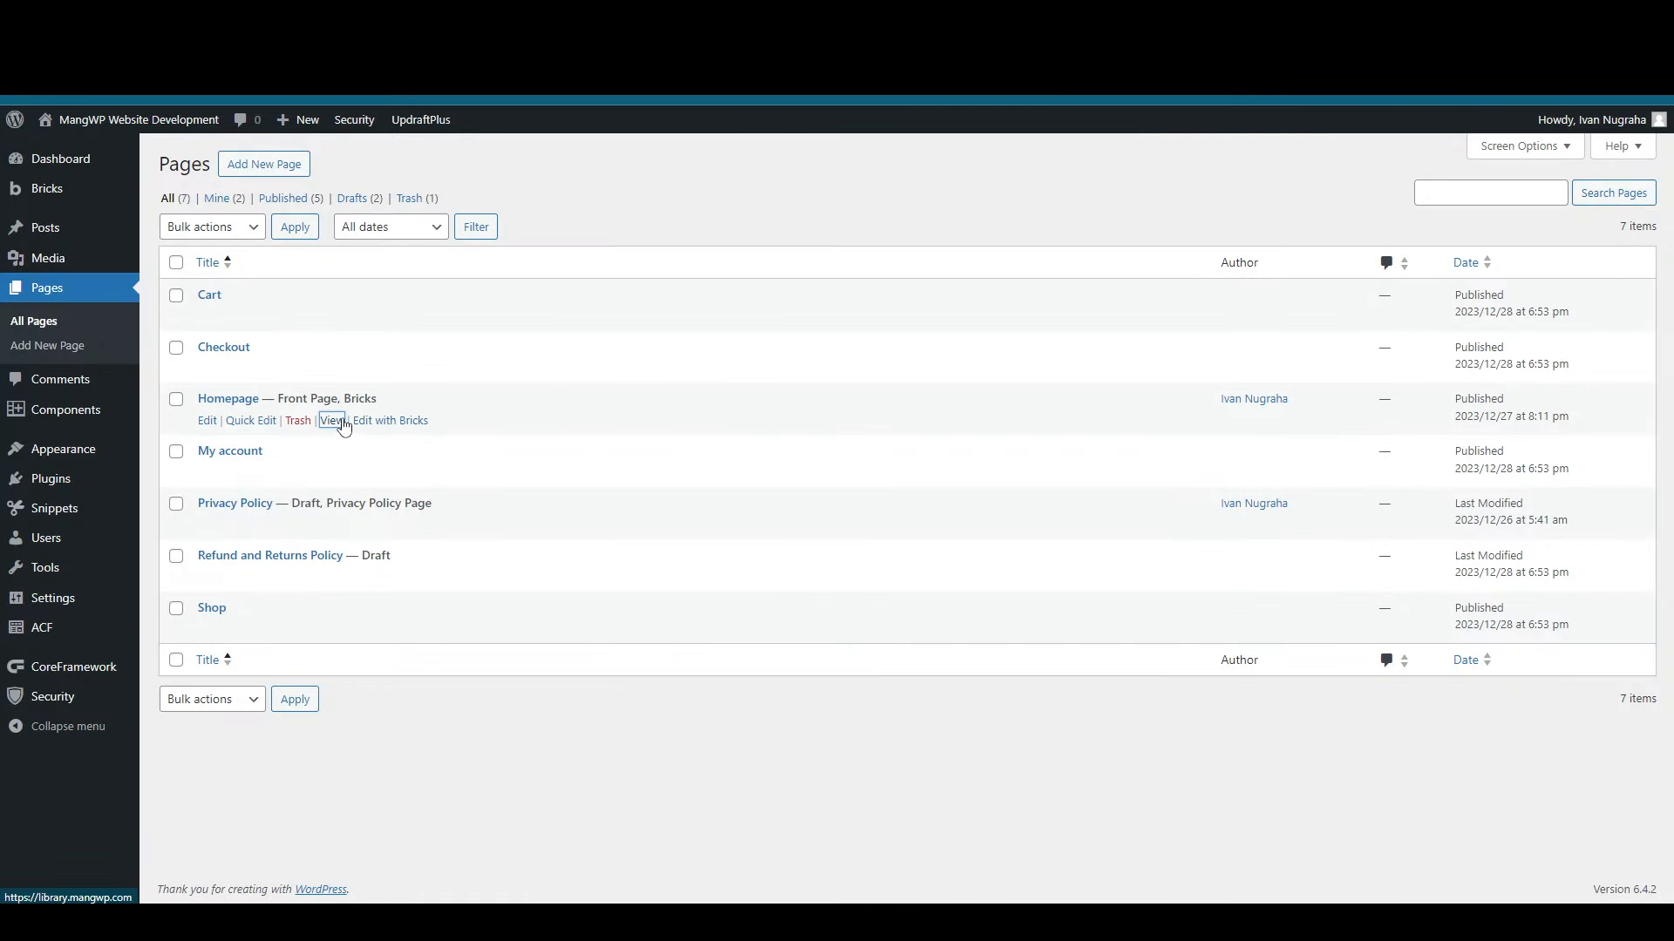
Step: Review the MangWP Bricks General Utility settings for screenshot and body/main/header/footer attributes
left_click(331, 420)
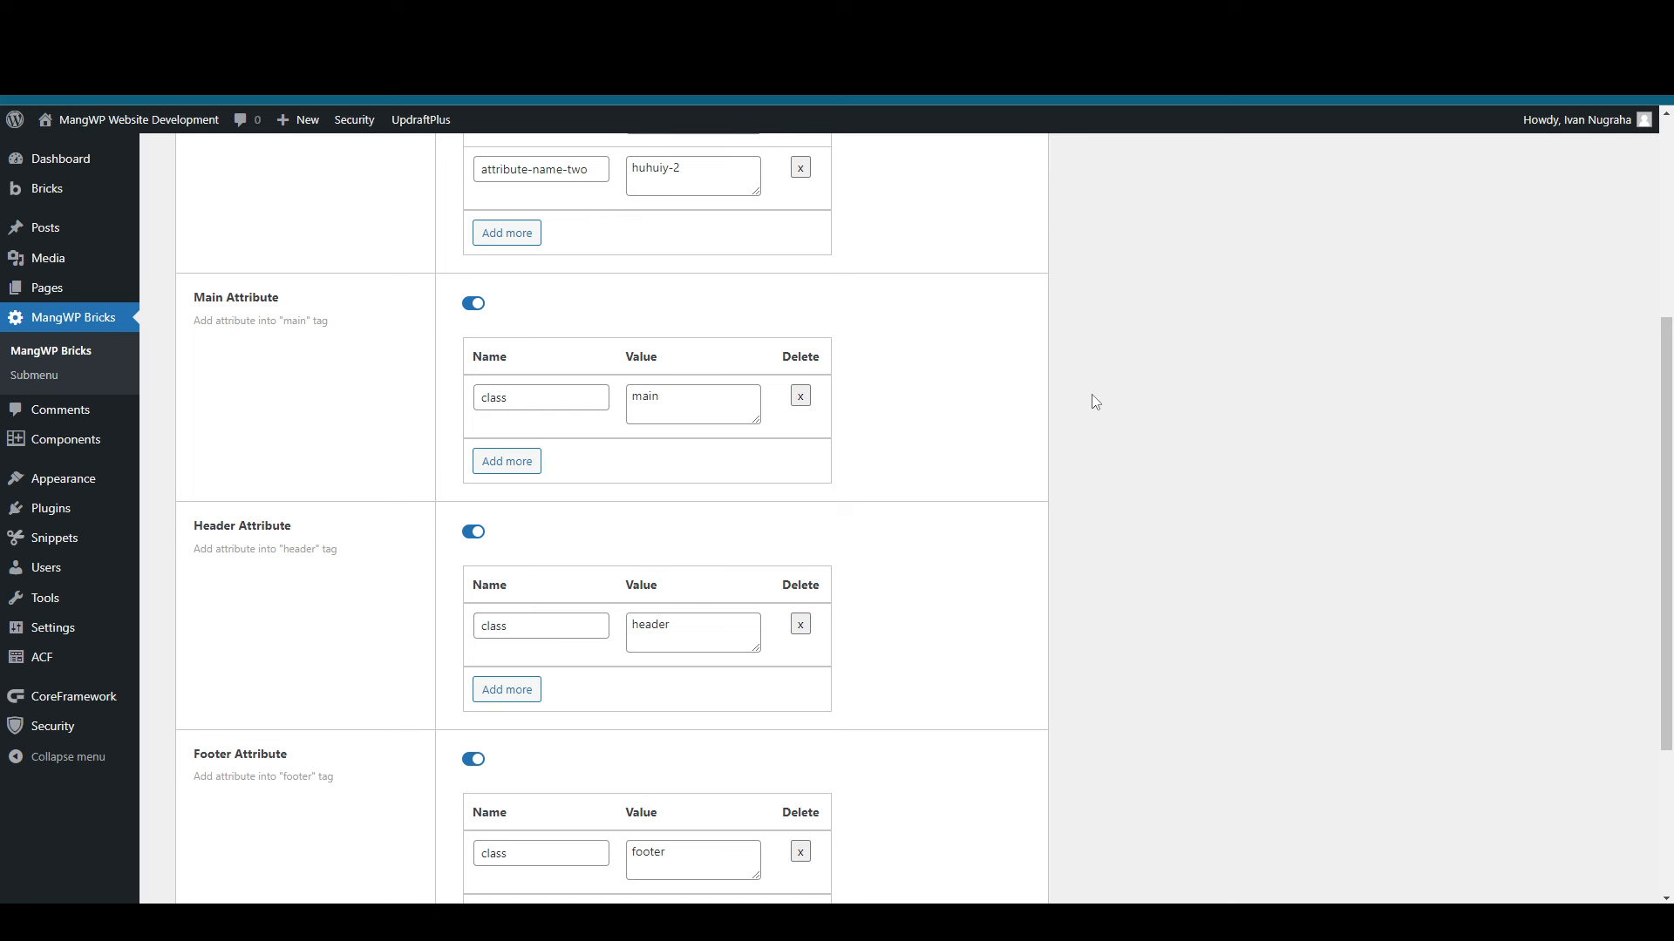
scroll("up", 3)
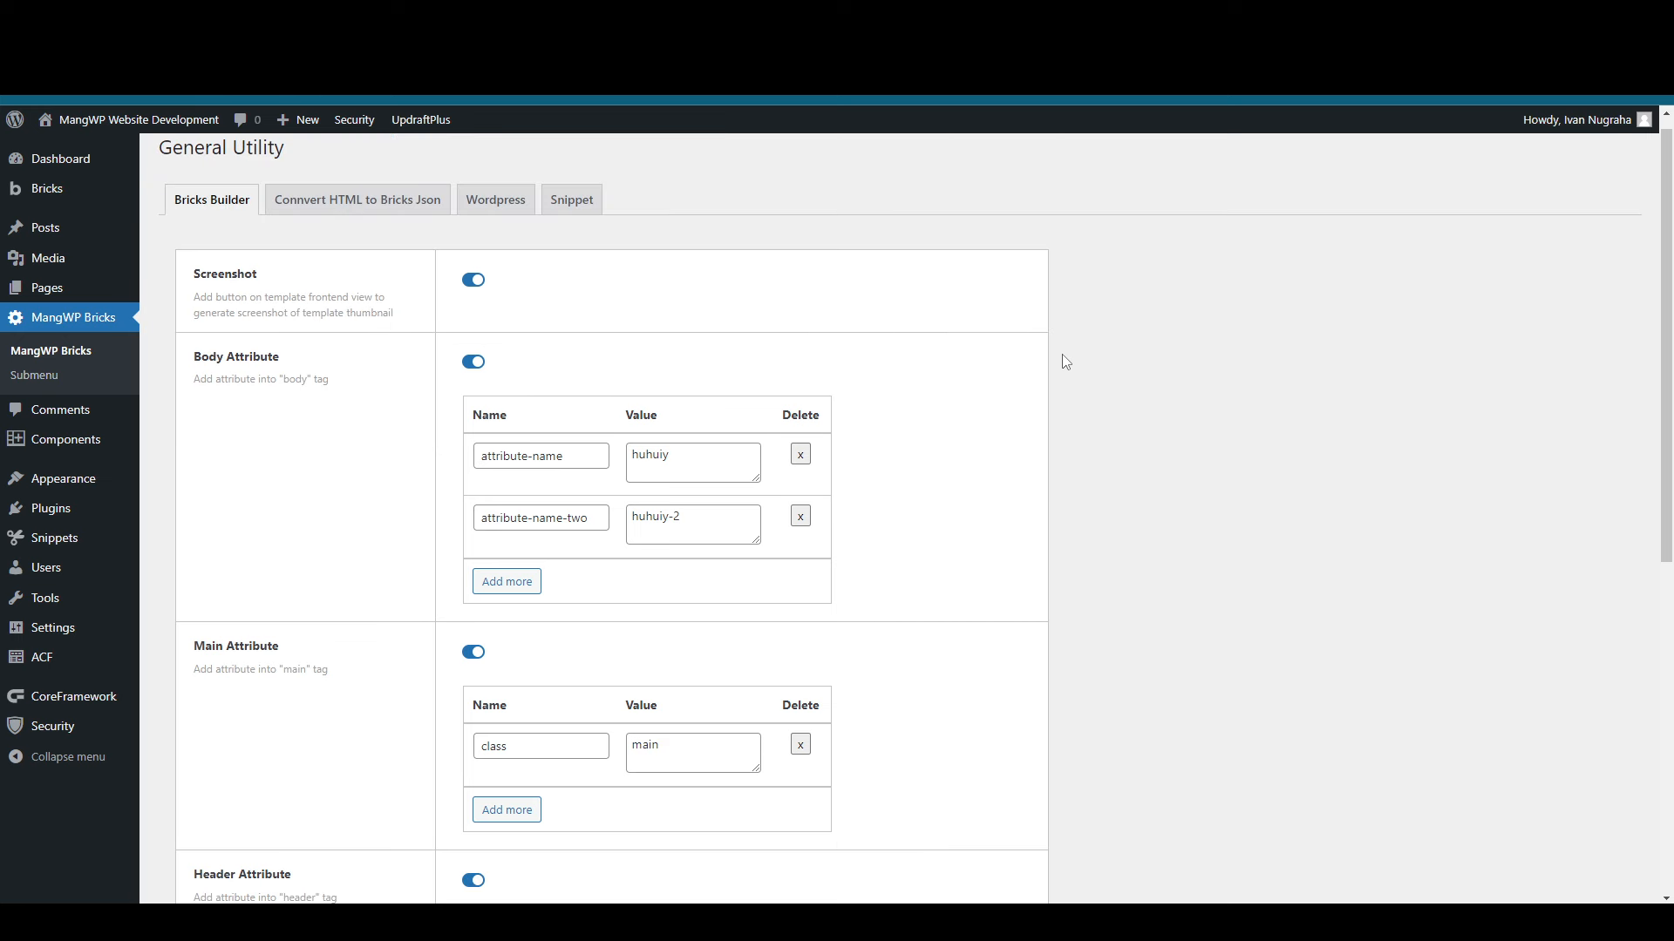
mouse_move(1017, 328)
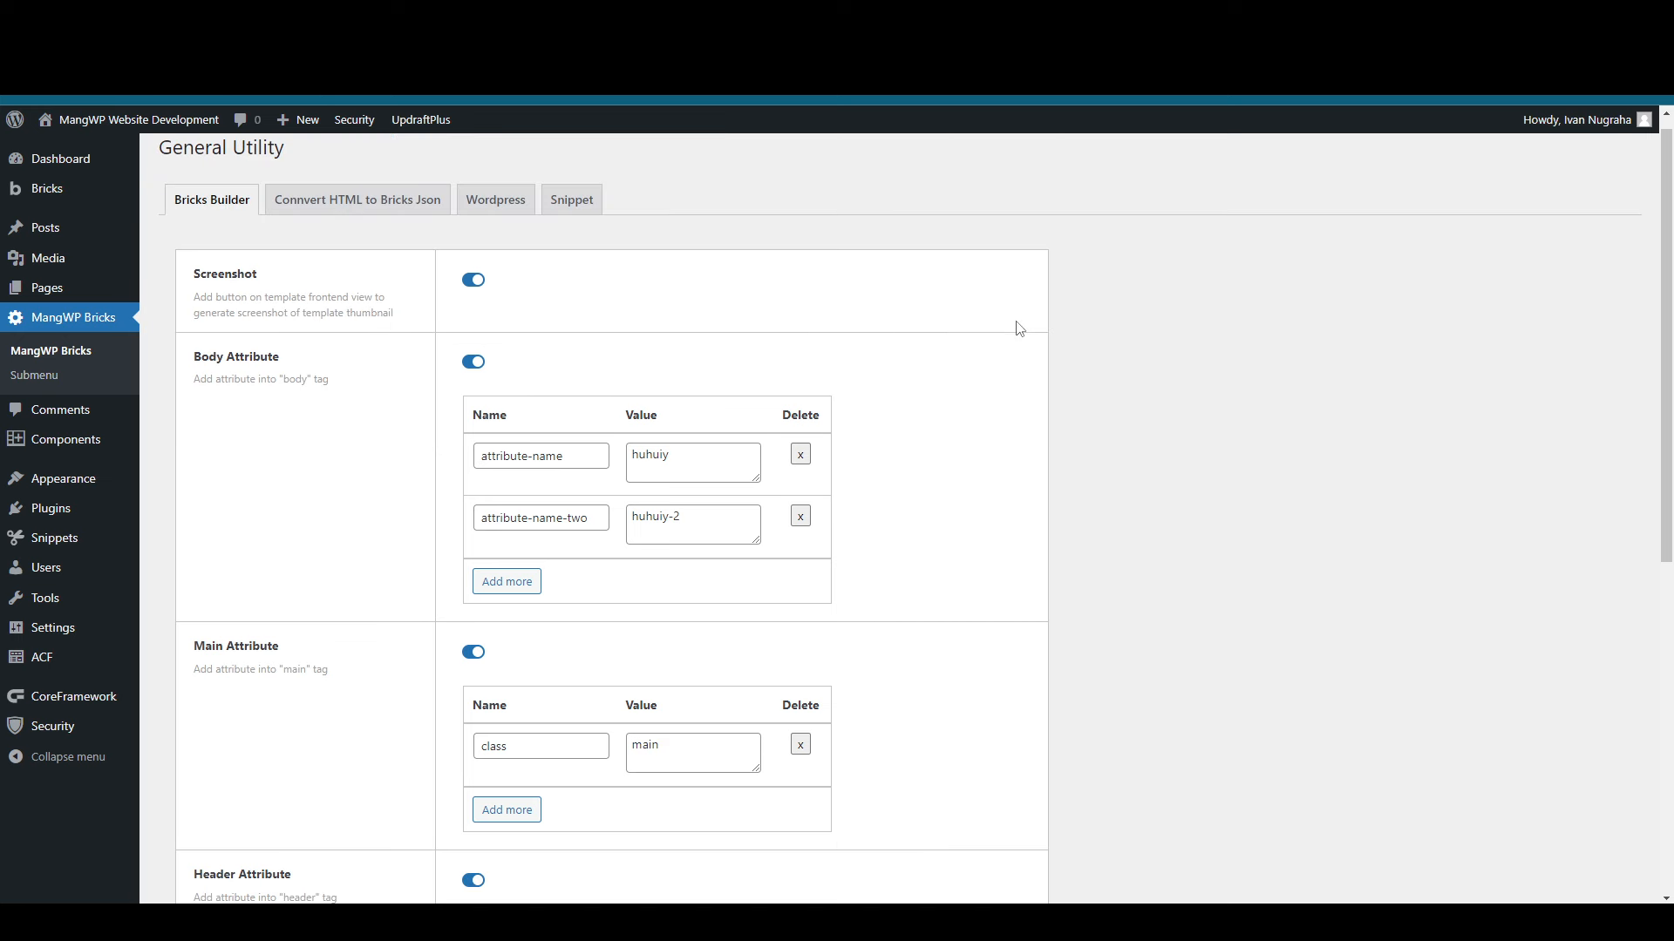
mouse_move(858, 305)
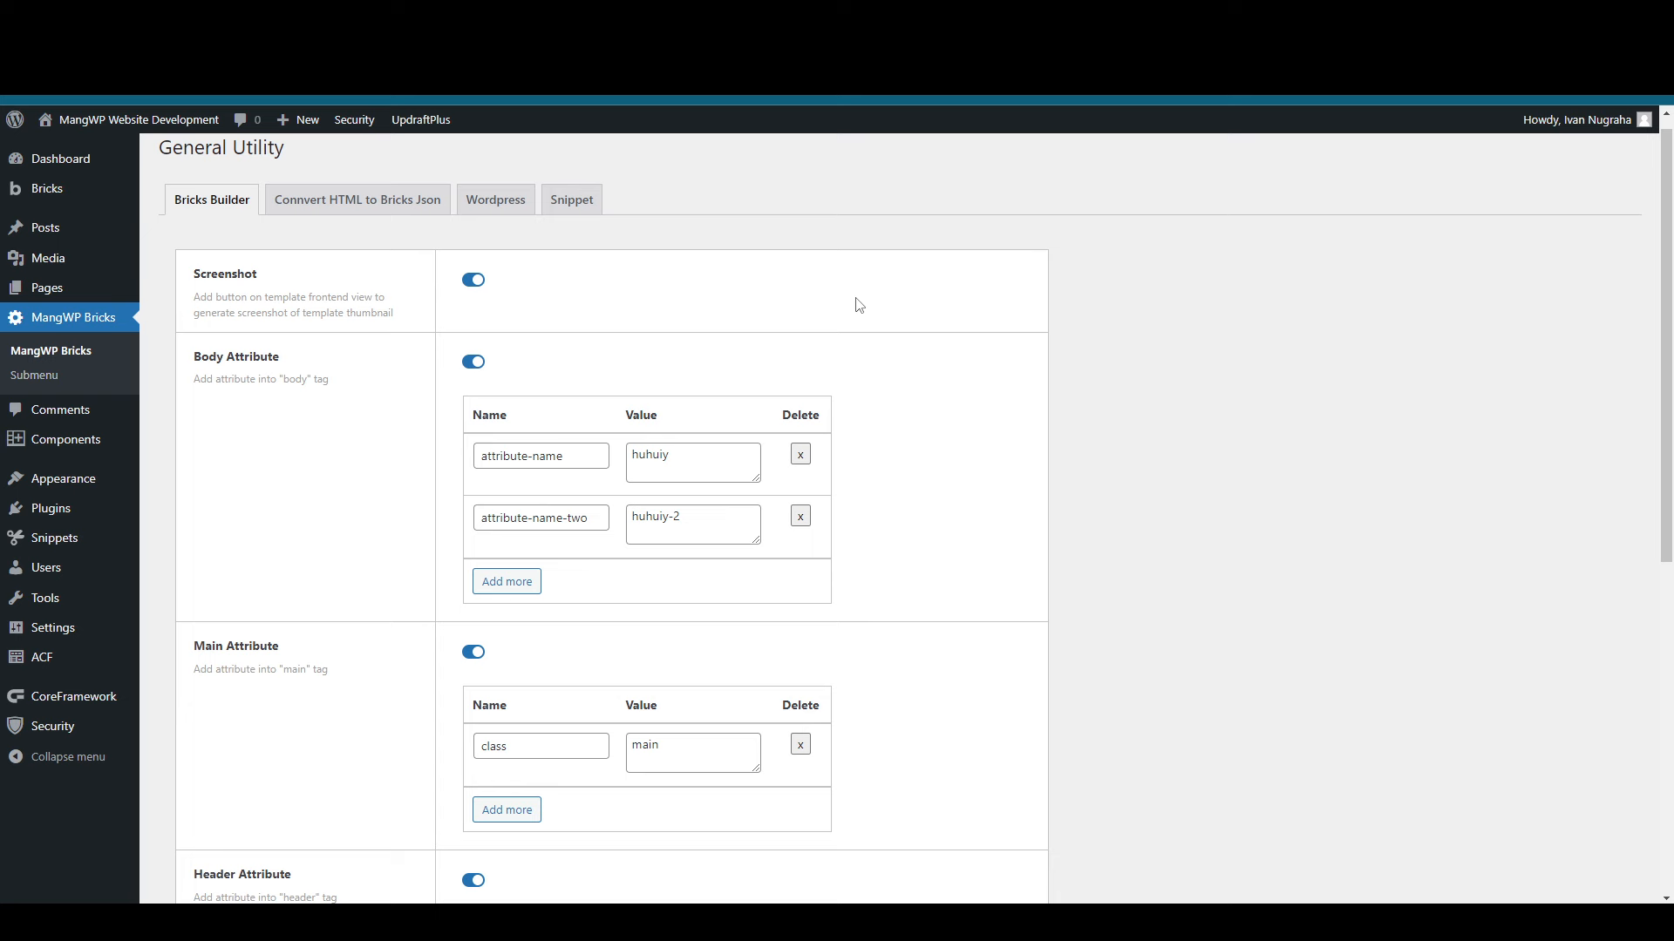
scroll("down", 3)
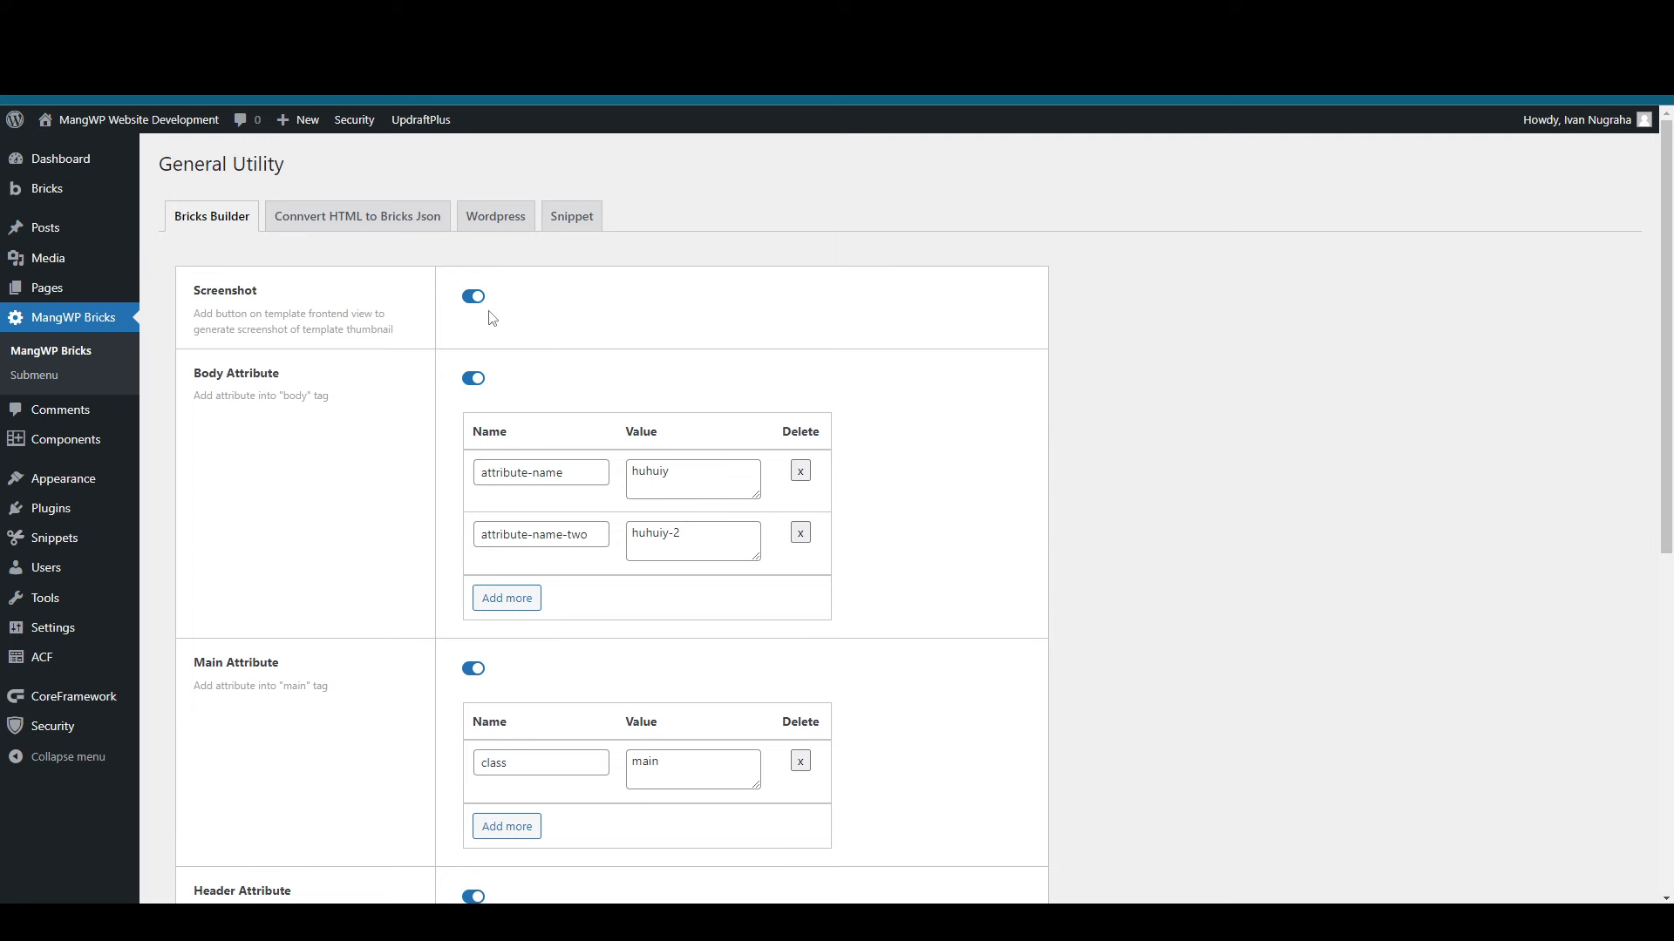
mouse_move(368, 232)
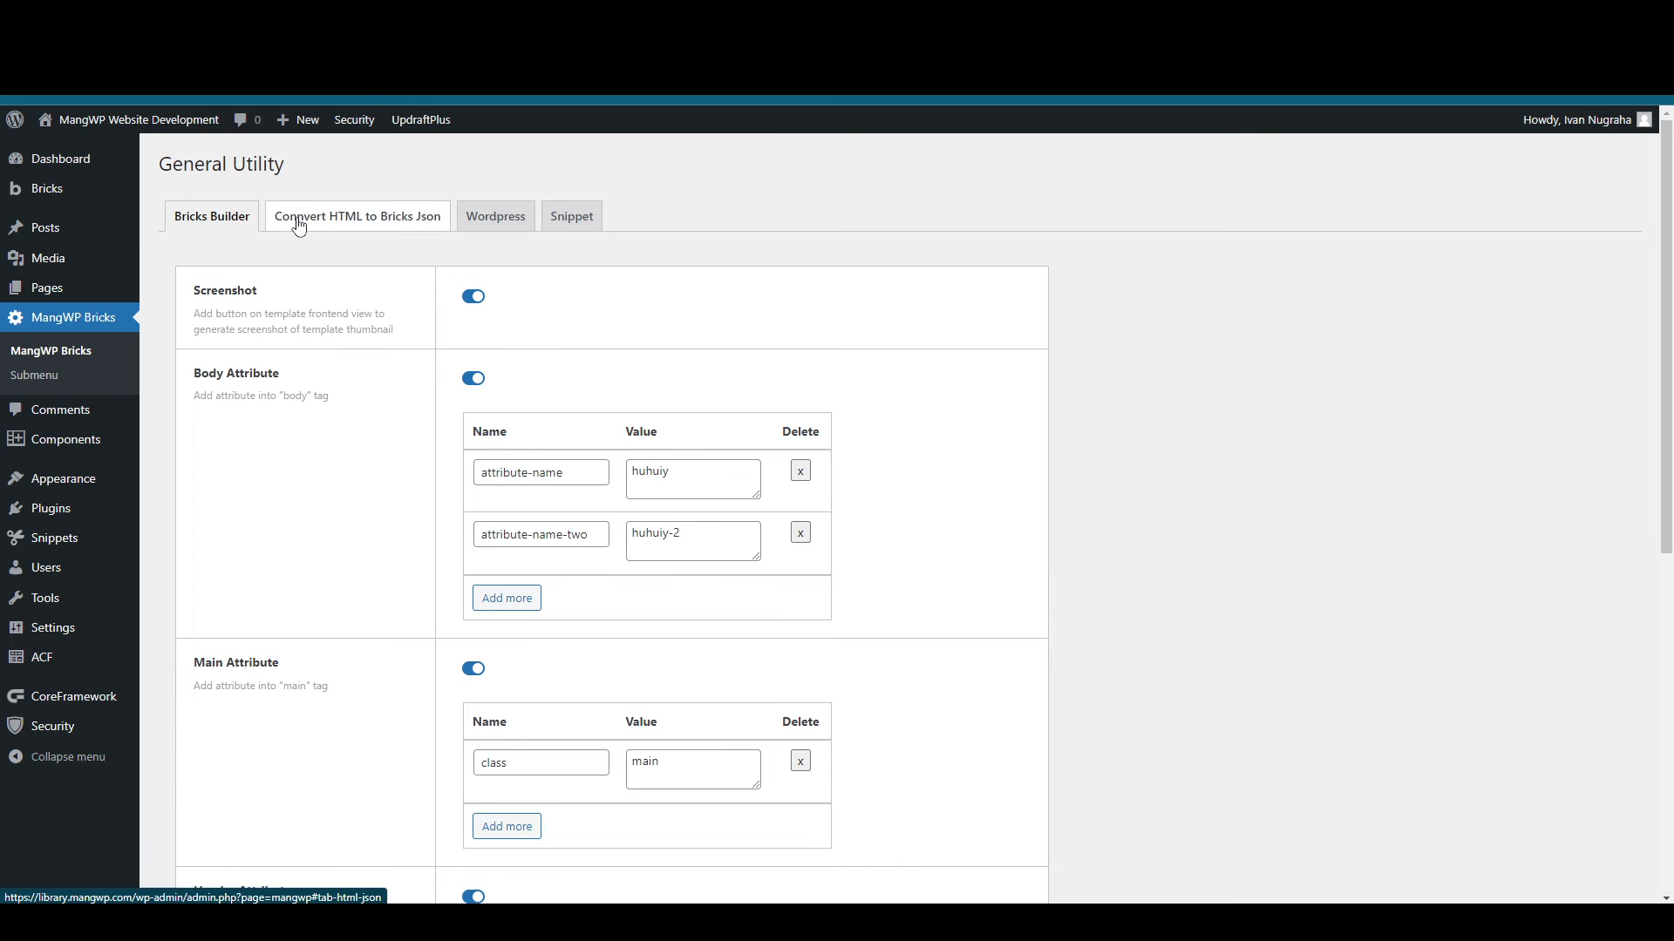
mouse_move(300, 225)
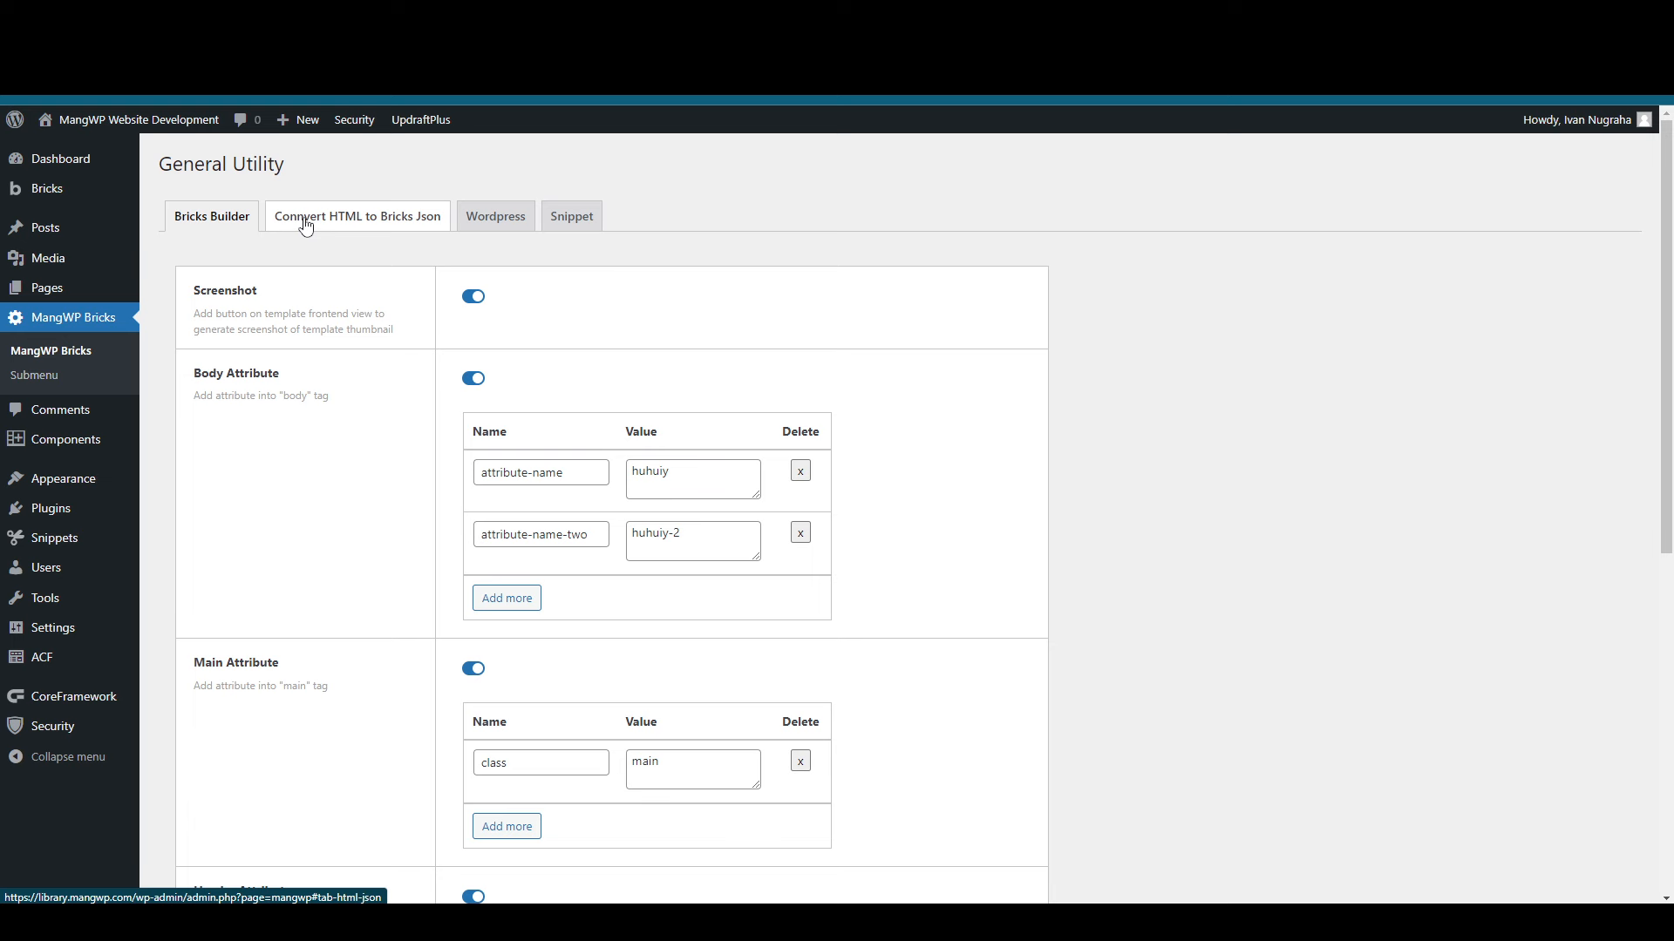
Step: Paste the bricksbuilder.io hero section markup into the HTML-to-Bricks converter and convert it
left_click(356, 217)
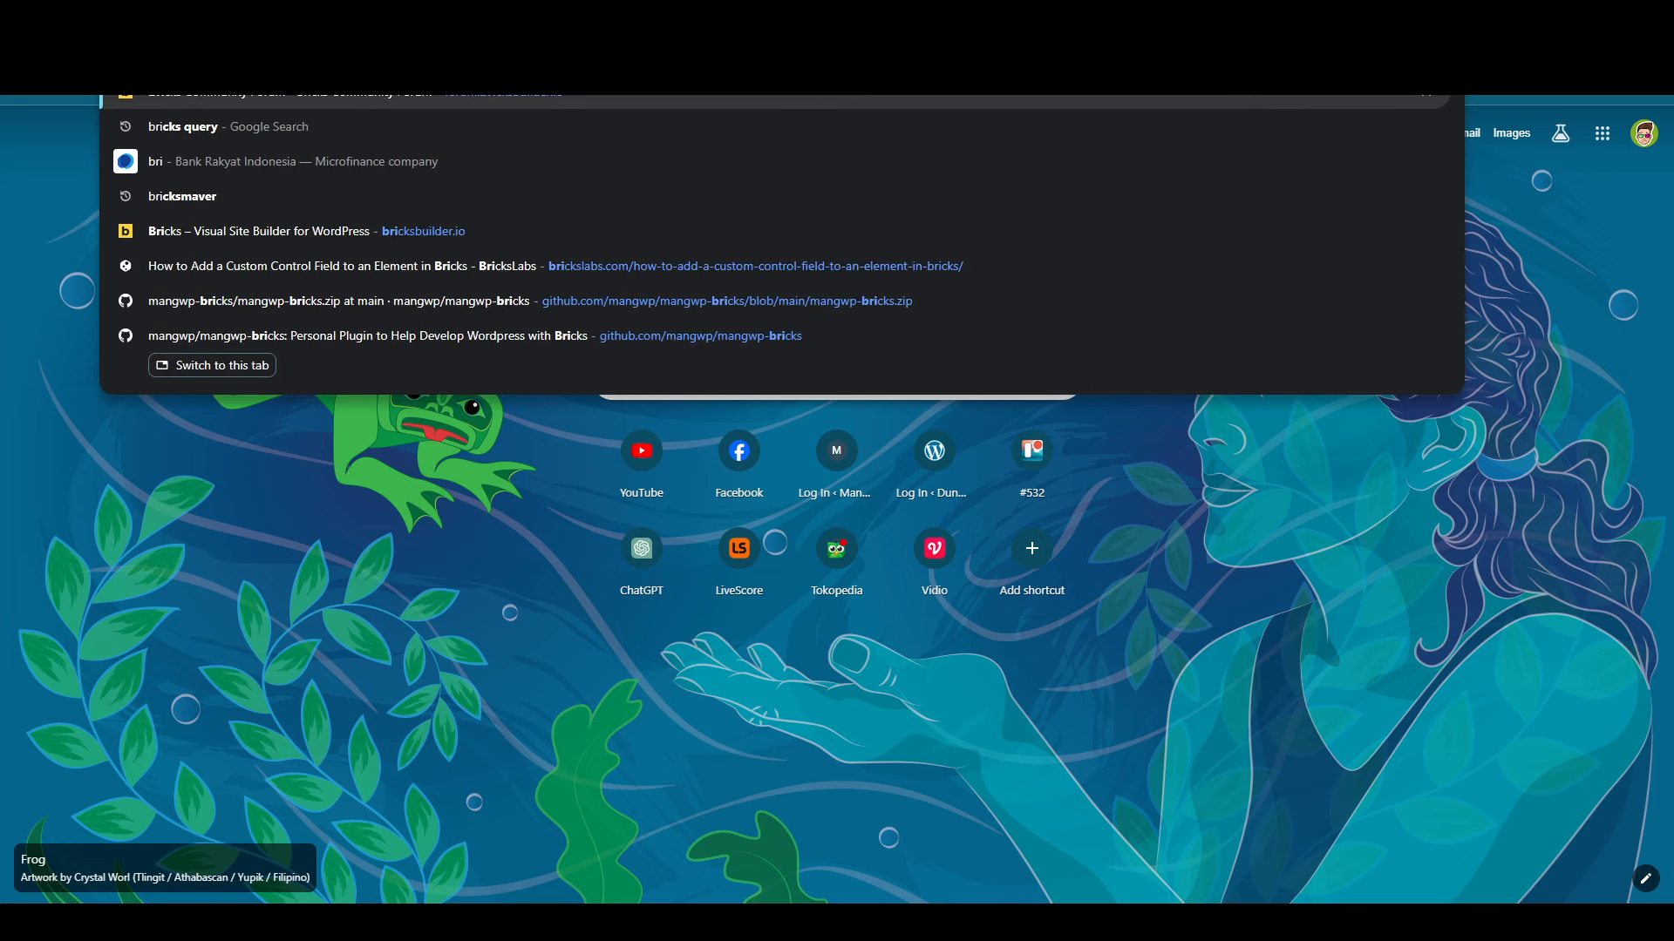
key("Escape")
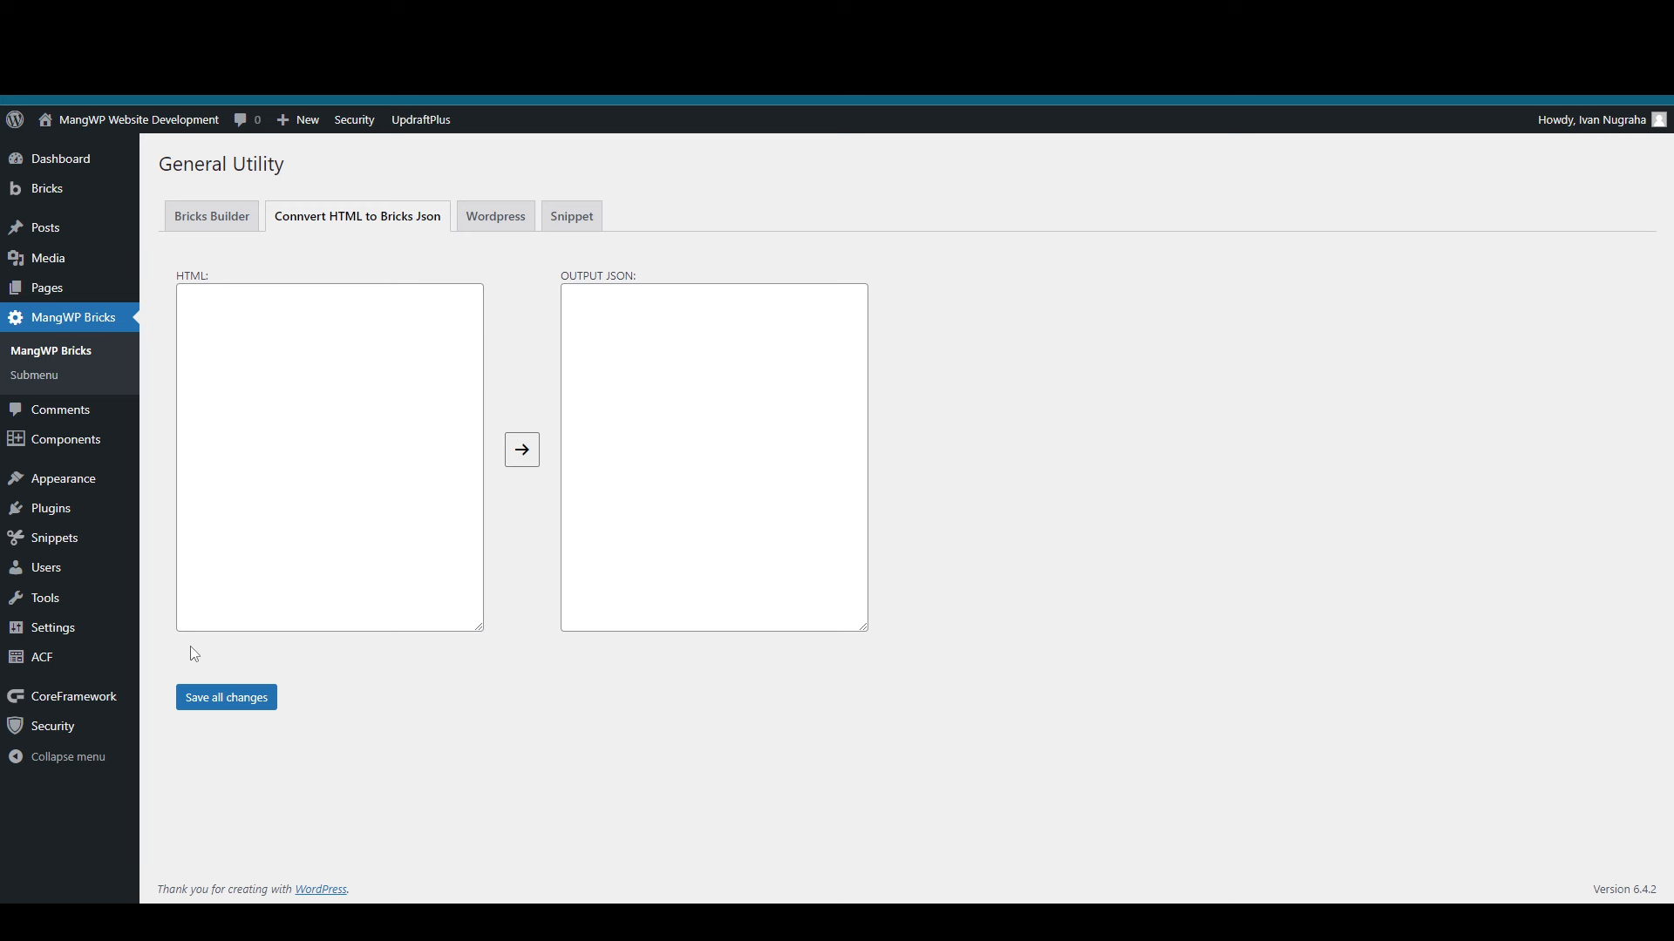
mouse_move(203, 666)
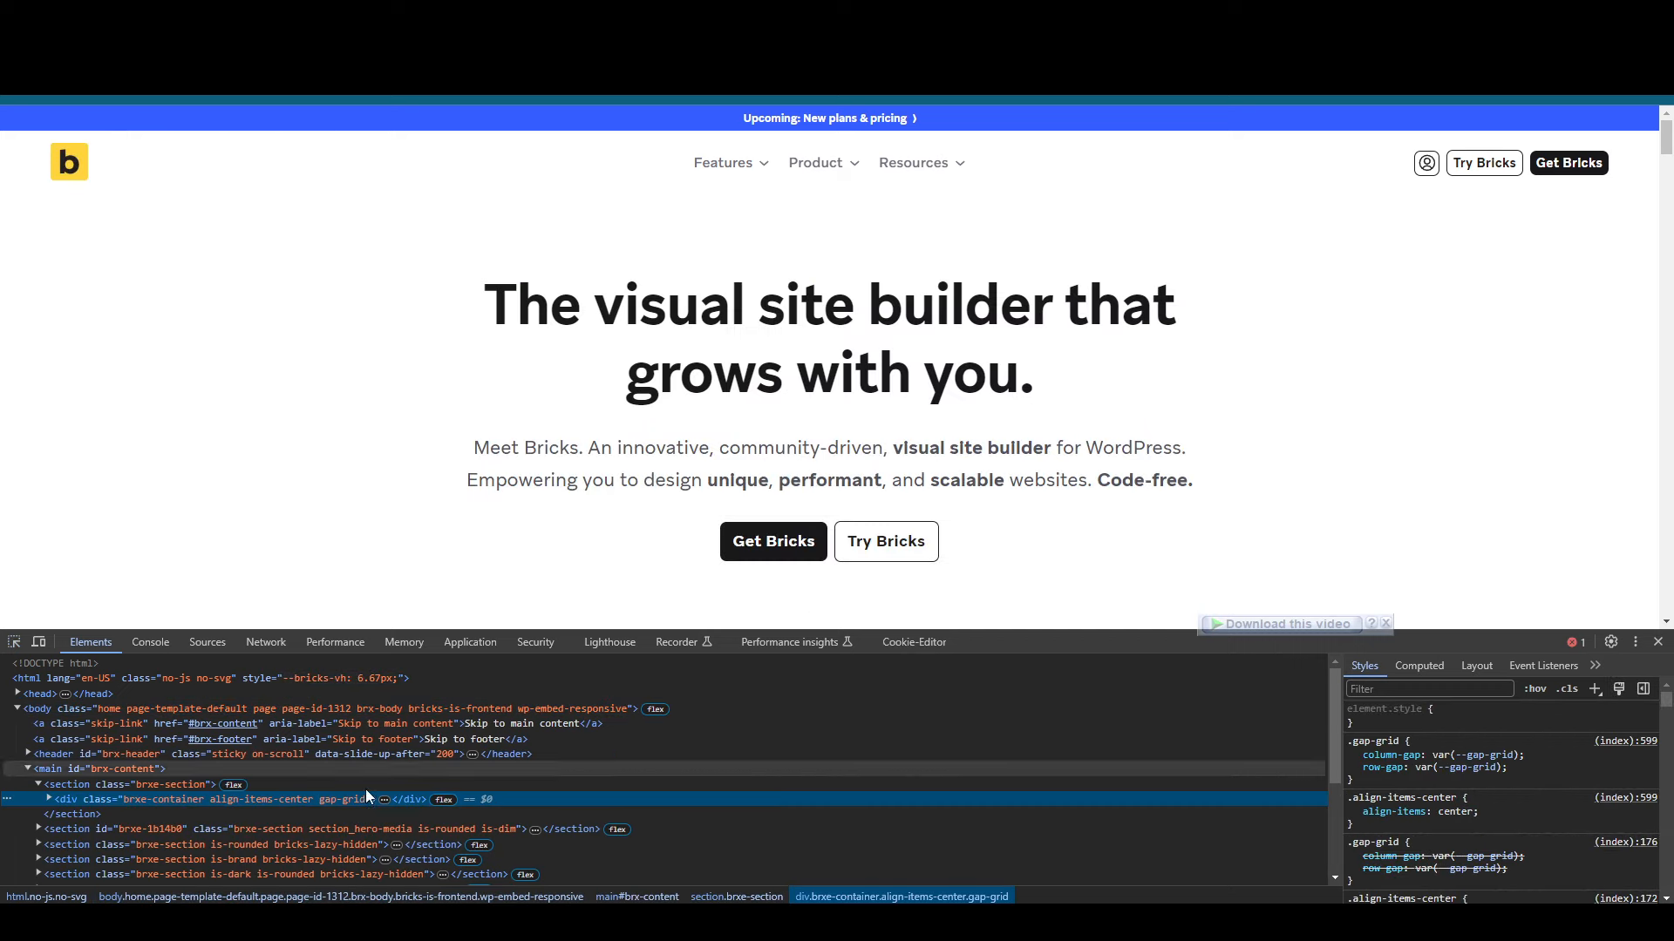
left_click(49, 798)
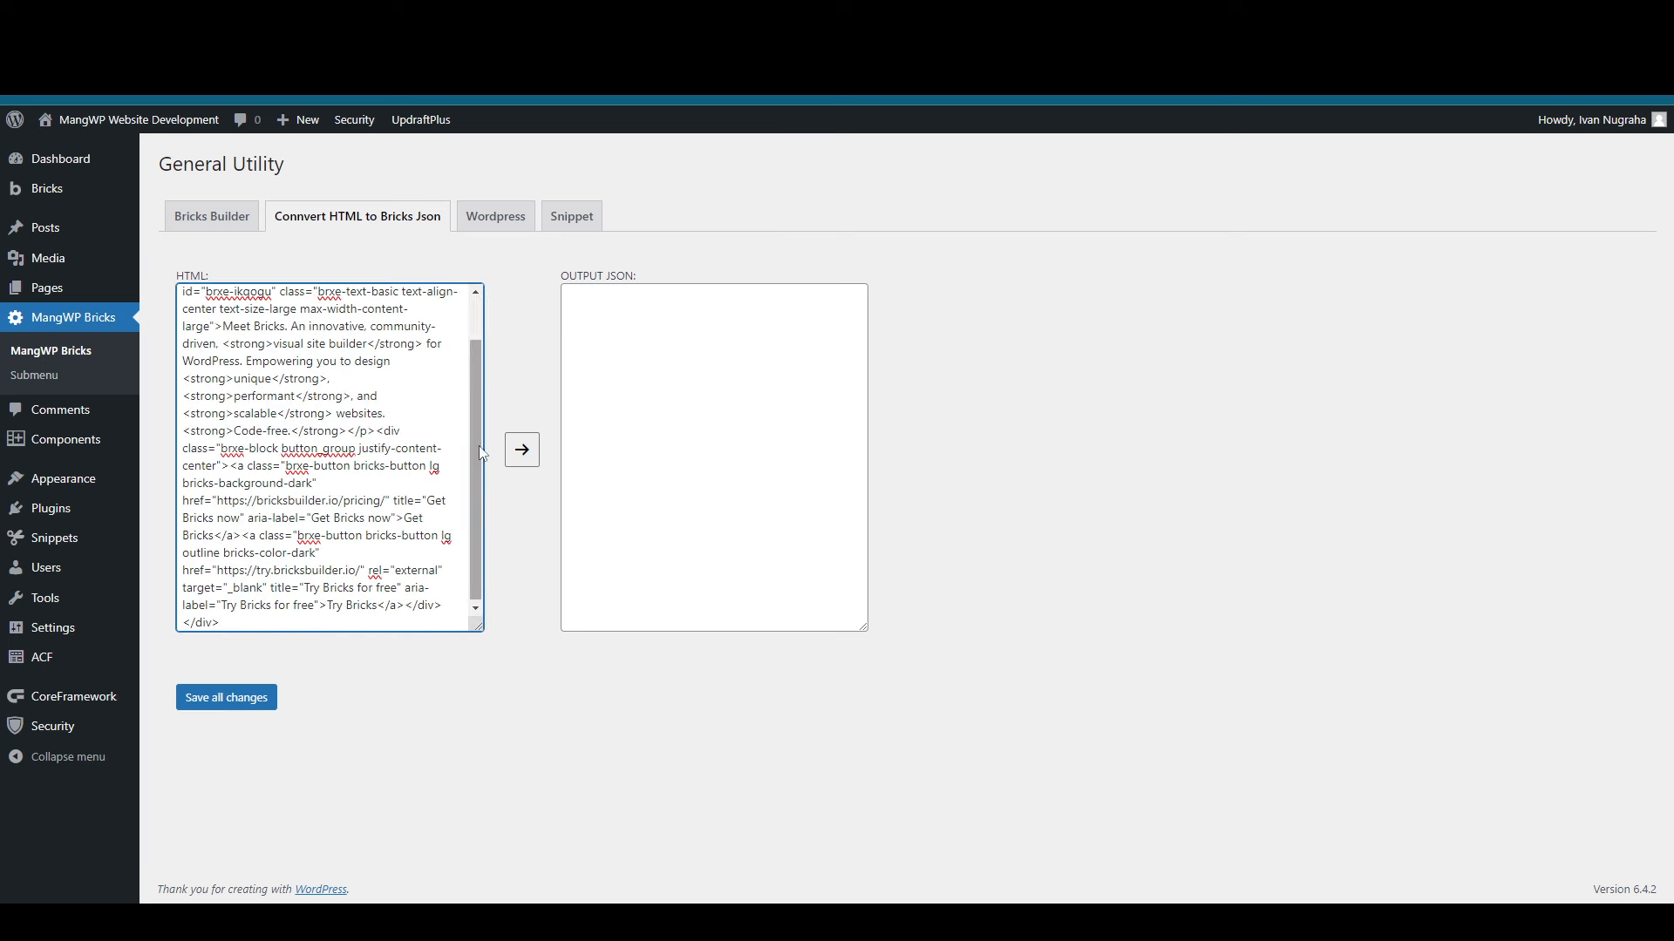
left_click(522, 448)
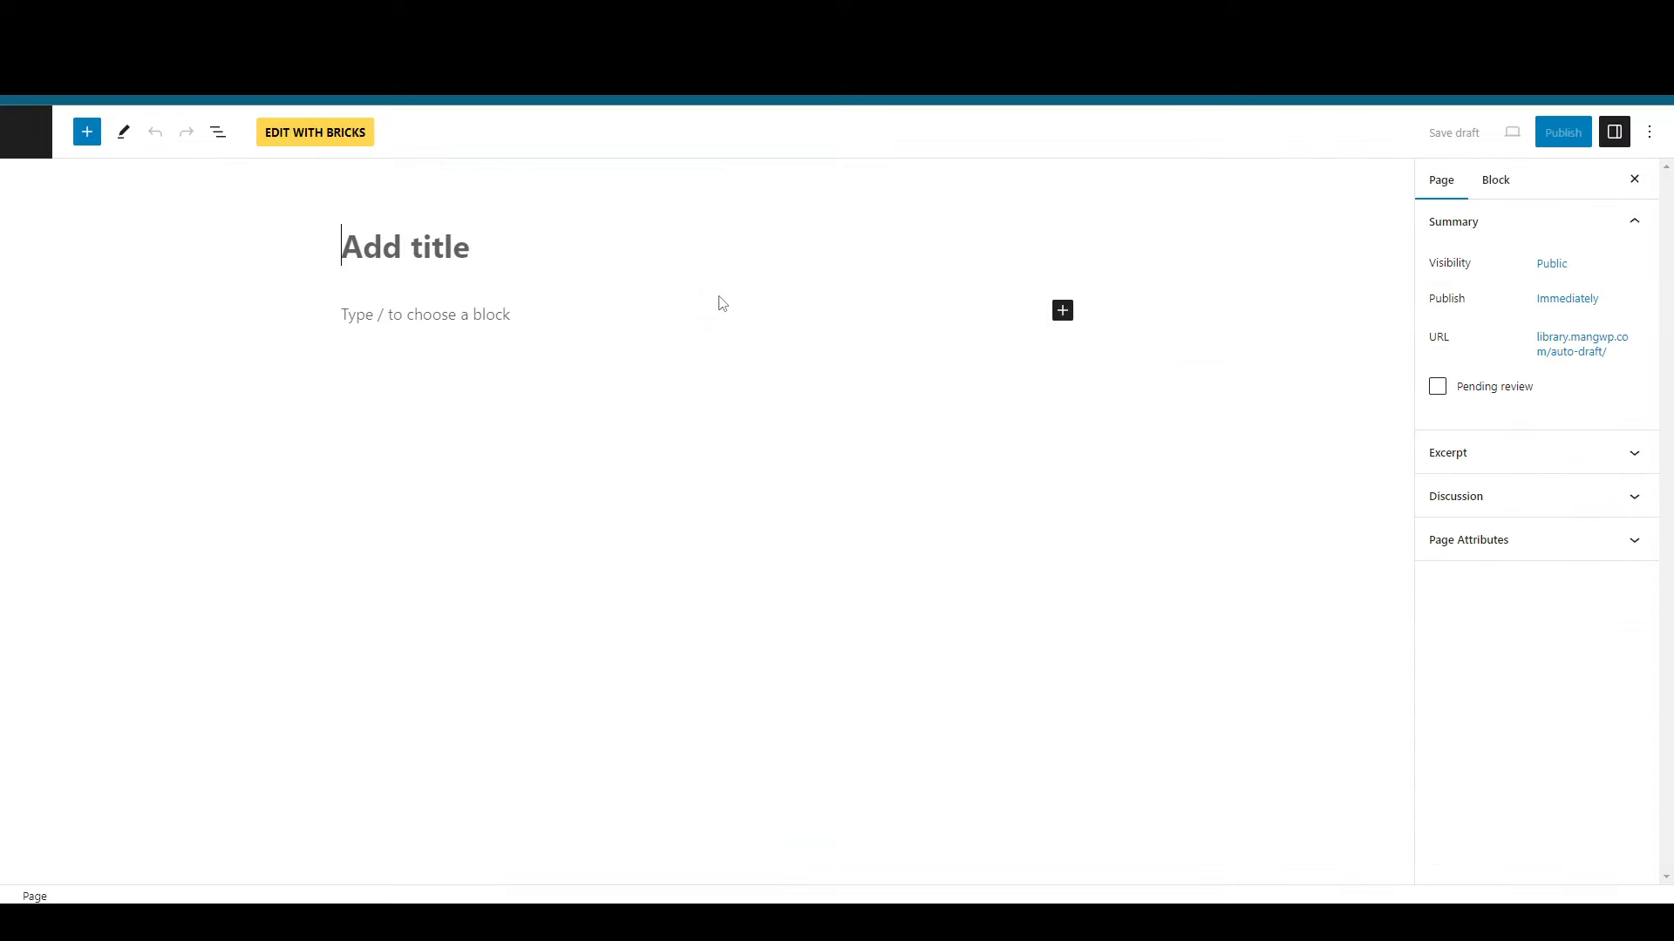
Step: Publish a new page Duumy and paste the converted hero elements into Bricks, checking the Get Bricks link
type("Duumy")
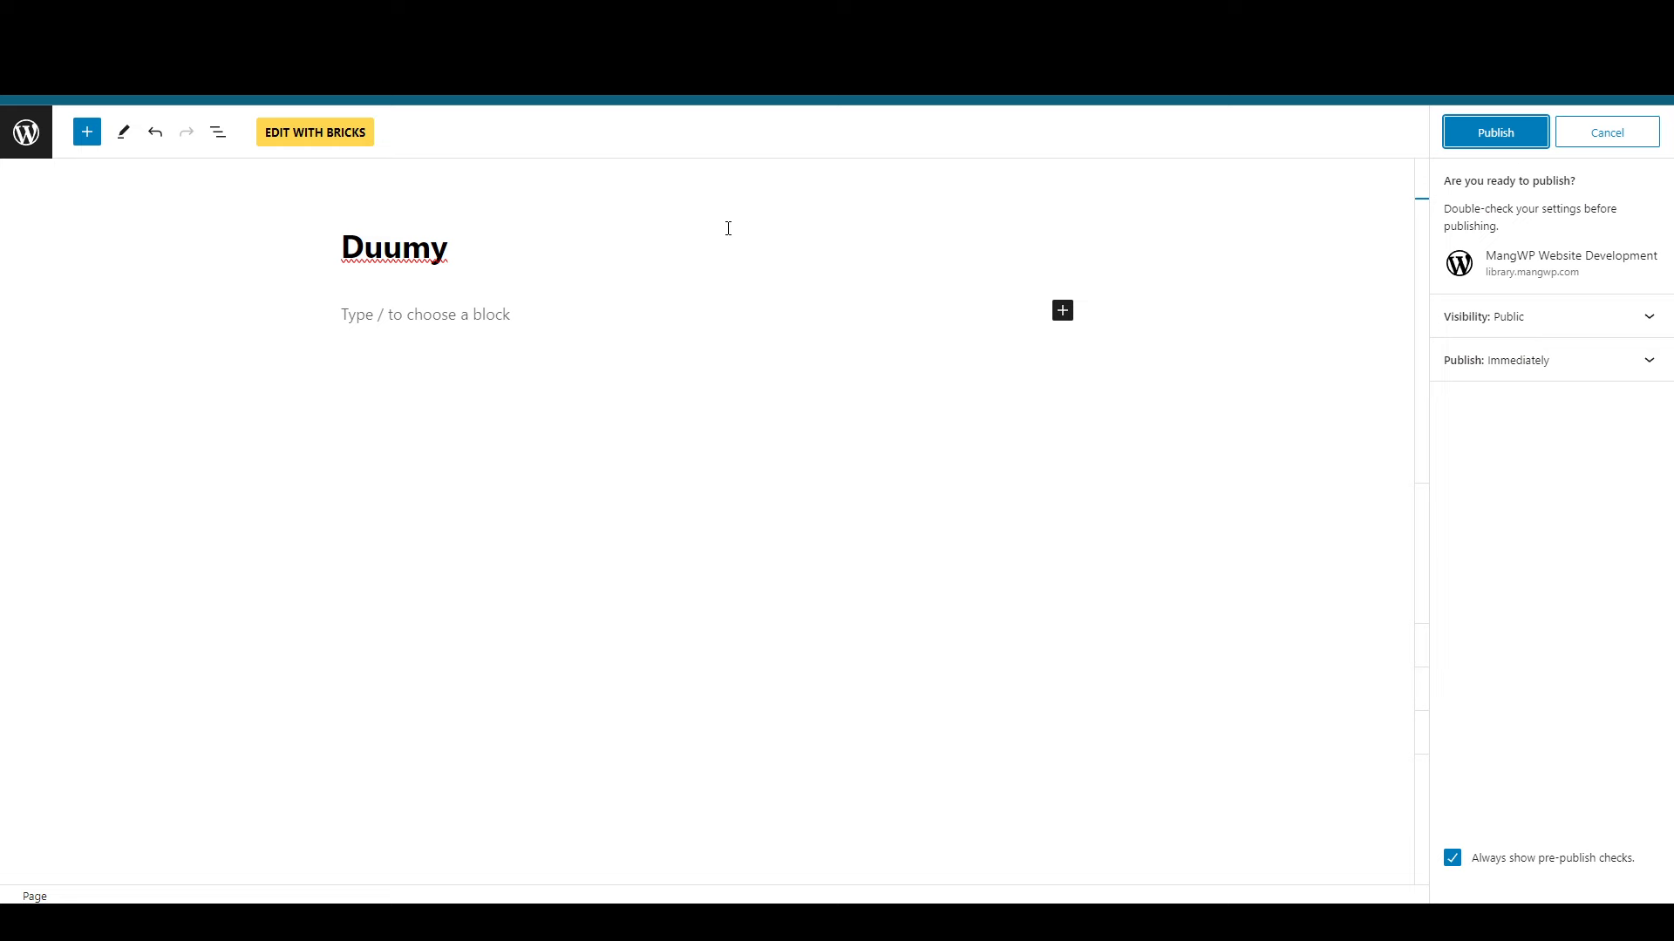
left_click(1494, 131)
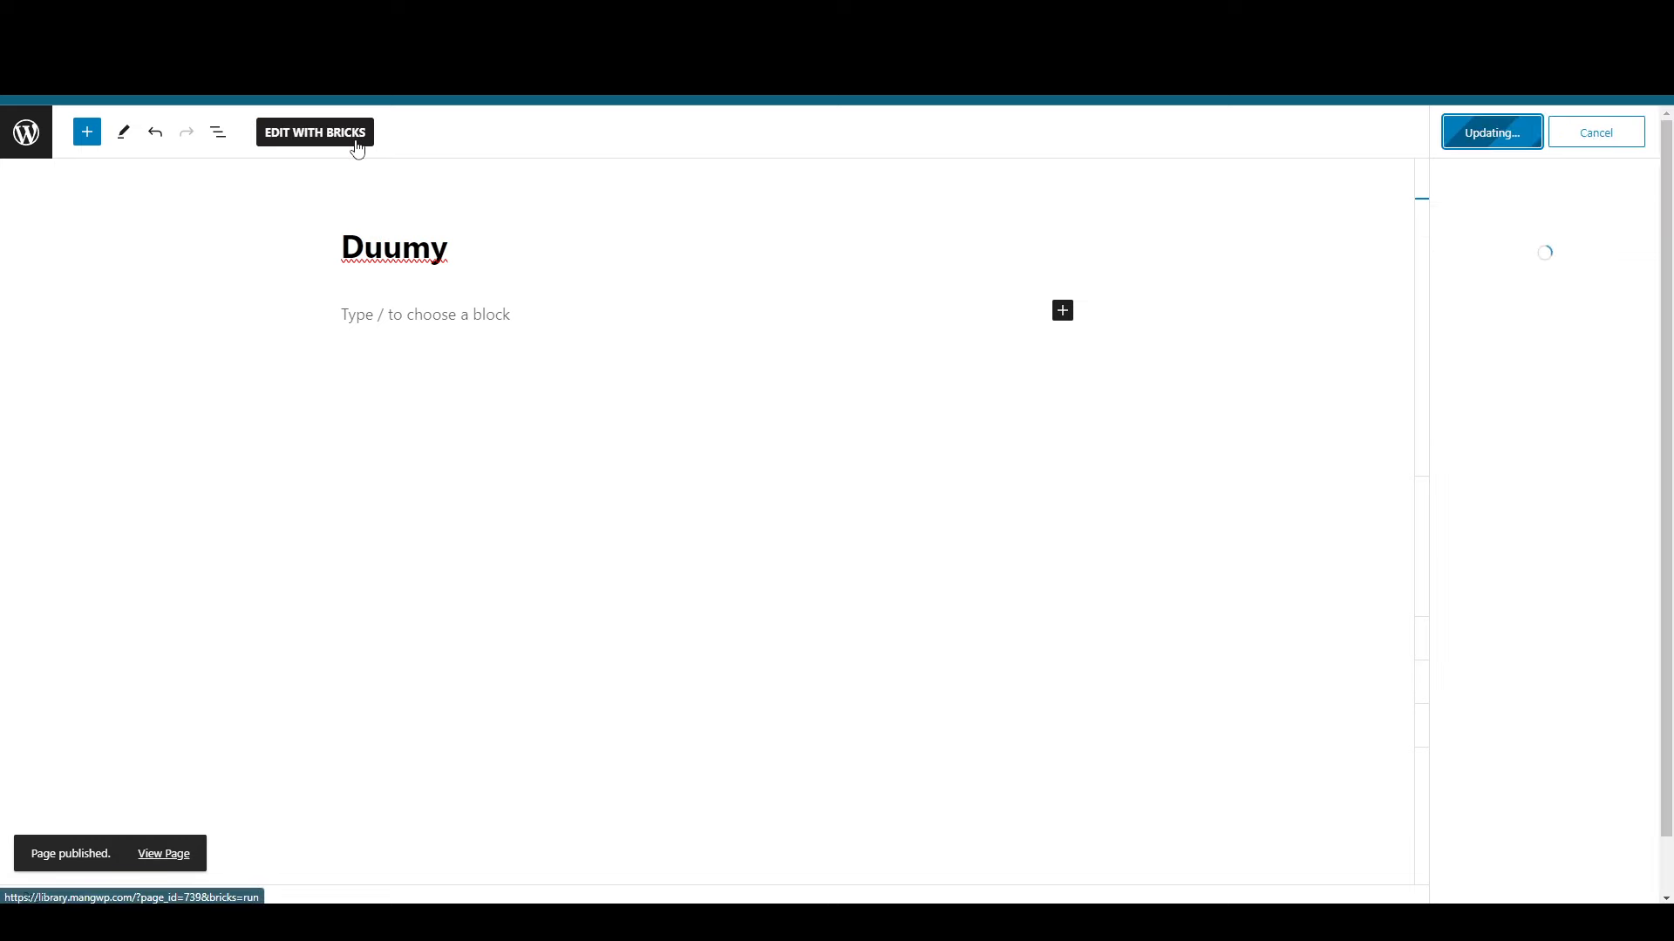
left_click(314, 133)
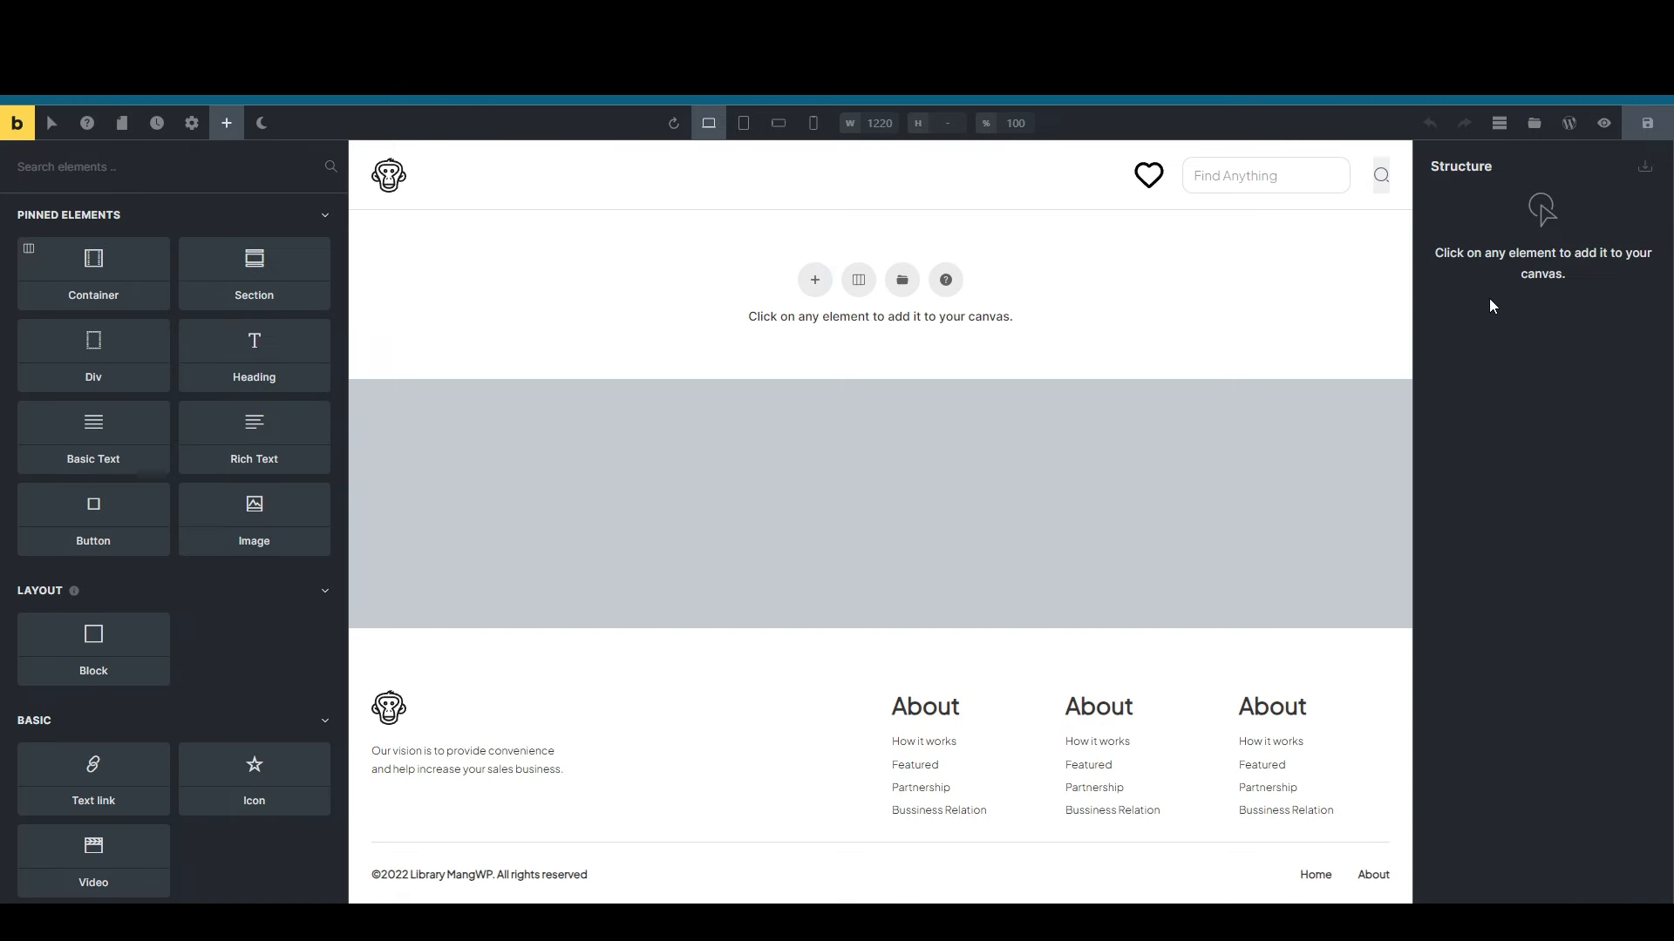
key("ctrl+v")
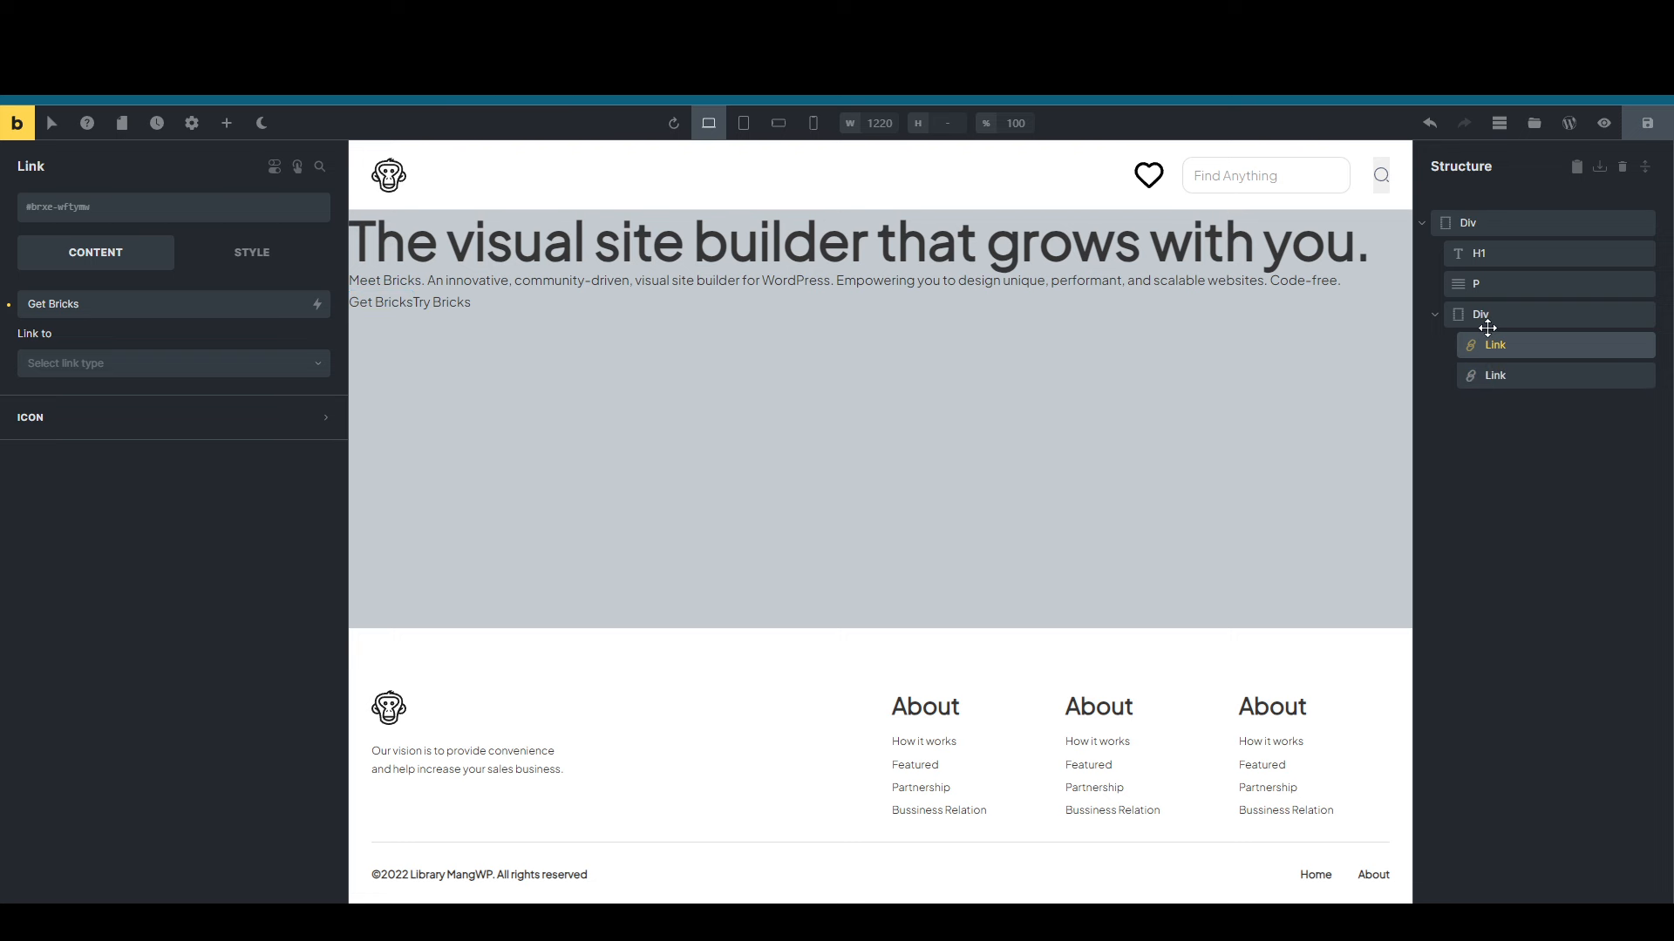
left_click(1494, 375)
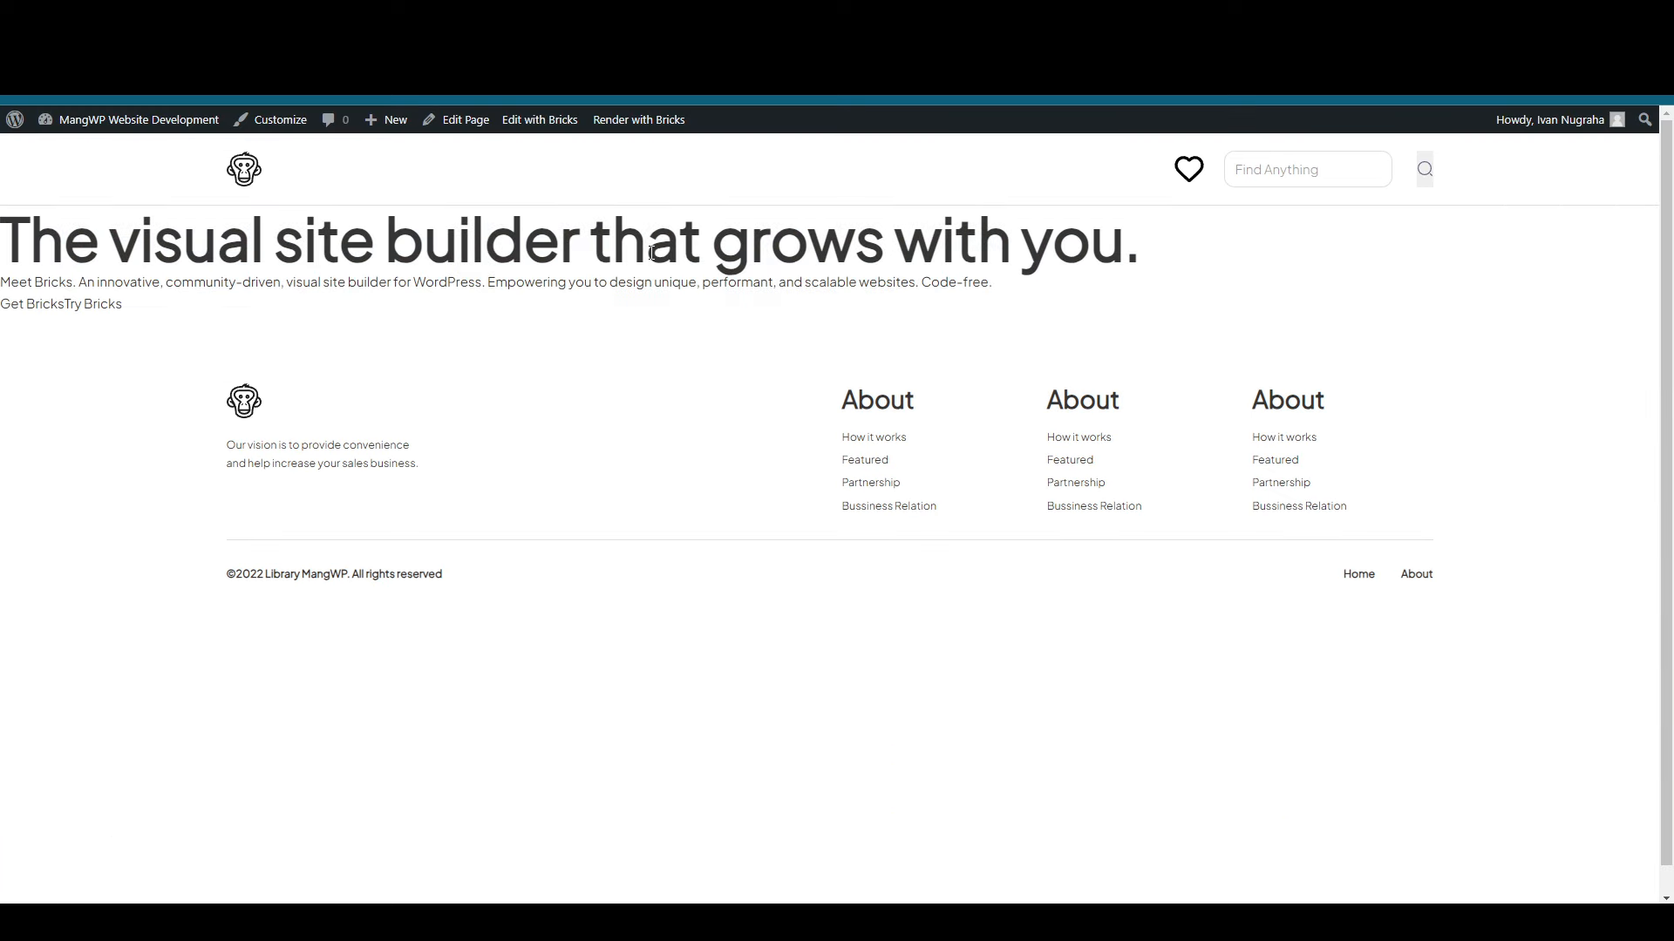
mouse_move(340, 282)
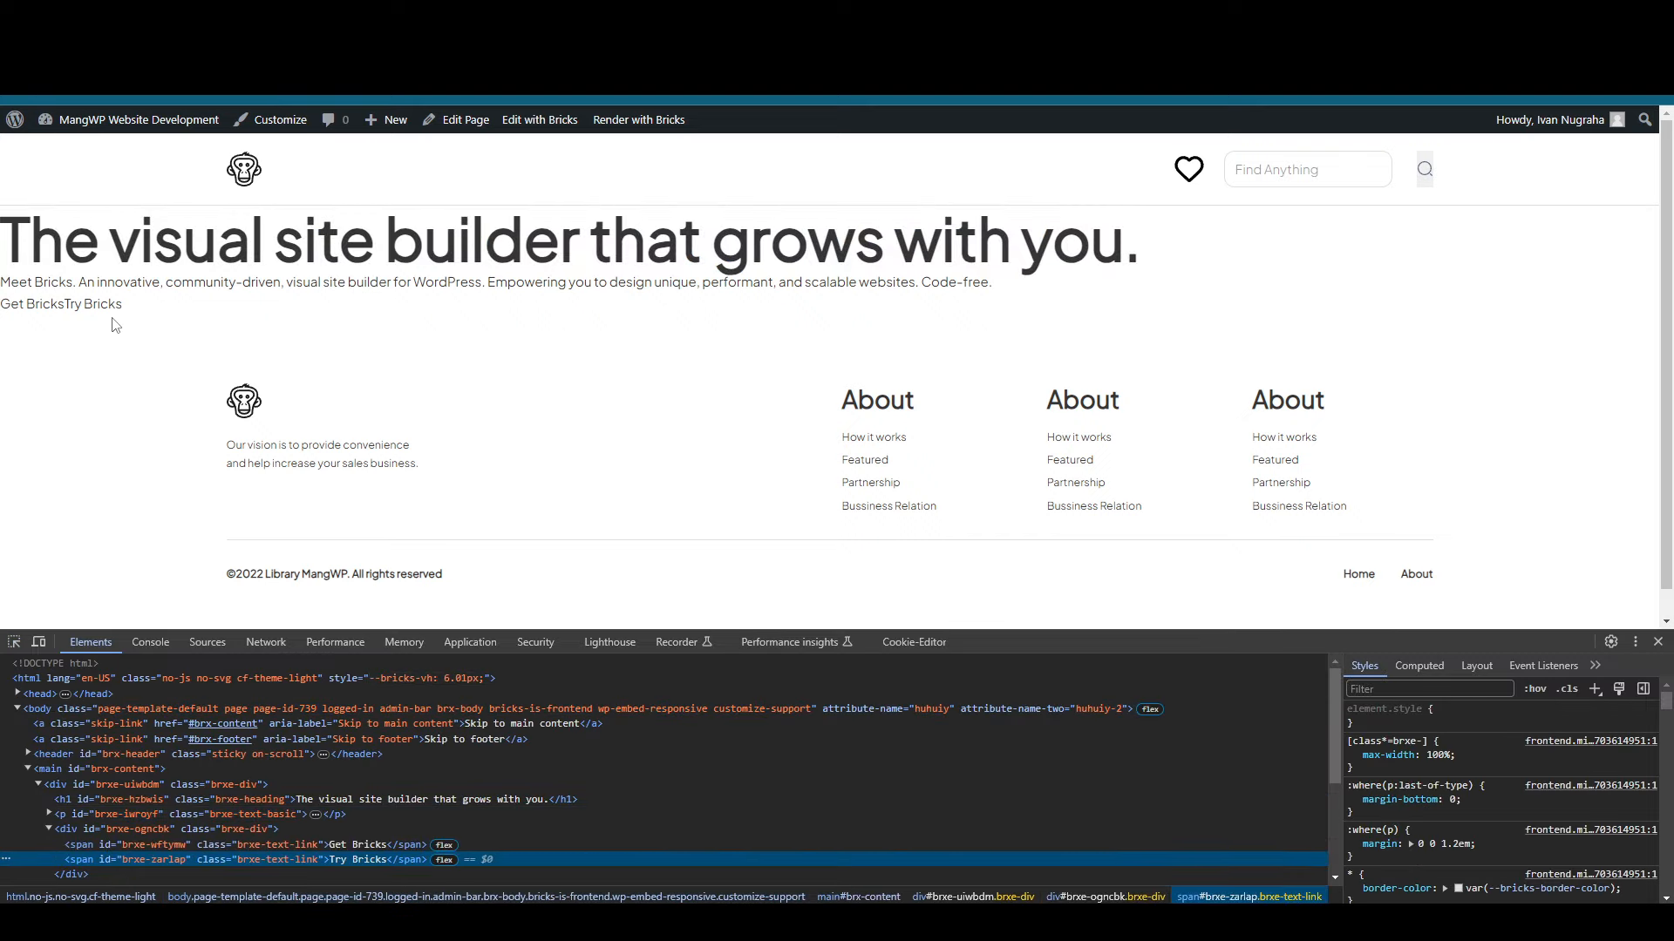
Step: Inspect the Try Bricks link markup on the front end, then select the Get Bricks link in Bricks
left_click(127, 845)
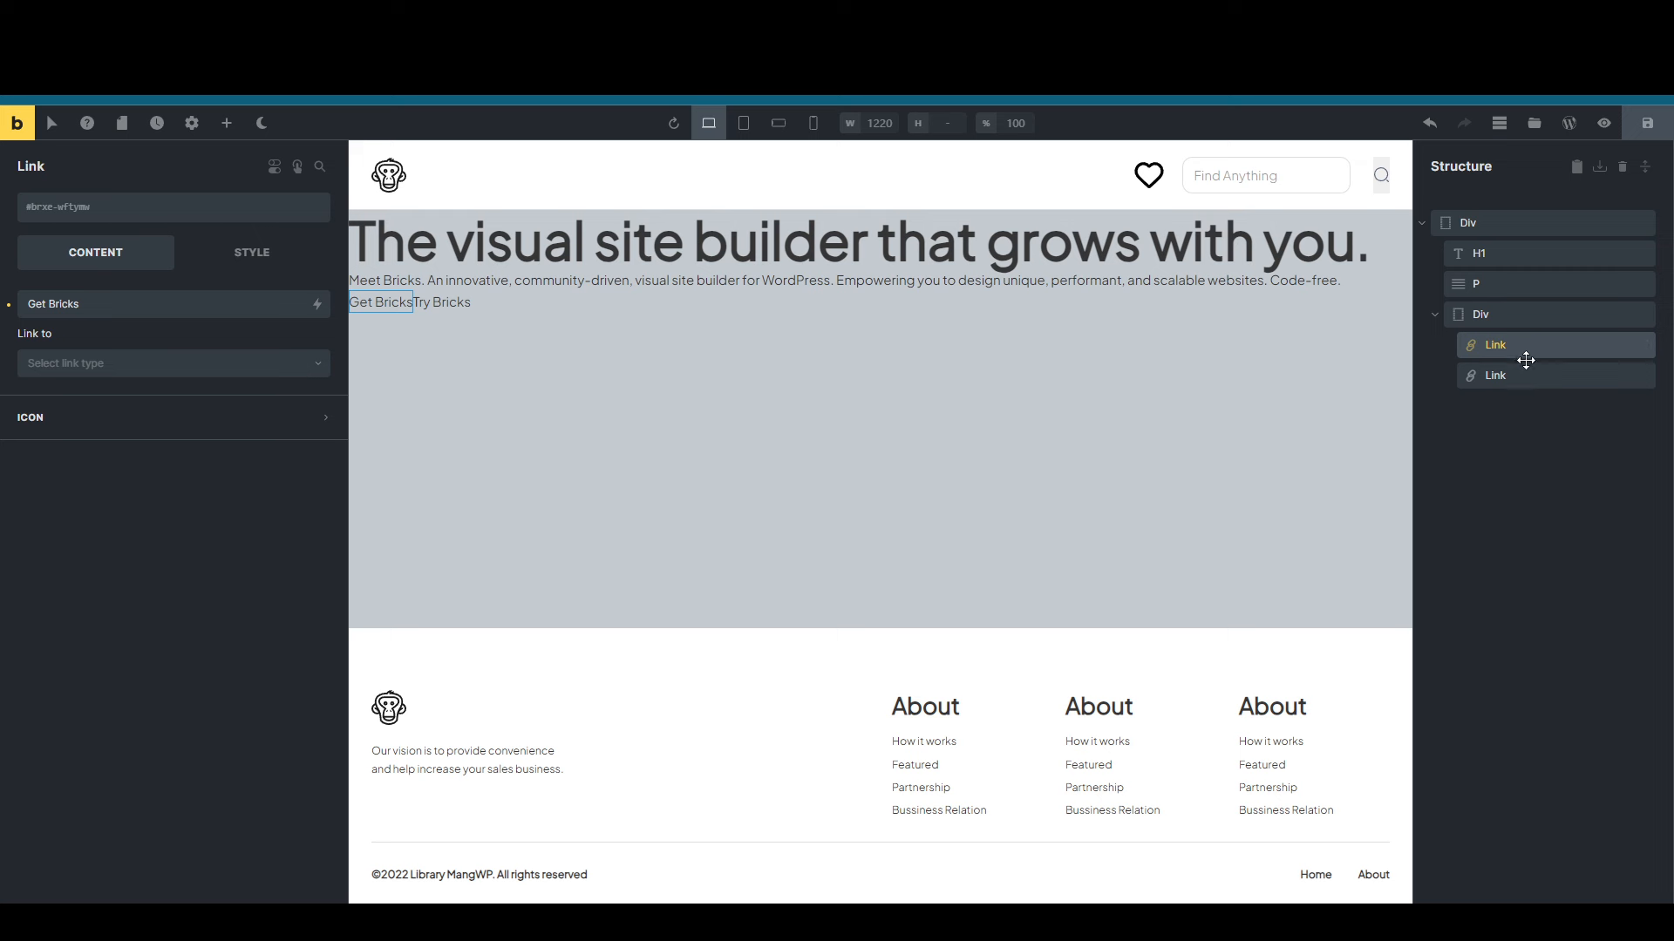
mouse_move(1511, 352)
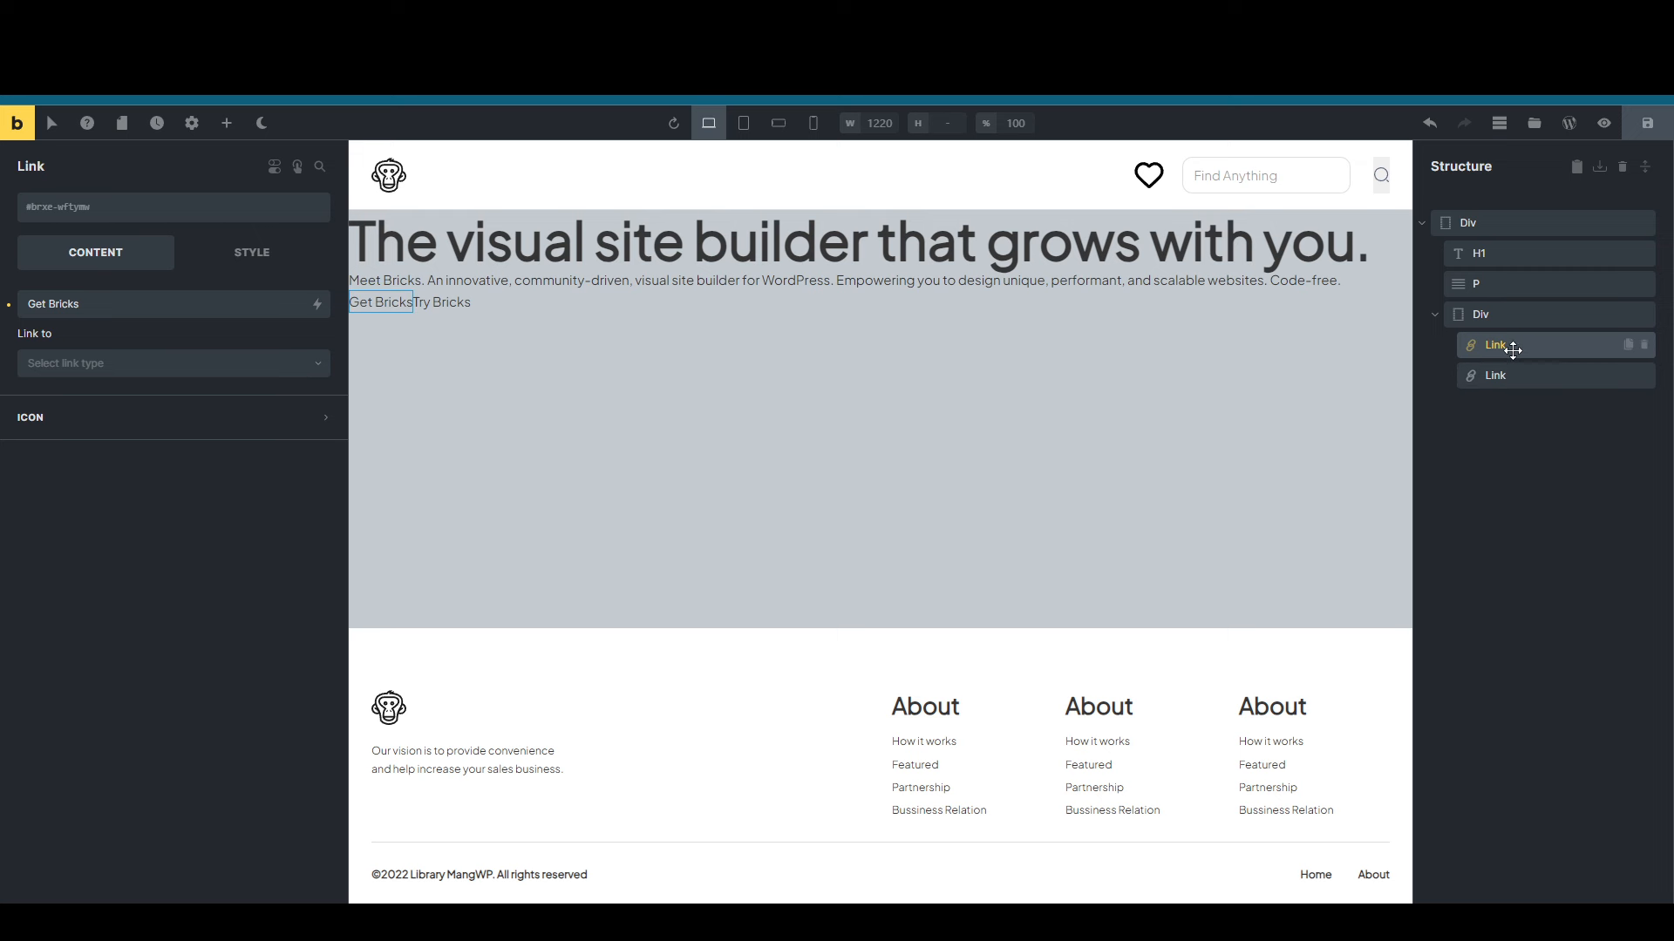
left_click(225, 122)
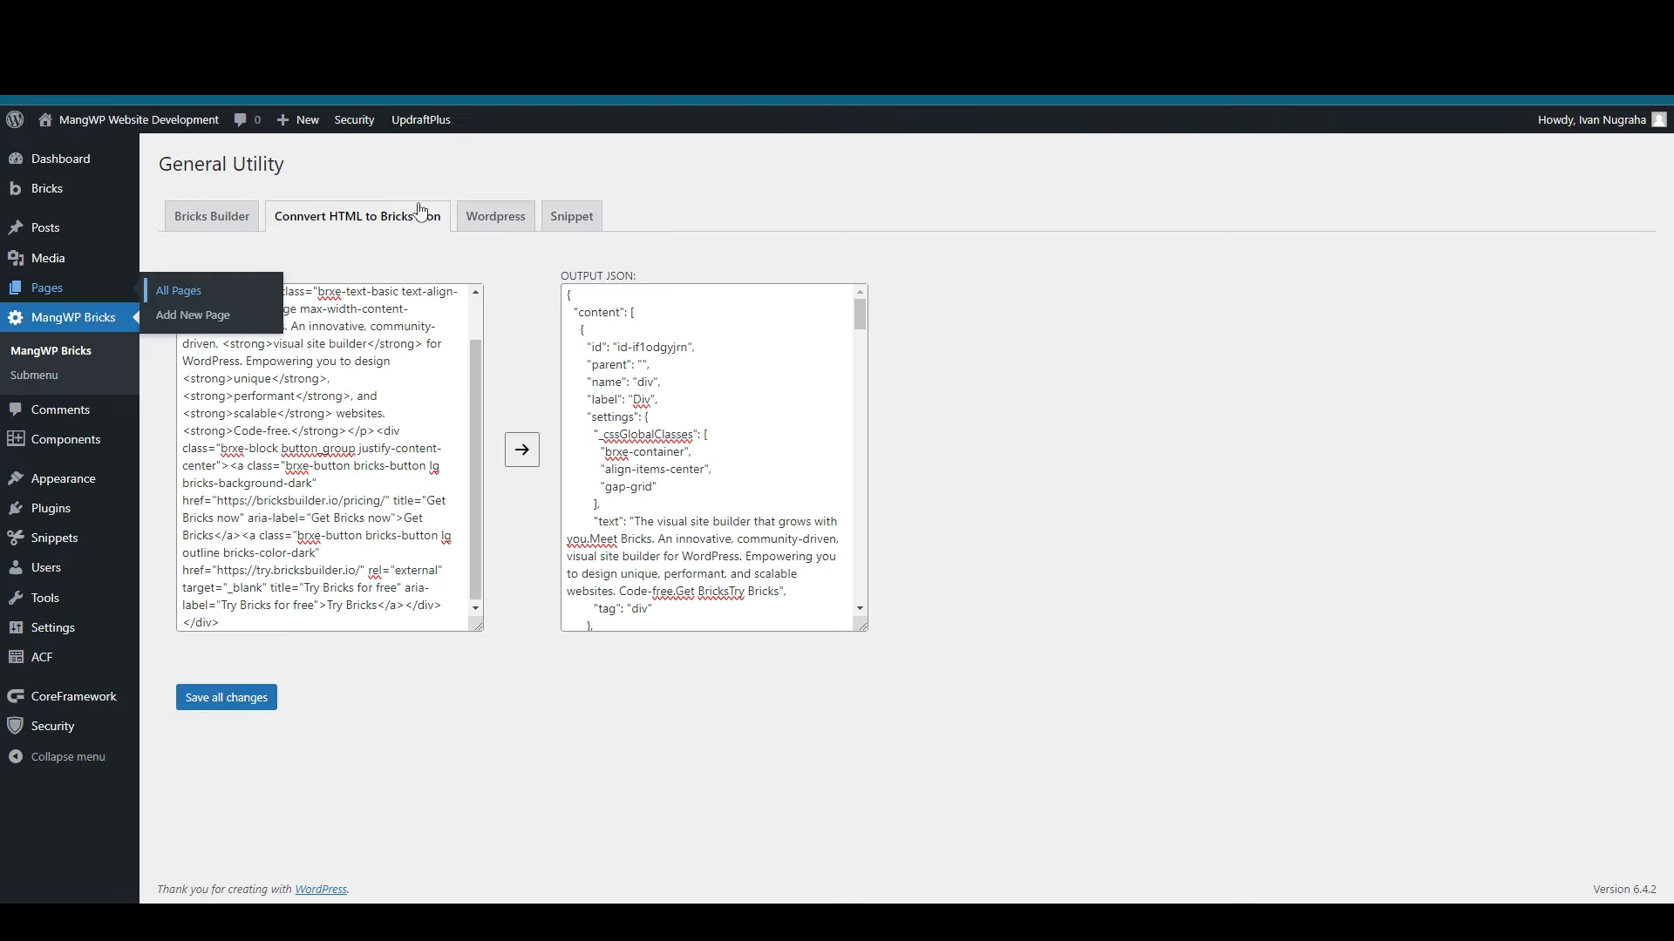
Step: Show the WordPress settings with Disable Gutenberg switched on for Posts
left_click(493, 216)
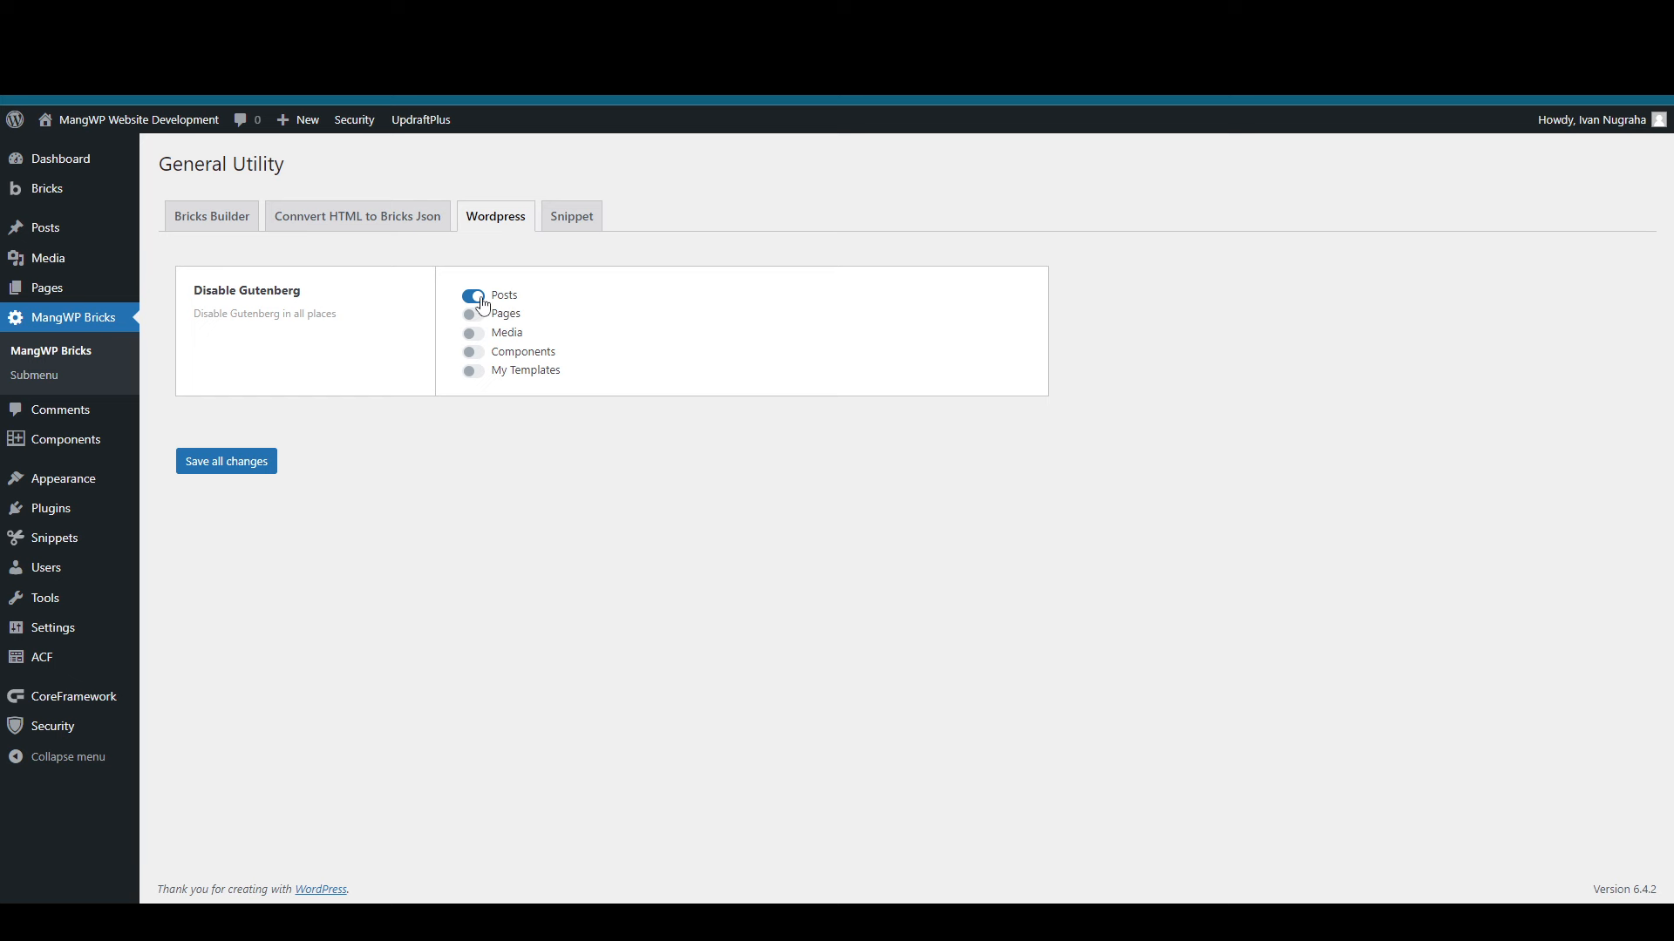
mouse_move(474, 312)
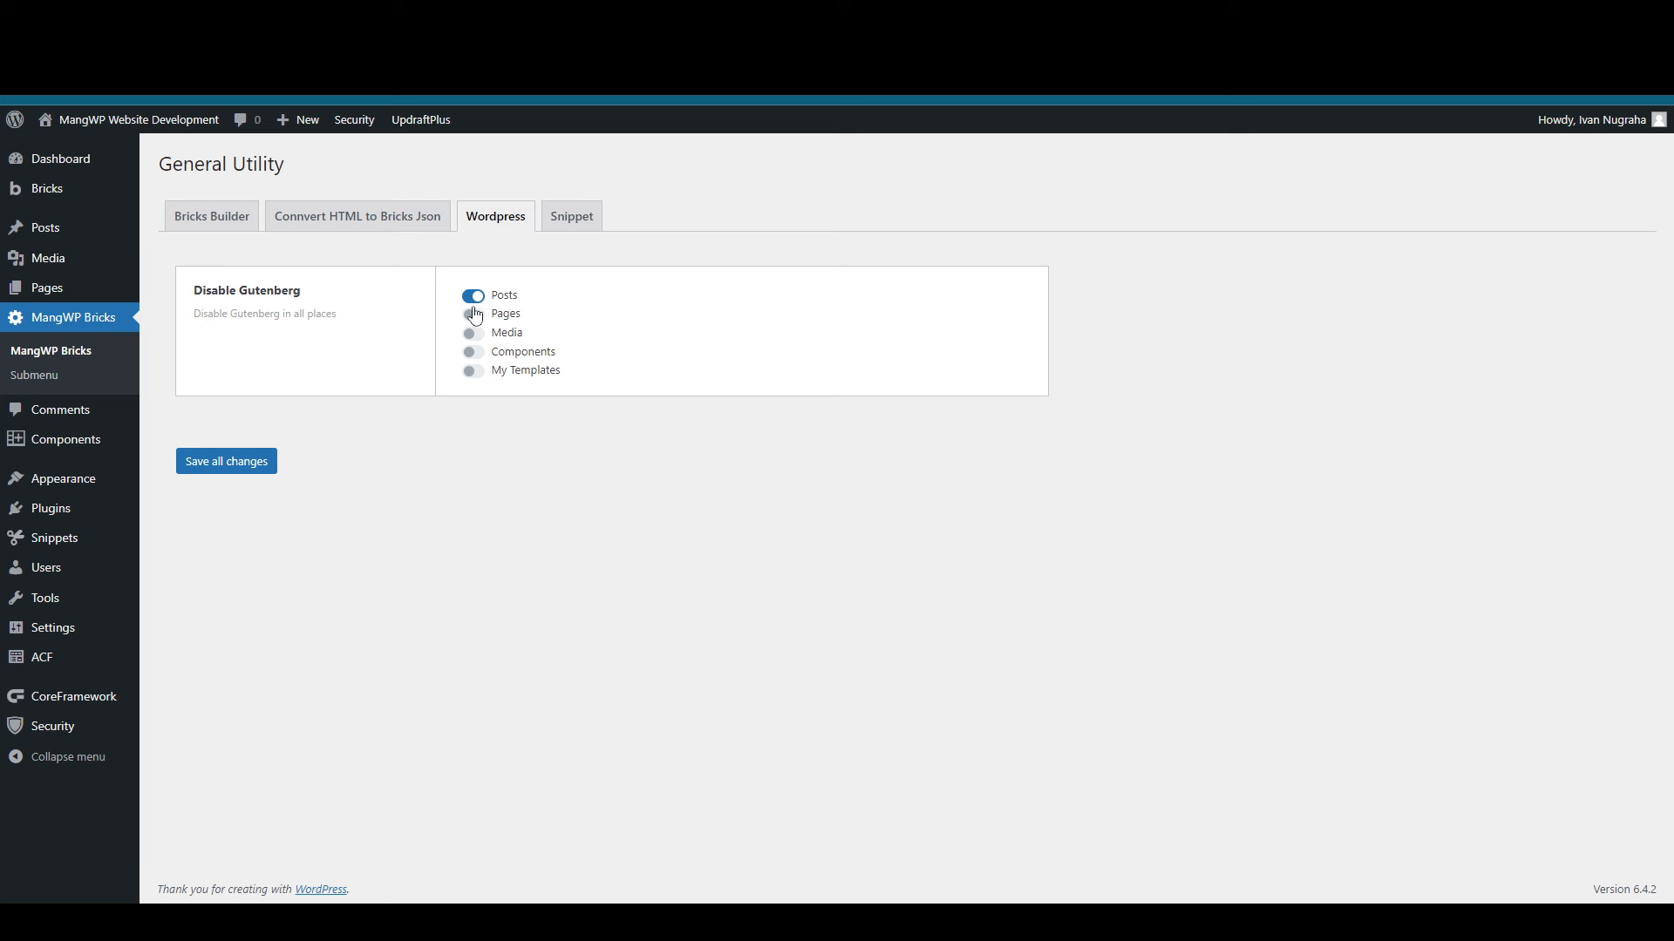
mouse_move(477, 323)
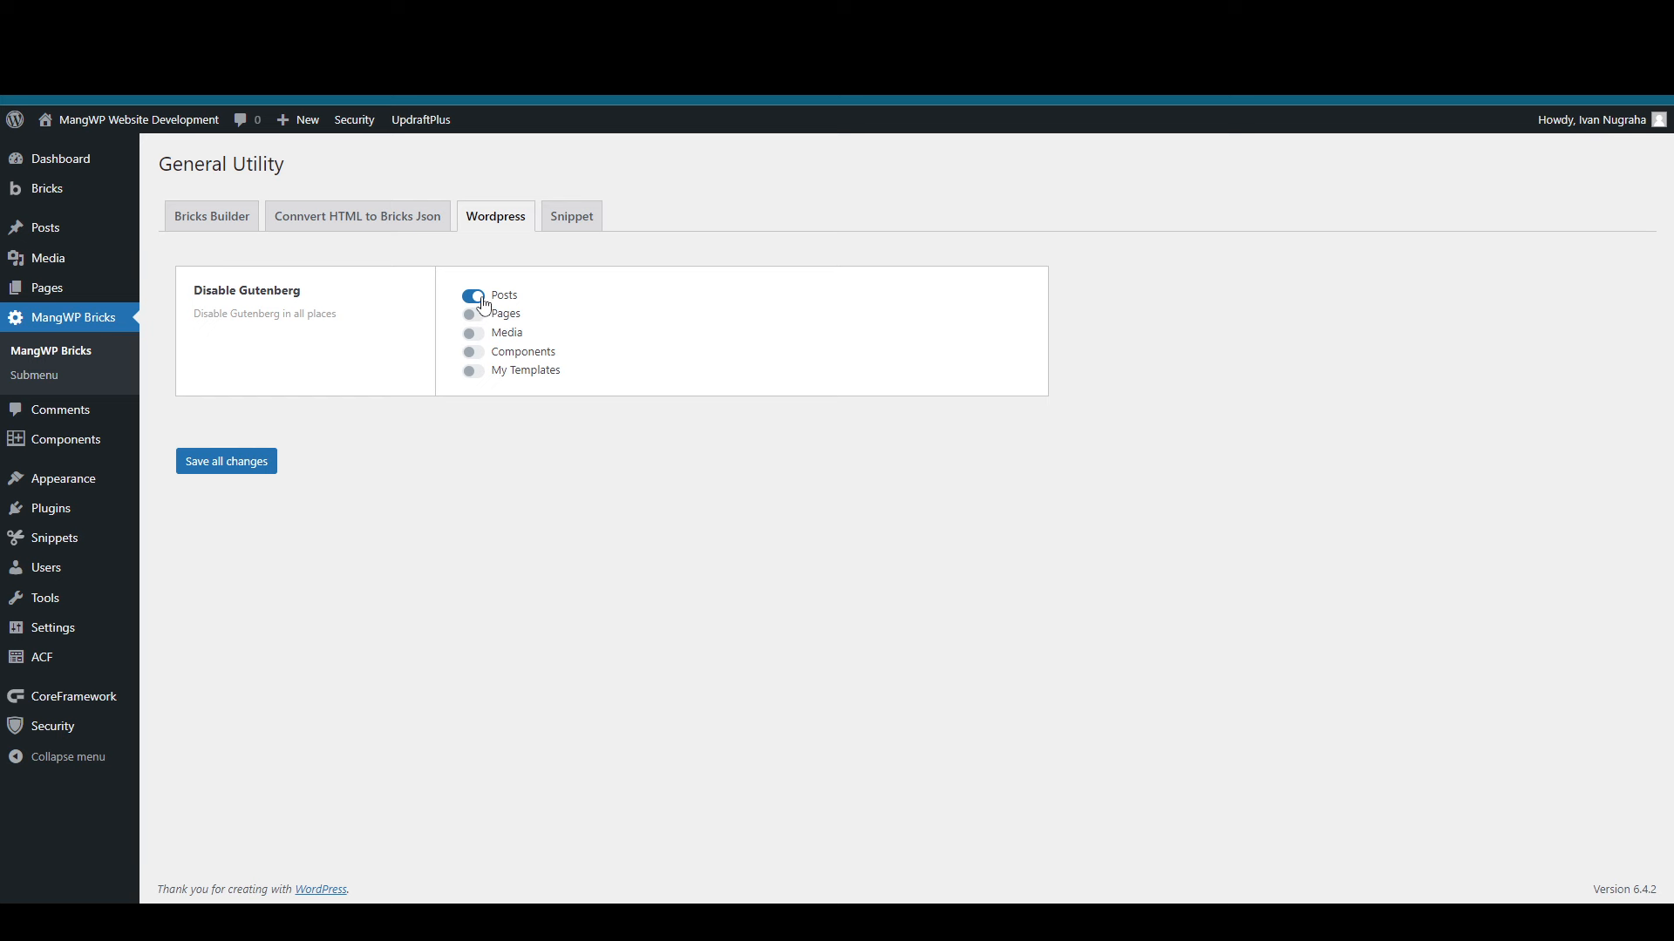
mouse_move(558, 251)
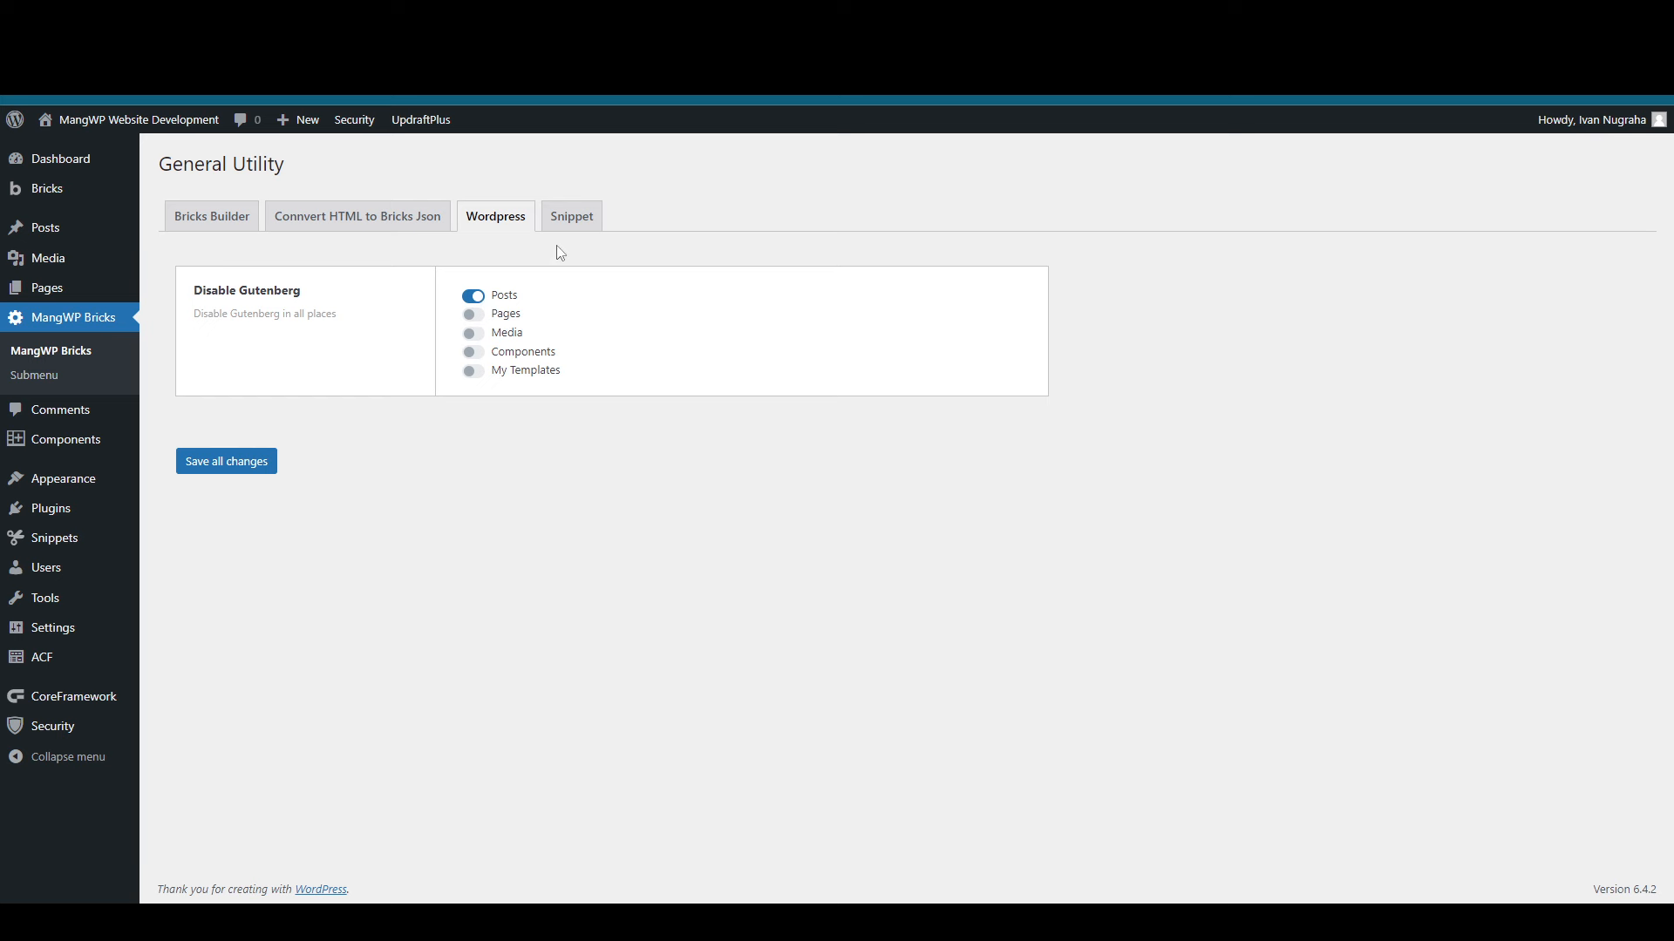
Step: Preview the Add Post Views and ACF custom field snippets in the Snippet list
left_click(570, 216)
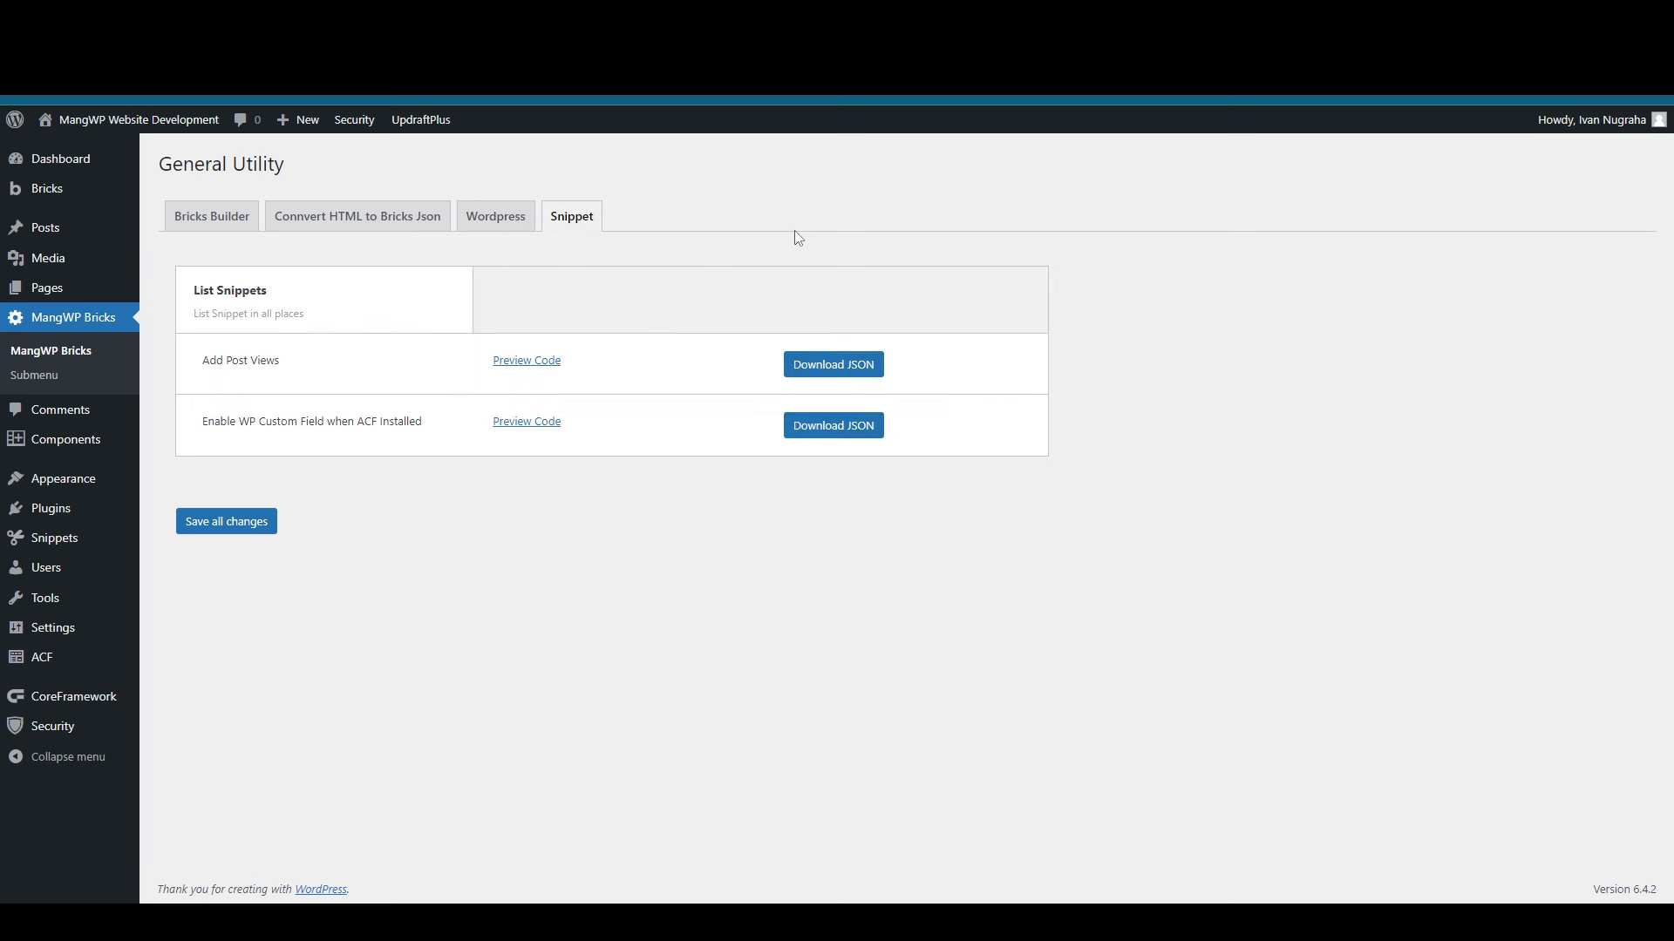
mouse_move(697, 268)
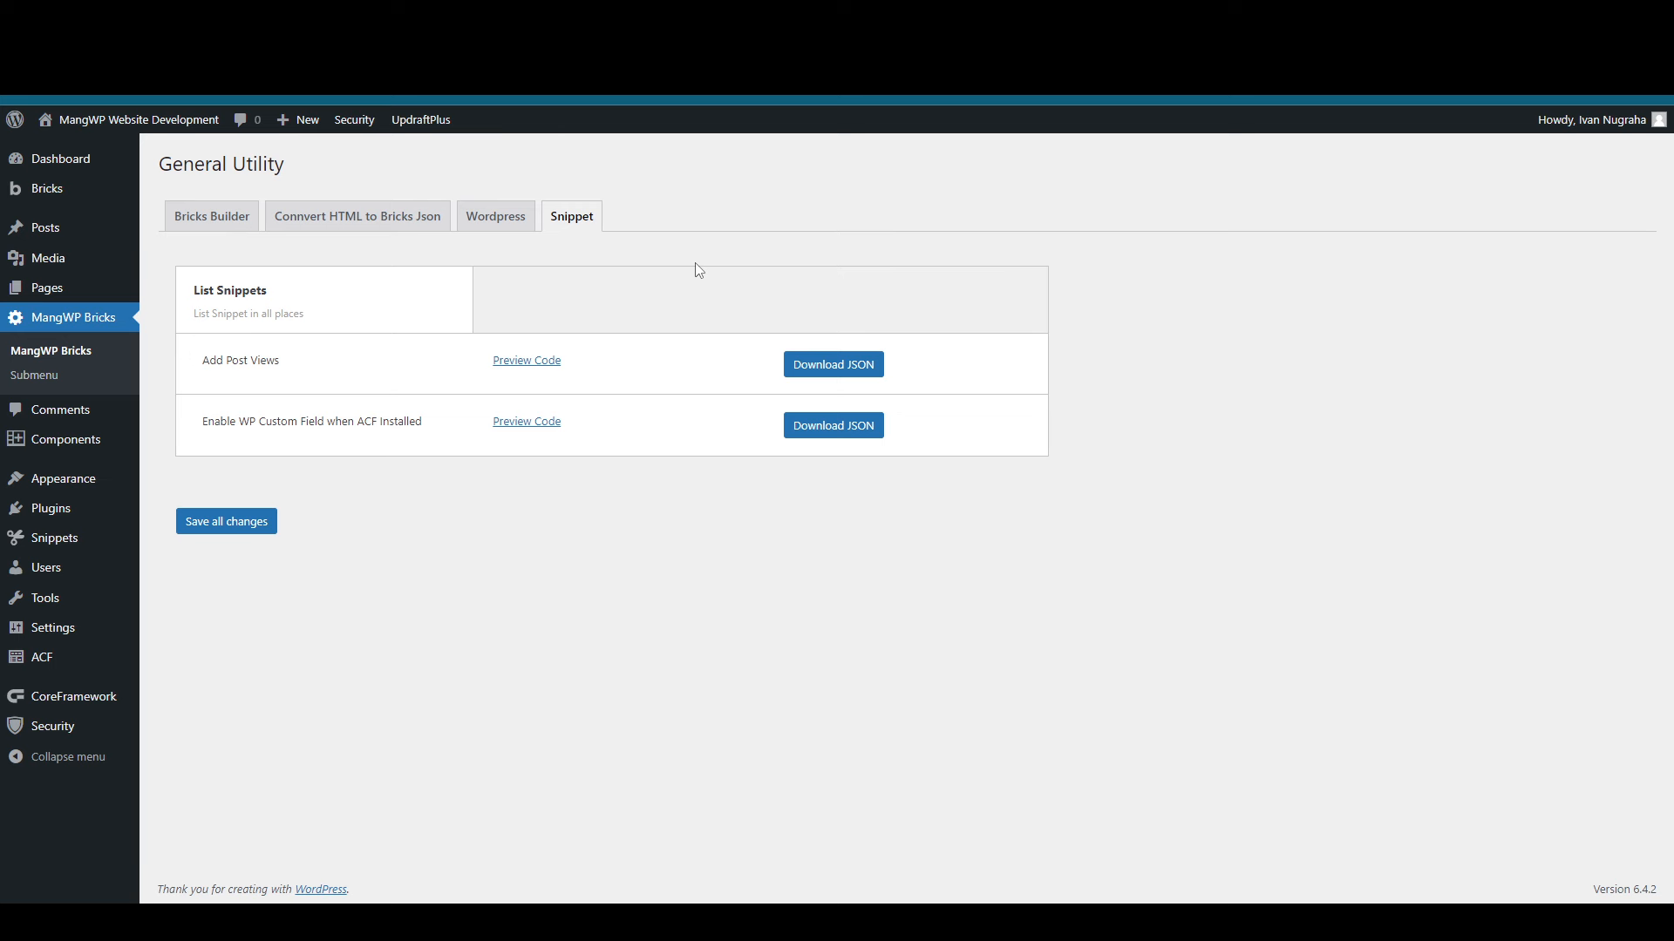
mouse_move(690, 257)
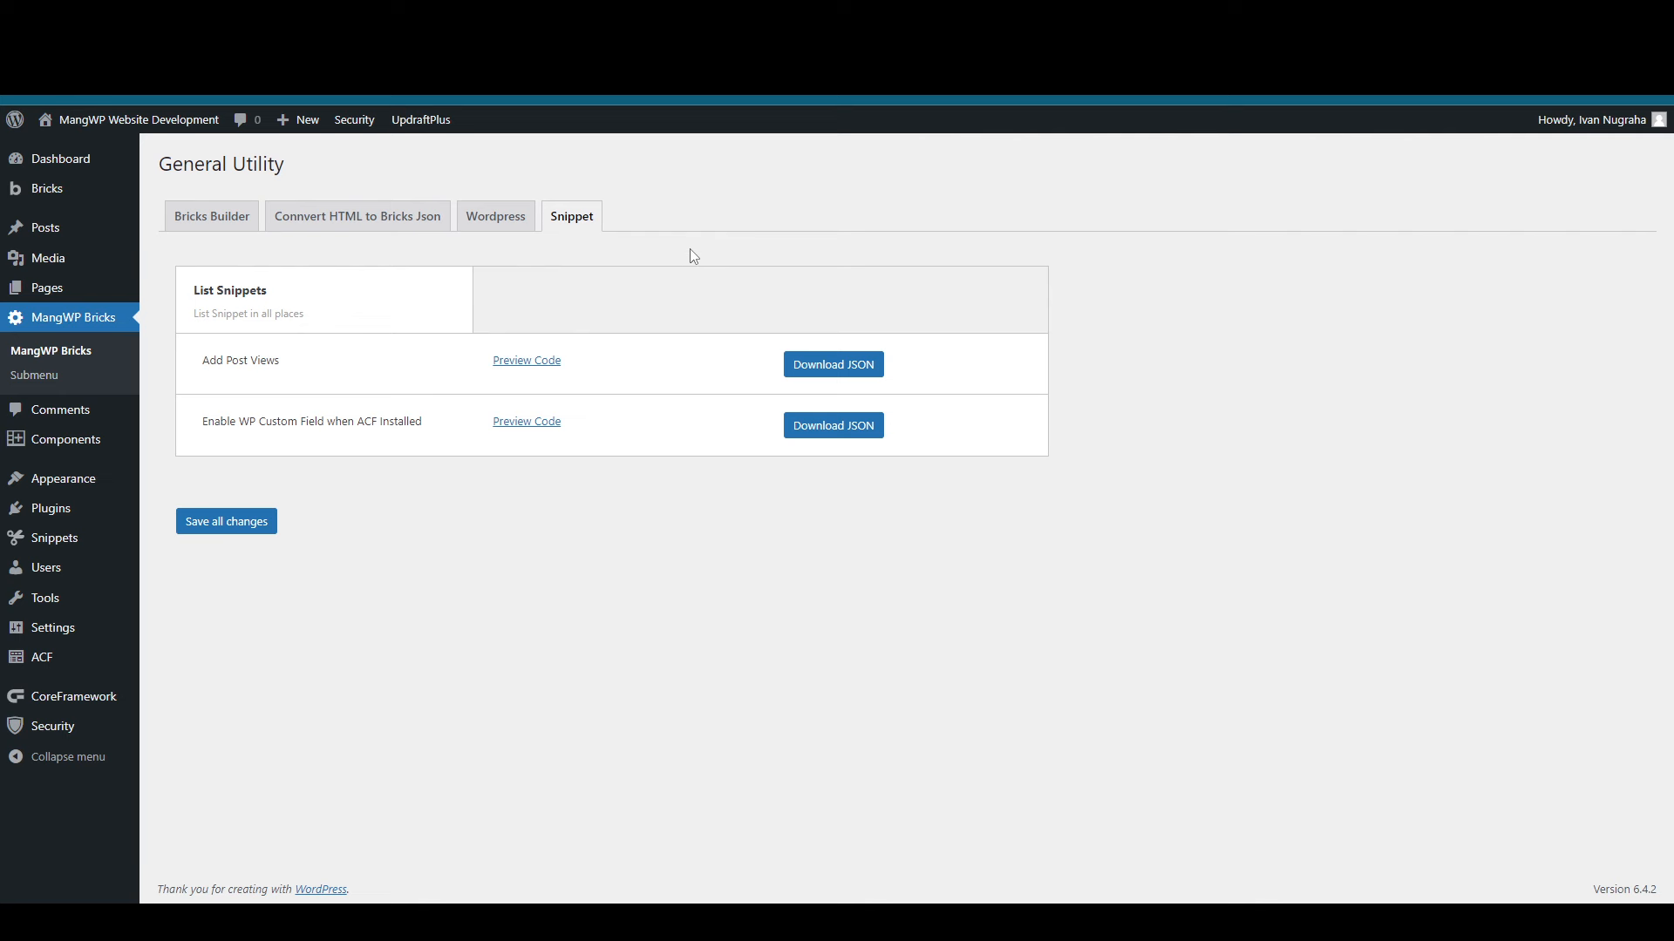
mouse_move(533, 366)
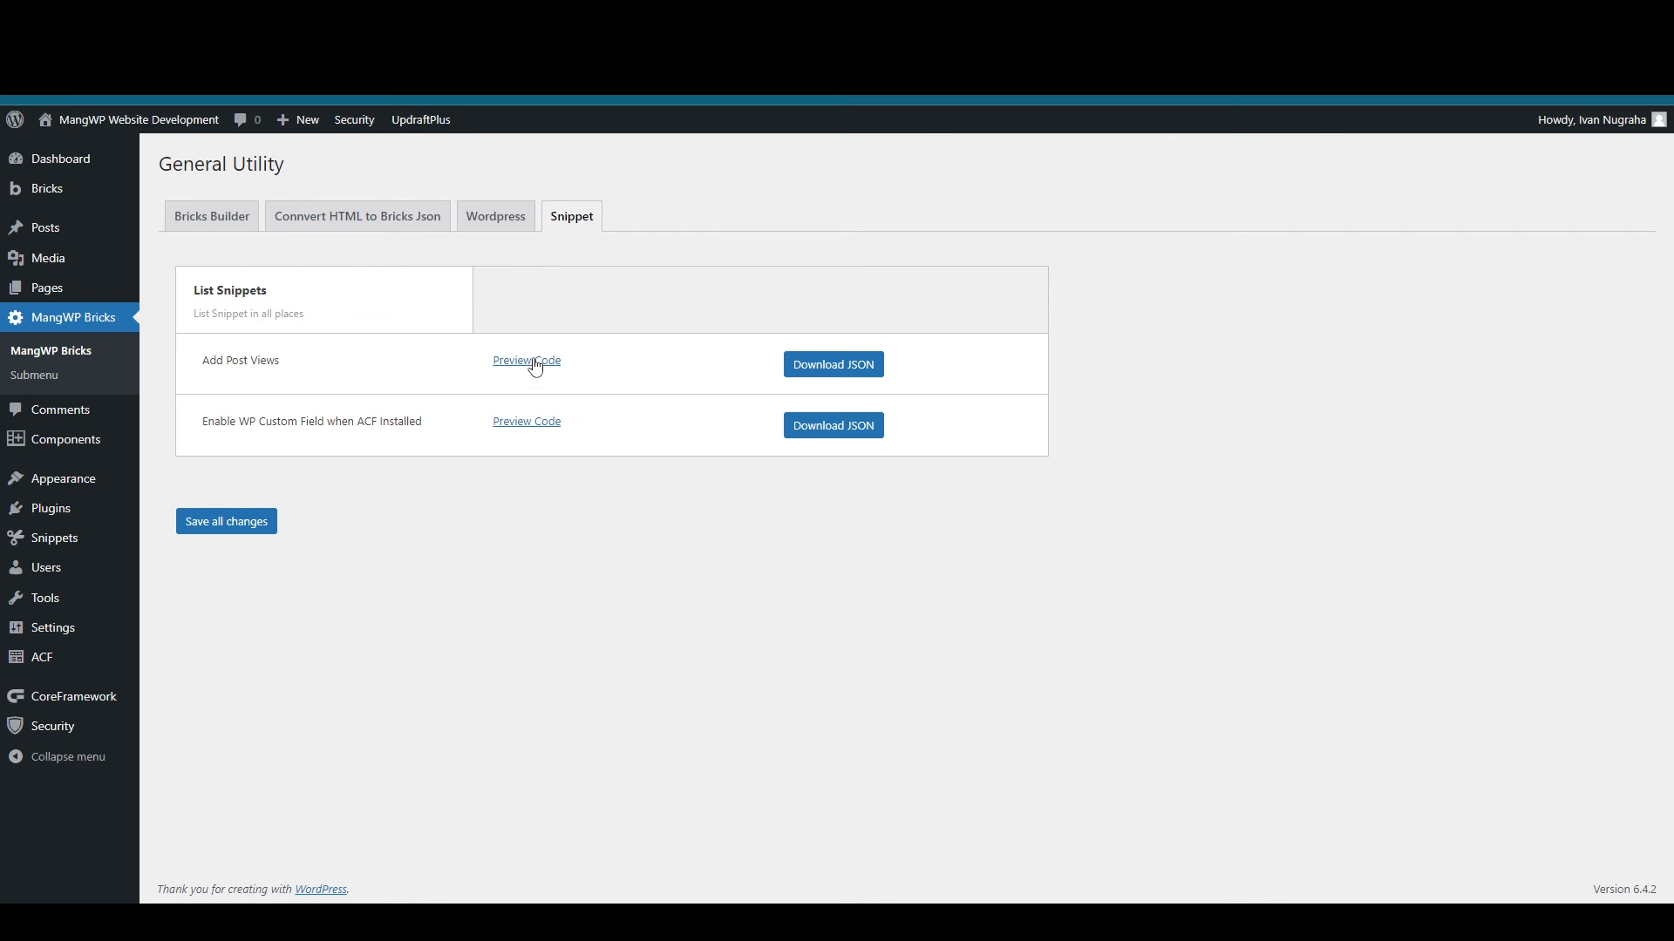
left_click(525, 360)
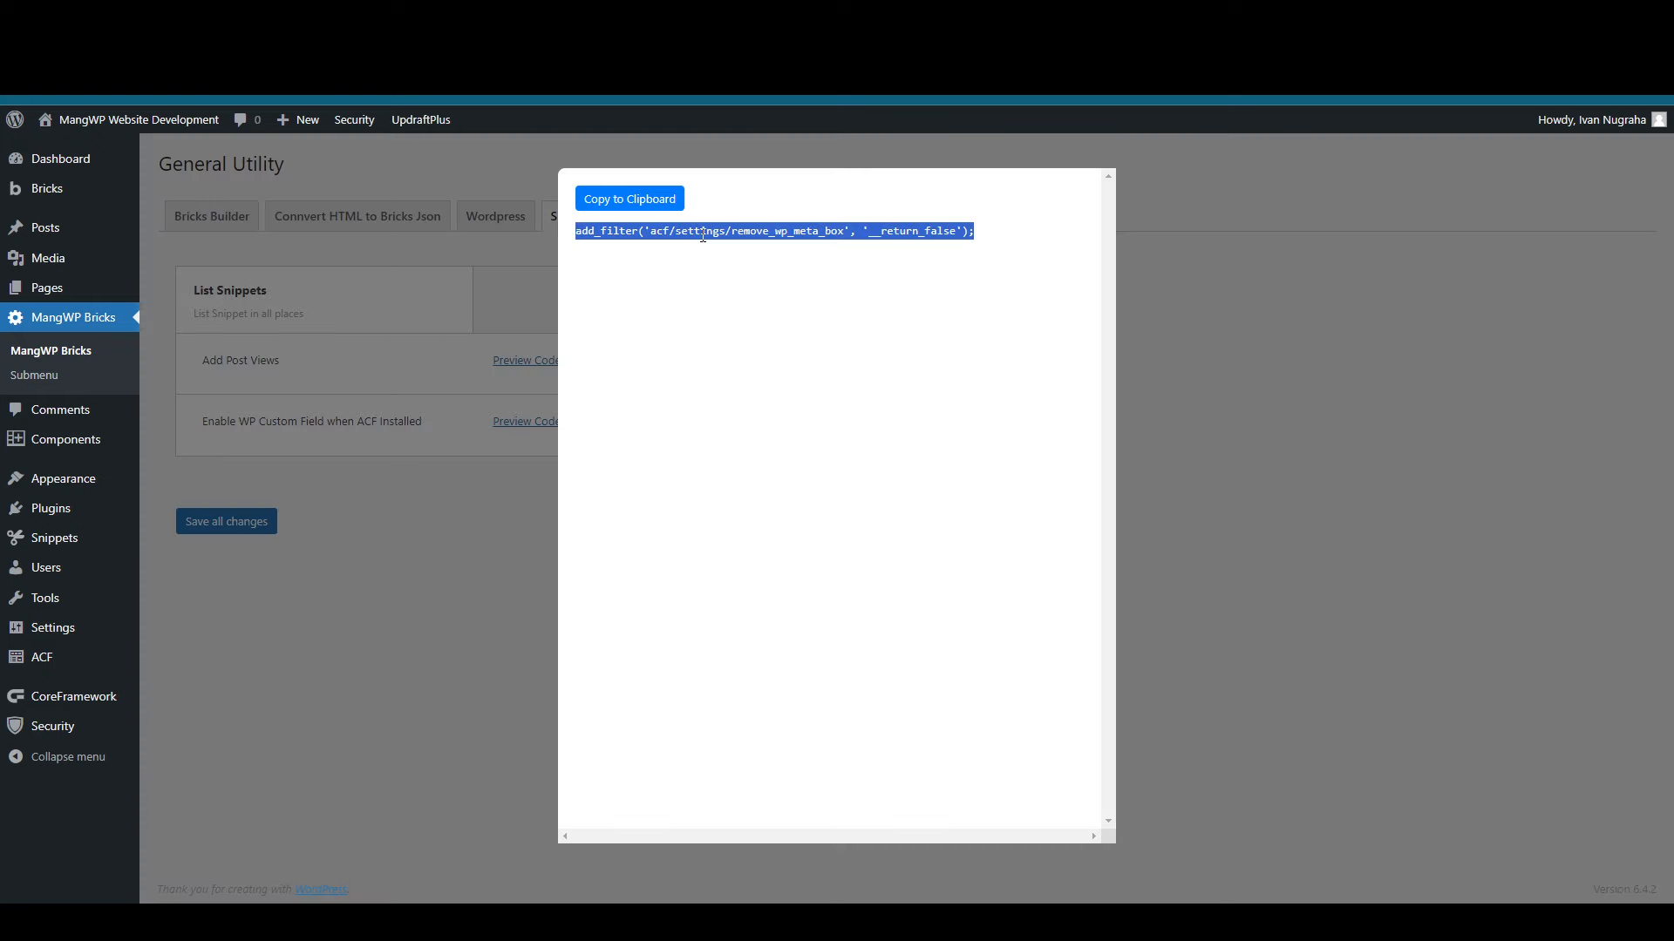
mouse_move(1199, 344)
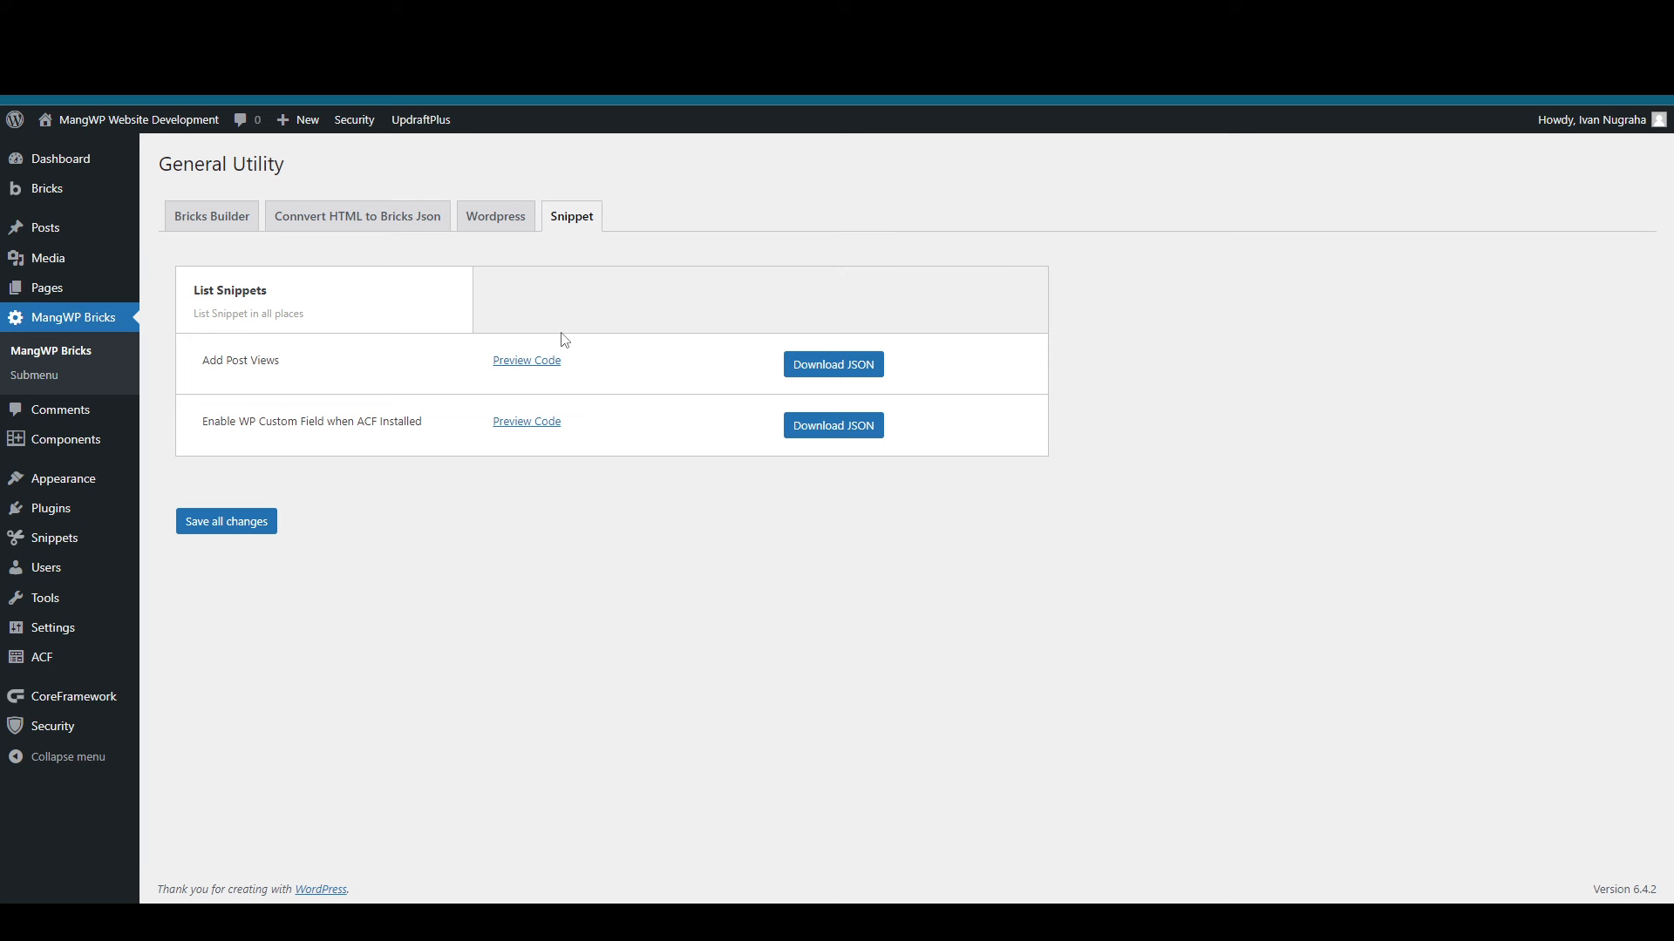
left_click(524, 360)
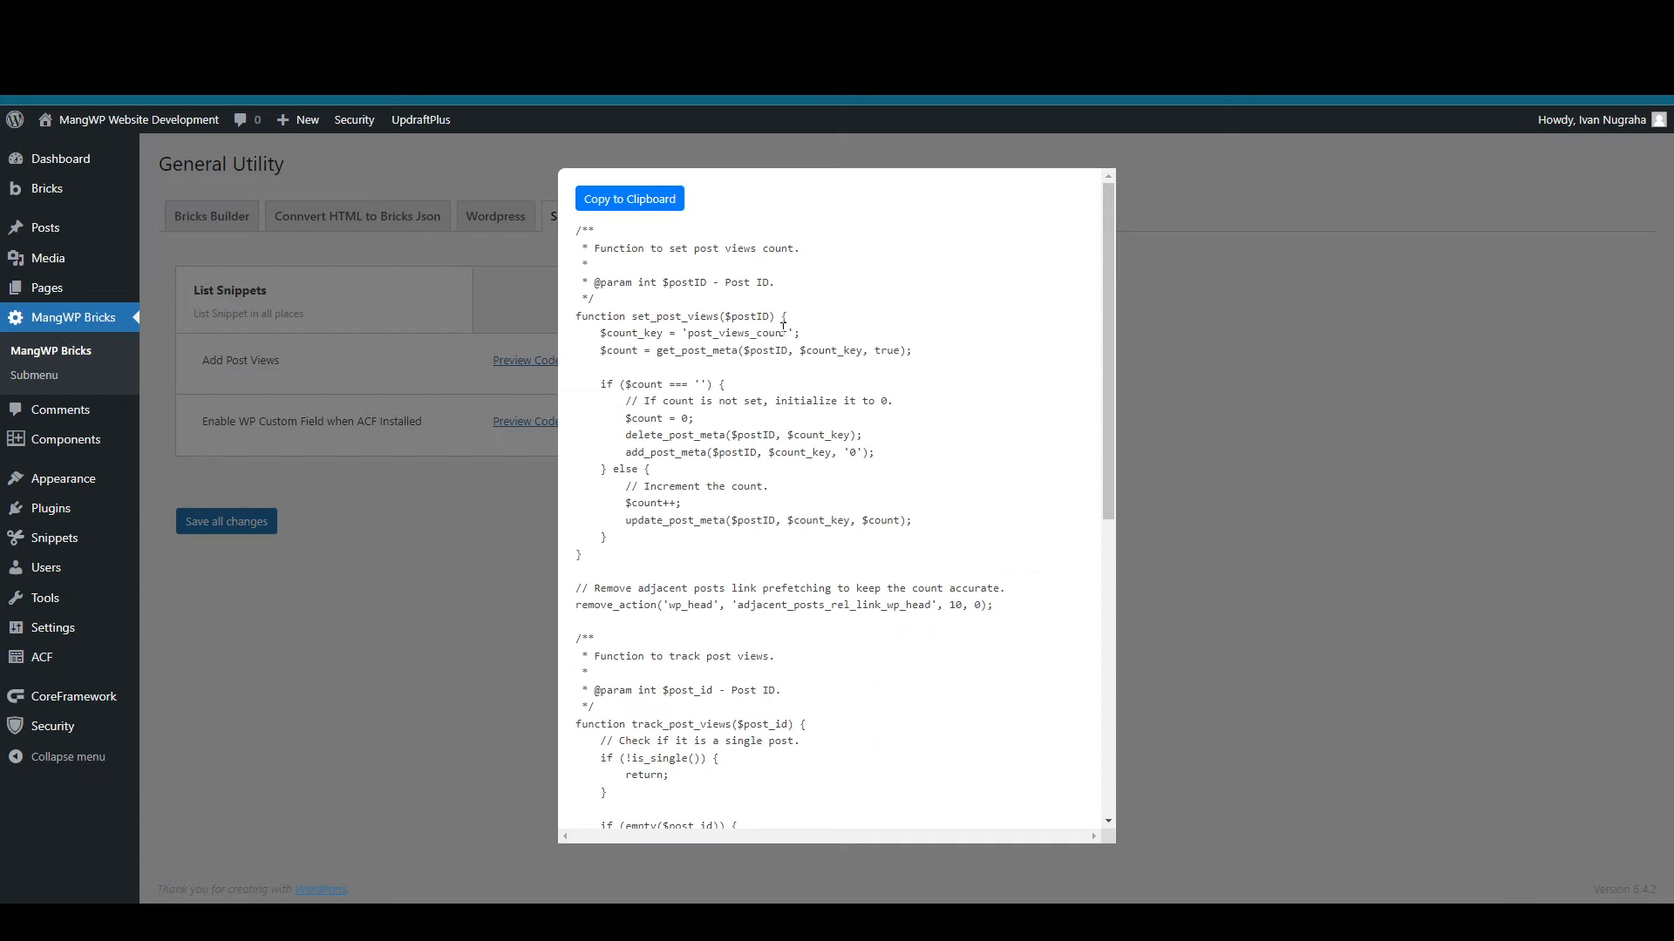
mouse_move(1243, 351)
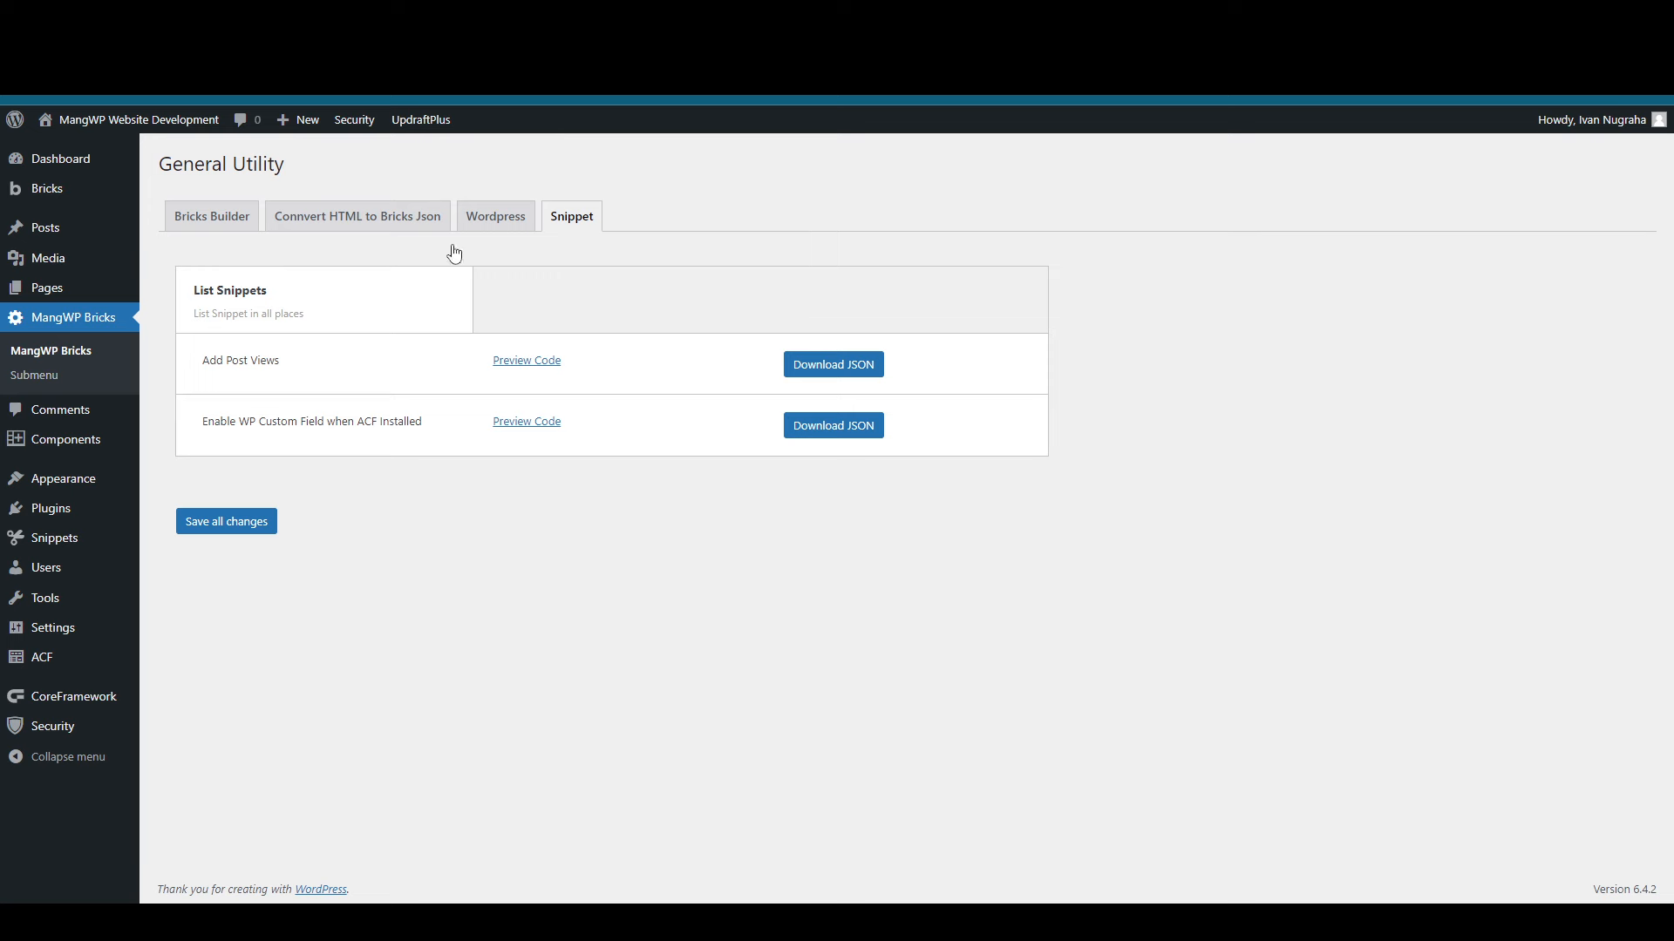
mouse_move(626, 338)
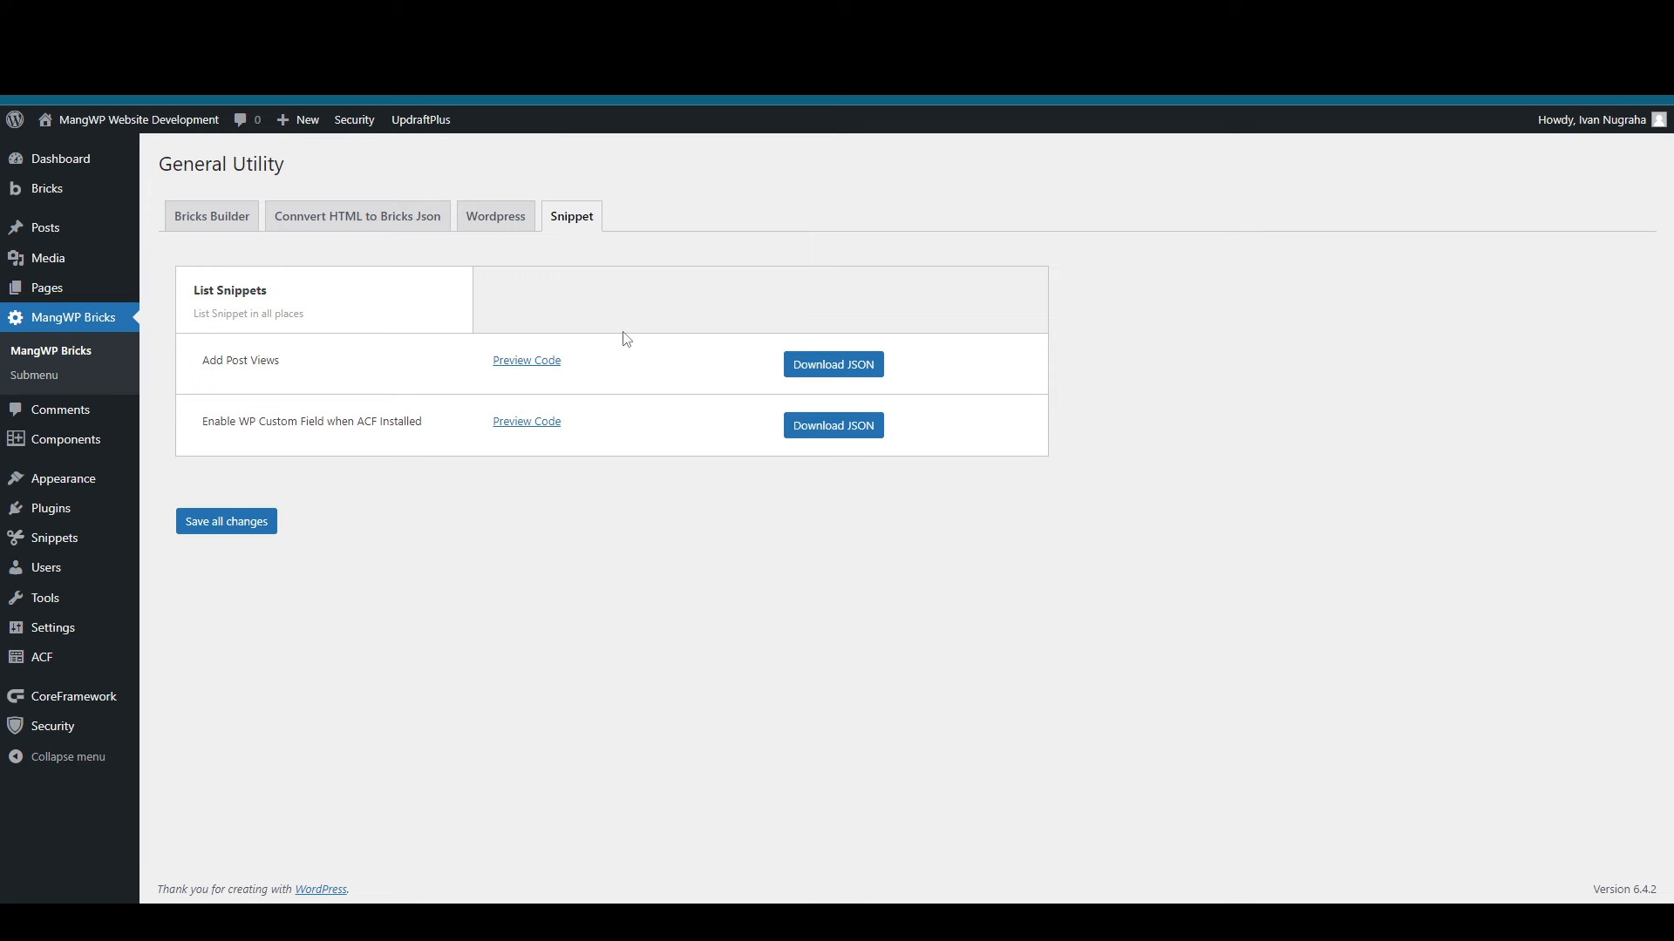
mouse_move(663, 378)
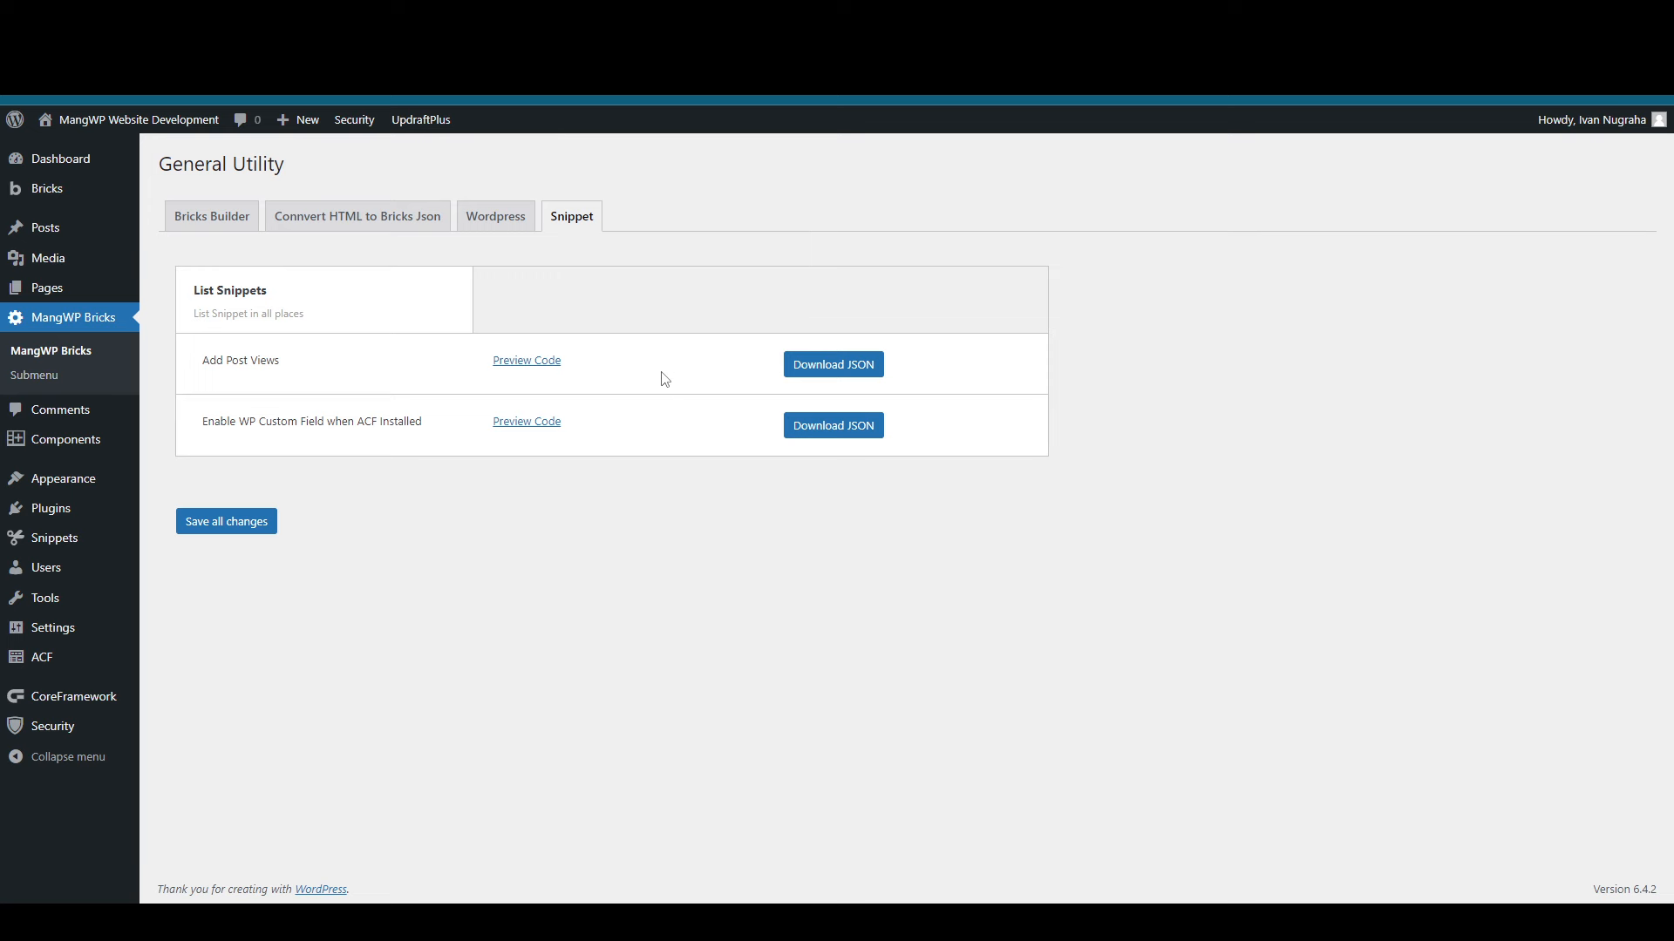
mouse_move(668, 384)
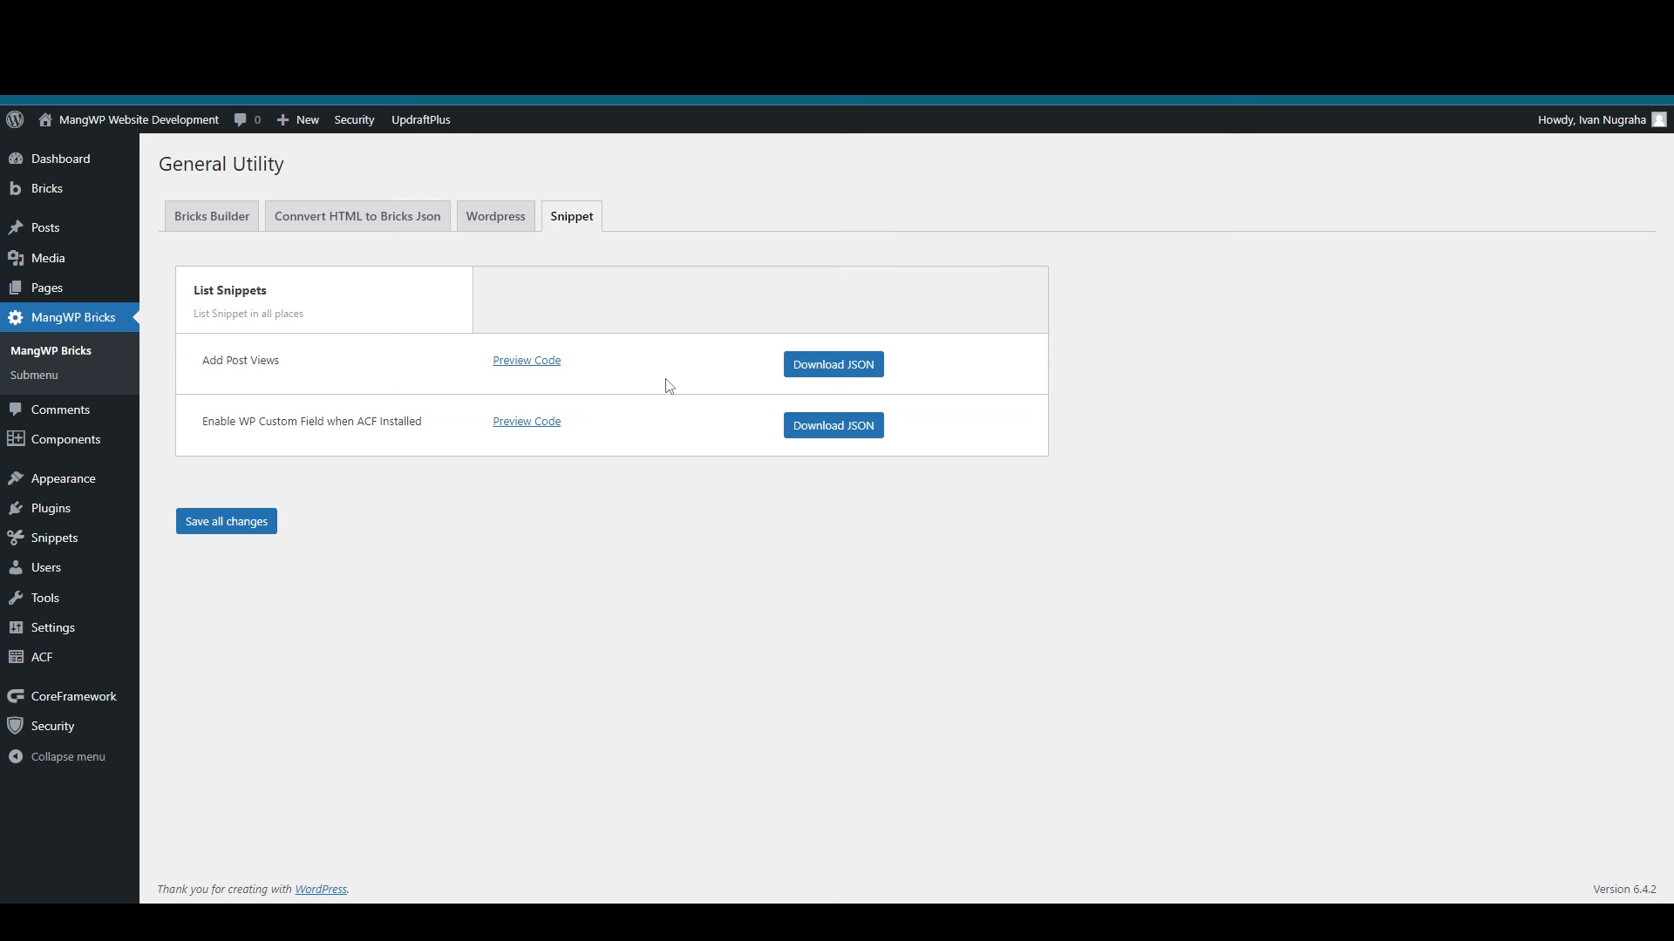
mouse_move(667, 378)
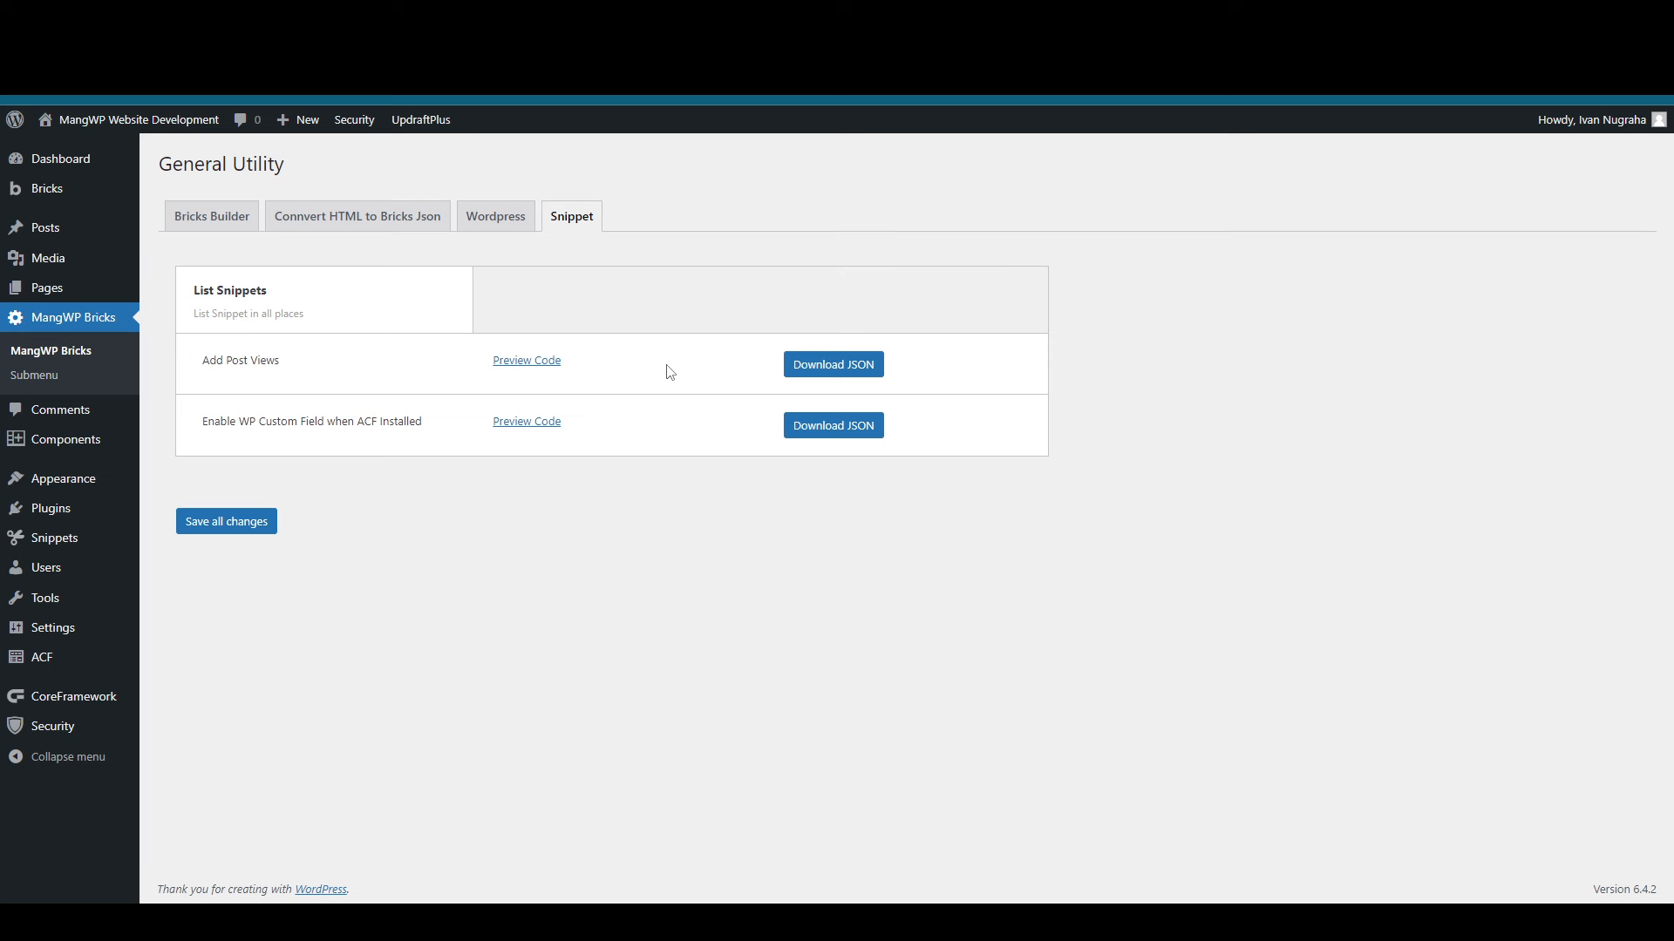
Step: Visit the MangWP Bricks Submenu options page, then return to General Utility settings
left_click(37, 375)
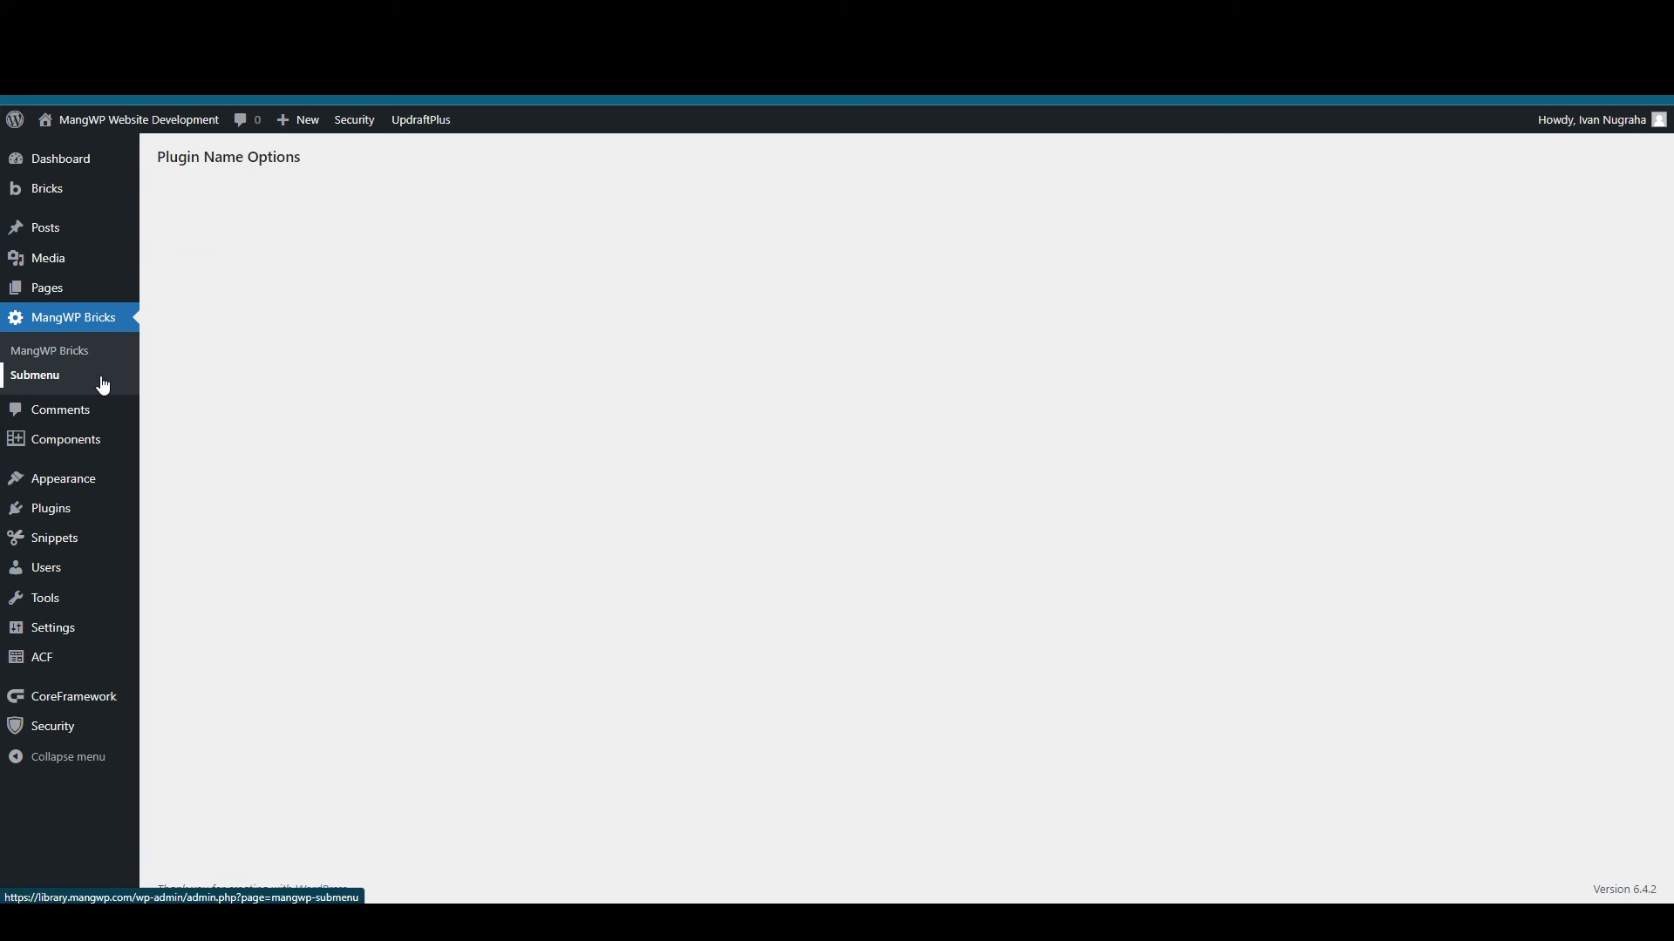
mouse_move(49, 350)
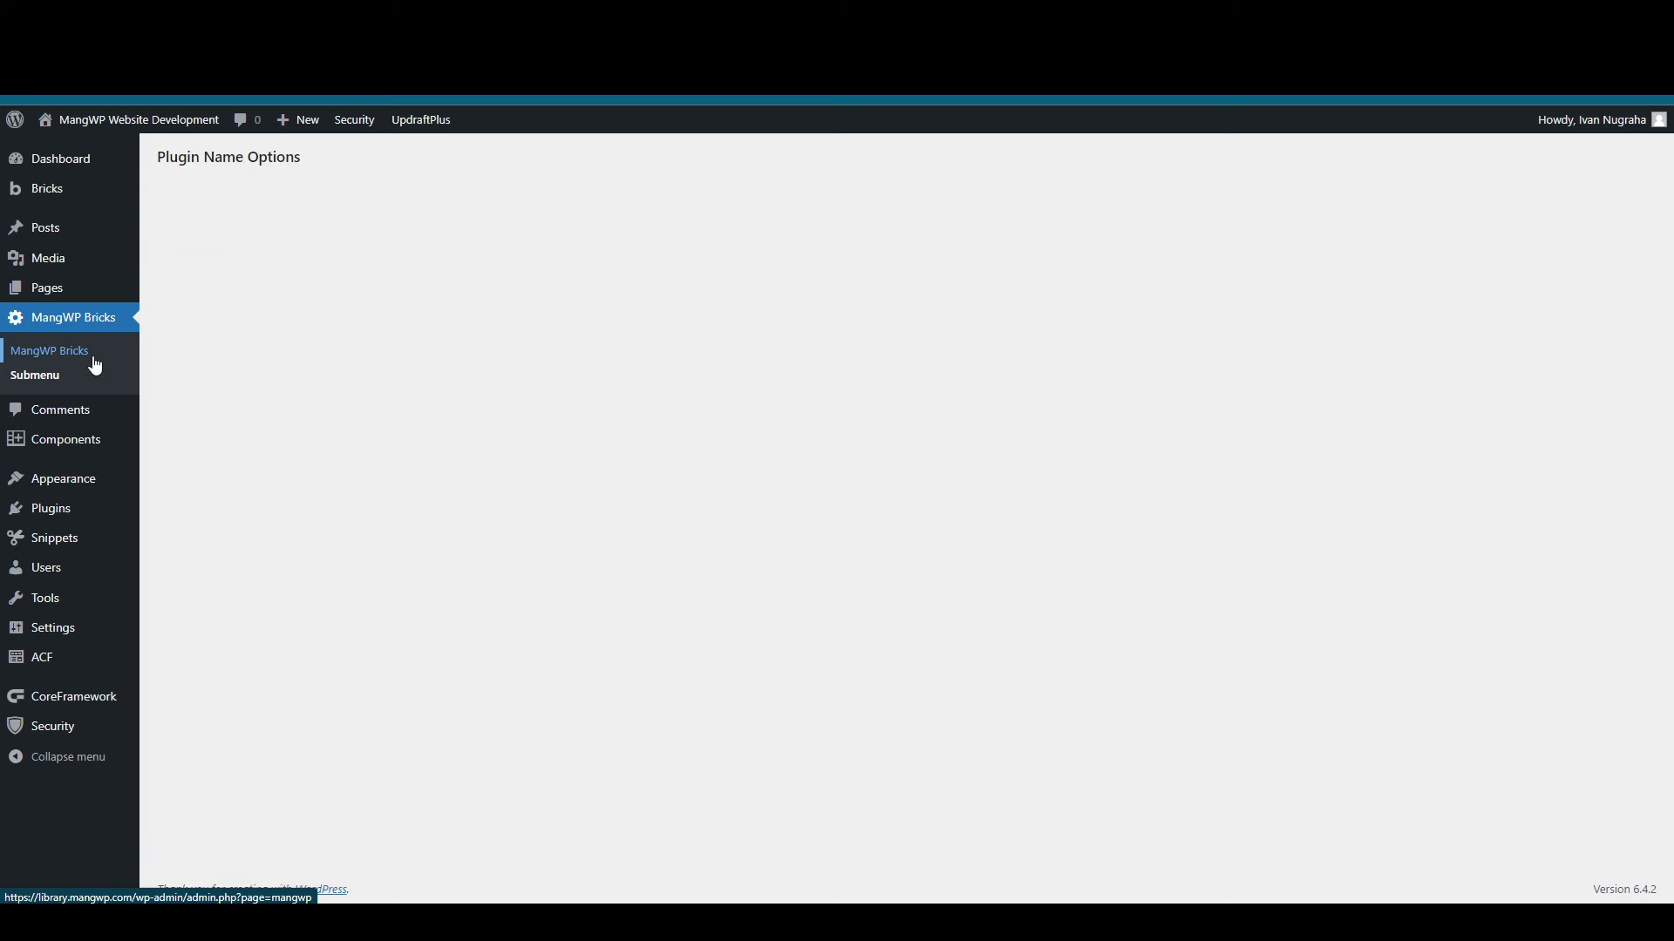
left_click(49, 350)
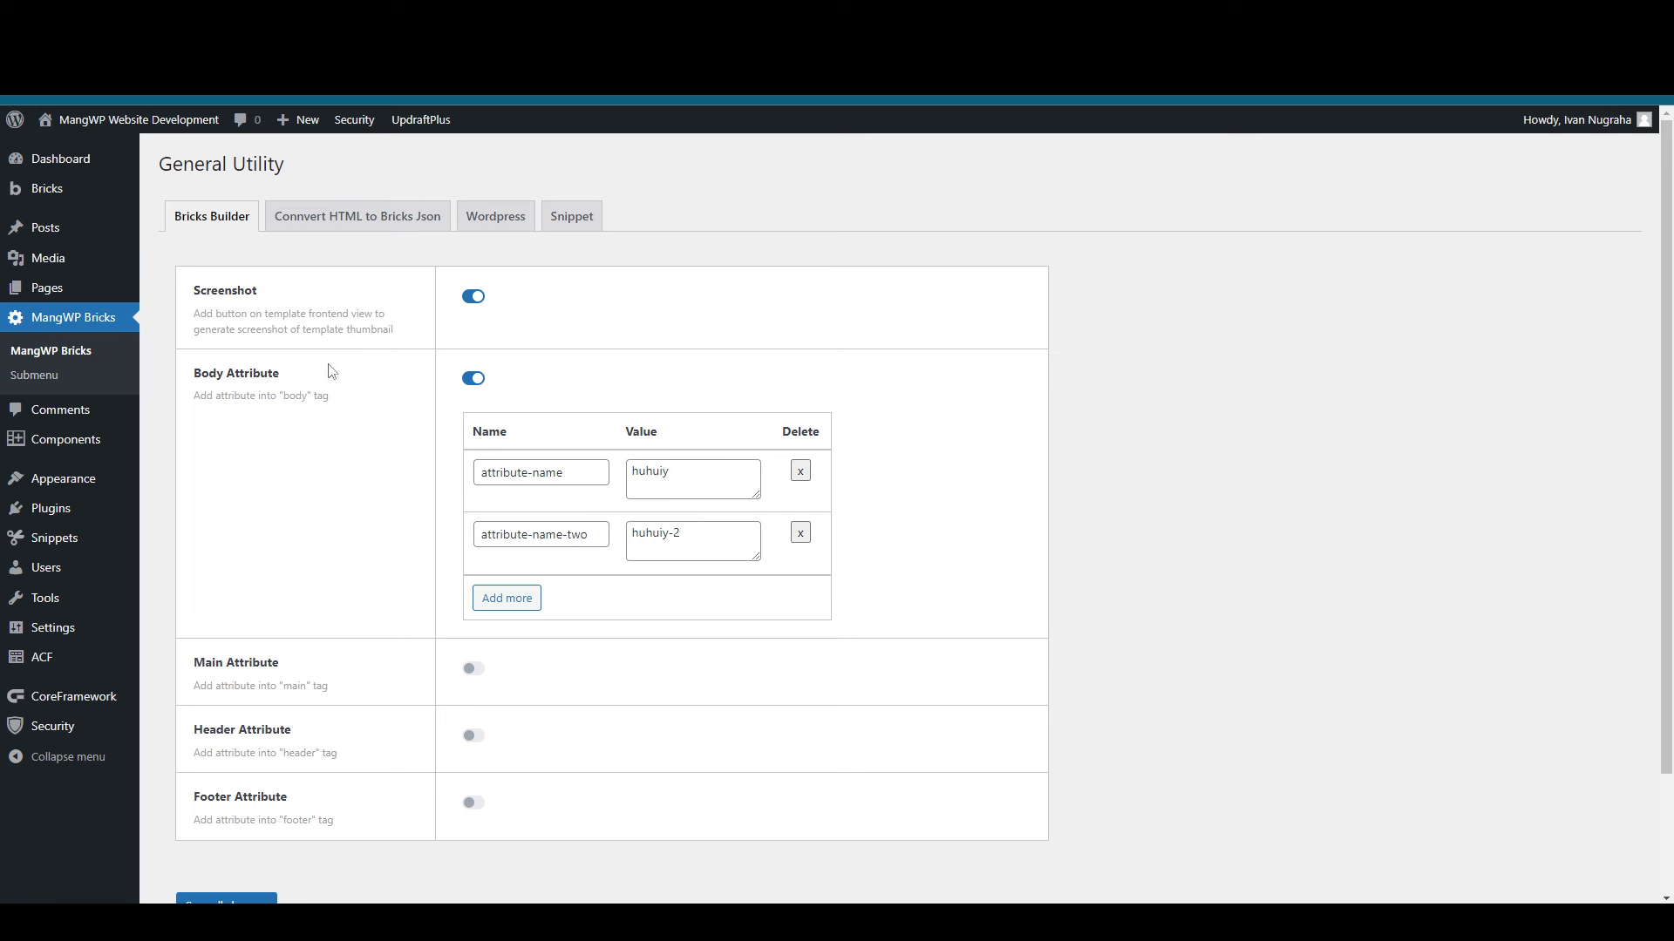
mouse_move(35, 375)
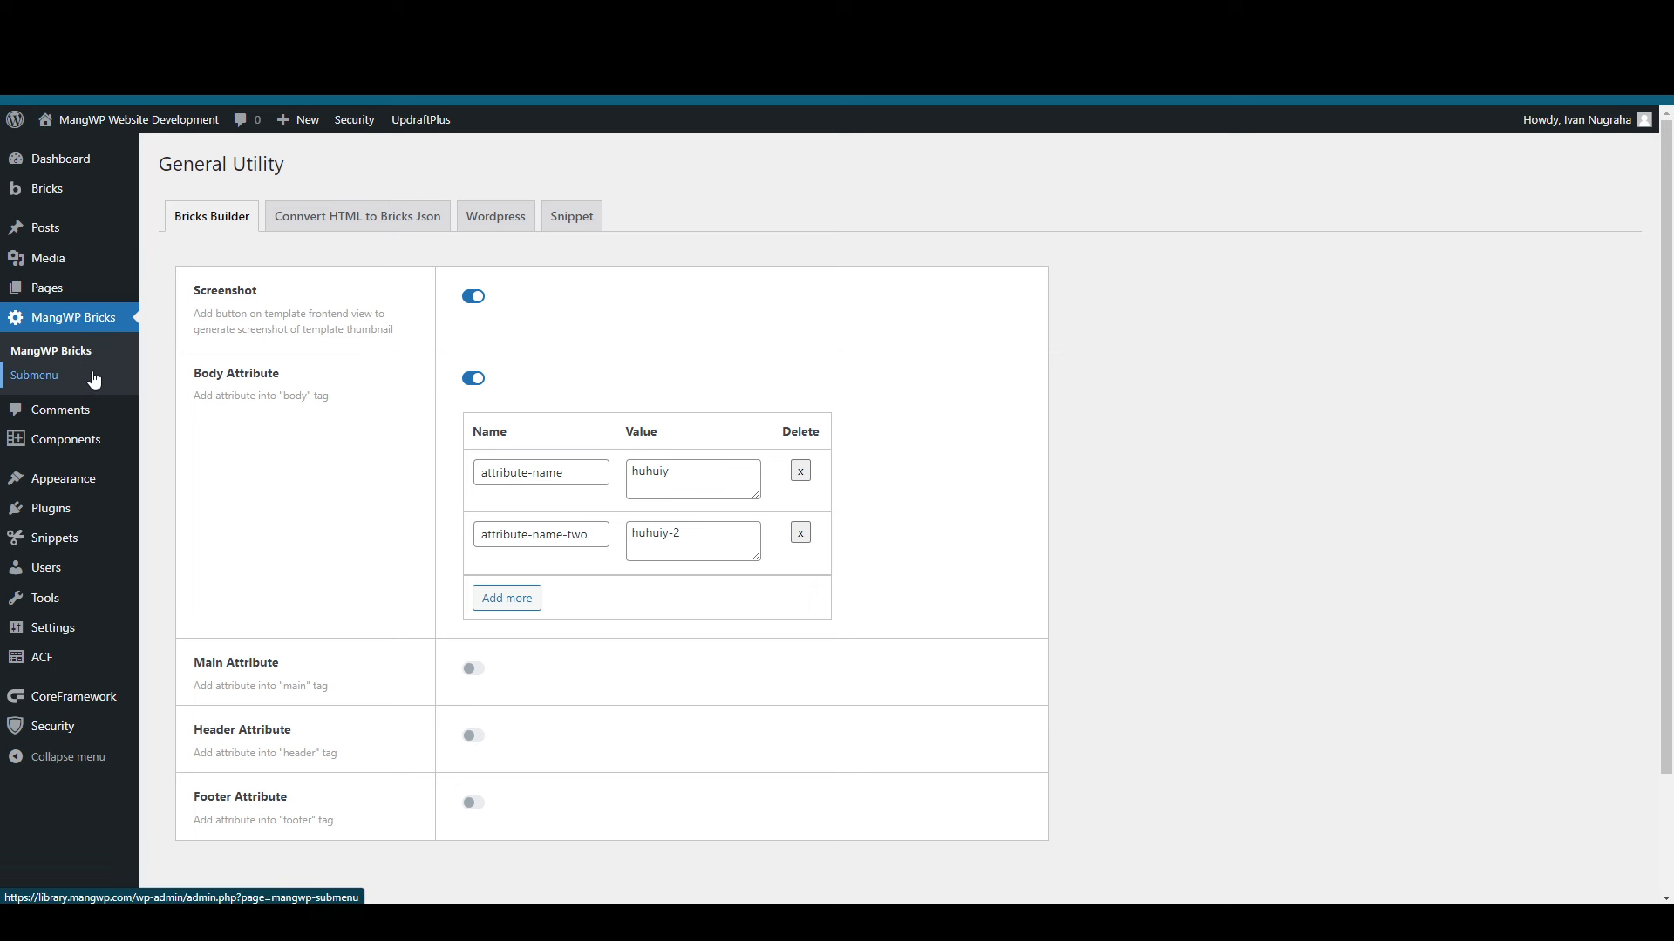
mouse_move(95, 380)
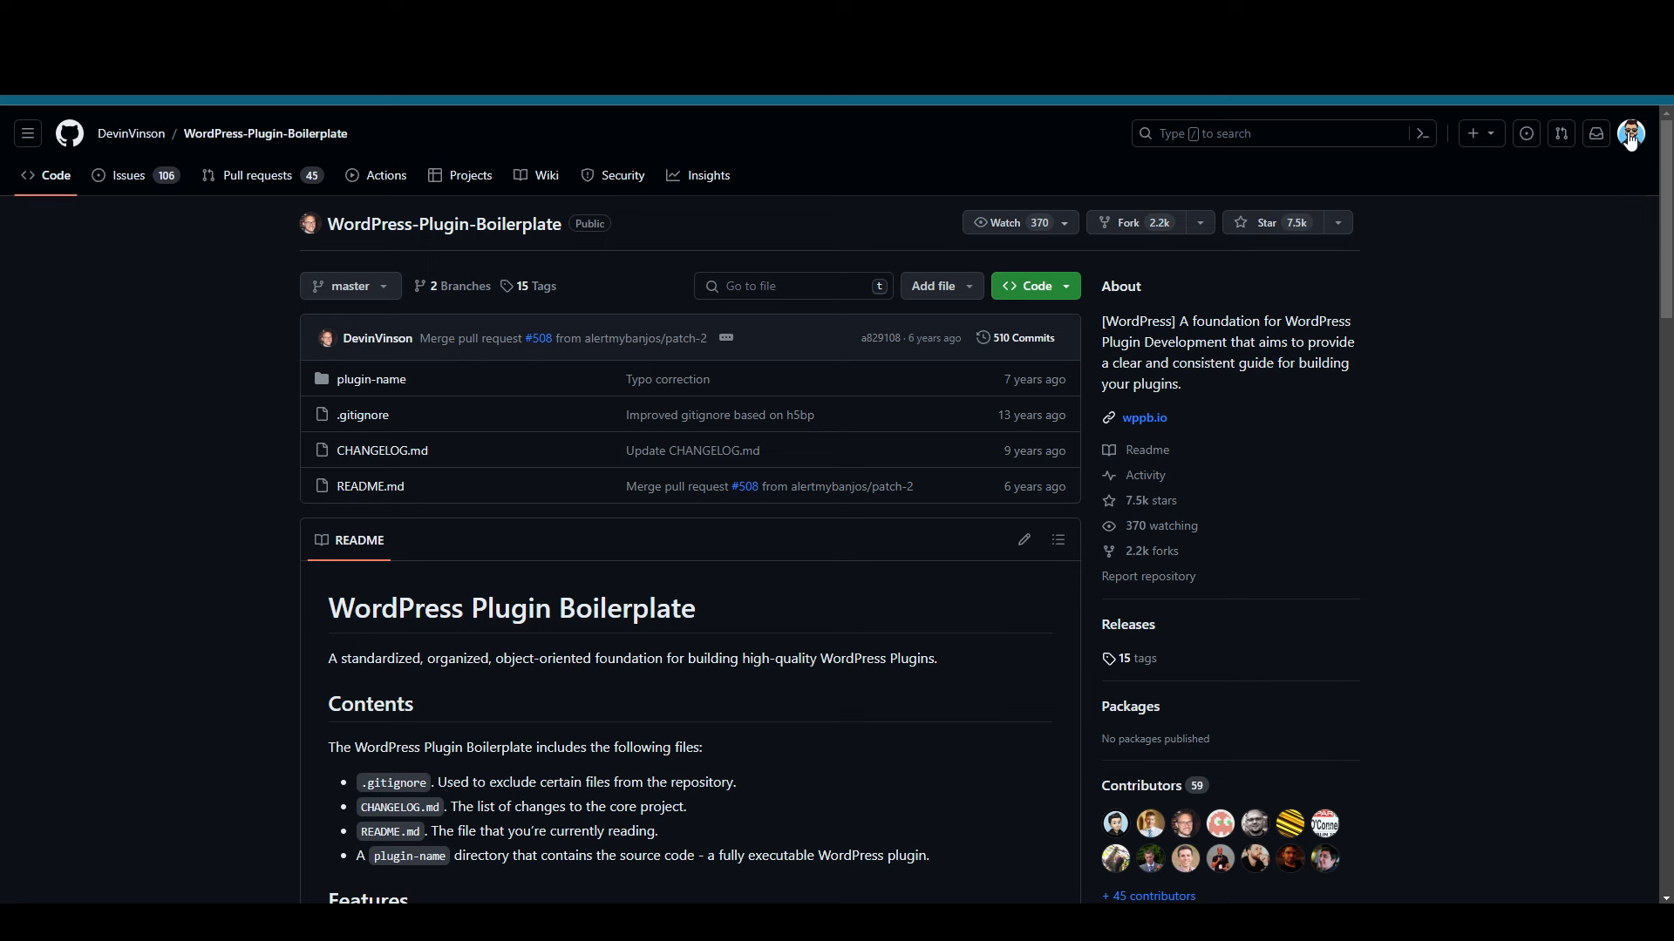
mouse_move(1630, 141)
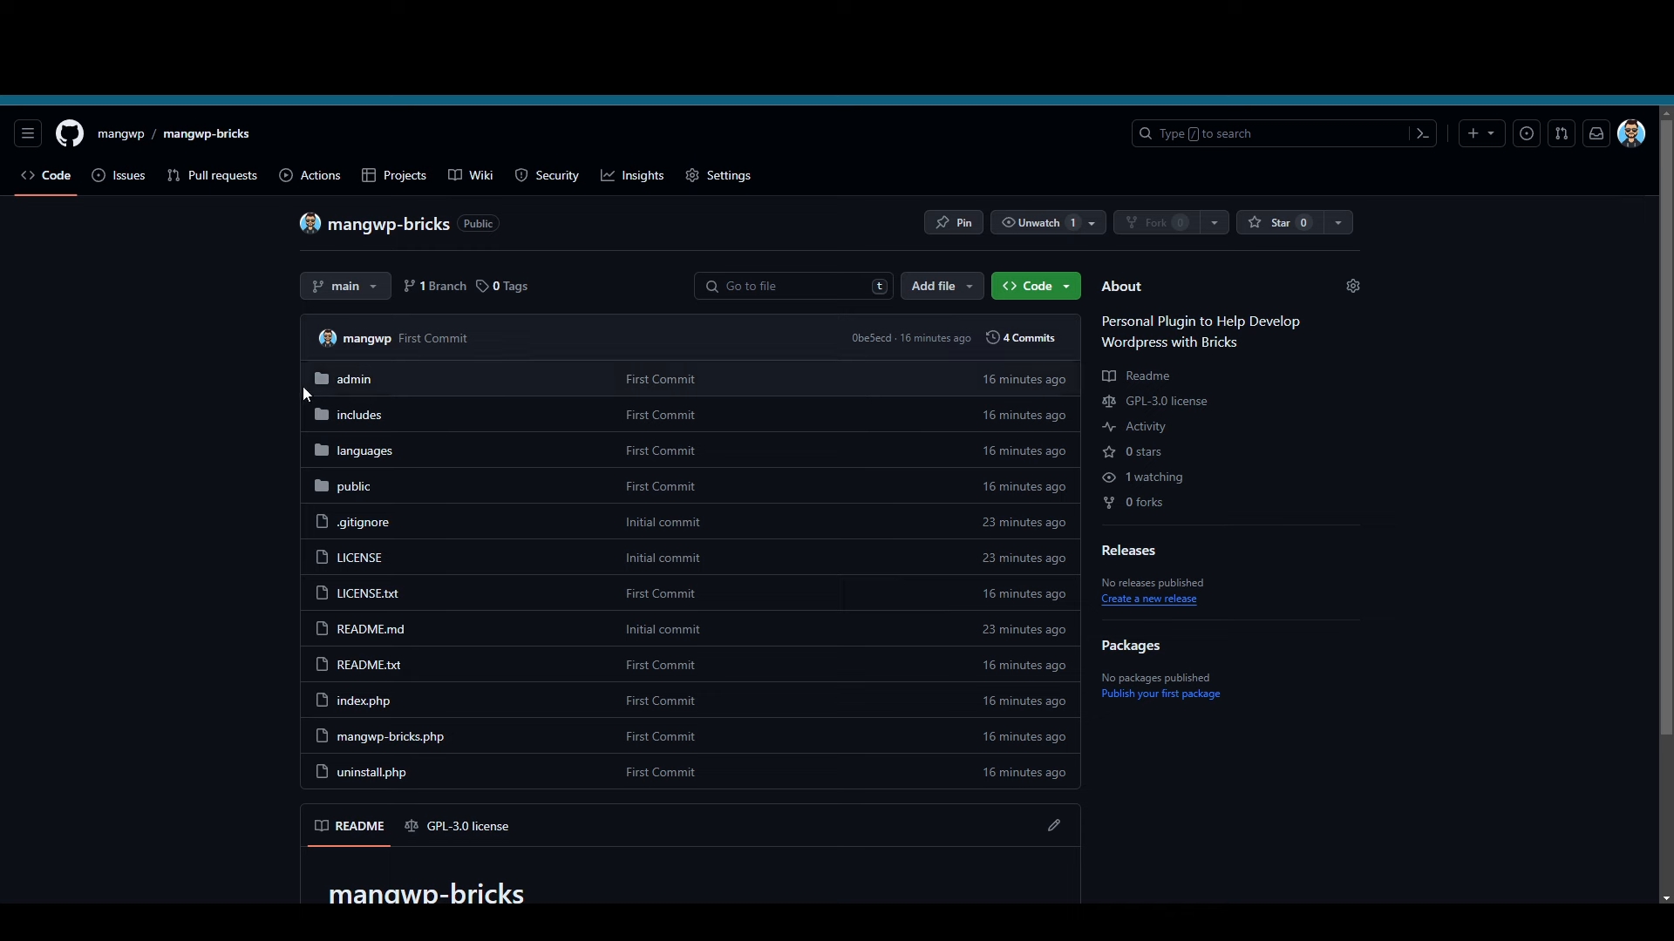
mouse_move(116, 417)
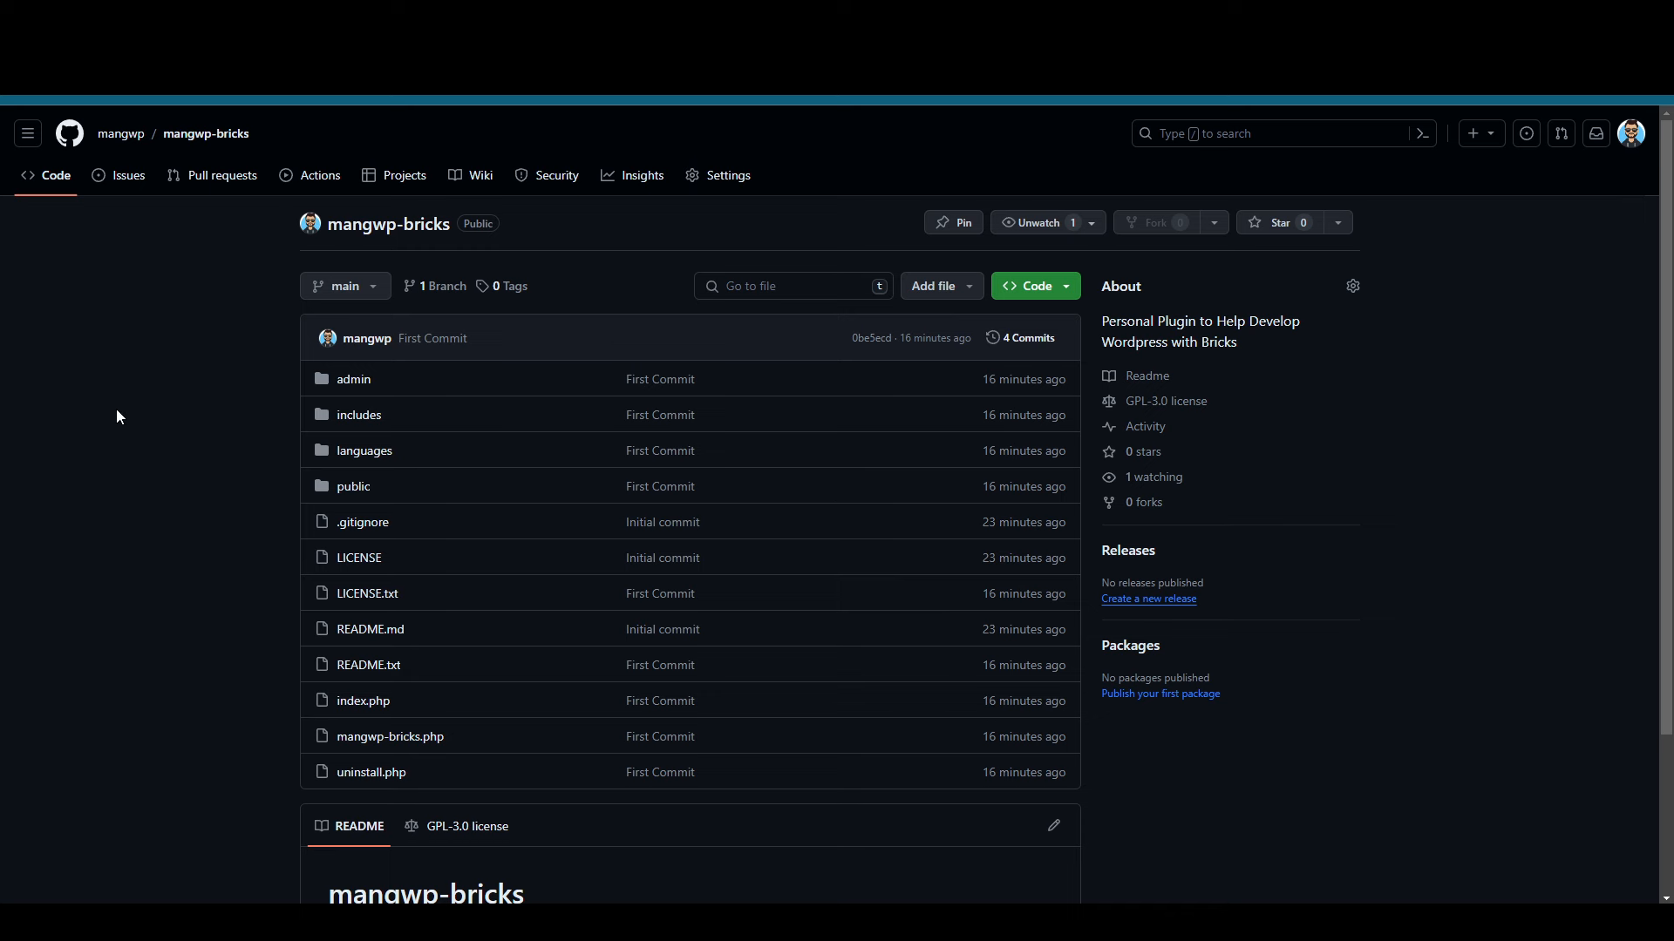
Step: Browse the mangwp-bricks repository's Code tab to review its plugin files and licenses
scroll("down", 3)
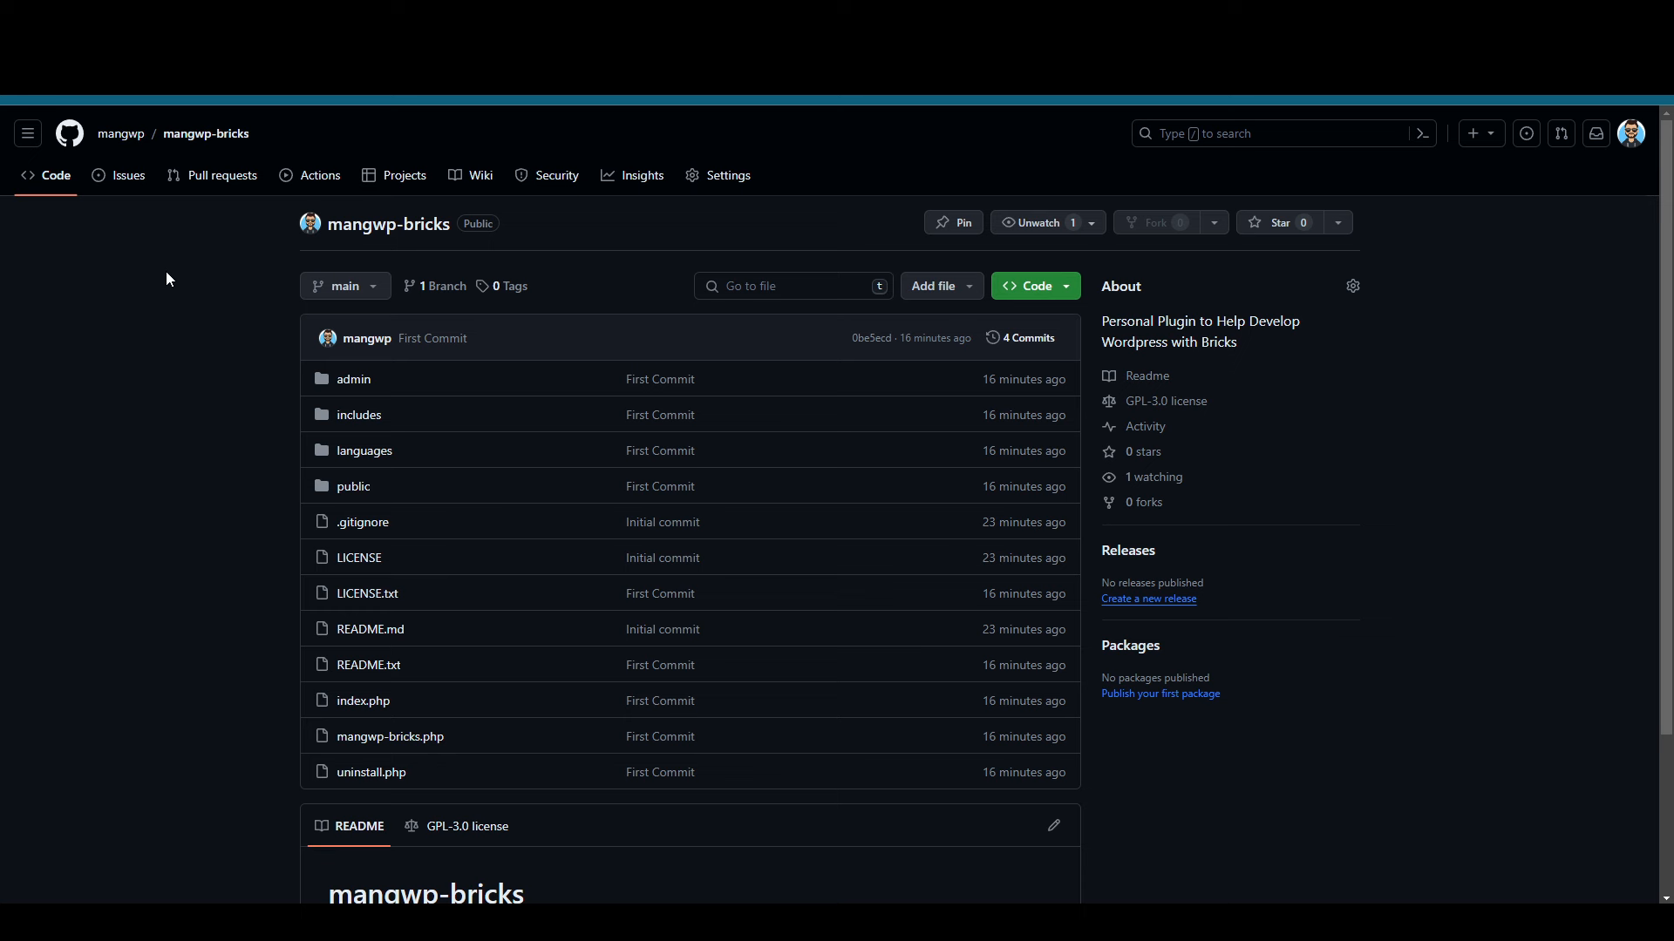
mouse_move(277, 302)
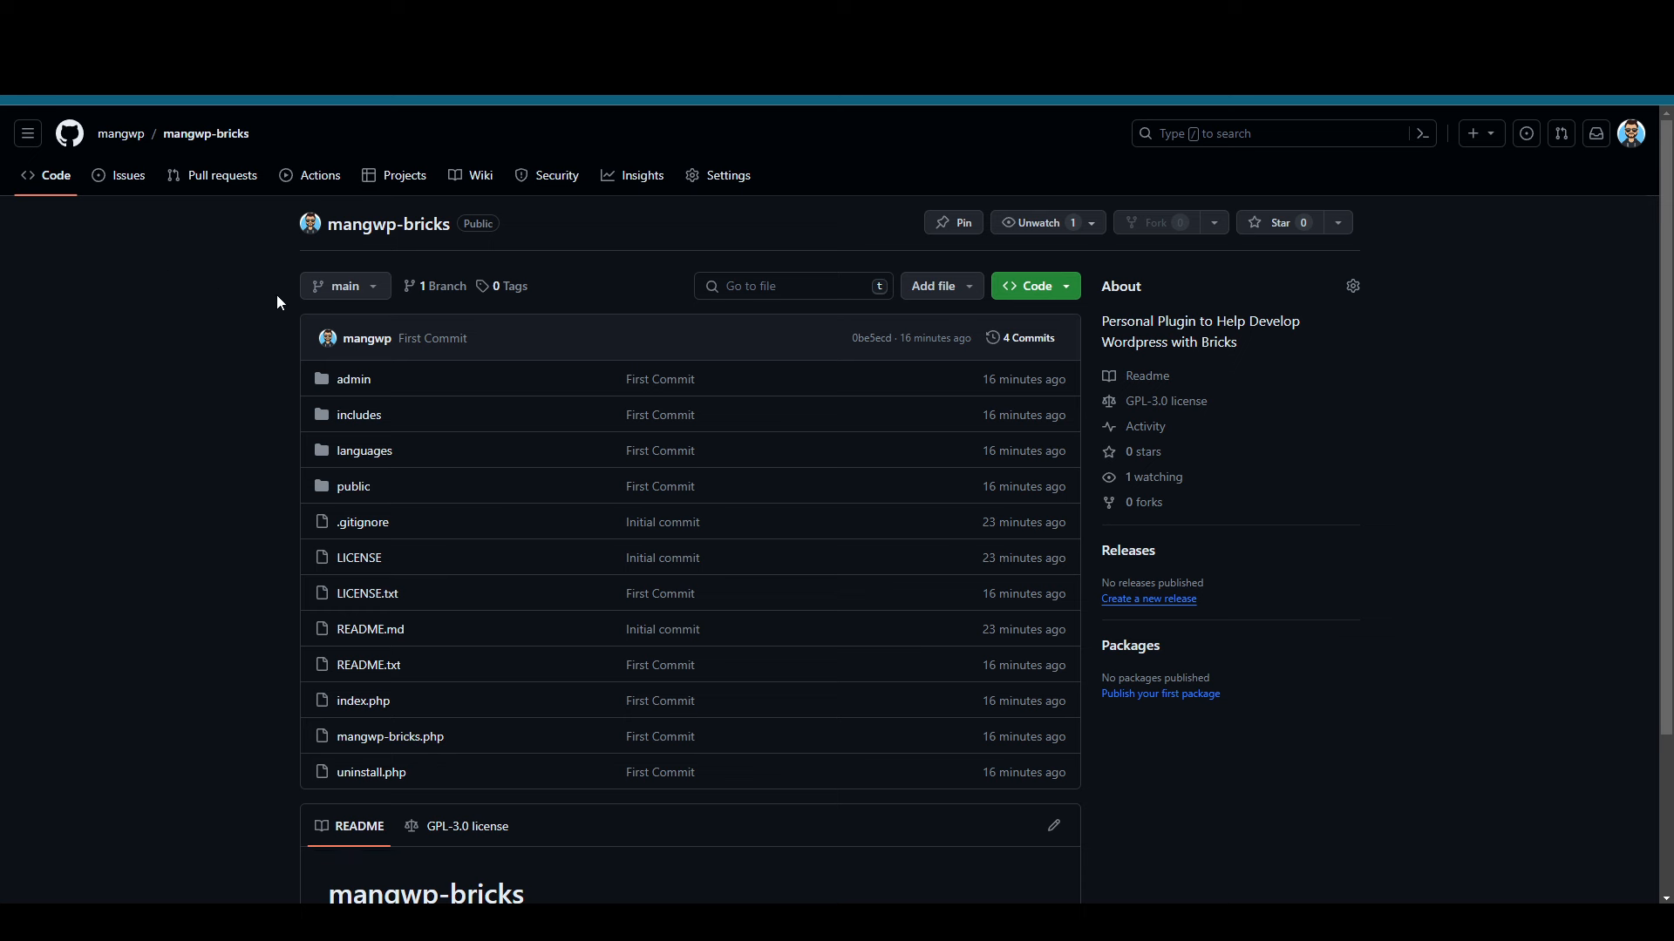
mouse_move(345, 286)
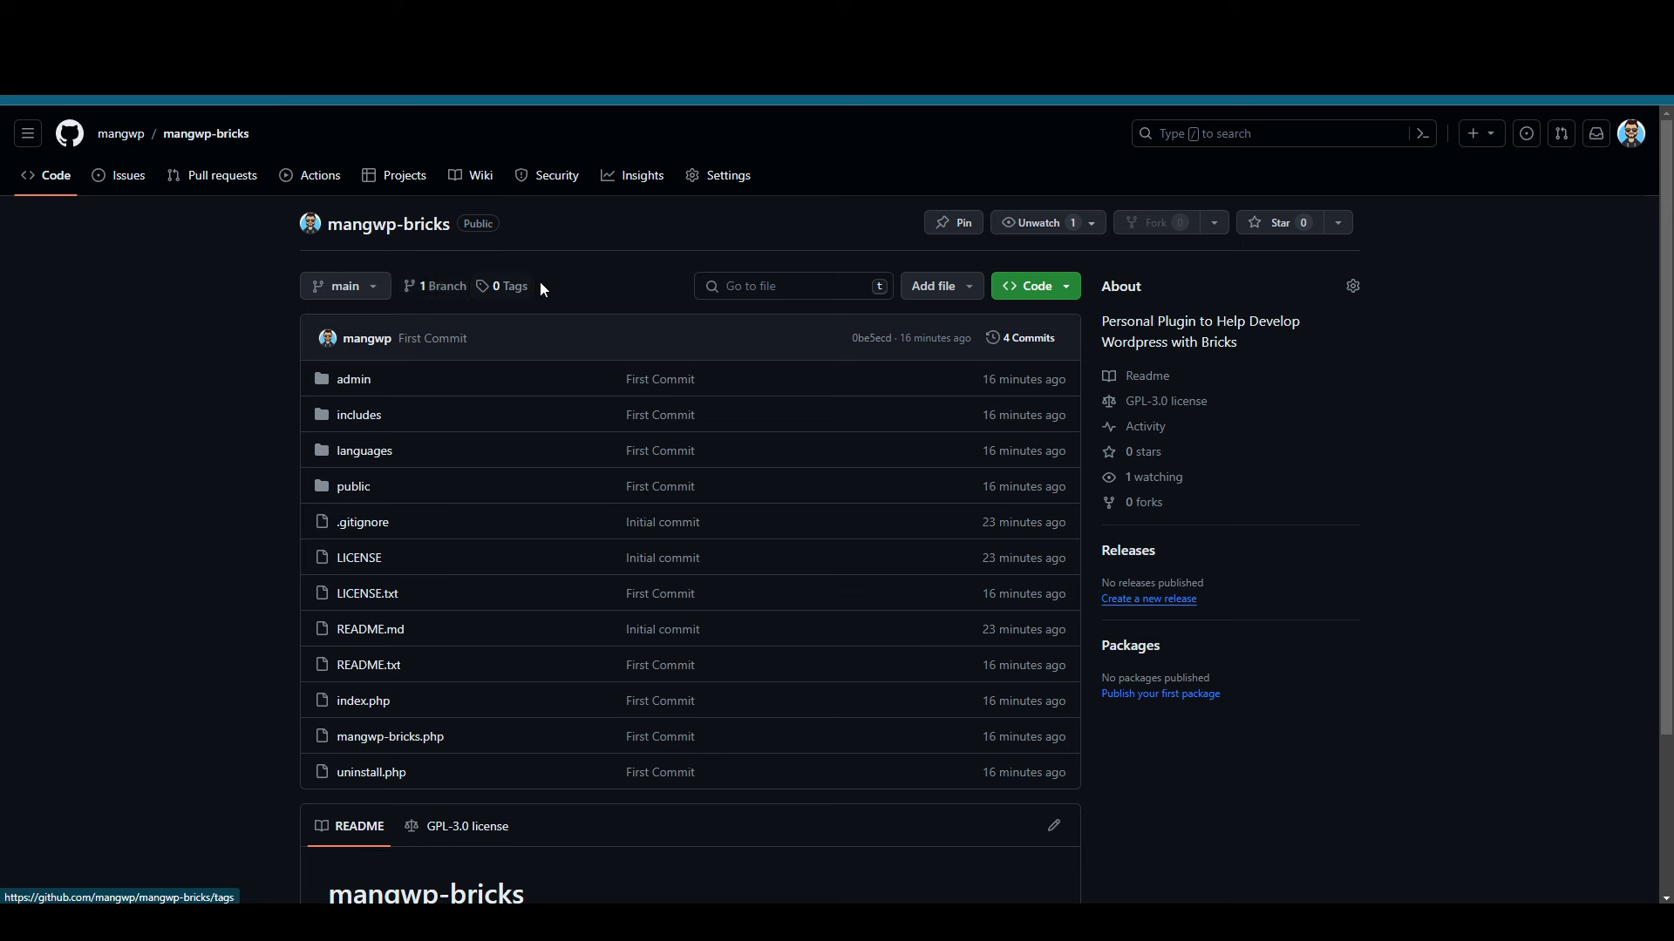
mouse_move(560, 289)
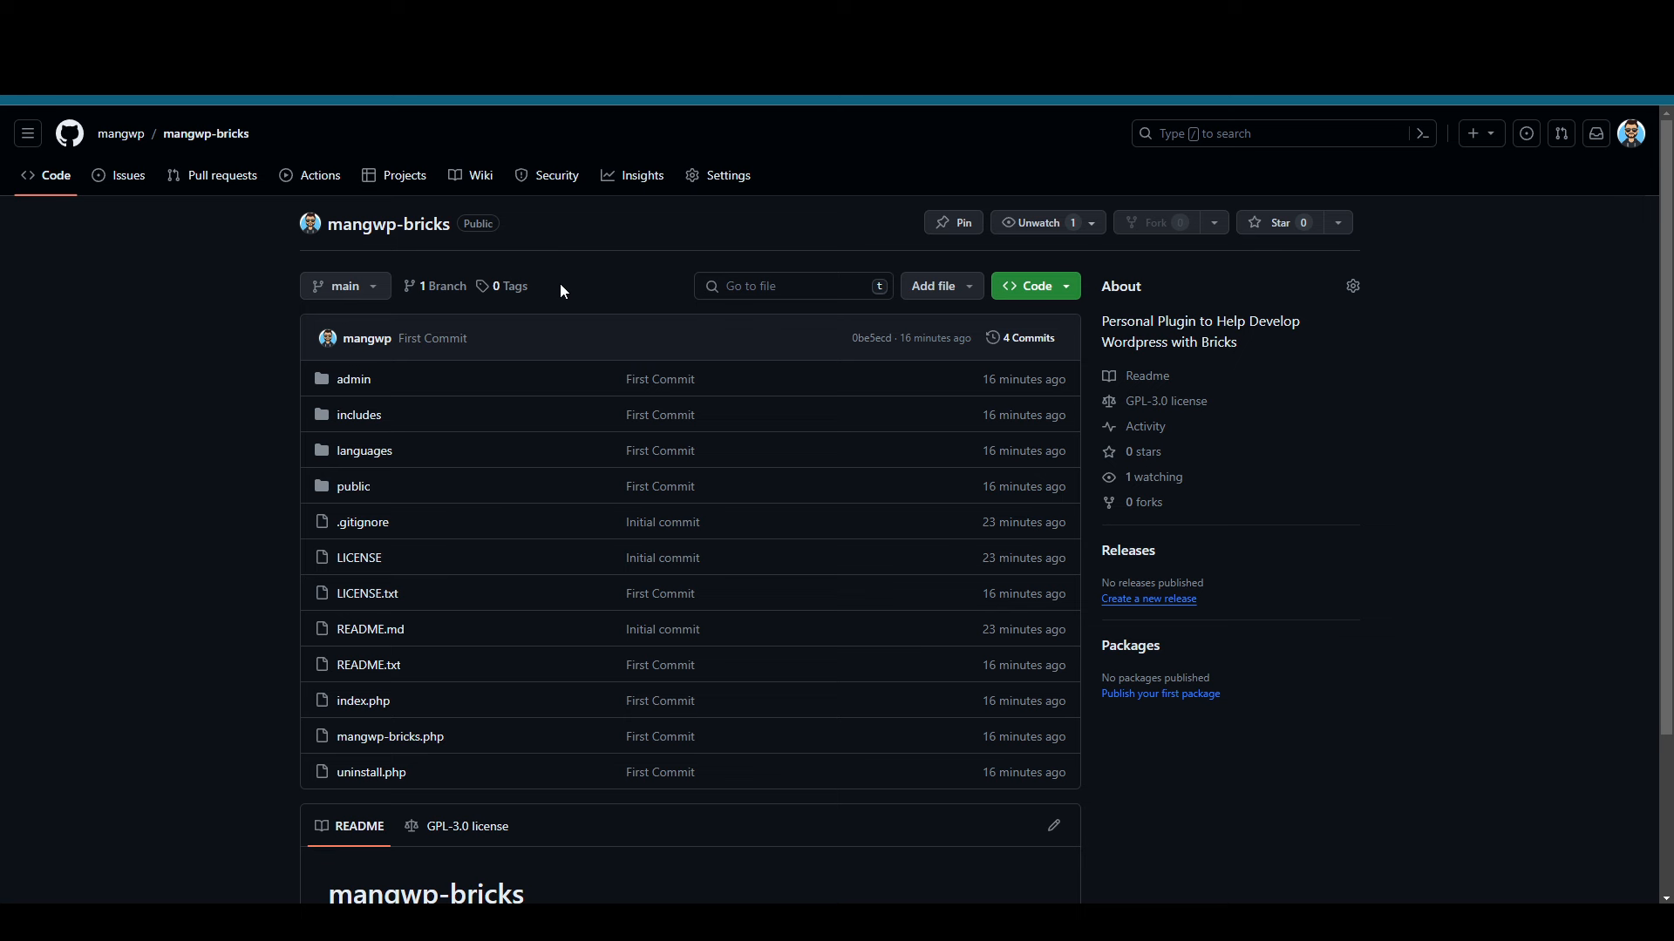
mouse_move(545, 292)
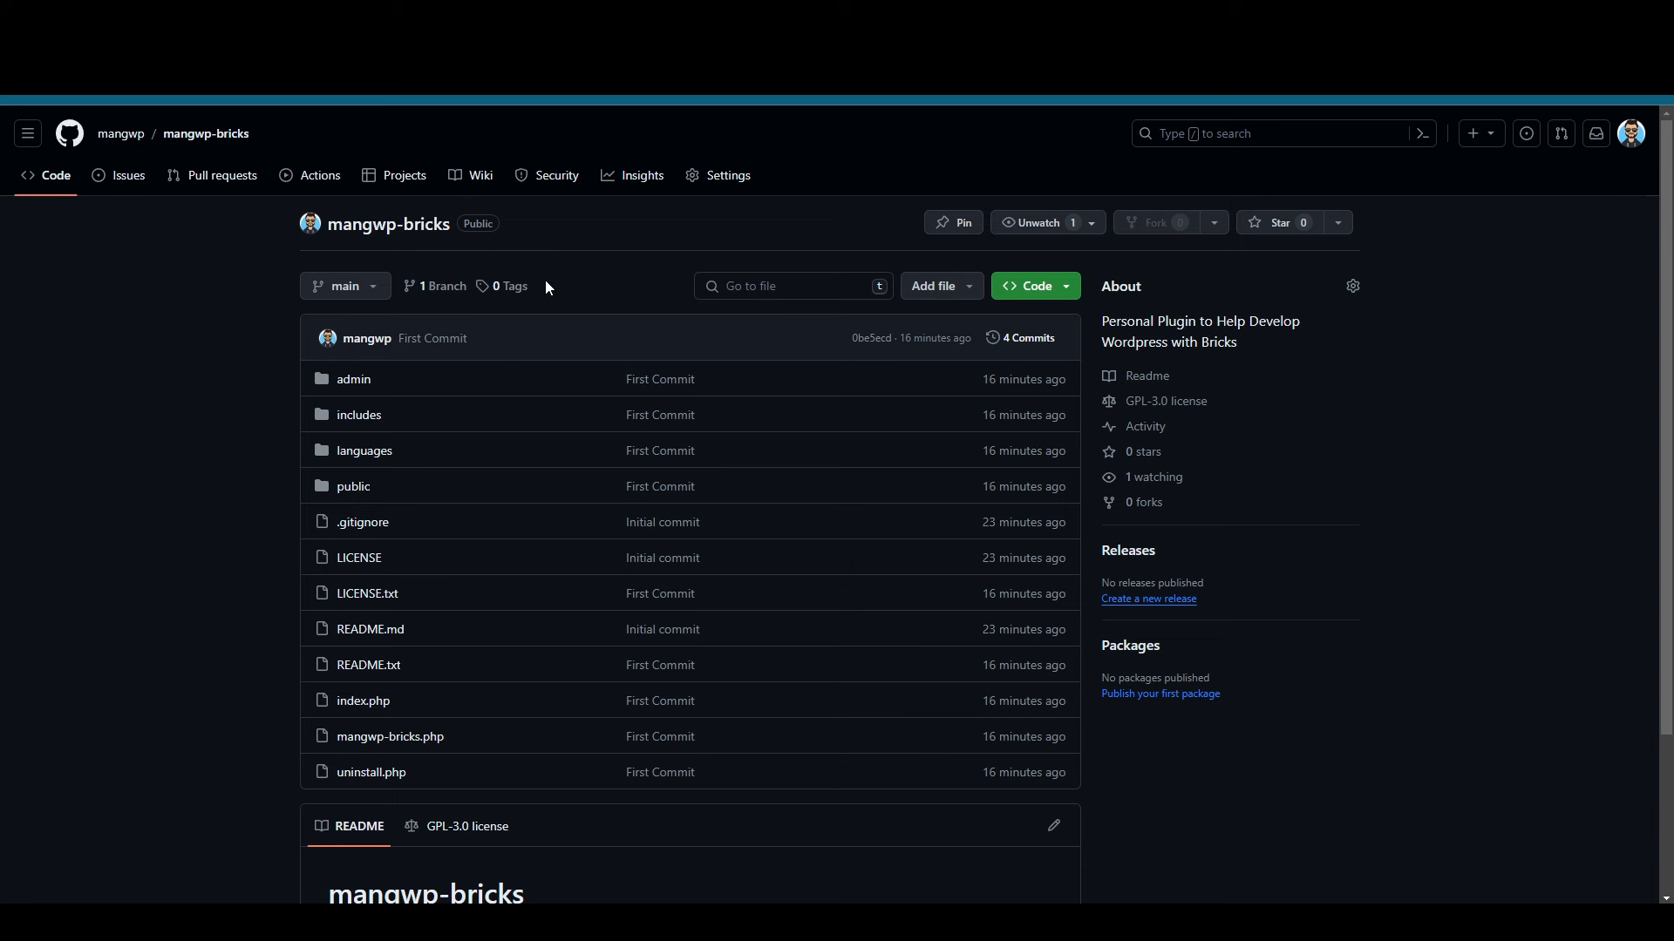
mouse_move(225, 269)
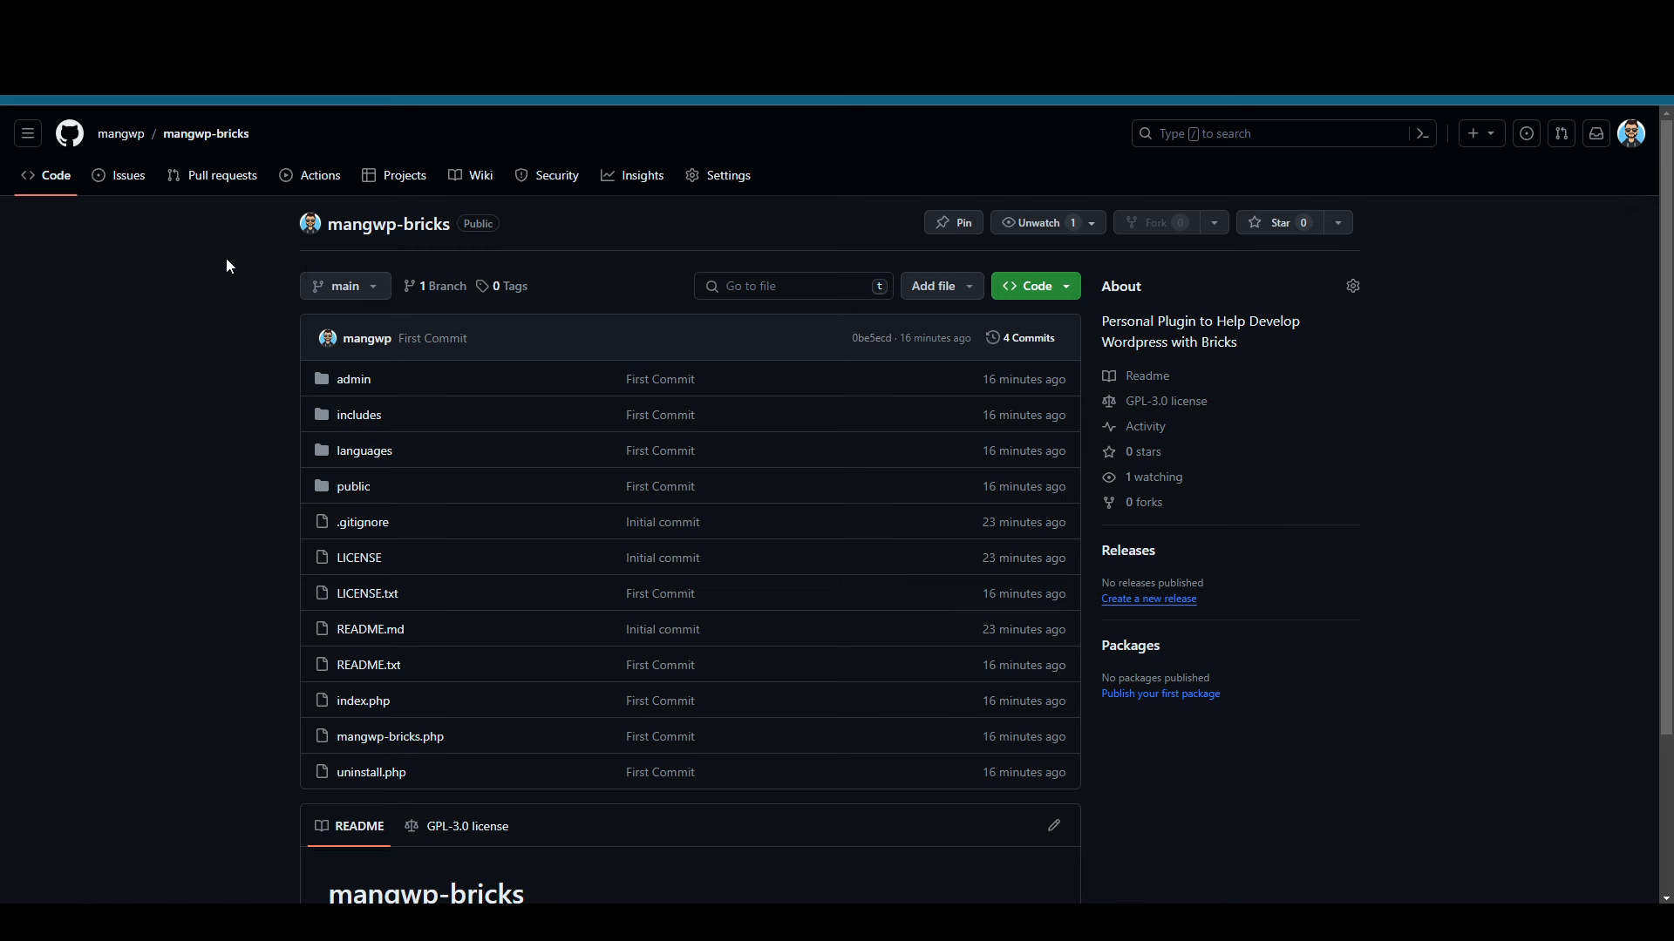
left_click(128, 174)
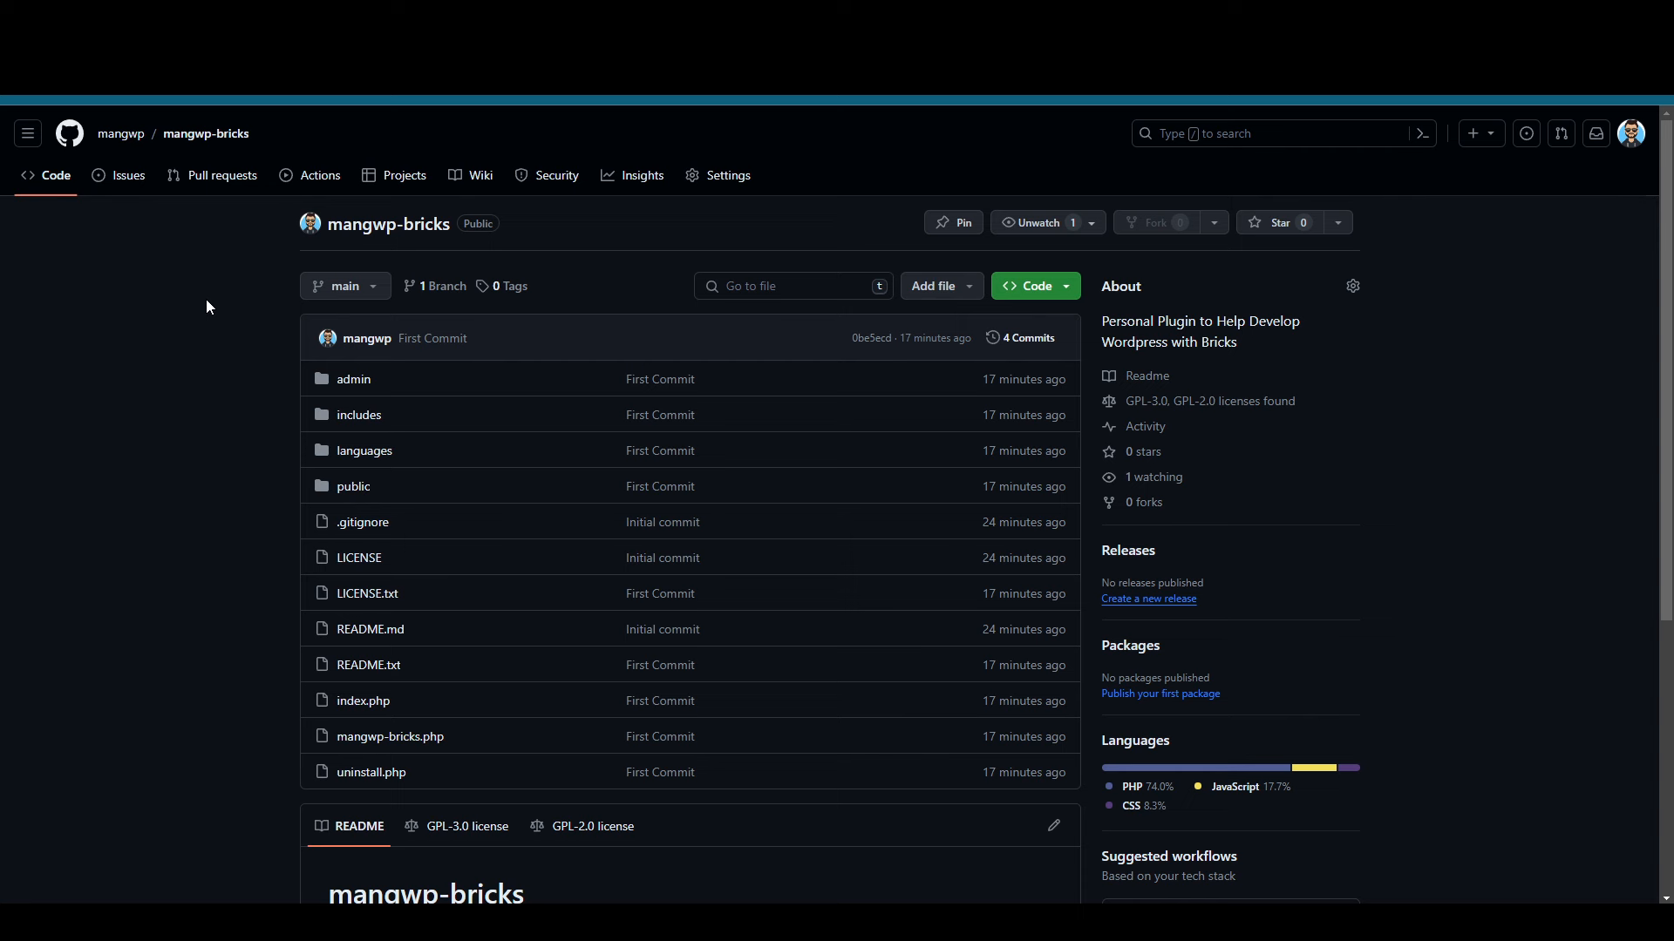
mouse_move(211, 286)
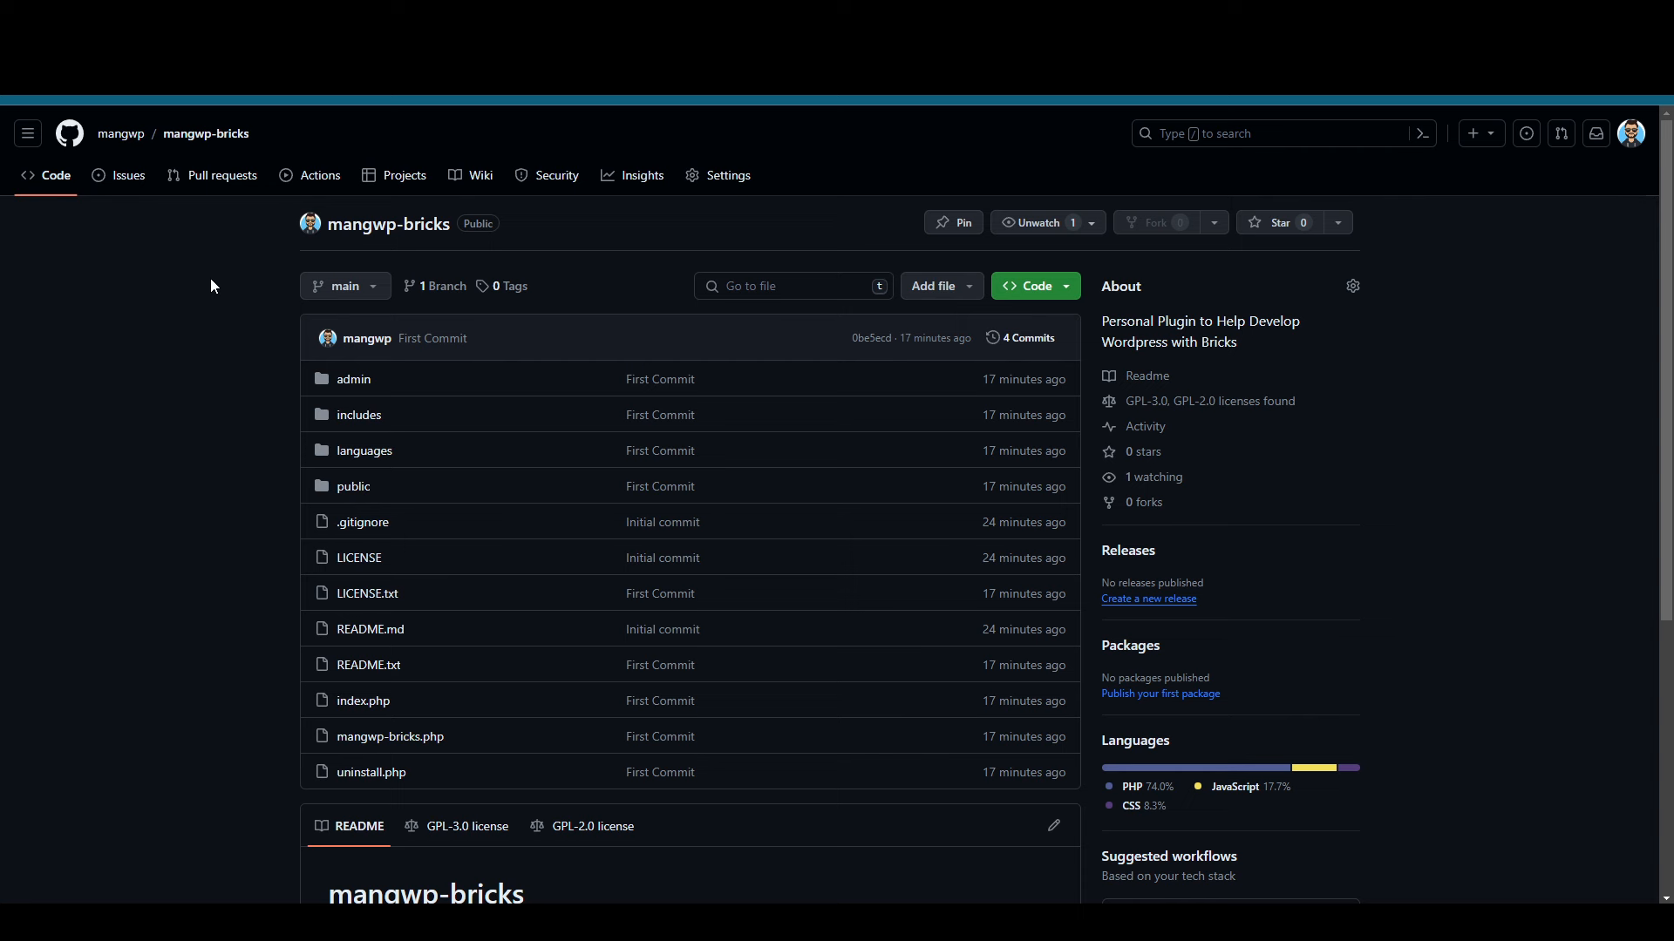
mouse_move(198, 274)
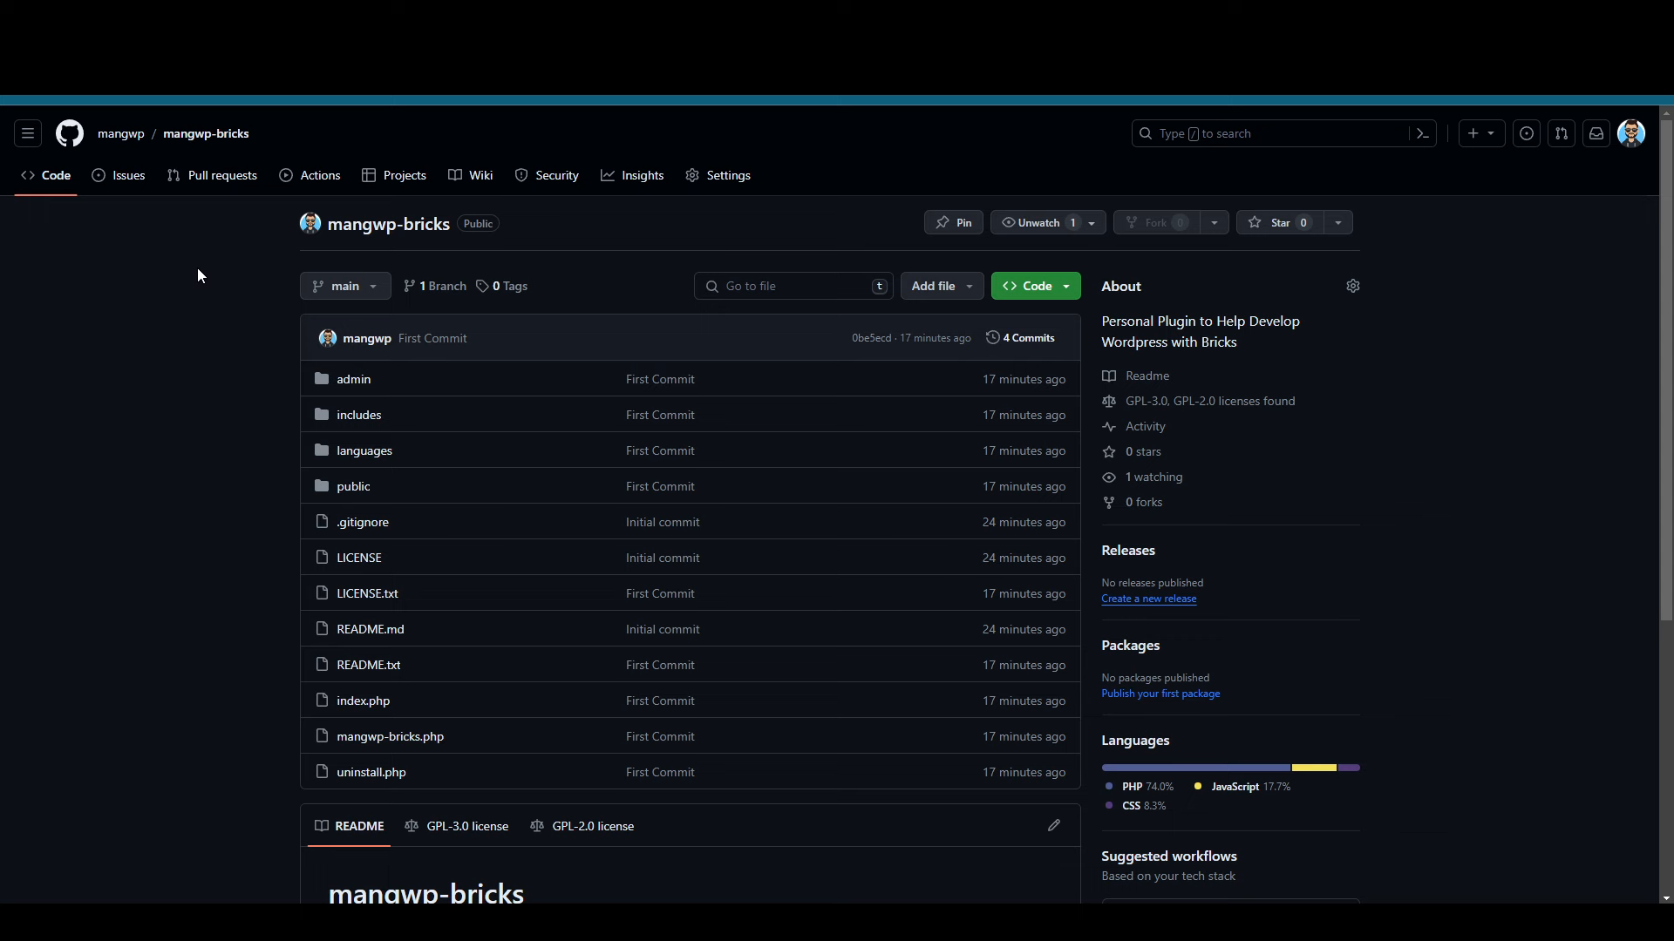
left_click(127, 175)
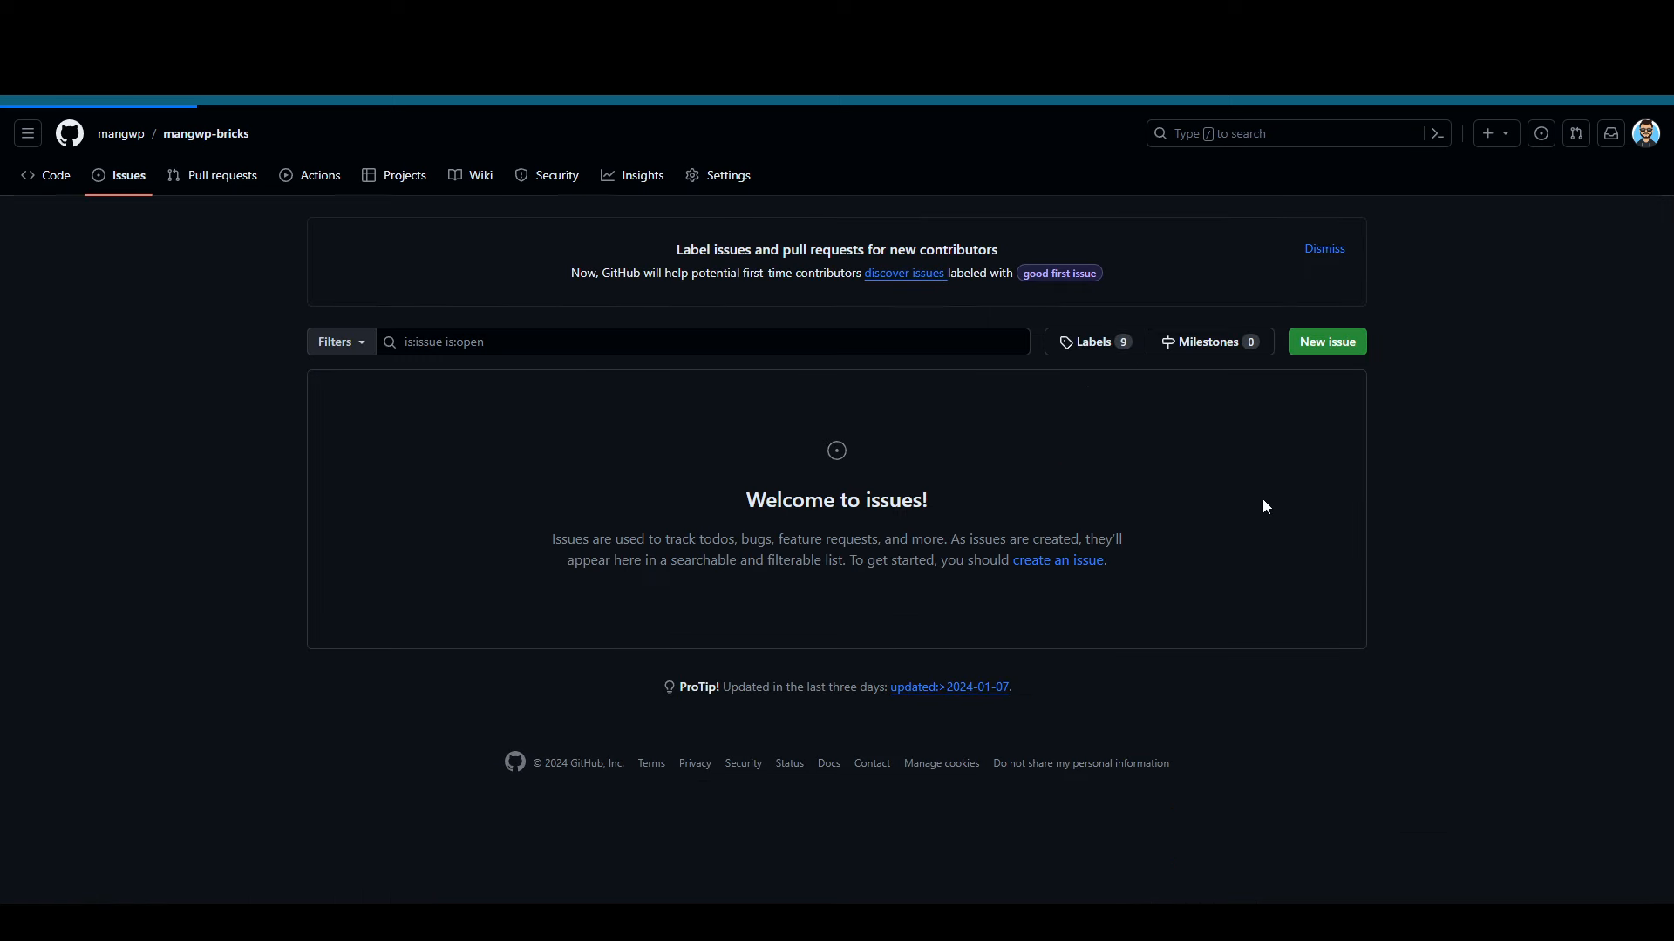
left_click(54, 174)
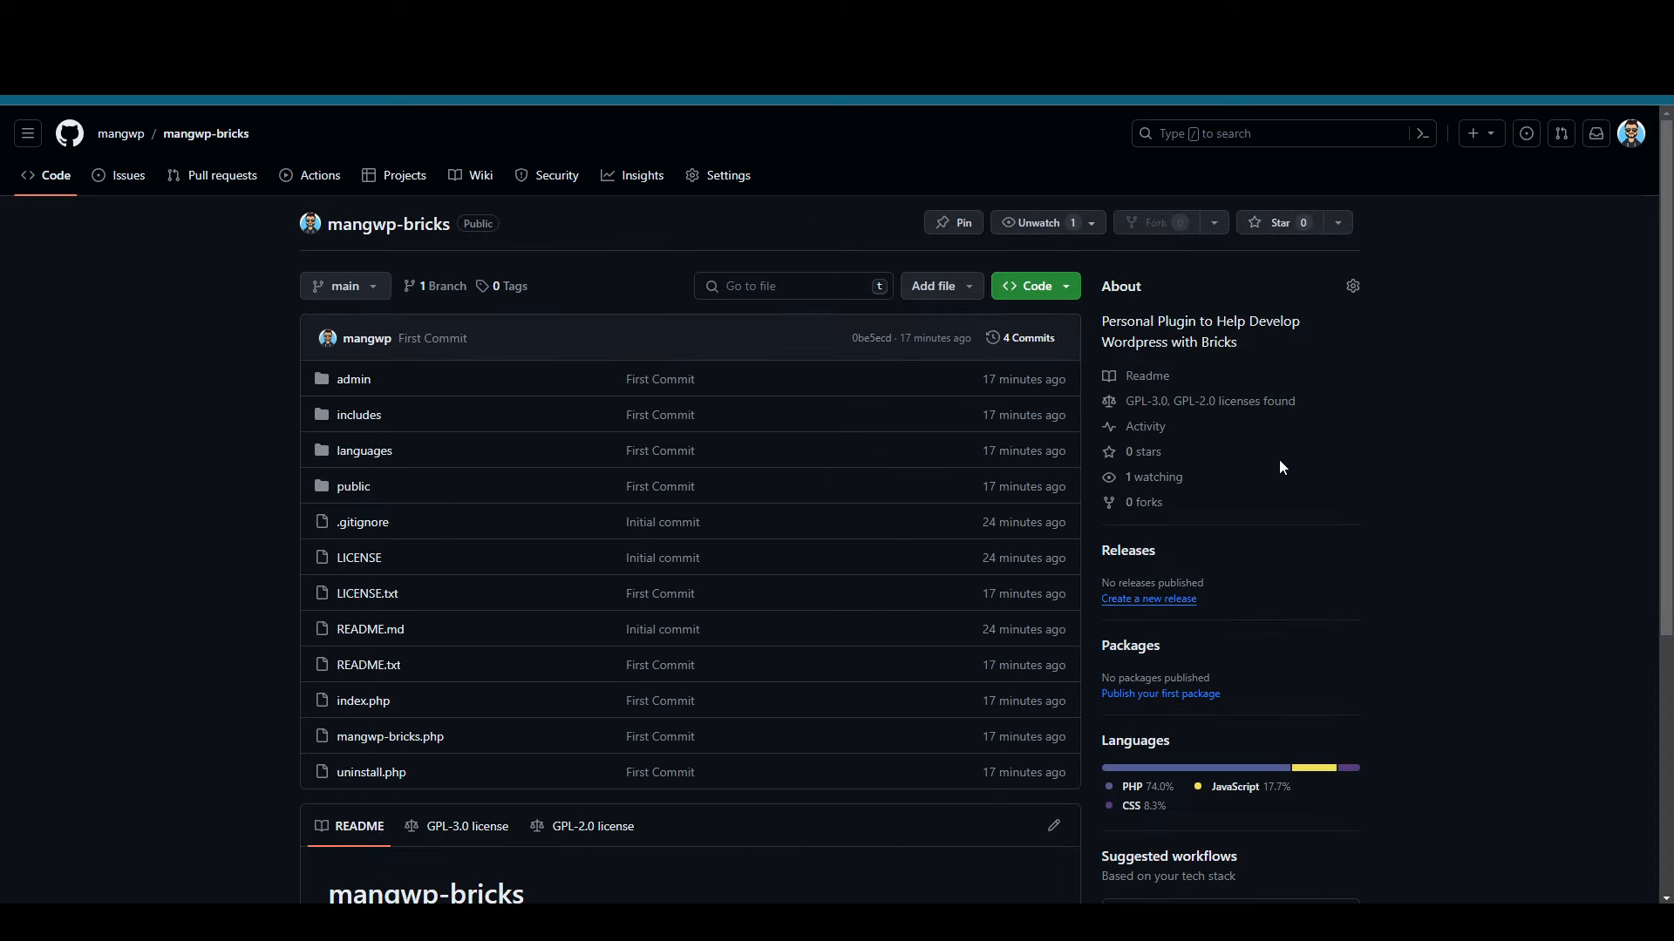
mouse_move(1280, 464)
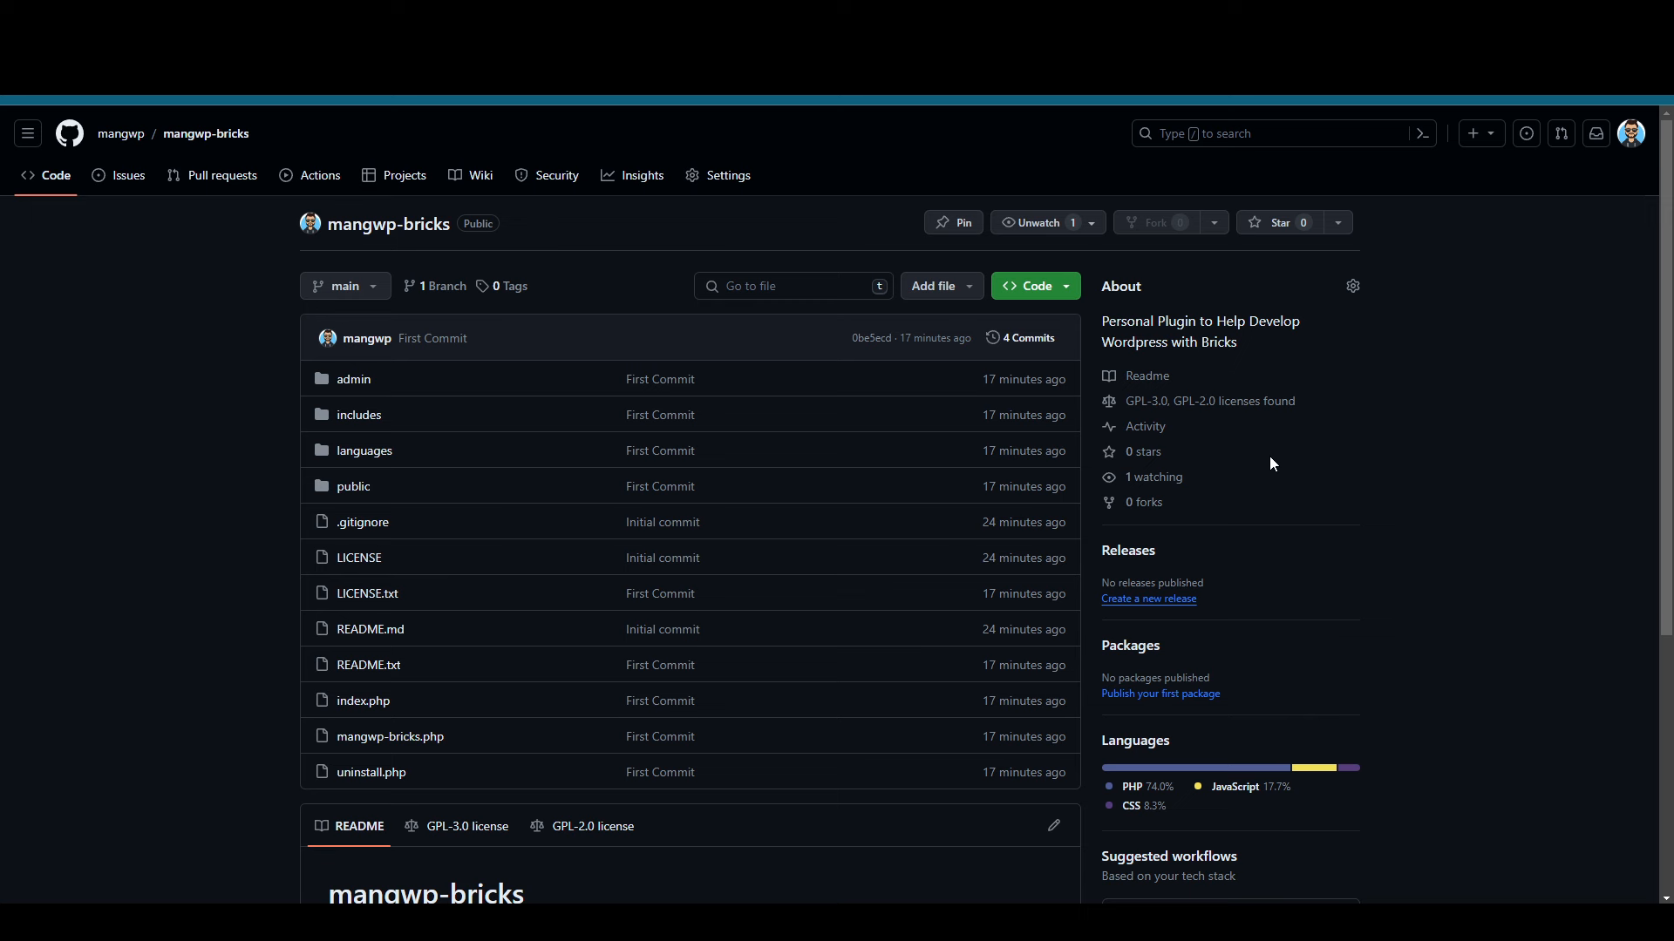
mouse_move(235, 419)
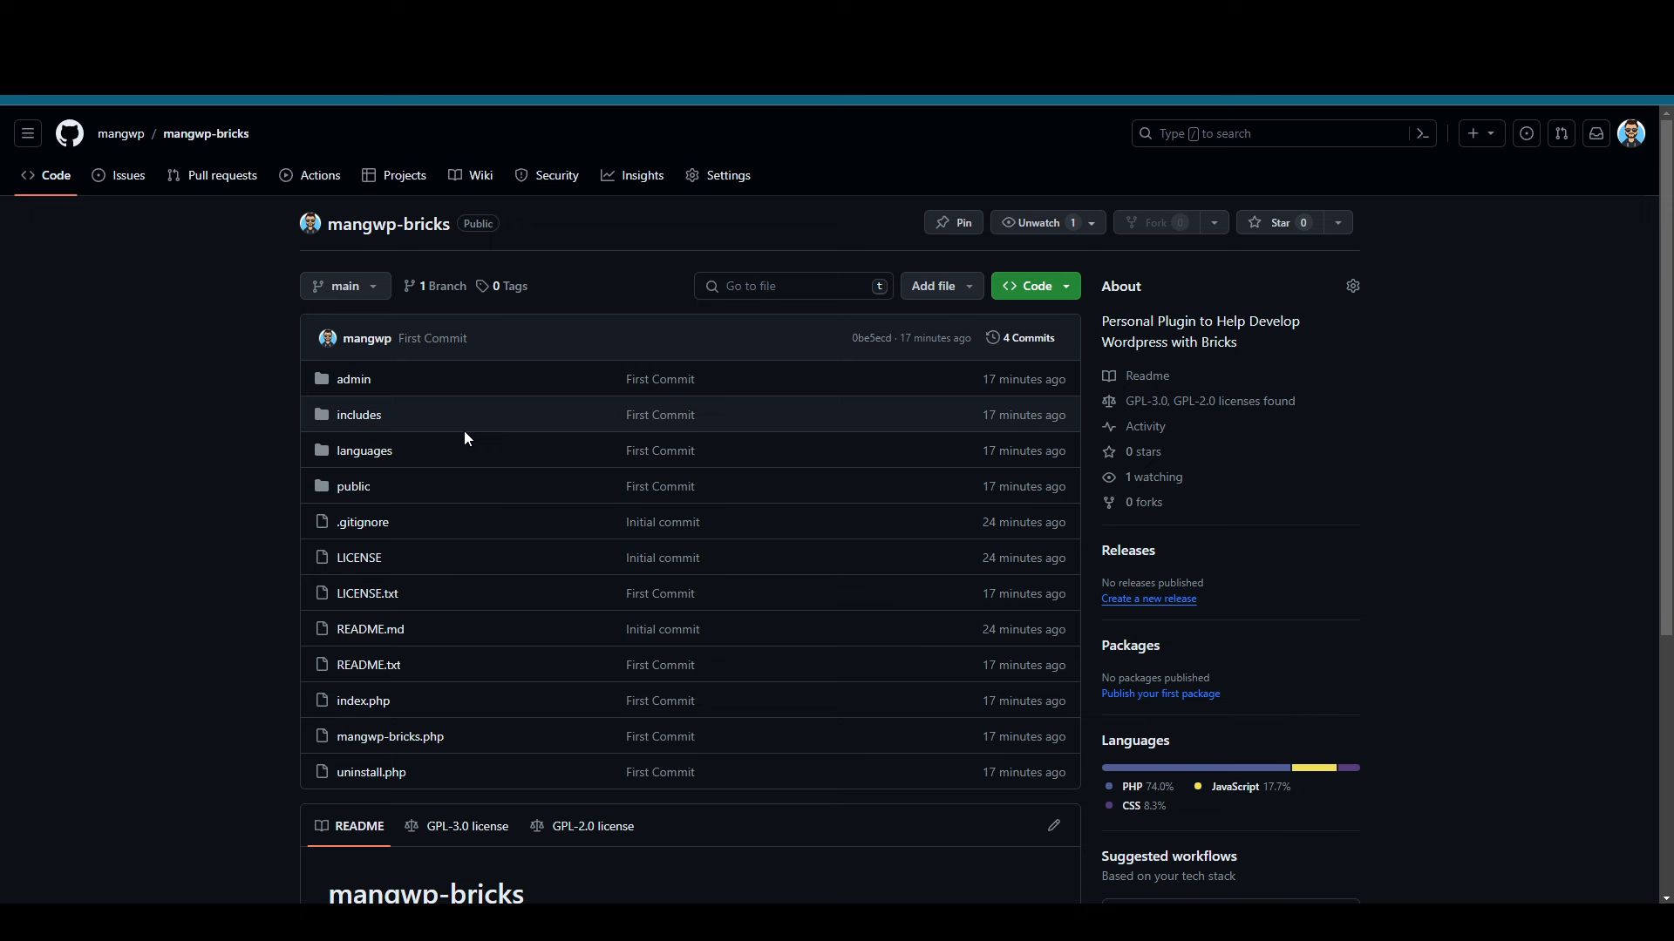
mouse_move(1400, 455)
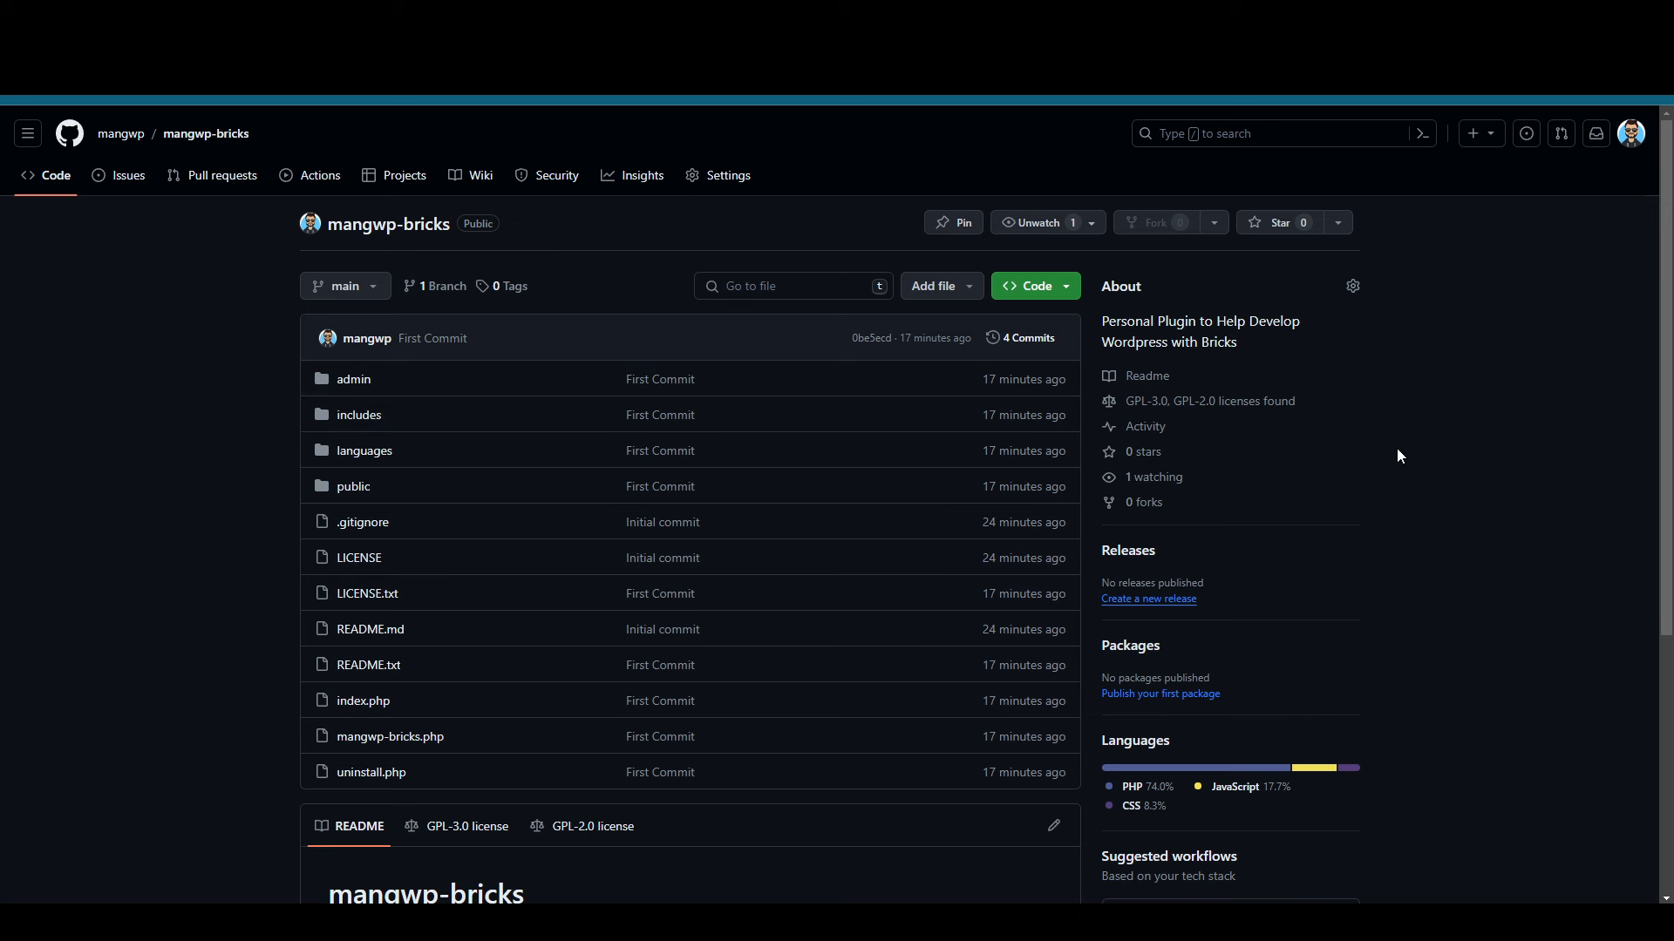
mouse_move(1386, 424)
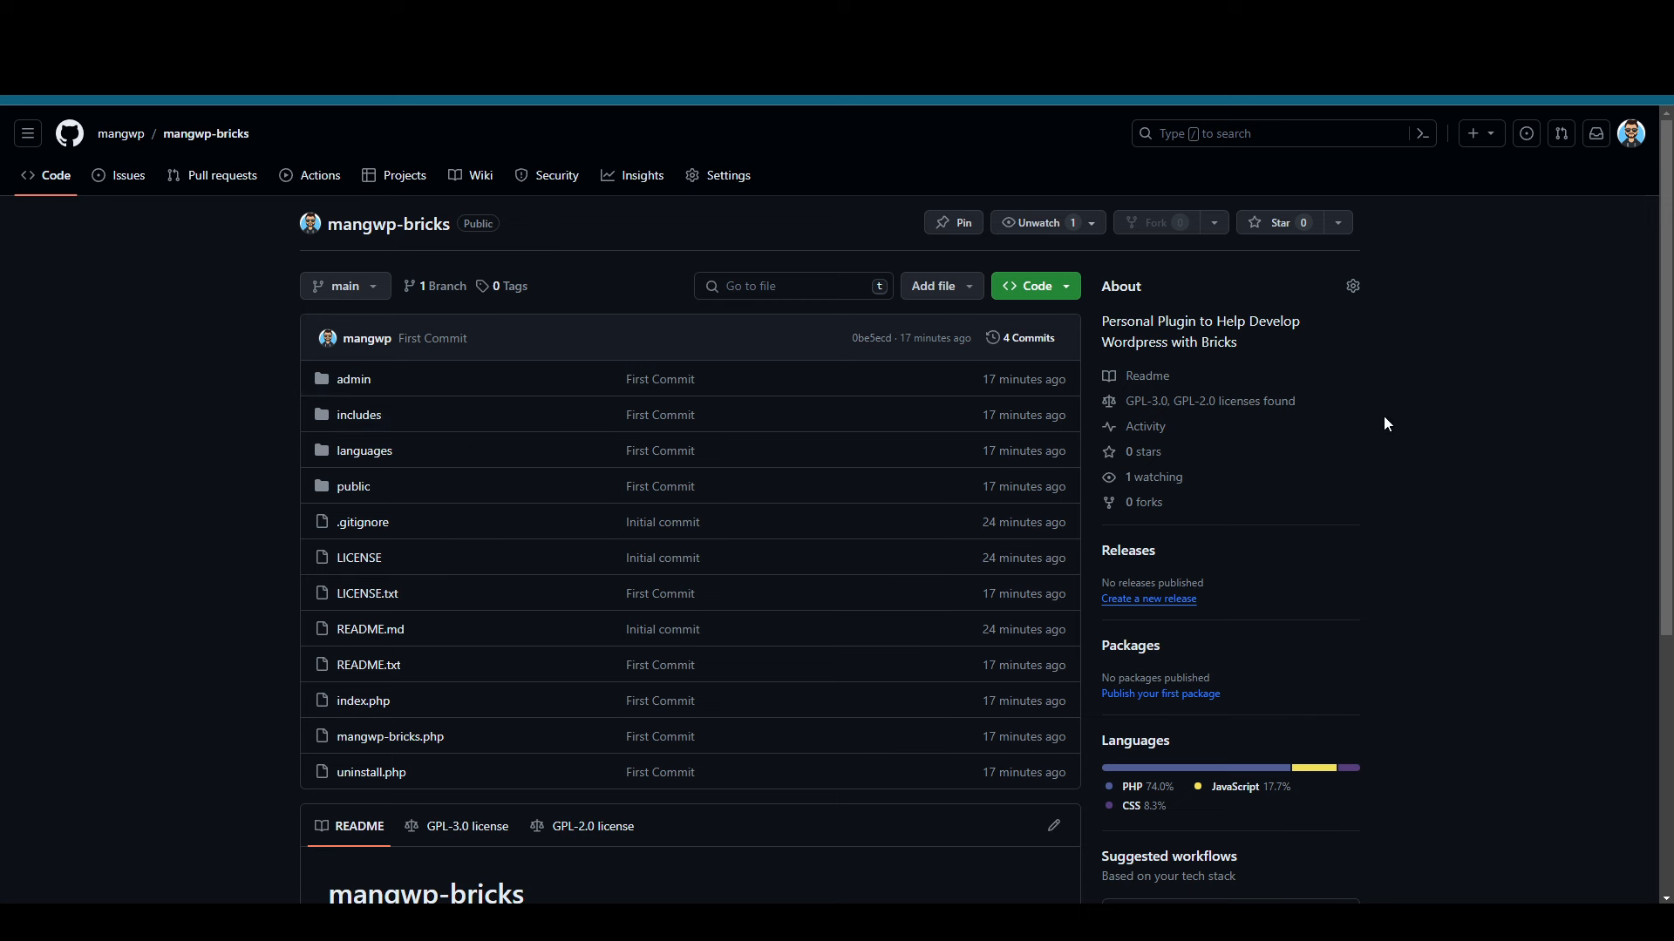